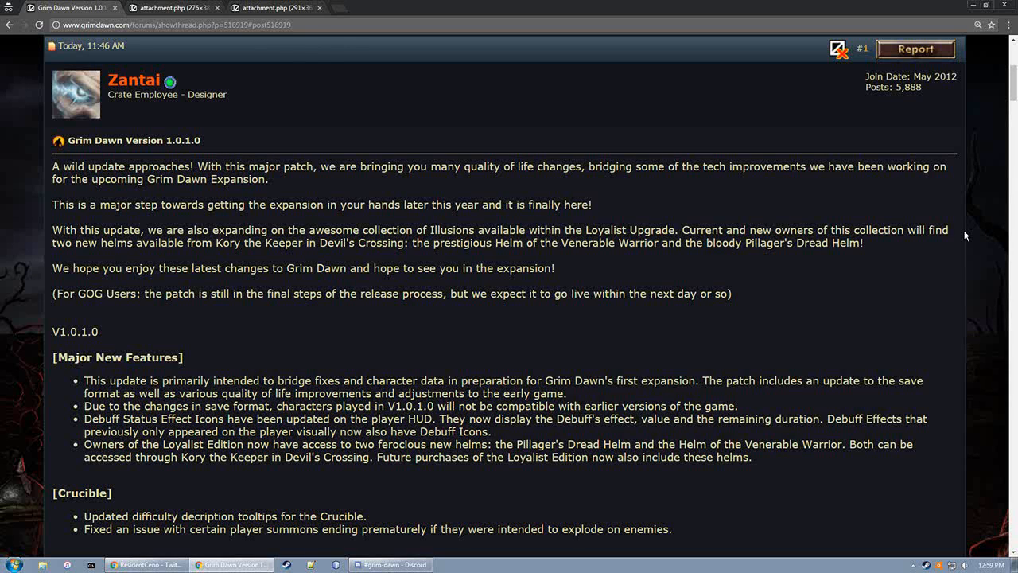
{"action": "mouse_move", "coordinate": [943, 229]}
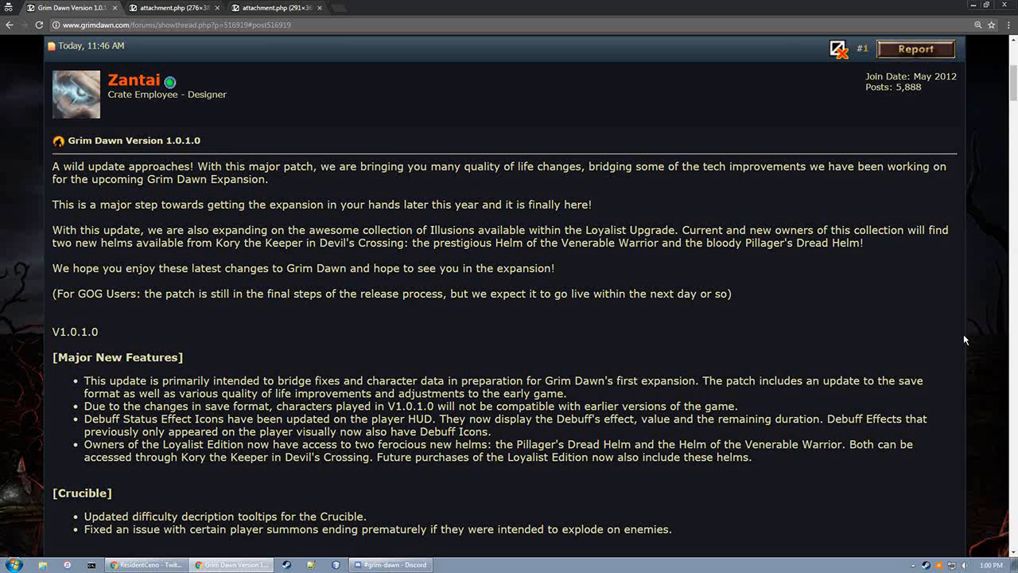
{"action": "mouse_move", "coordinate": [961, 339]}
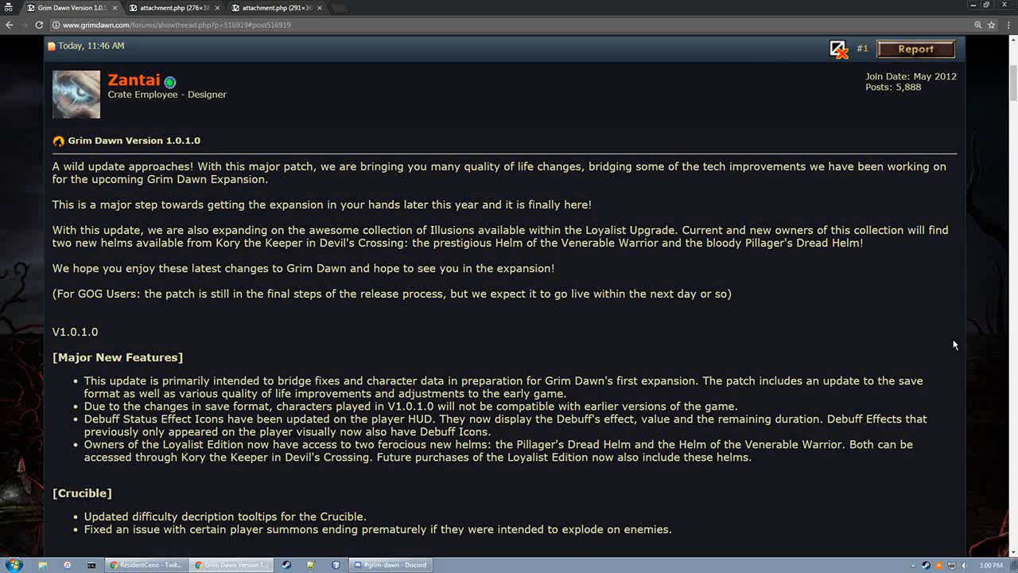
{"action": "mouse_move", "coordinate": [930, 329]}
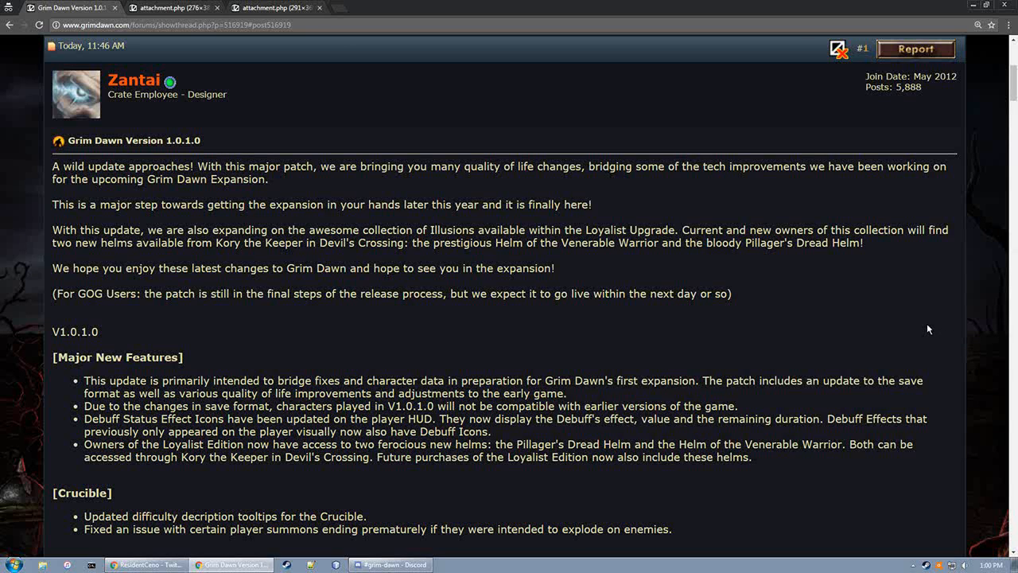
{"action": "mouse_move", "coordinate": [931, 317]}
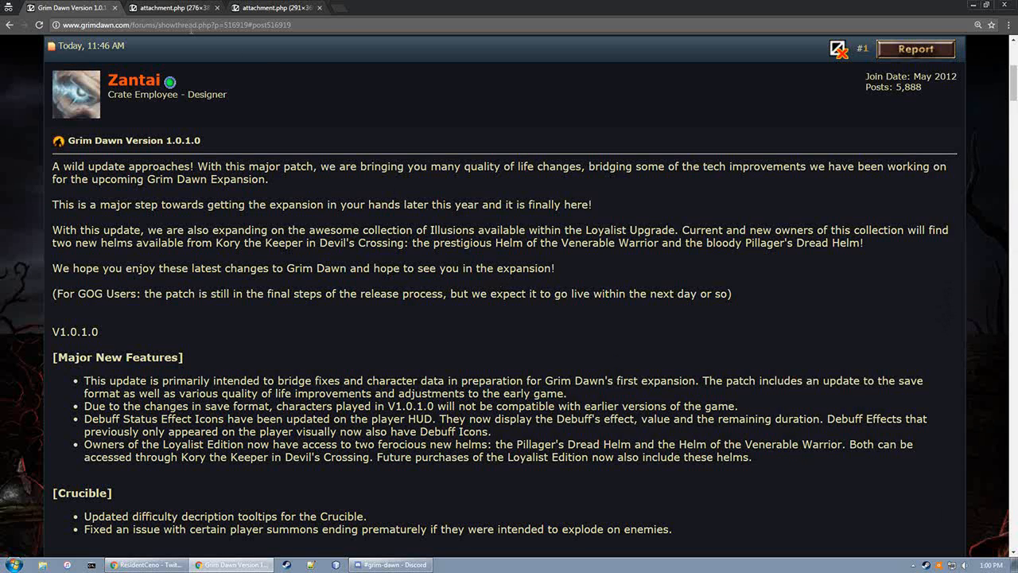
View the attached armored character image, then return to the patch notes post
{"action": "left_click", "coordinate": [167, 7]}
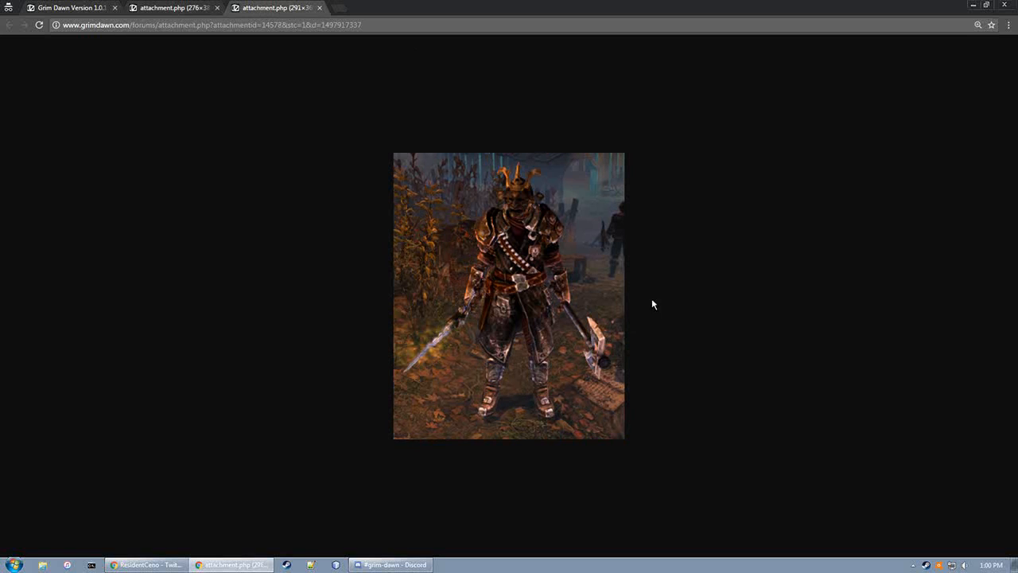
{"action": "mouse_move", "coordinate": [711, 466]}
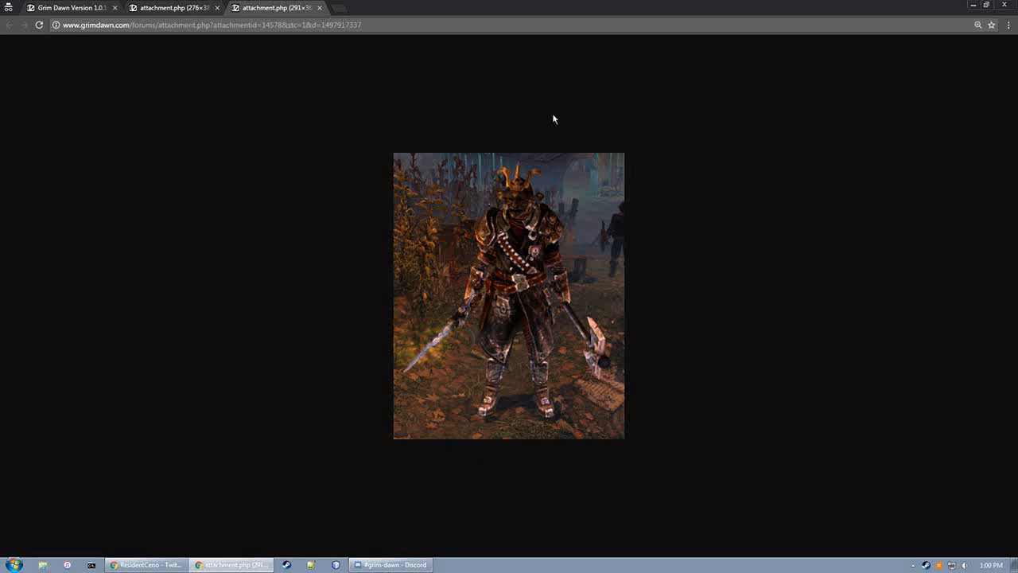
{"action": "mouse_move", "coordinate": [557, 220]}
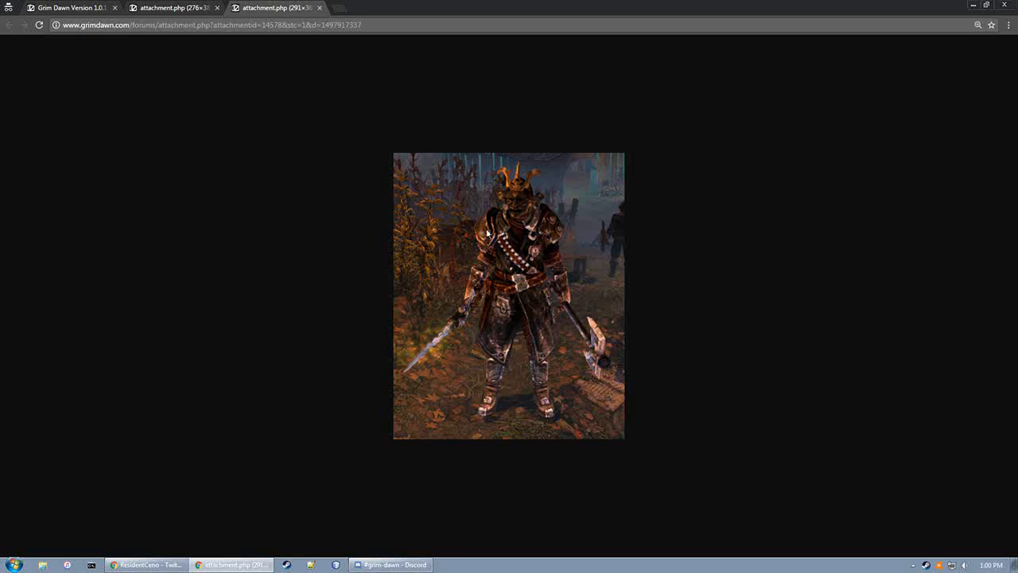
{"action": "mouse_move", "coordinate": [332, 46]}
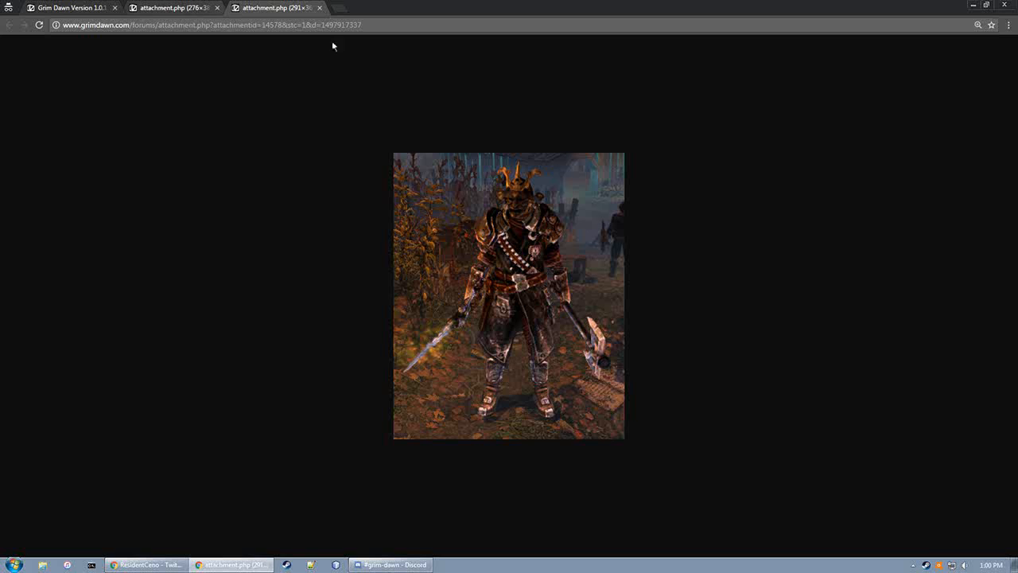
{"action": "left_click", "coordinate": [70, 7]}
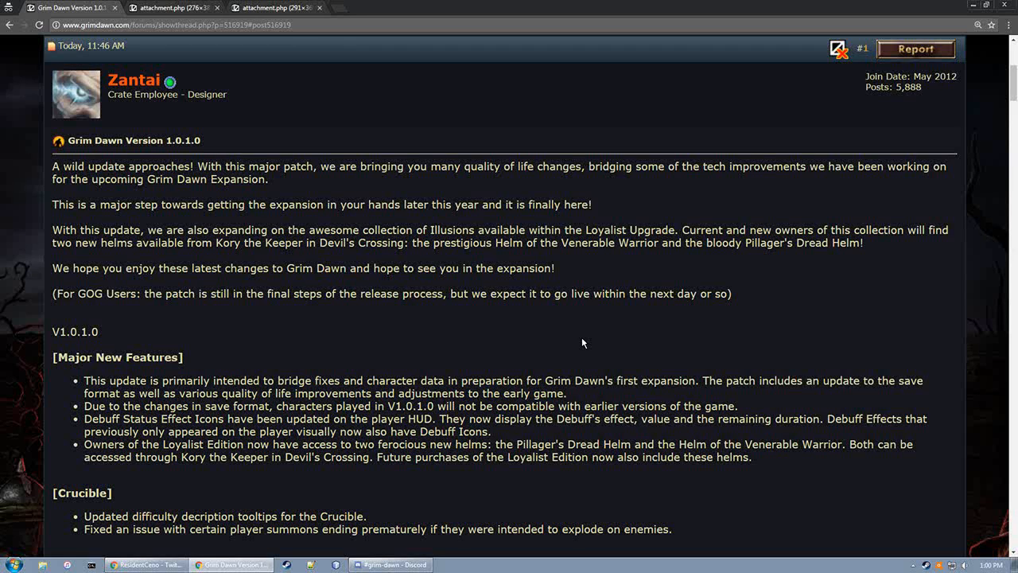
{"action": "mouse_move", "coordinate": [924, 149]}
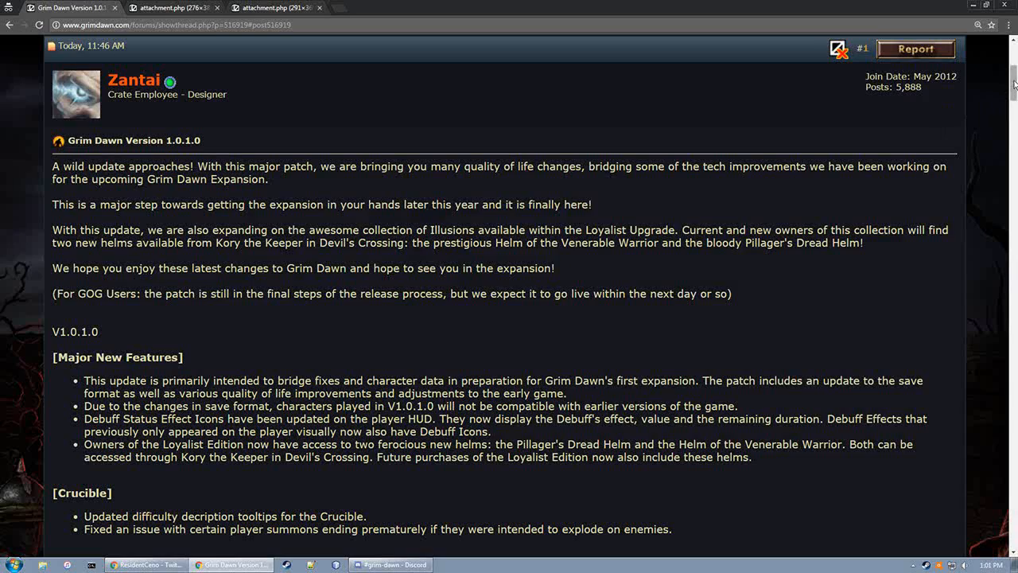
Scroll to V1.0.1.0 and highlight, then deselect, the first Major New Features bullet
{"action": "scroll", "scroll_direction": "down", "scroll_amount": 3}
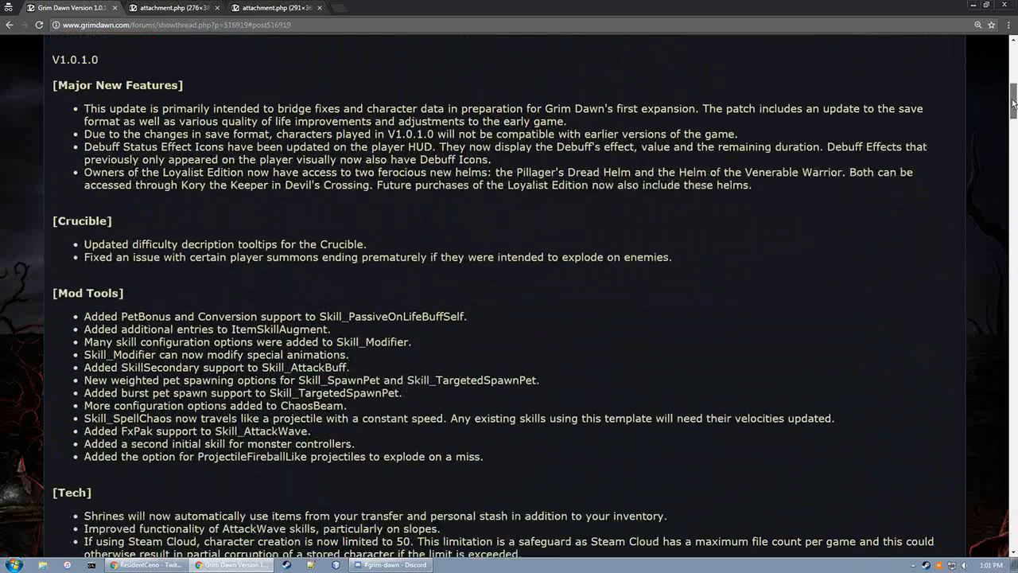
{"action": "scroll", "scroll_direction": "down", "scroll_amount": 3}
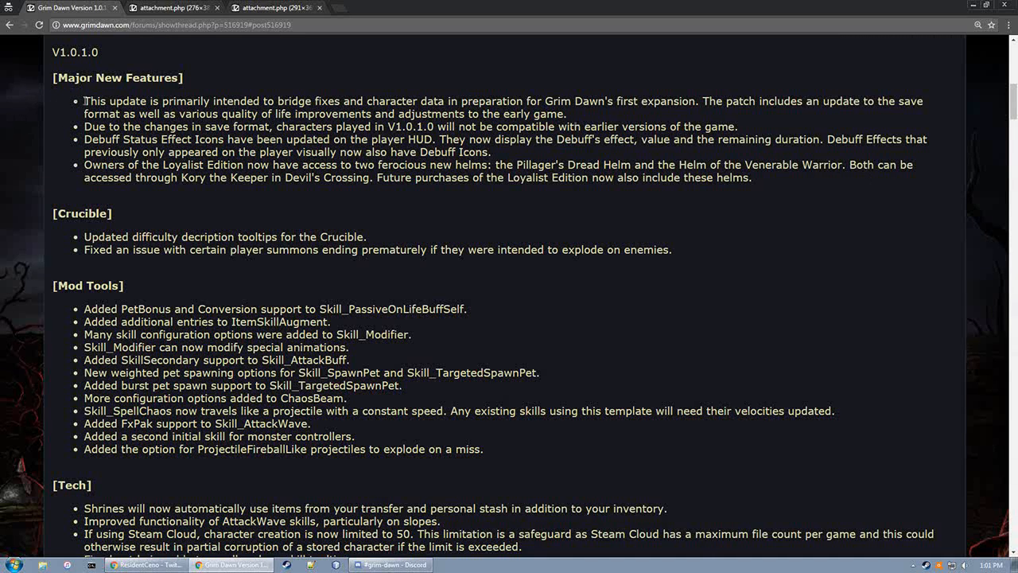
{"action": "left_click_drag", "start_coordinate": [83, 101], "coordinate": [566, 114]}
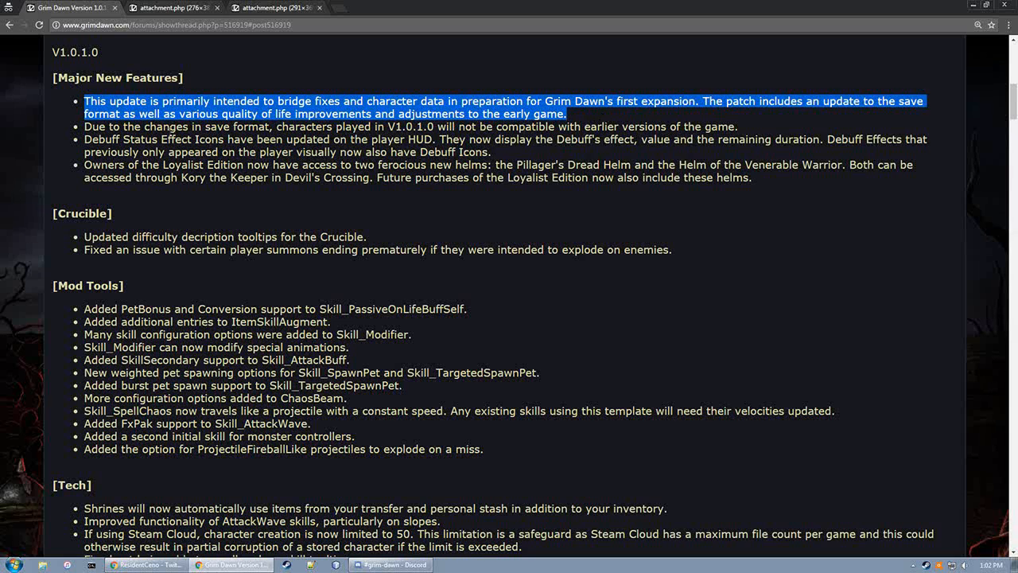
{"action": "left_click", "coordinate": [64, 126]}
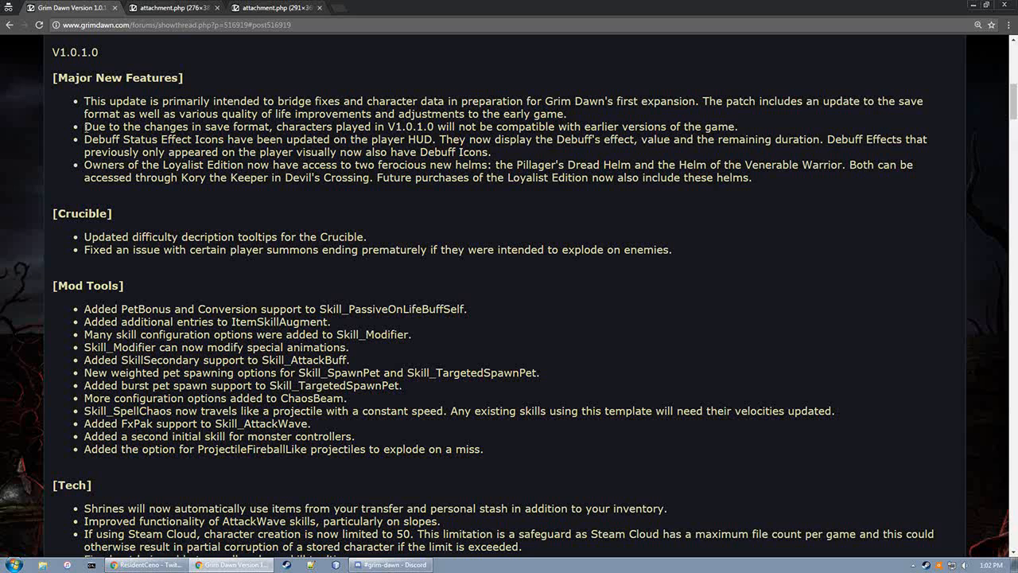
Highlight the Debuff Status Effect Icons bullet under Major New Features
{"action": "left_click_drag", "start_coordinate": [83, 126], "coordinate": [737, 126]}
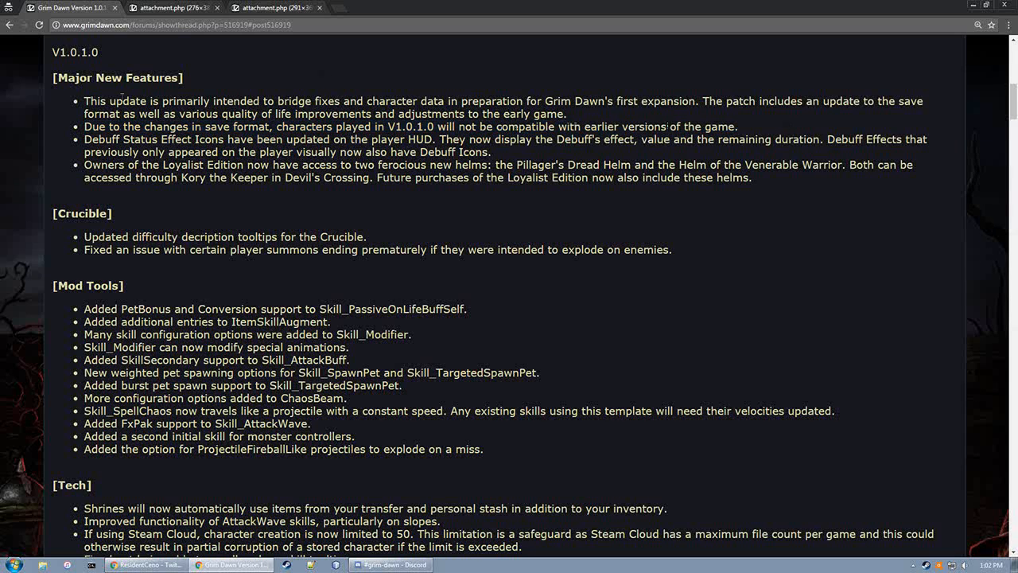
{"action": "left_click_drag", "start_coordinate": [83, 139], "coordinate": [492, 152]}
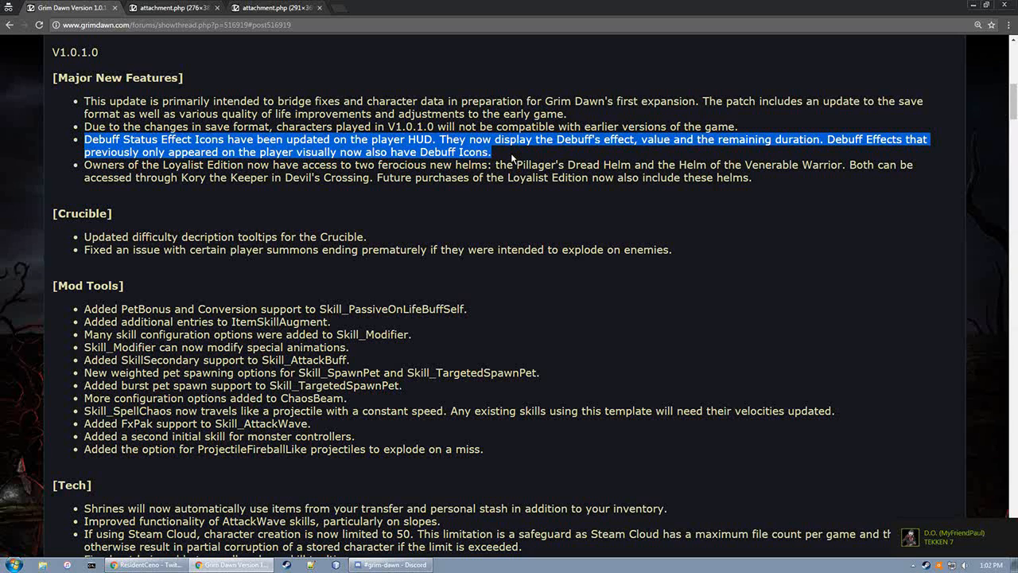
{"action": "mouse_move", "coordinate": [819, 525]}
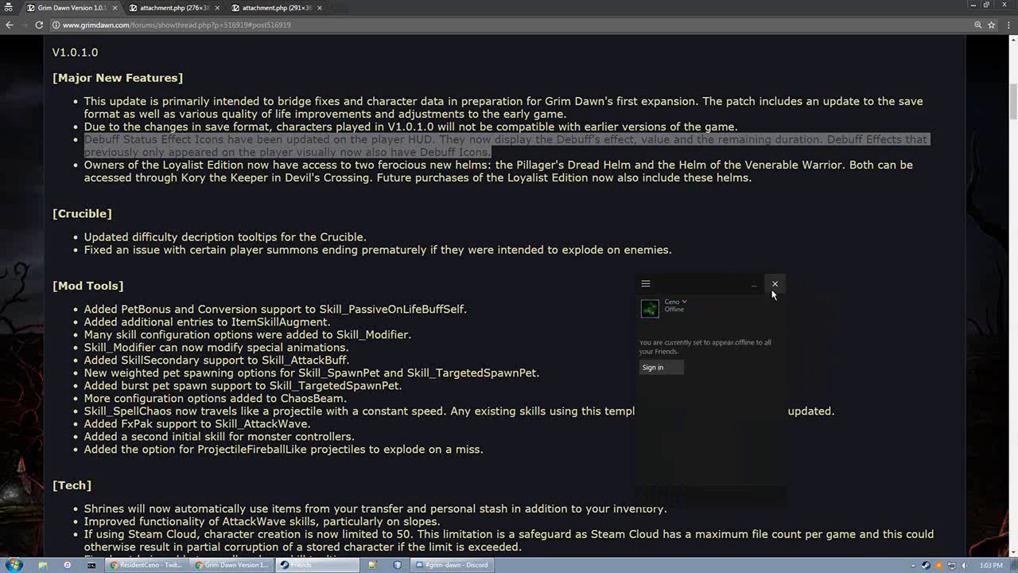
Close the Steam Friends window covering the patch notes
{"action": "left_click", "coordinate": [773, 283]}
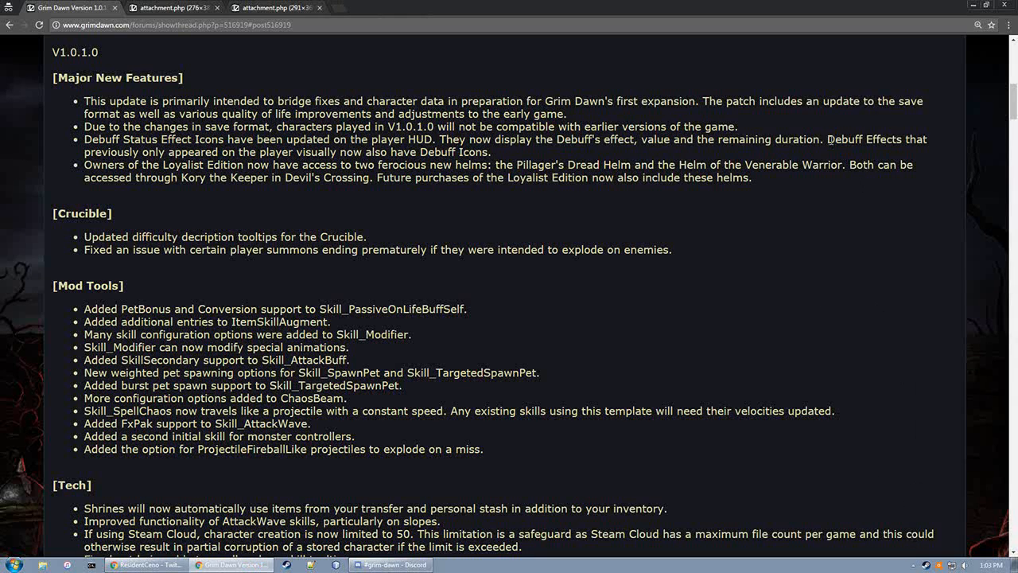
Highlight the visual-only Debuff Effects sentence, deselect it, and mark the next line
{"action": "left_click_drag", "start_coordinate": [830, 139], "coordinate": [491, 152]}
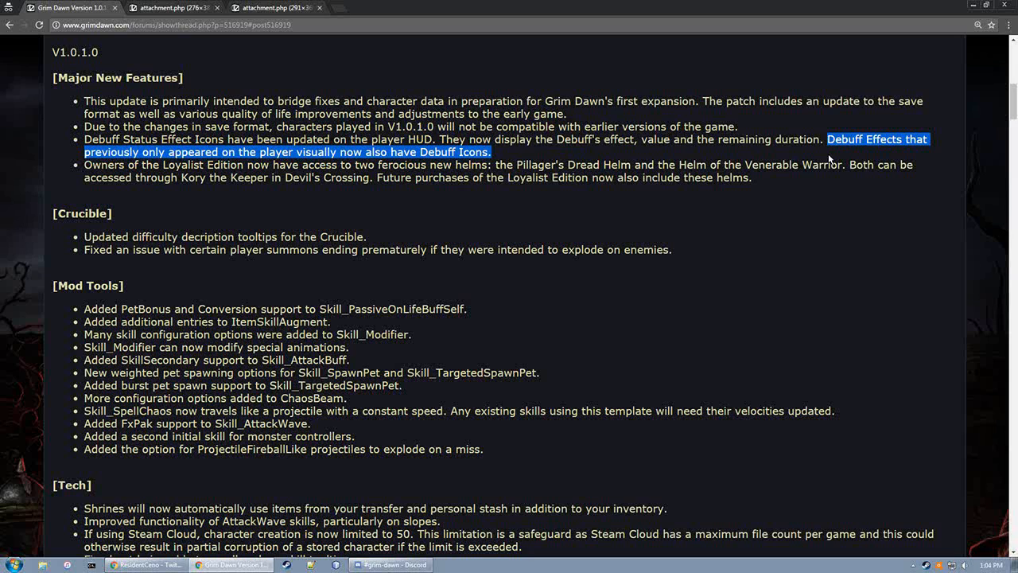
{"action": "mouse_move", "coordinate": [829, 150]}
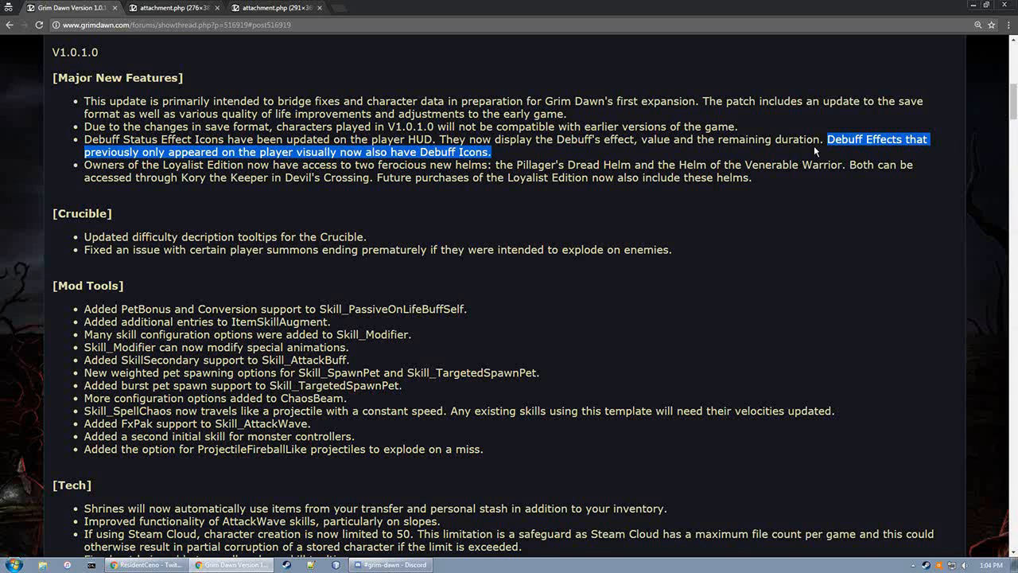
{"action": "left_click", "coordinate": [108, 195]}
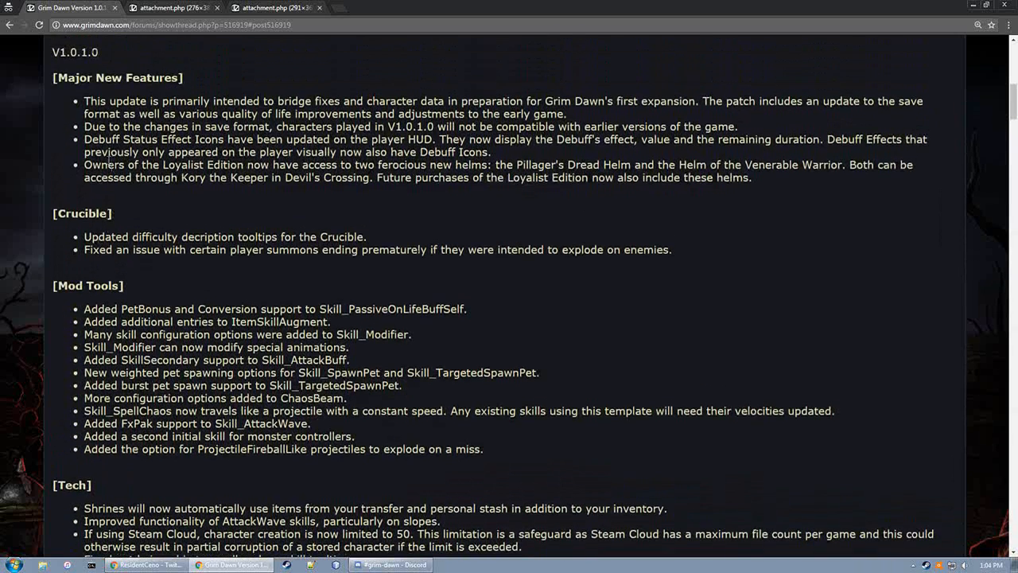
{"action": "left_click_drag", "start_coordinate": [83, 164], "coordinate": [557, 168]}
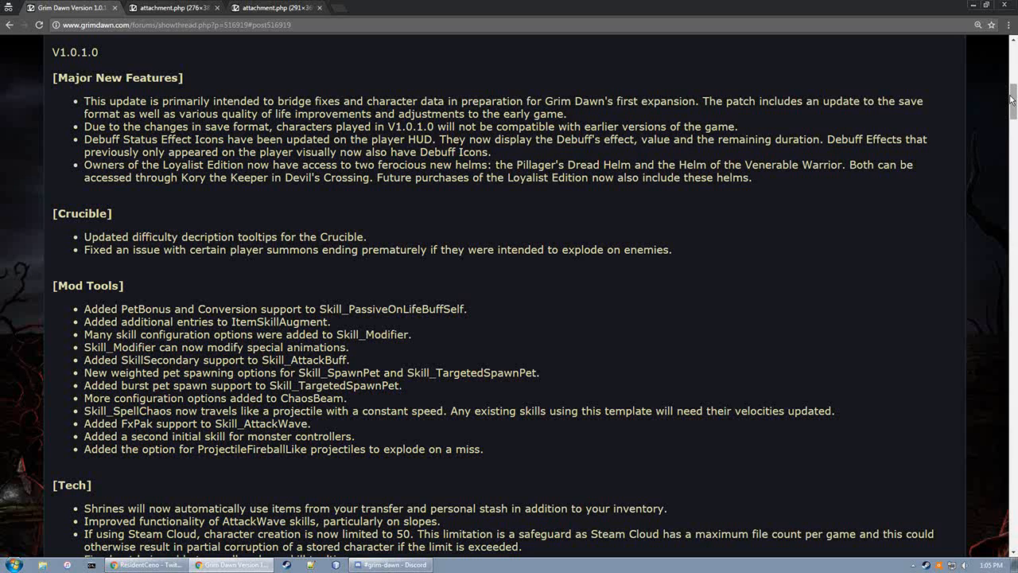
{"action": "mouse_move", "coordinate": [740, 348]}
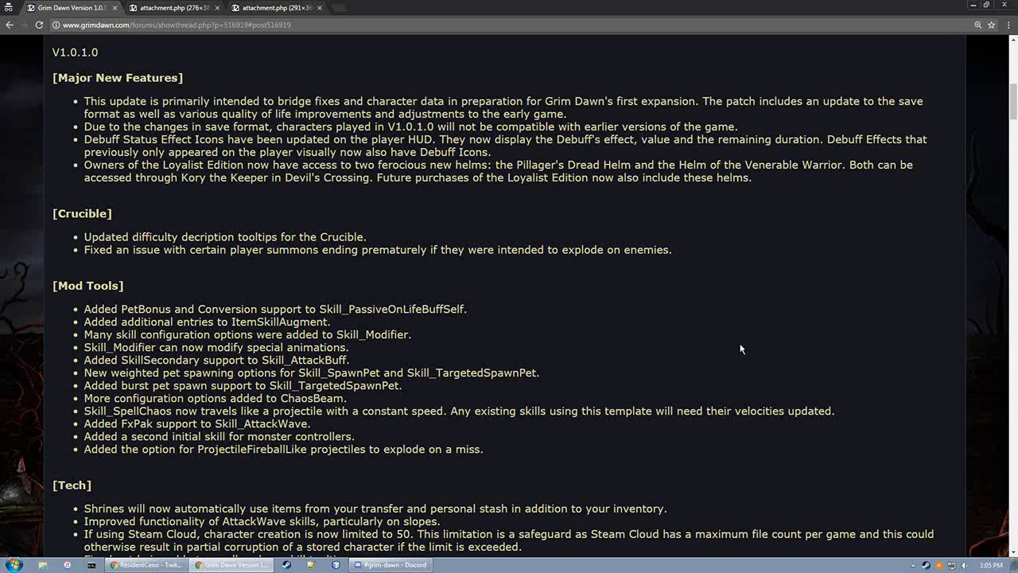
{"action": "mouse_move", "coordinate": [444, 261]}
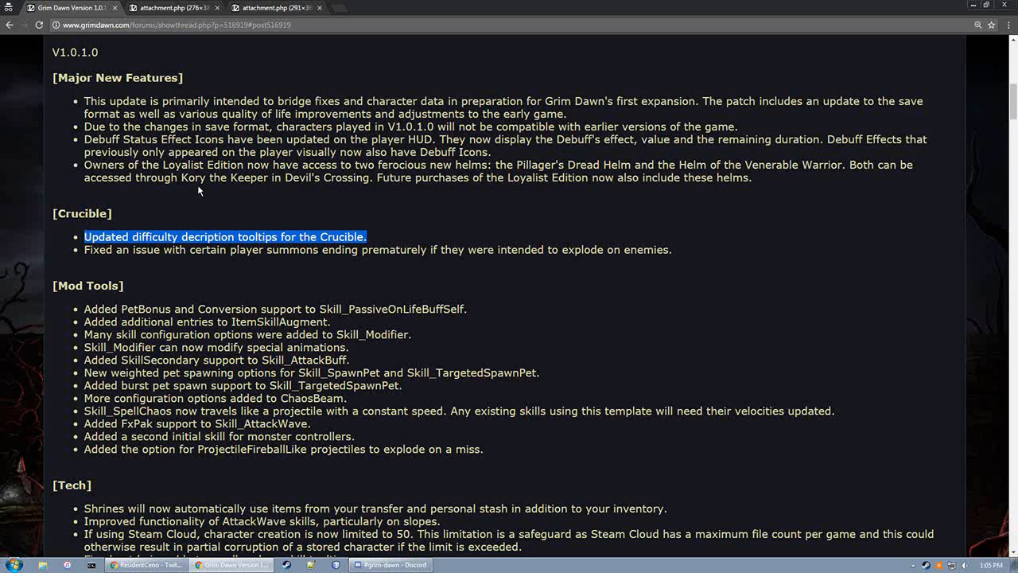
{"action": "mouse_move", "coordinate": [646, 214]}
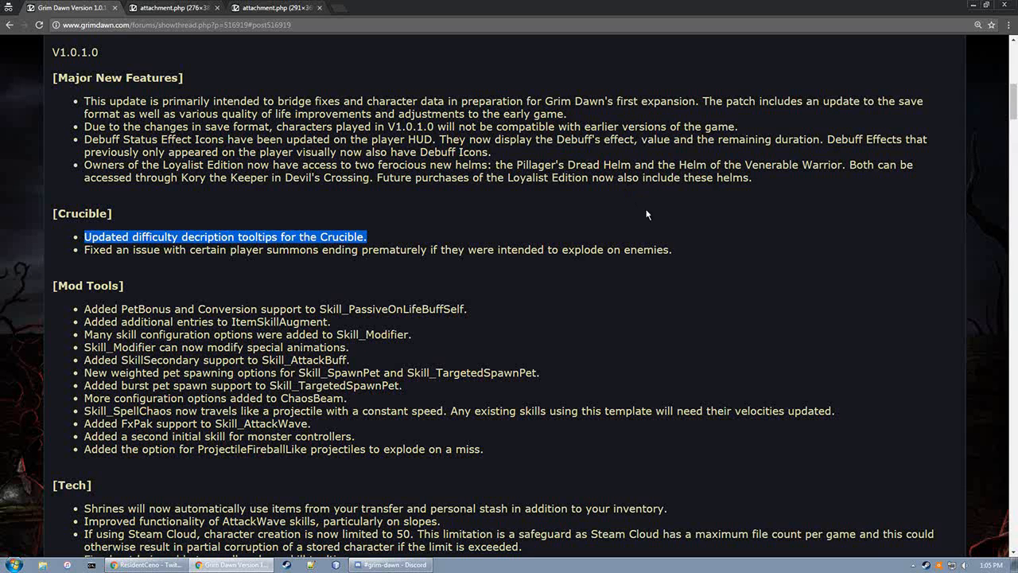
Scroll to Crucible and highlight the note about player summons ending prematurely
{"action": "scroll", "scroll_direction": "down", "scroll_amount": 3}
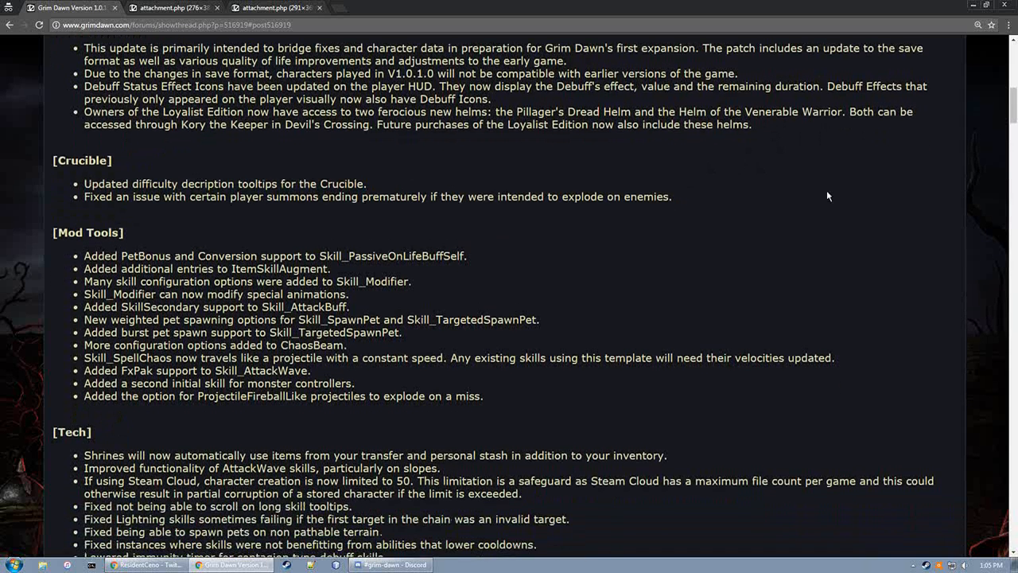
{"action": "scroll", "scroll_direction": "down", "scroll_amount": 3}
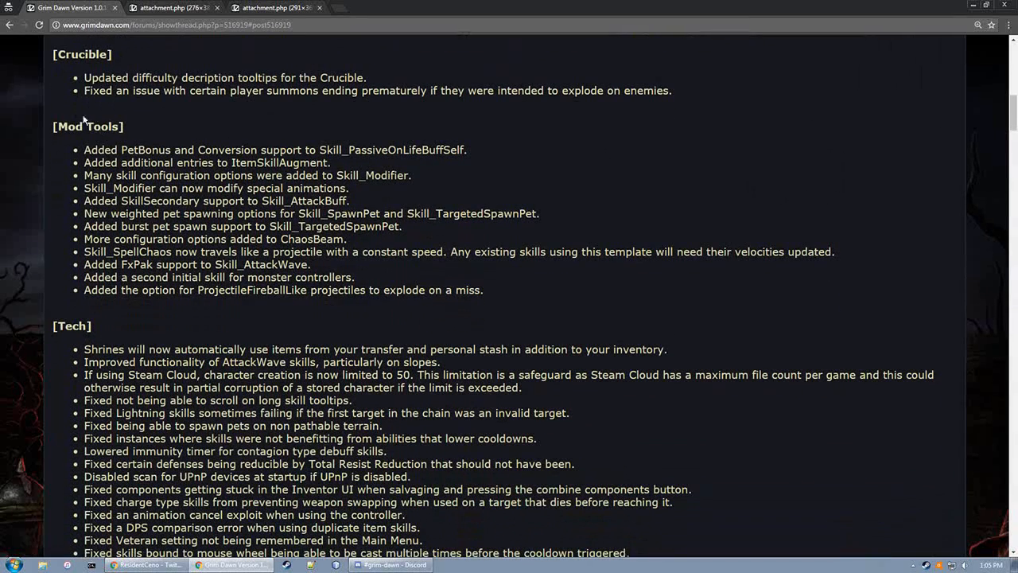
{"action": "left_click_drag", "start_coordinate": [85, 90], "coordinate": [671, 89]}
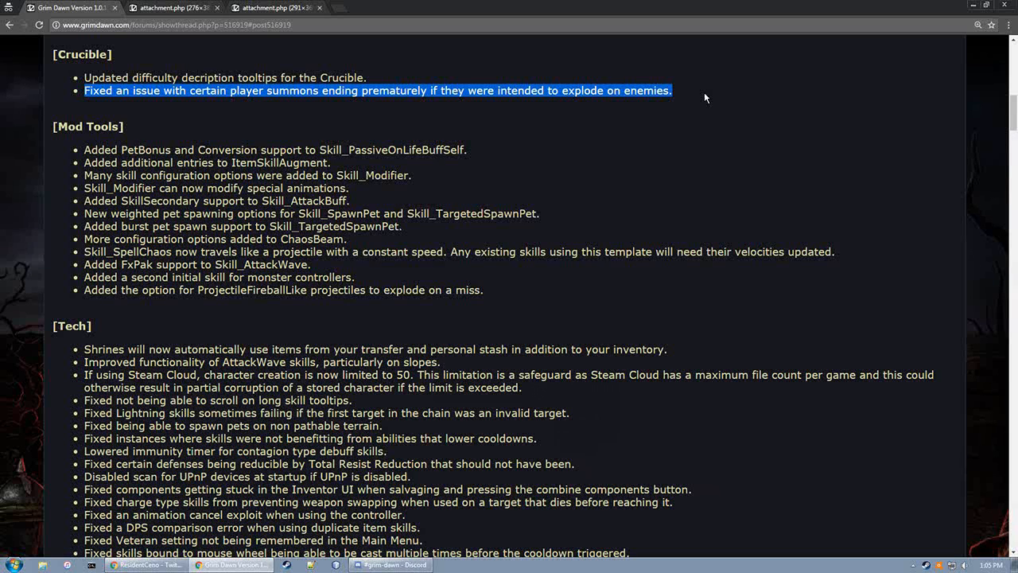
{"action": "mouse_move", "coordinate": [960, 205]}
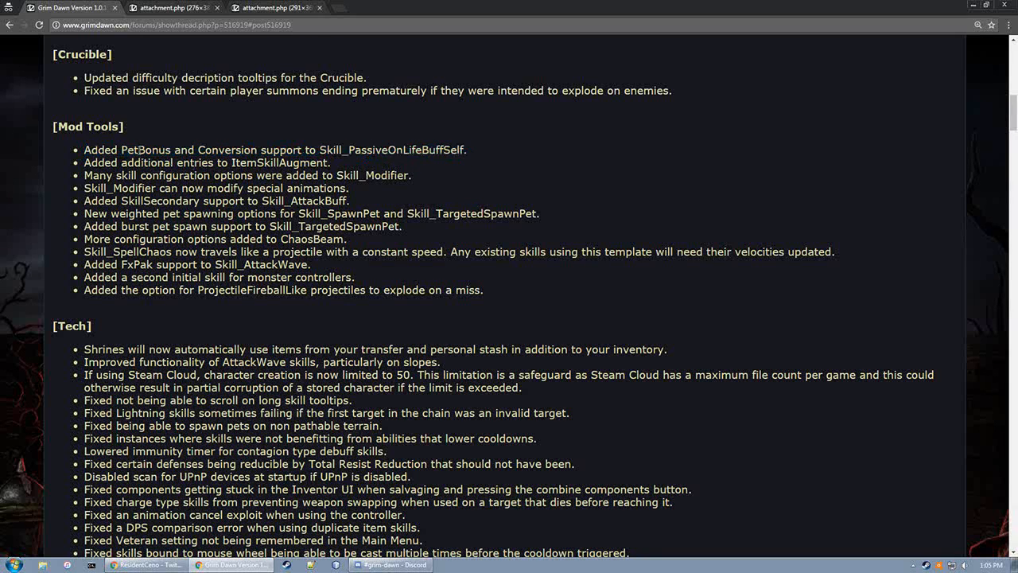
{"action": "double_click", "coordinate": [227, 149]}
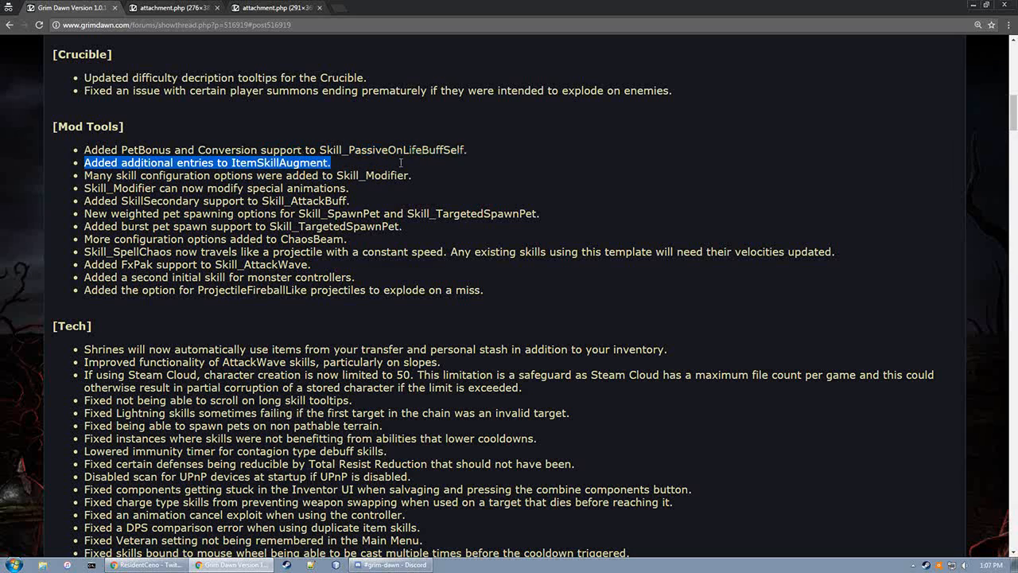
{"action": "mouse_move", "coordinate": [600, 174]}
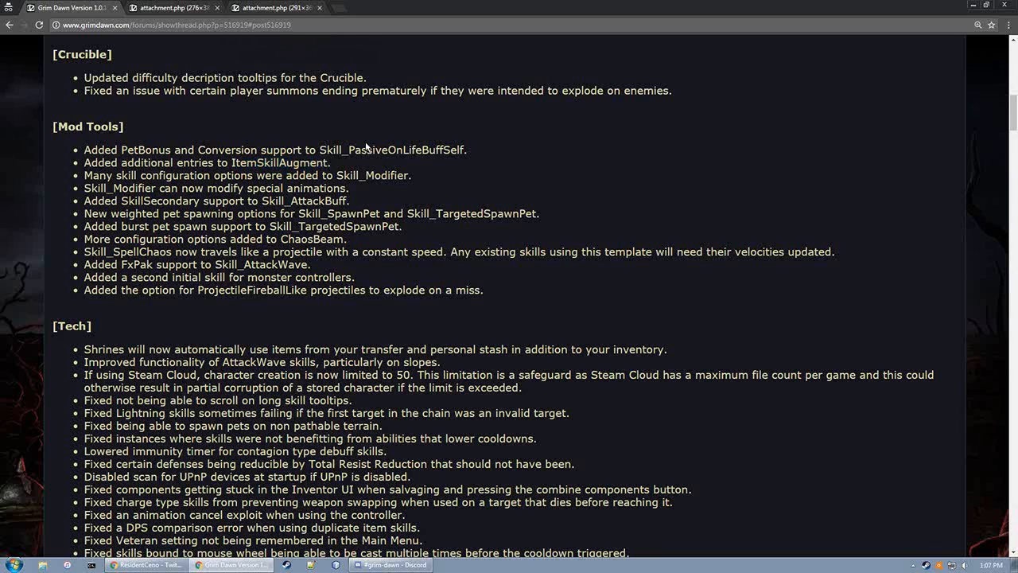
{"action": "mouse_move", "coordinate": [85, 184]}
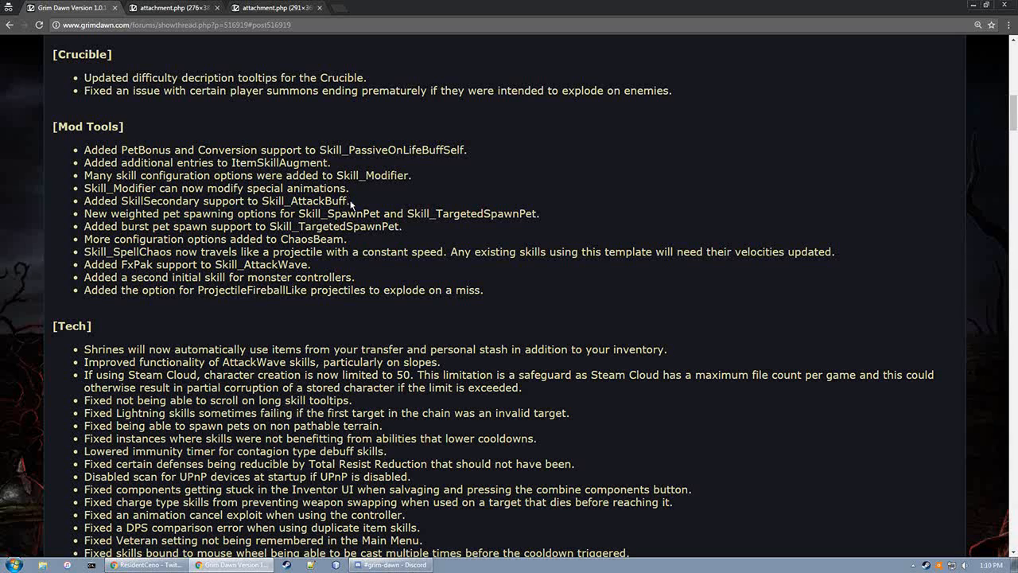
Highlight the Mod Tools bullet 'More configuration options added to ChaosBeam'
{"action": "double_click", "coordinate": [159, 200]}
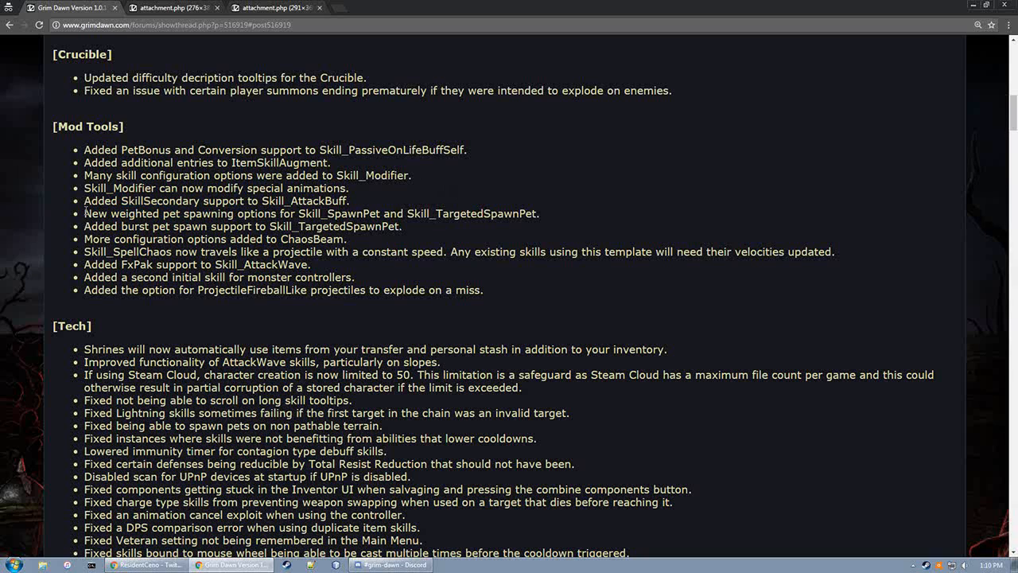
{"action": "left_click_drag", "start_coordinate": [84, 213], "coordinate": [302, 213]}
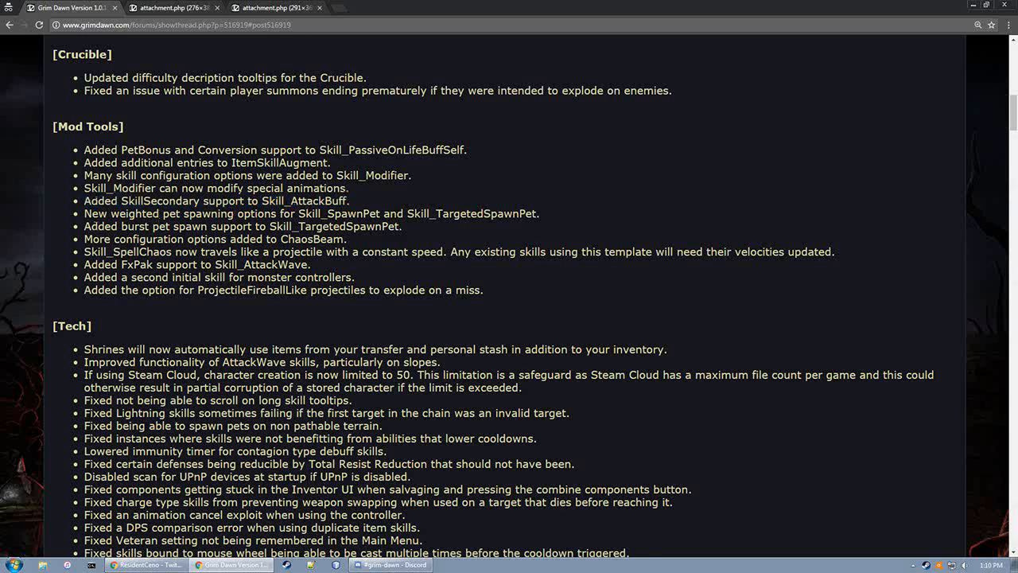
{"action": "left_click_drag", "start_coordinate": [84, 213], "coordinate": [334, 213]}
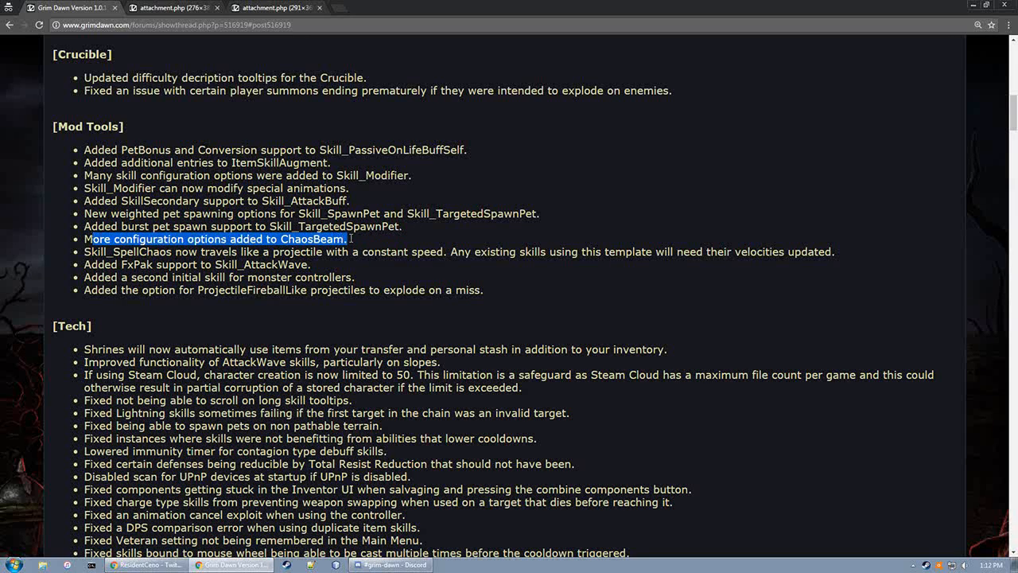
Clear the ChaosBeam highlight and select the first Skill_SpellChaos projectile sentence
{"action": "double_click", "coordinate": [311, 238]}
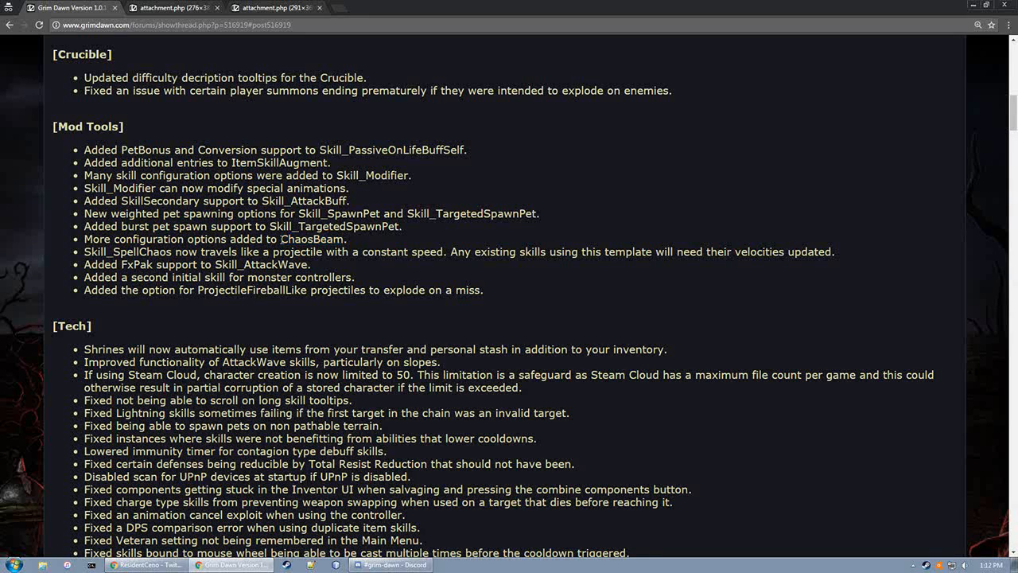
{"action": "double_click", "coordinate": [311, 238]}
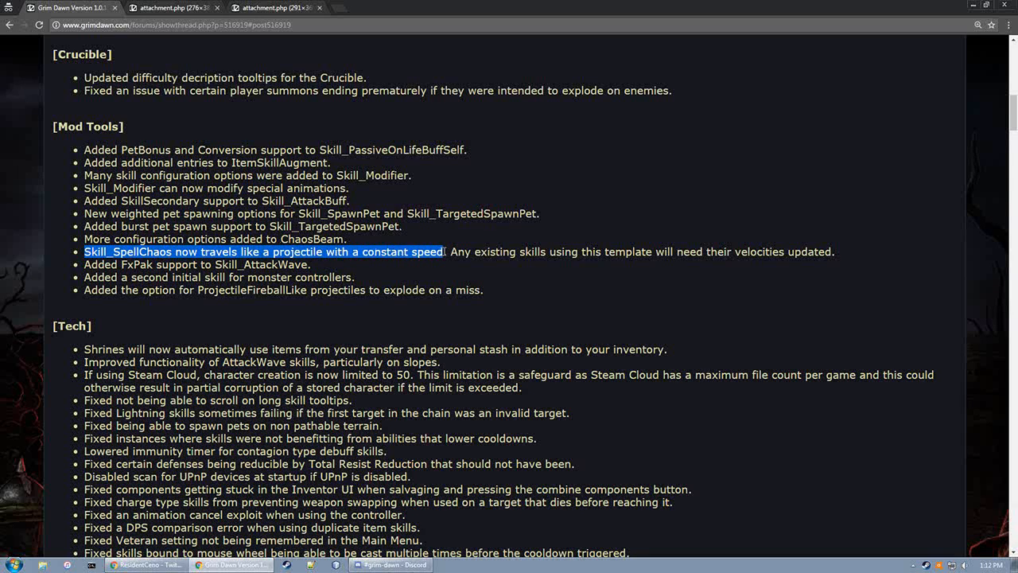
Highlight the whole Skill_SpellChaos bullet including the velocity update note
{"action": "left_click_drag", "start_coordinate": [437, 251], "coordinate": [834, 251]}
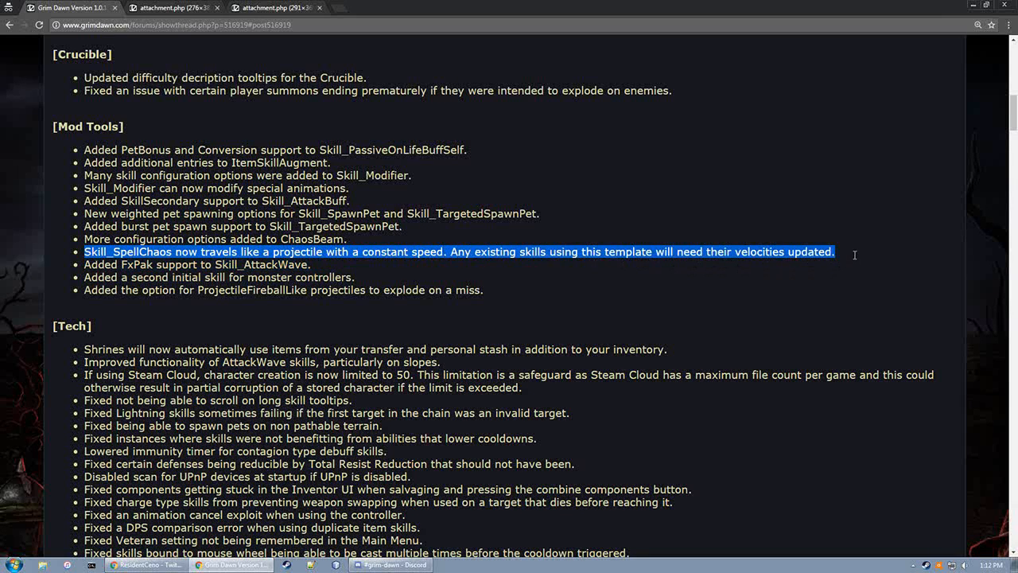
{"action": "mouse_move", "coordinate": [856, 259]}
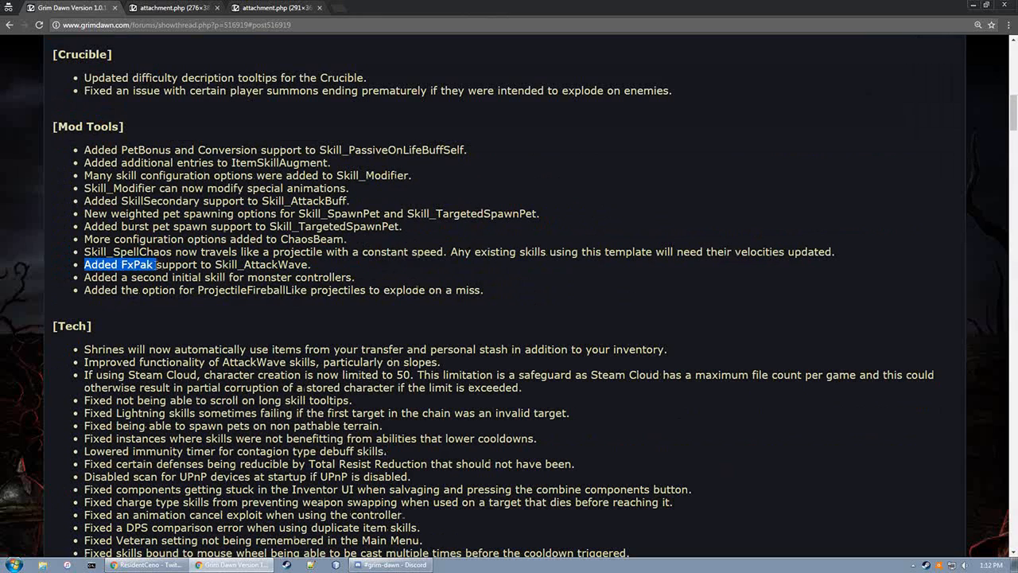
Highlight the 'Added FxPak support to Skill_AttackWave' bullet
{"action": "left_click_drag", "start_coordinate": [159, 264], "coordinate": [308, 264]}
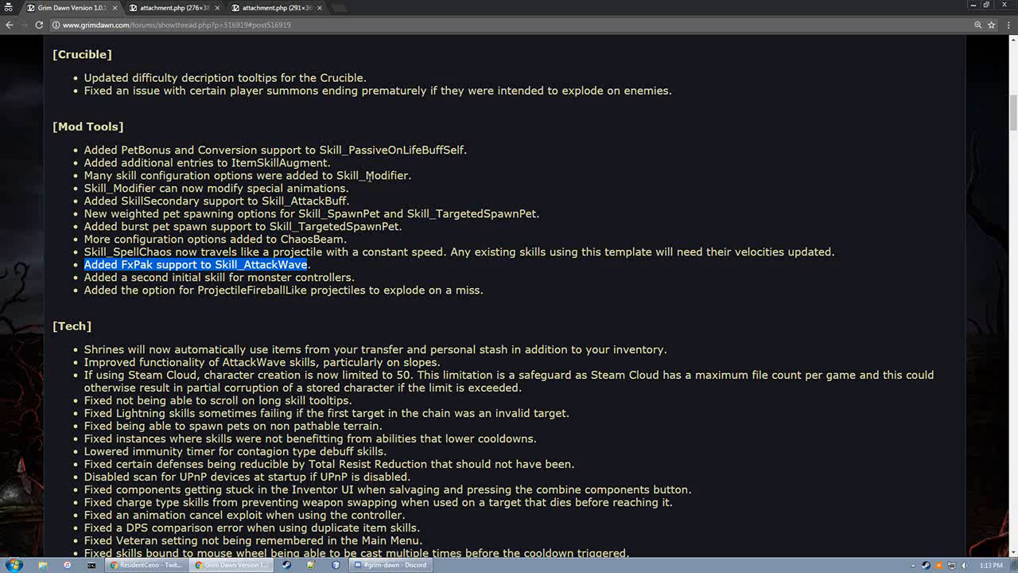
{"action": "mouse_move", "coordinate": [82, 228]}
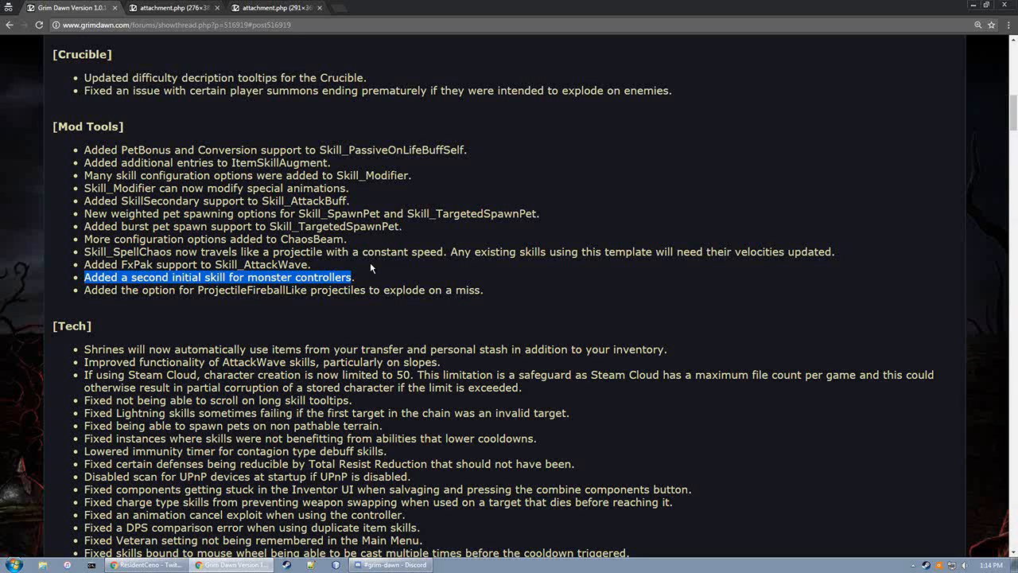
{"action": "left_click", "coordinate": [354, 277]}
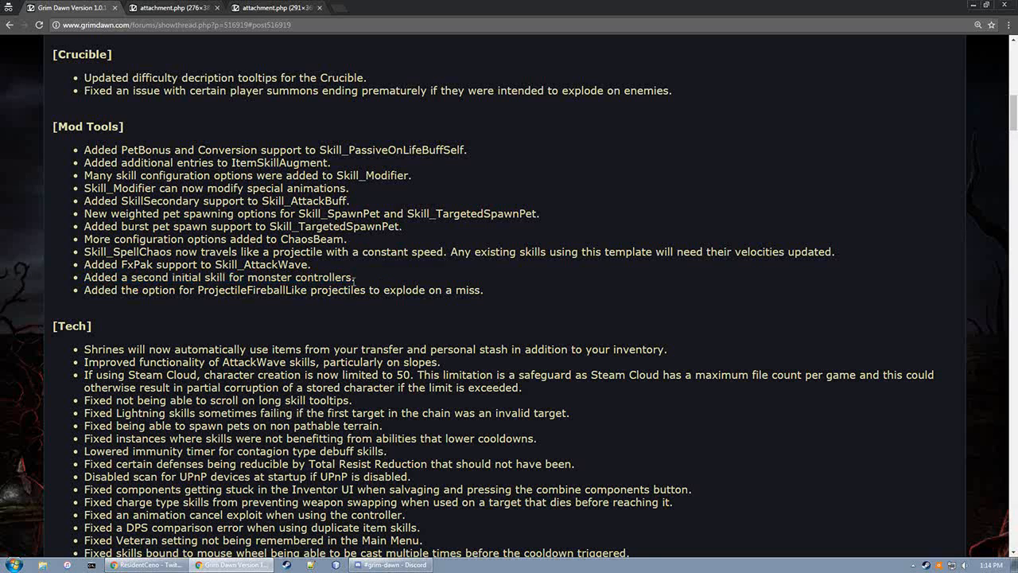
{"action": "left_click_drag", "start_coordinate": [84, 290], "coordinate": [366, 290]}
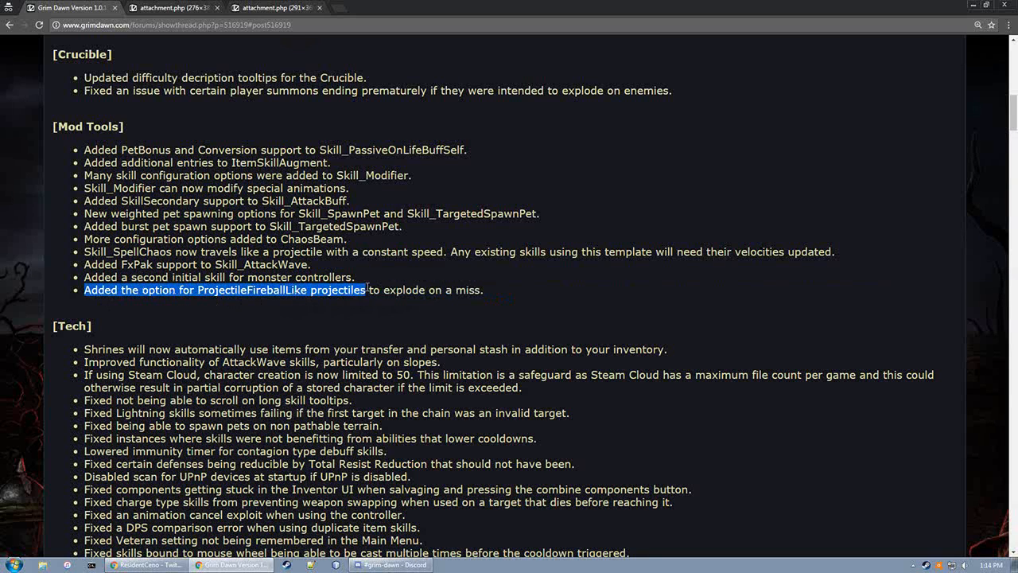
{"action": "left_click_drag", "start_coordinate": [365, 289], "coordinate": [461, 290]}
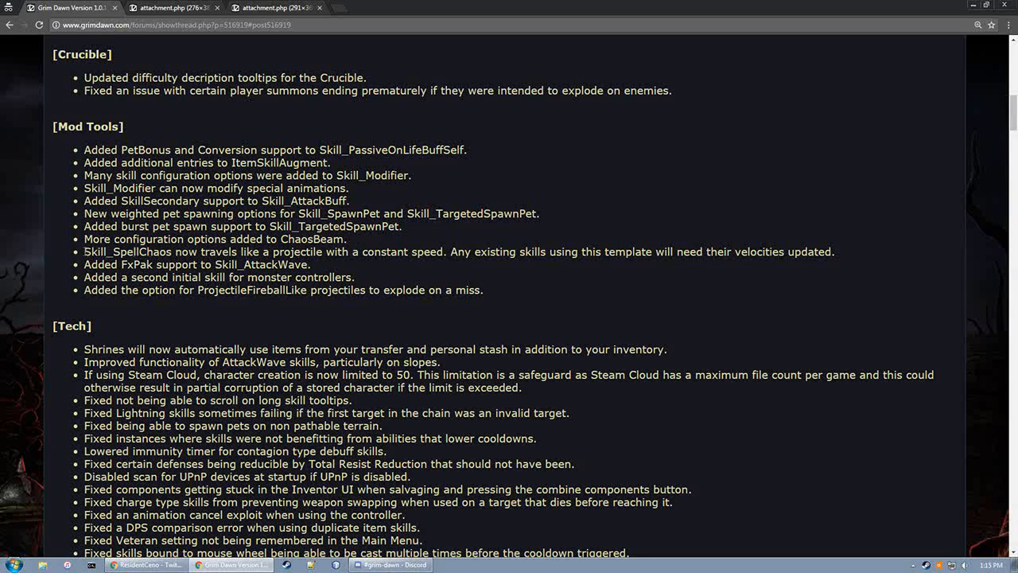
{"action": "double_click", "coordinate": [126, 252]}
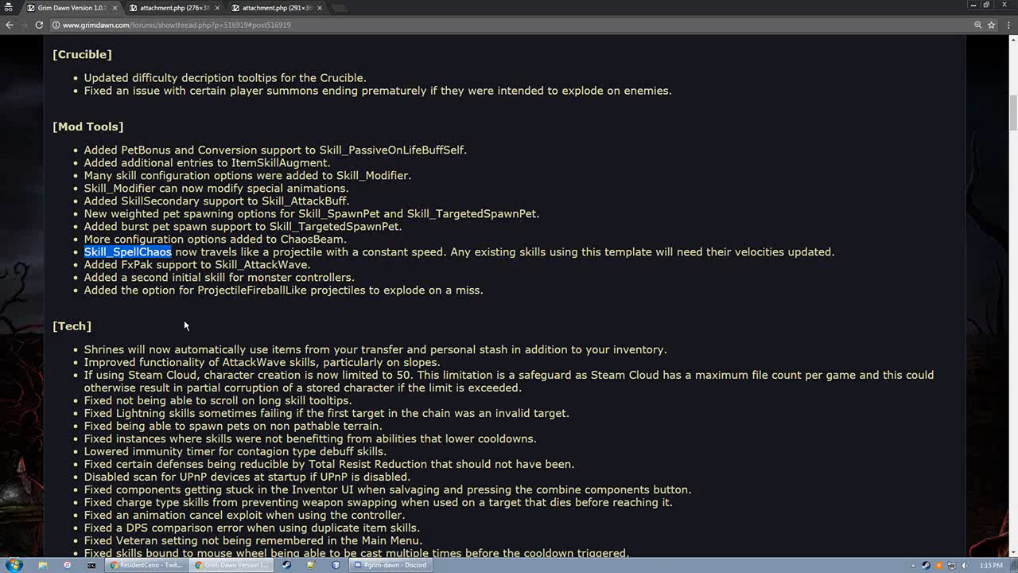
{"action": "double_click", "coordinate": [251, 289]}
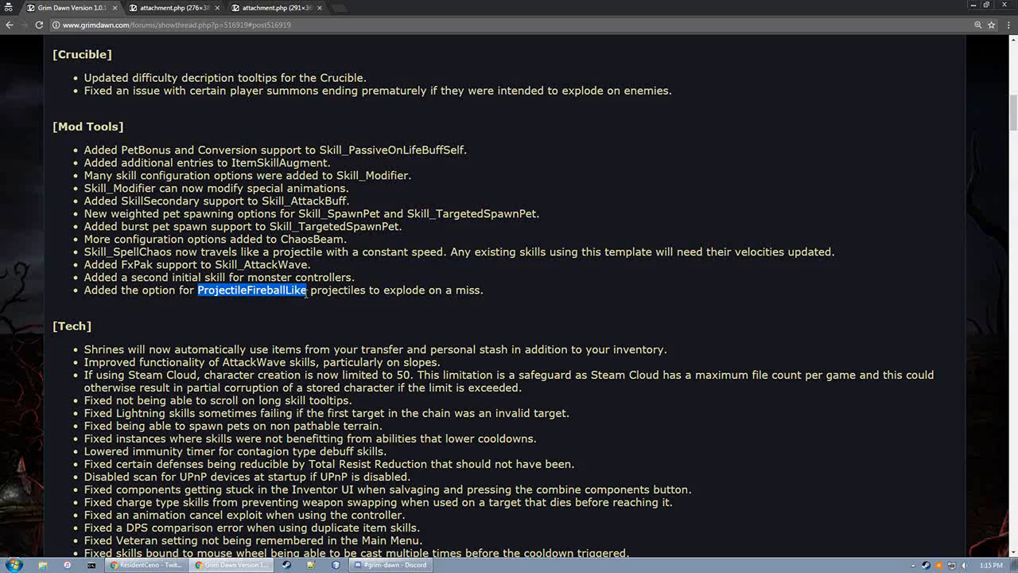
{"action": "mouse_move", "coordinate": [306, 309]}
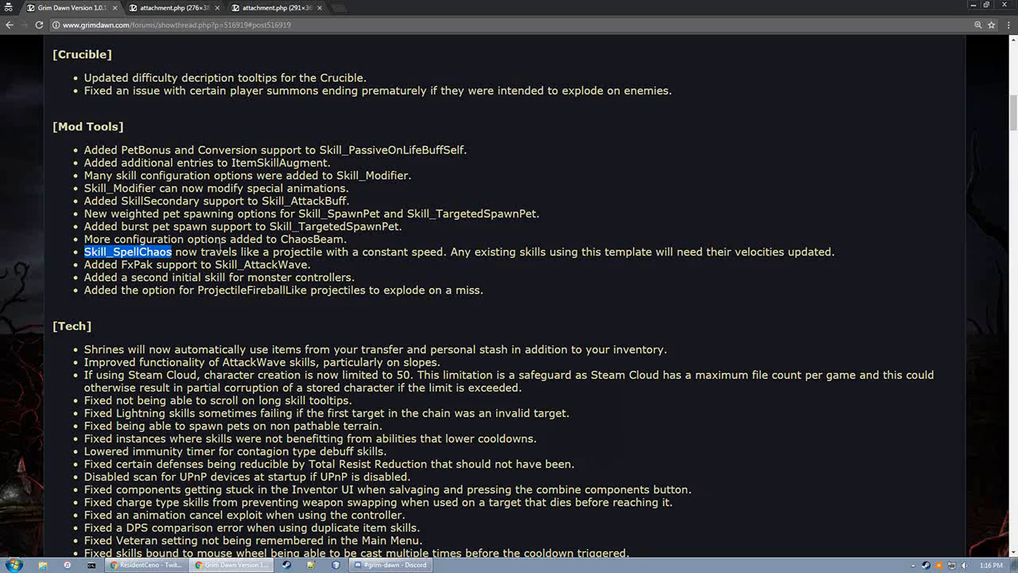
{"action": "left_click", "coordinate": [579, 305]}
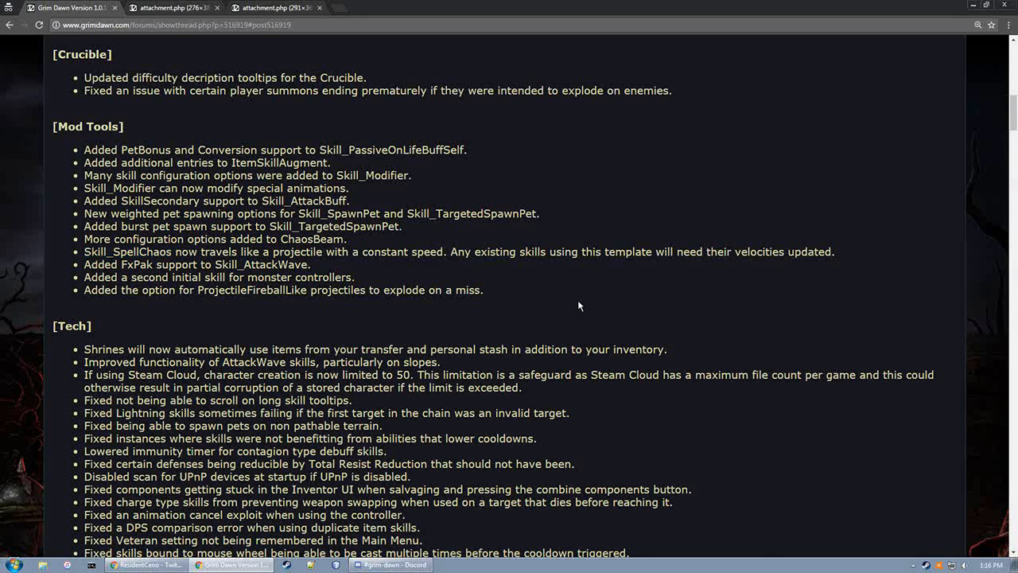
{"action": "mouse_move", "coordinate": [540, 299]}
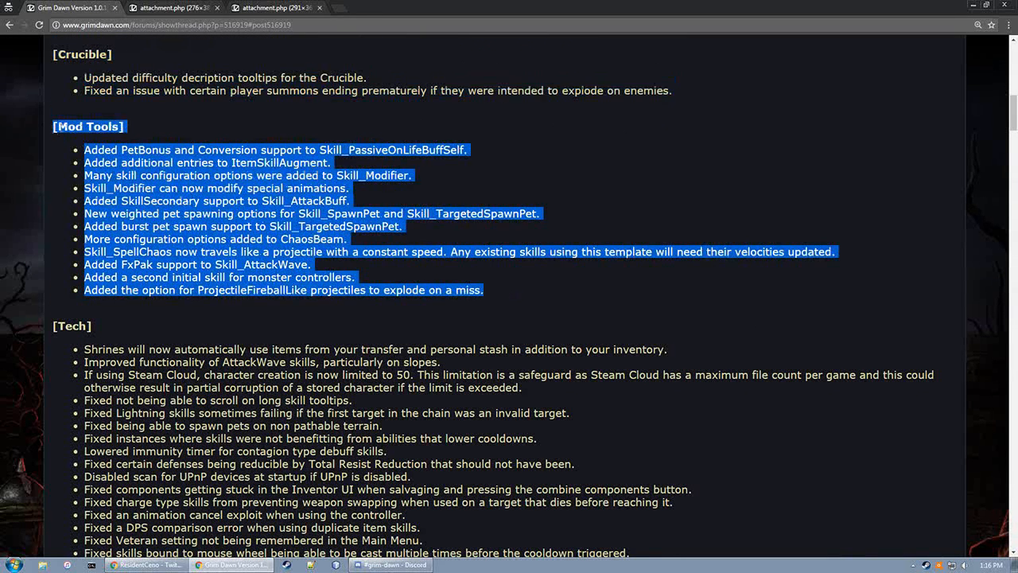
{"action": "left_click", "coordinate": [423, 169]}
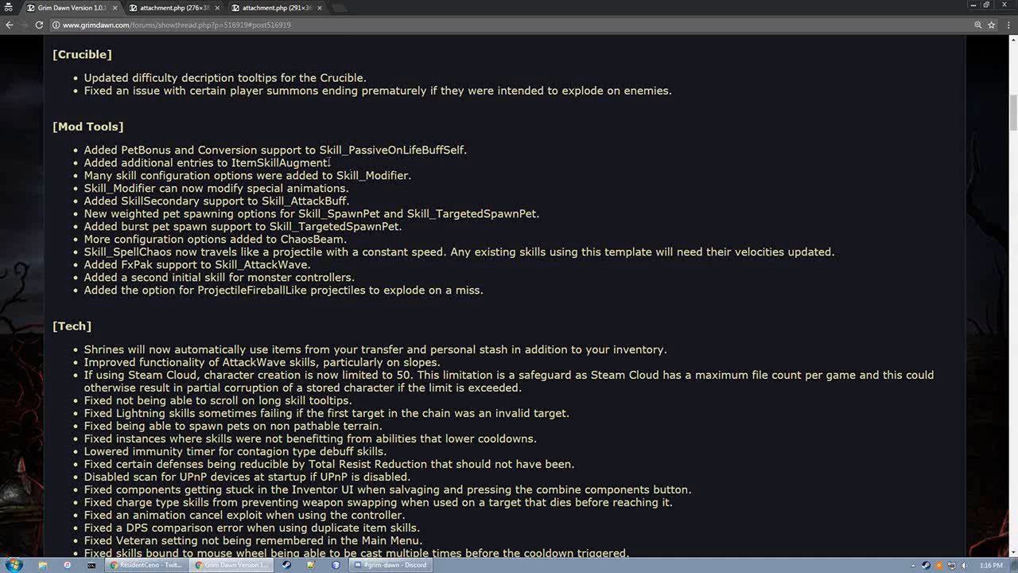
{"action": "mouse_move", "coordinate": [1003, 202]}
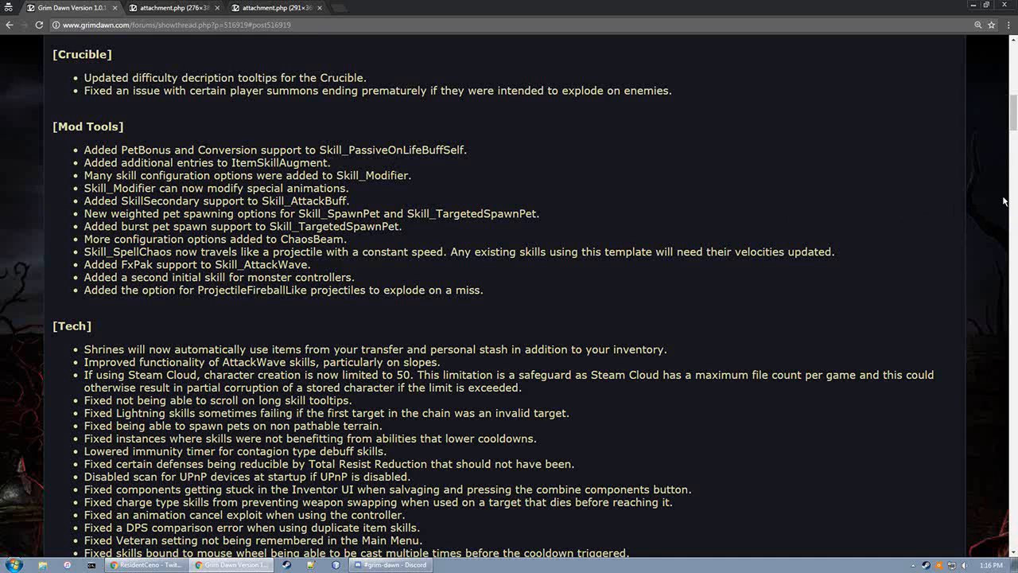
Scroll to the Tech section and highlight the AttackWave skills on slopes bullet
{"action": "scroll", "scroll_direction": "down", "scroll_amount": 3}
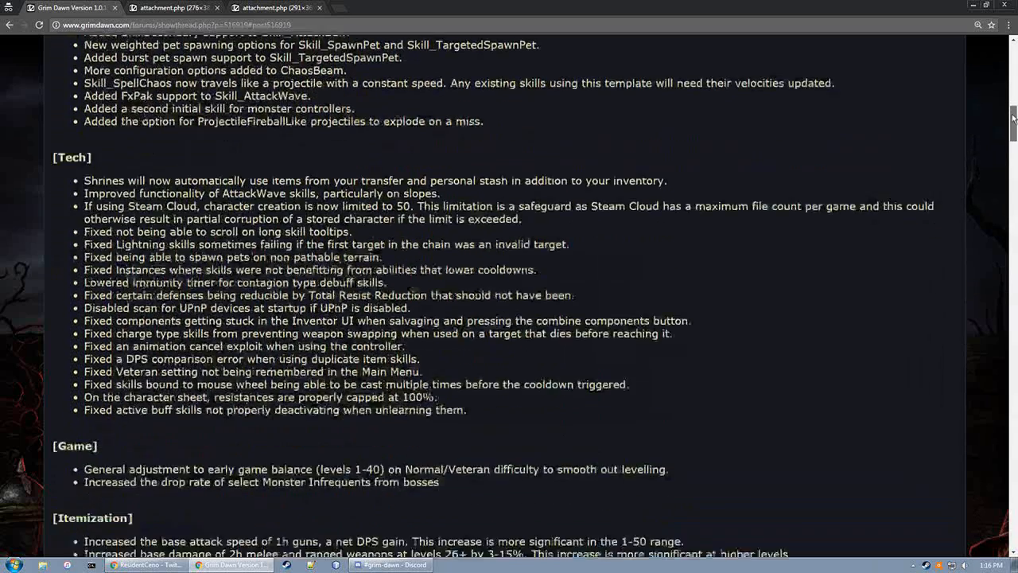
{"action": "scroll", "scroll_direction": "down", "scroll_amount": 3}
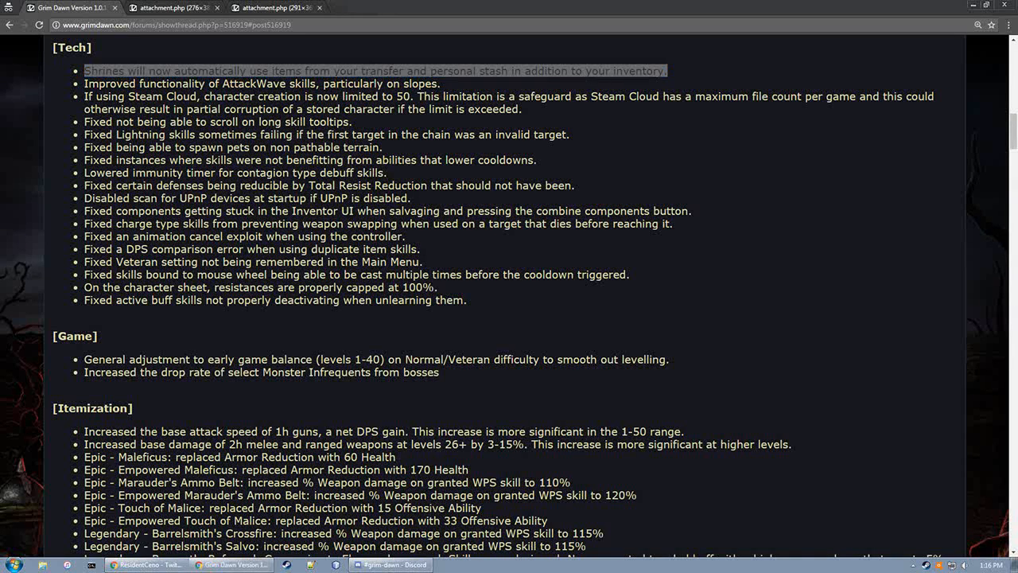
{"action": "left_click", "coordinate": [378, 8]}
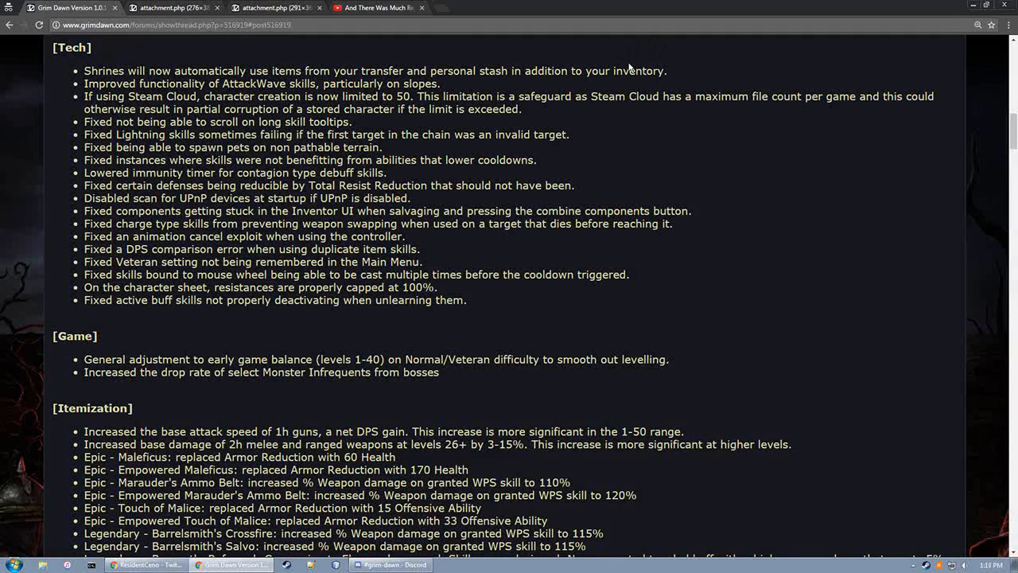
{"action": "triple_click", "coordinate": [373, 71]}
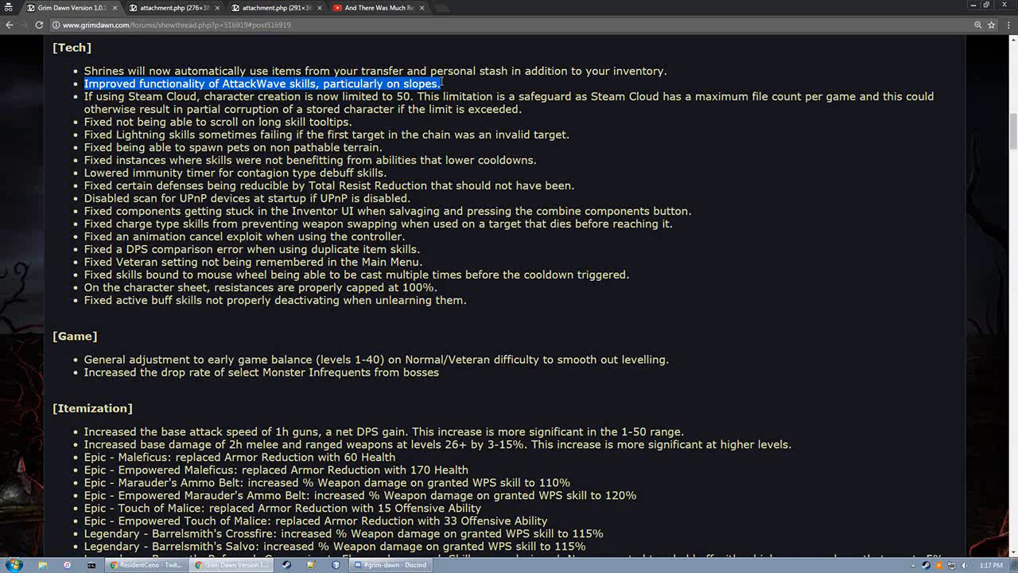
{"action": "left_click", "coordinate": [378, 7]}
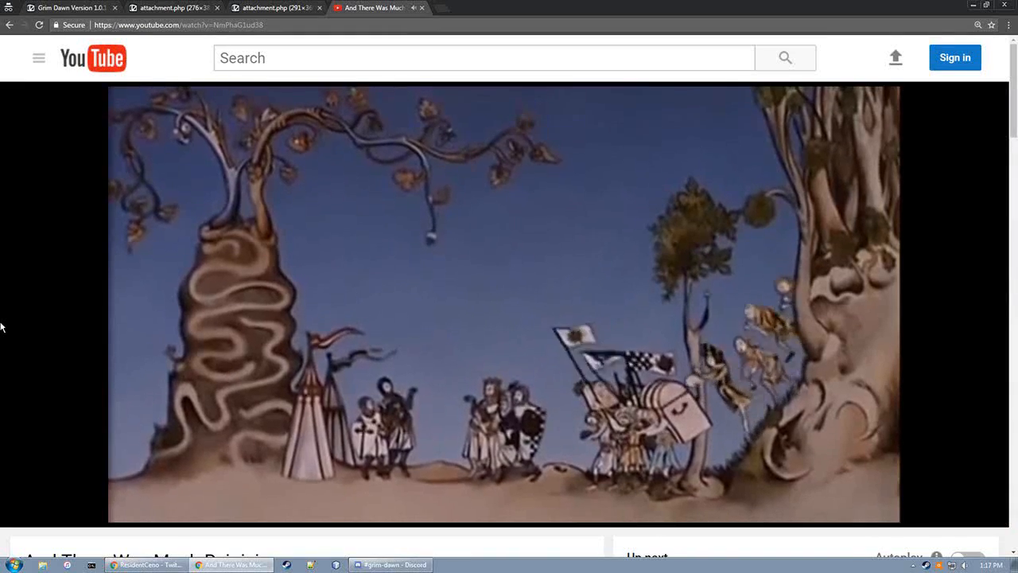
{"action": "left_click", "coordinate": [72, 7]}
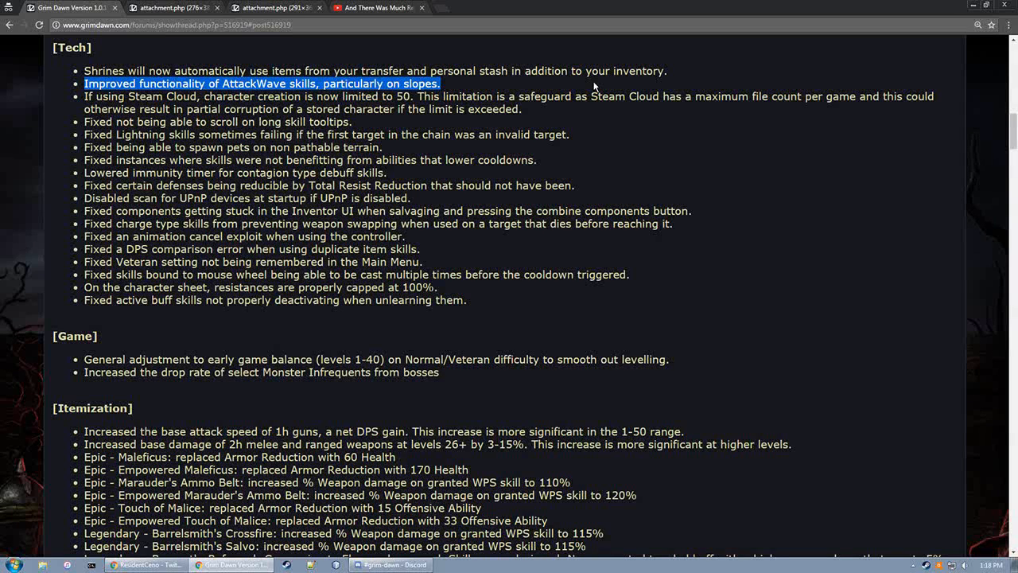
Clear the AttackWave highlight and drag-select across the next Tech bullet line
{"action": "left_click", "coordinate": [592, 86]}
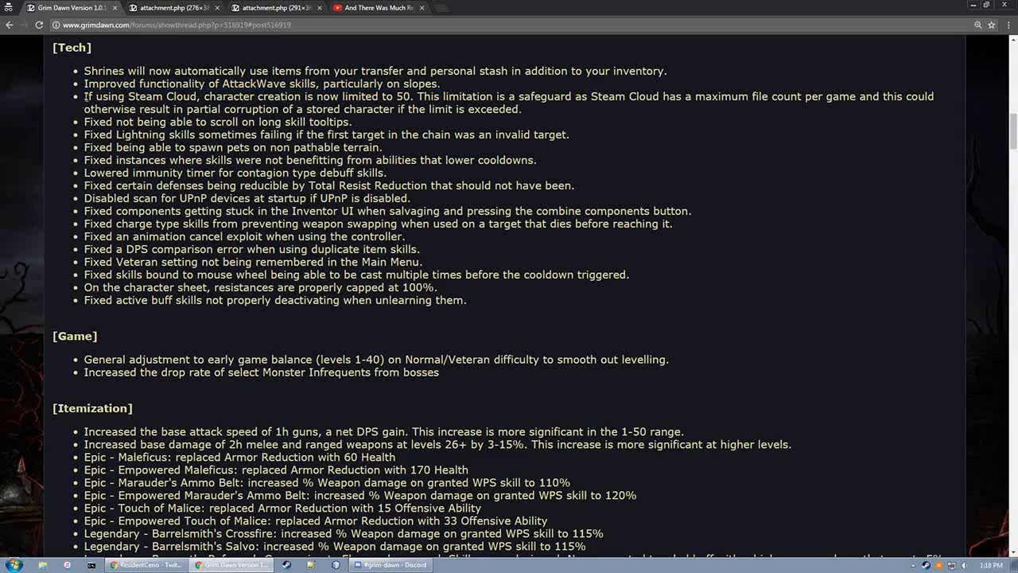
{"action": "left_click_drag", "start_coordinate": [83, 96], "coordinate": [522, 109]}
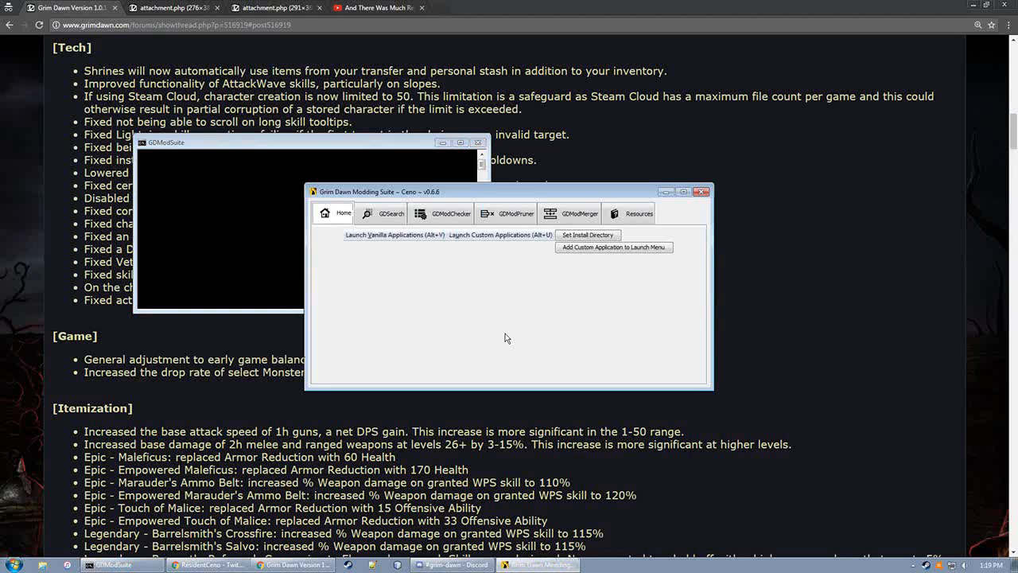
{"action": "mouse_move", "coordinate": [537, 317]}
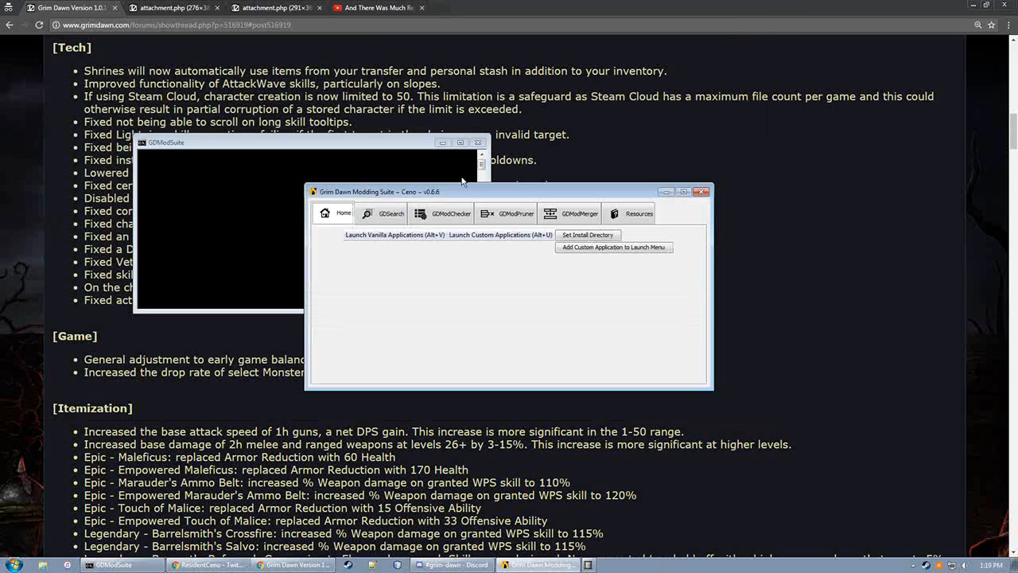
Run a GDSearch DBR search for skill_spellchaos.tpl in the game database
{"action": "left_click", "coordinate": [390, 213]}
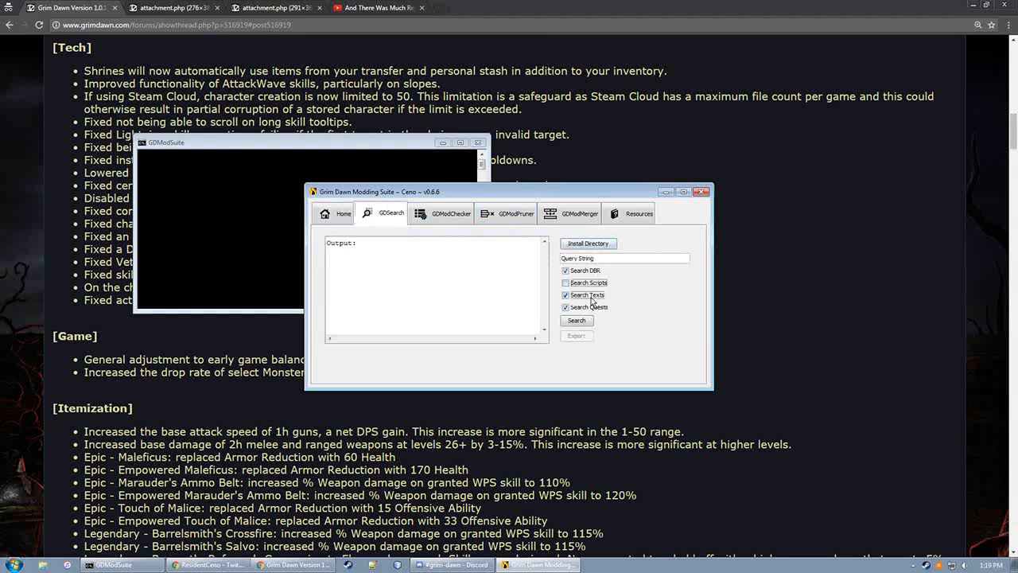
{"action": "type", "text": "sl"}
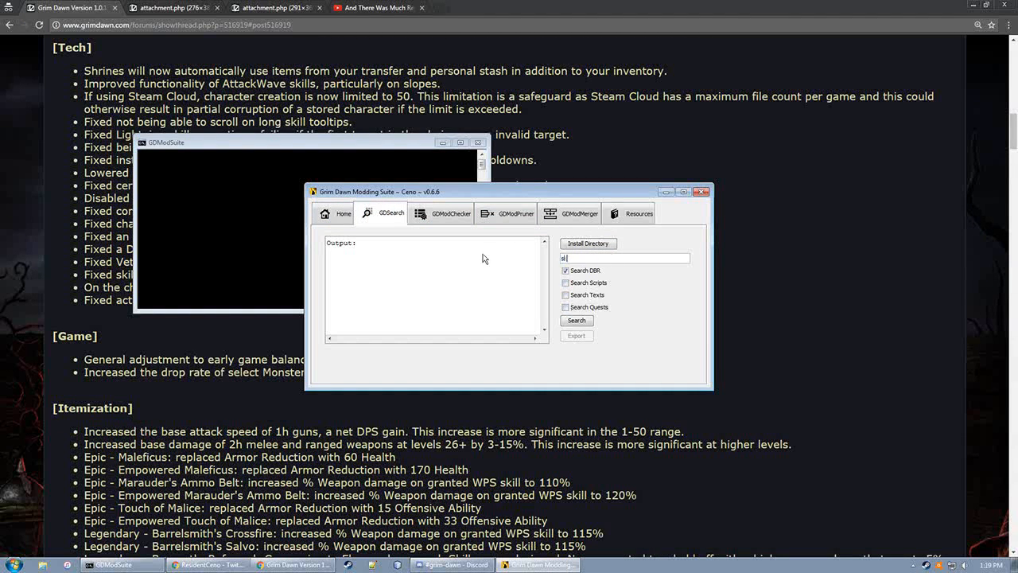
{"action": "type", "text": "skill_spellchaos.tpl"}
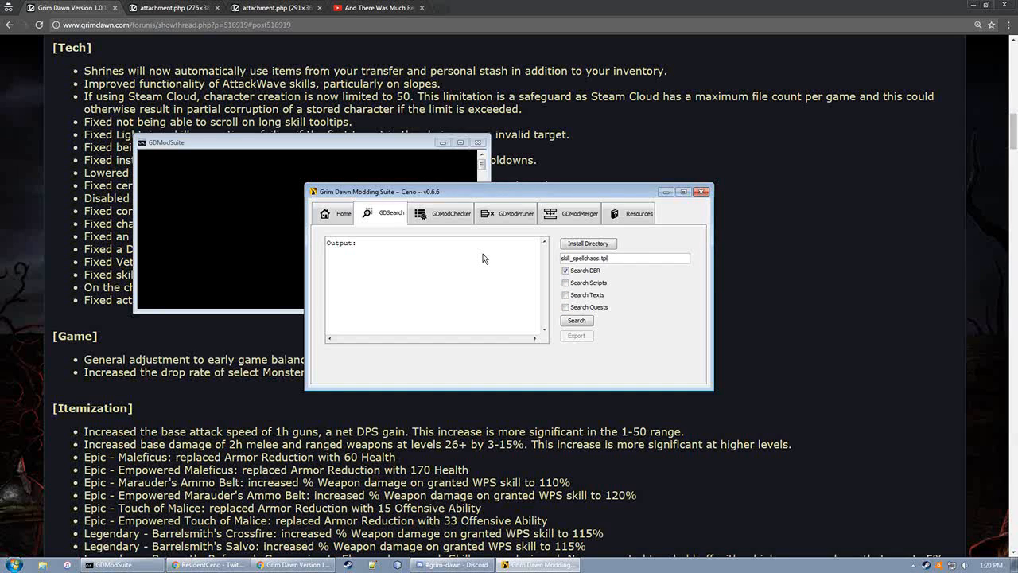
{"action": "left_click", "coordinate": [575, 319]}
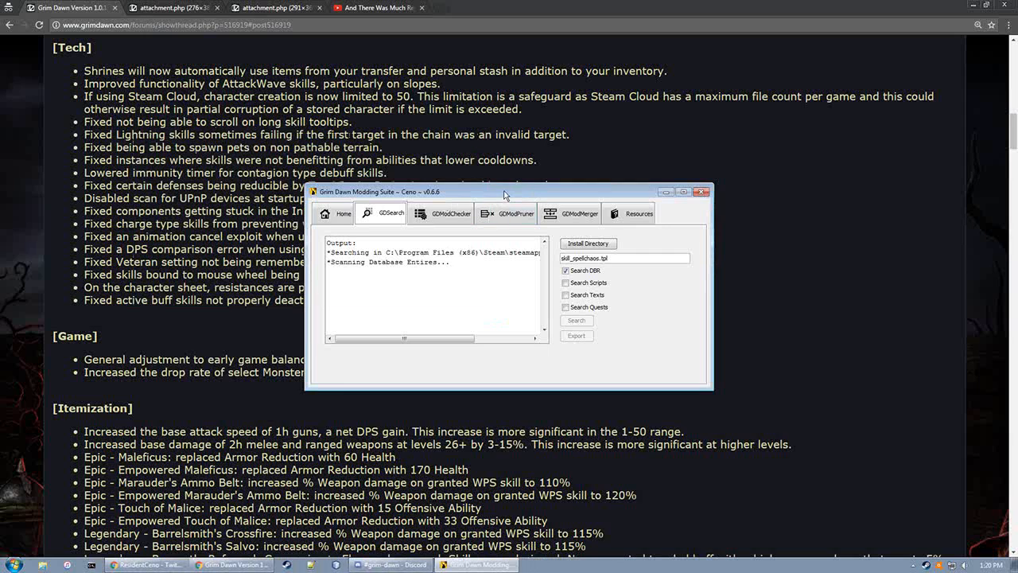
{"action": "left_click", "coordinate": [576, 320]}
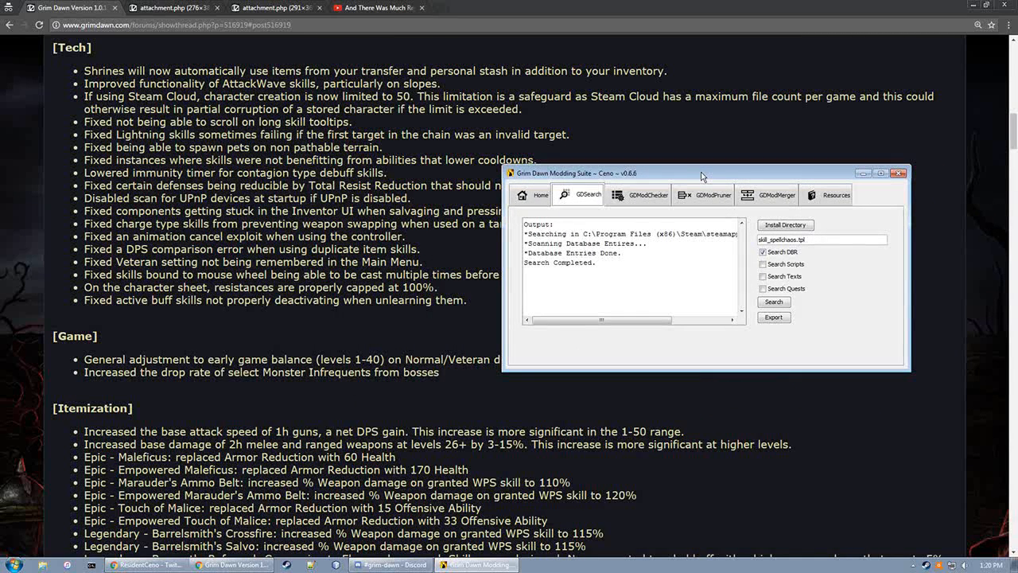
Launch Asset Manager from the suite's Home page and choose Work Offline at login
{"action": "left_click_drag", "start_coordinate": [703, 173], "coordinate": [636, 178]}
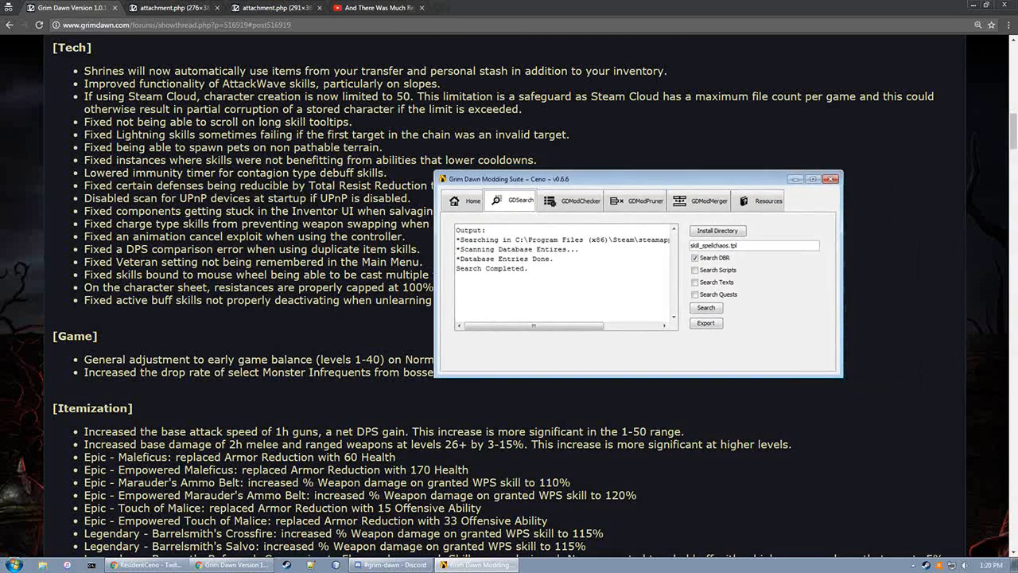
{"action": "left_click", "coordinate": [464, 200]}
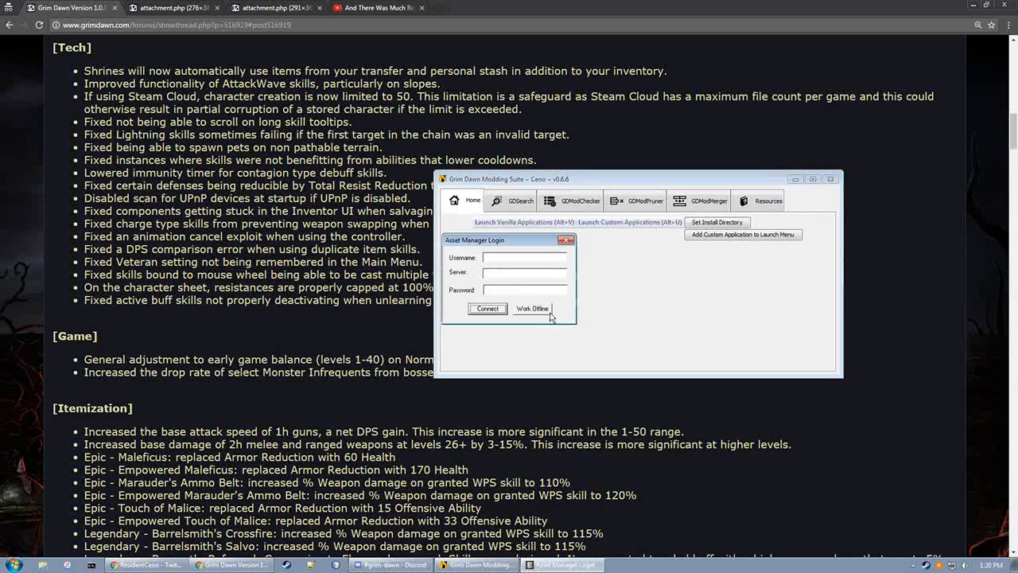
{"action": "left_click", "coordinate": [533, 308]}
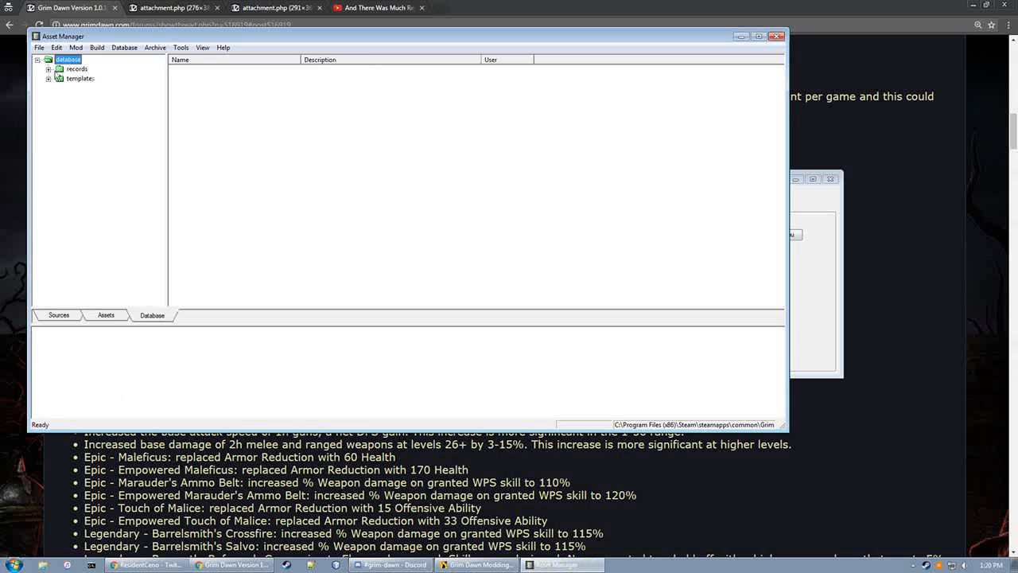
List the database templates folder and scroll the file list to the skill_attack templates
{"action": "left_click", "coordinate": [49, 78]}
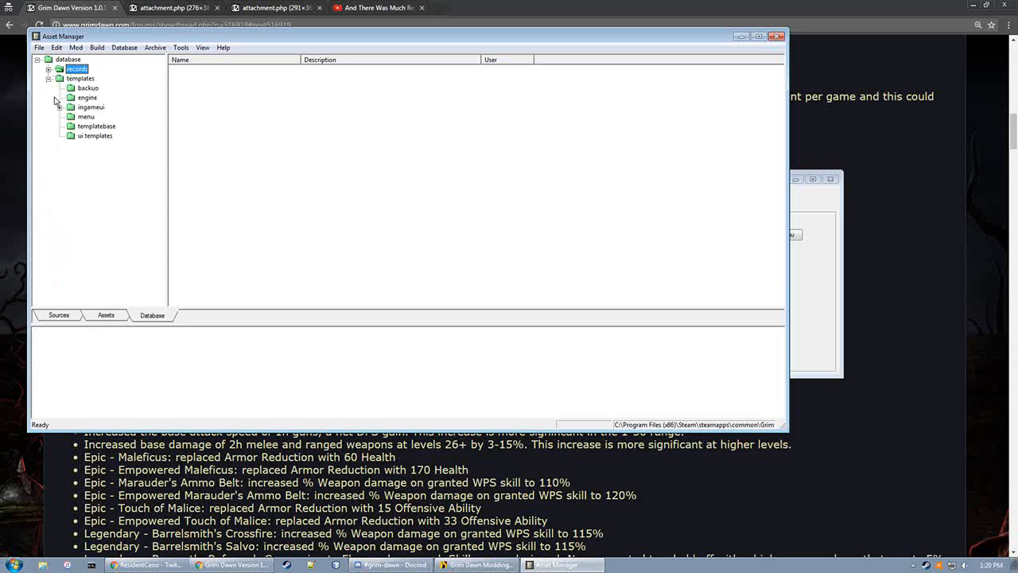
{"action": "left_click", "coordinate": [80, 78]}
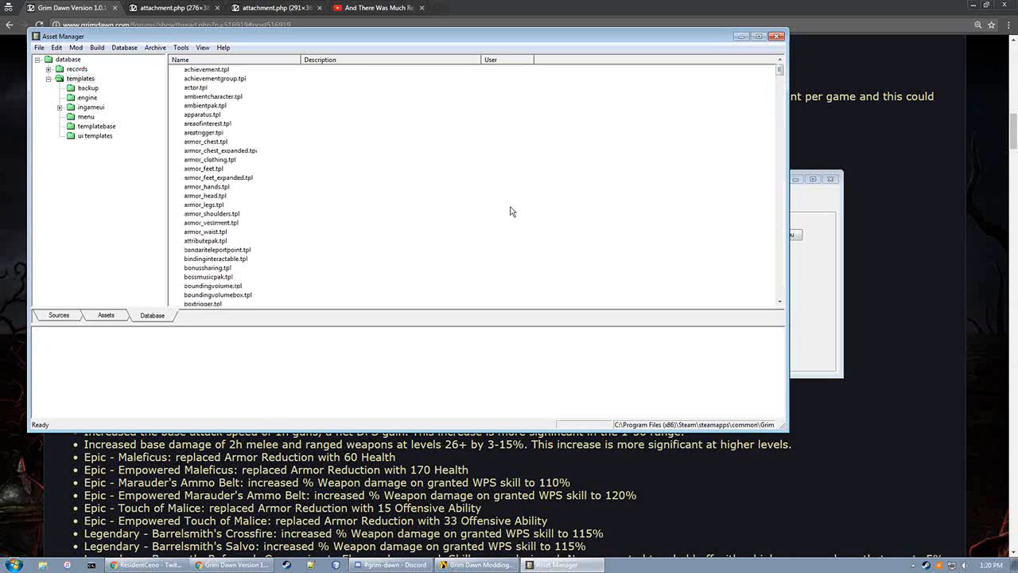
{"action": "scroll", "scroll_direction": "down", "scroll_amount": 3}
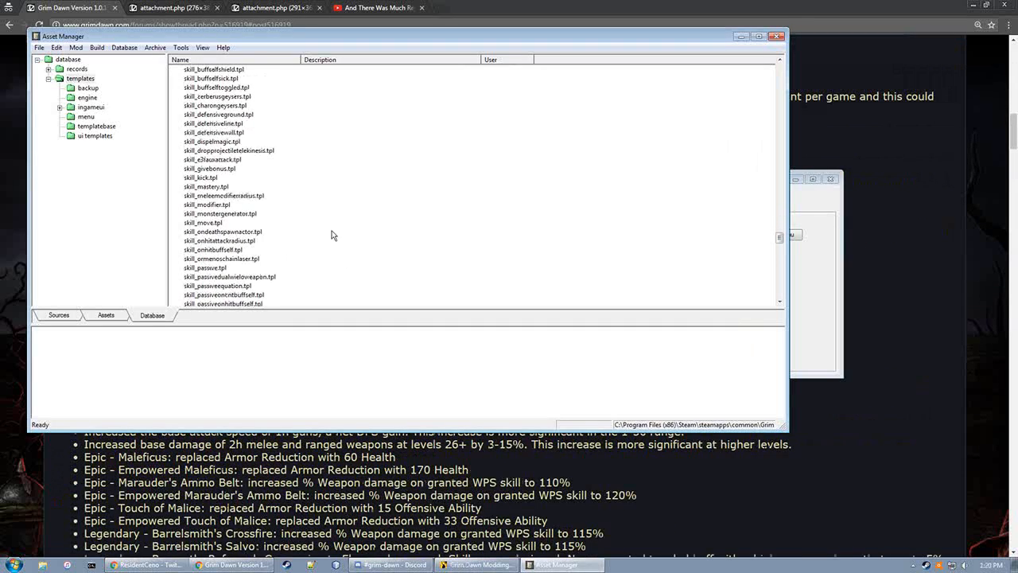
{"action": "scroll", "scroll_direction": "down", "scroll_amount": 3}
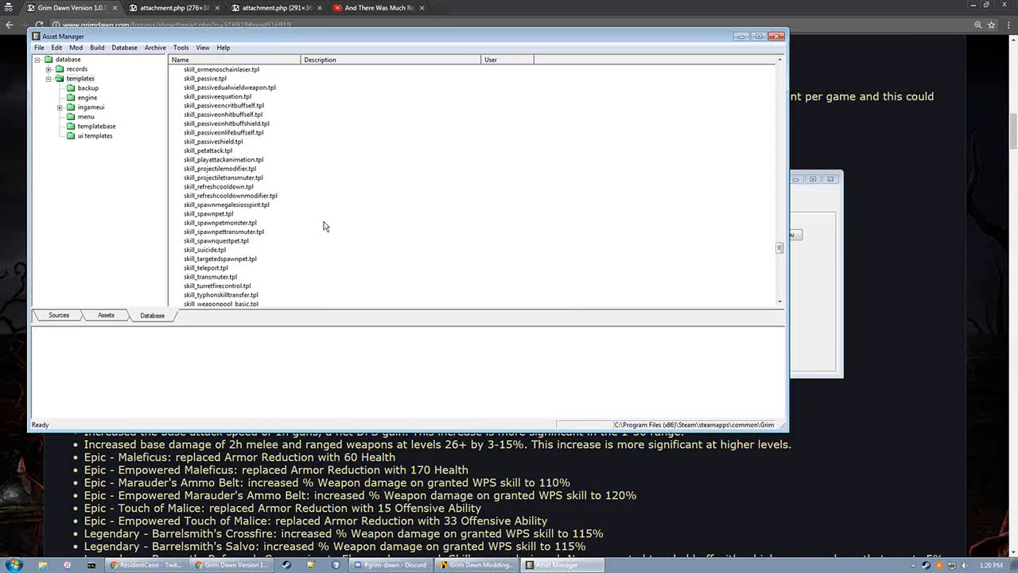
{"action": "scroll", "scroll_direction": "down", "scroll_amount": 3}
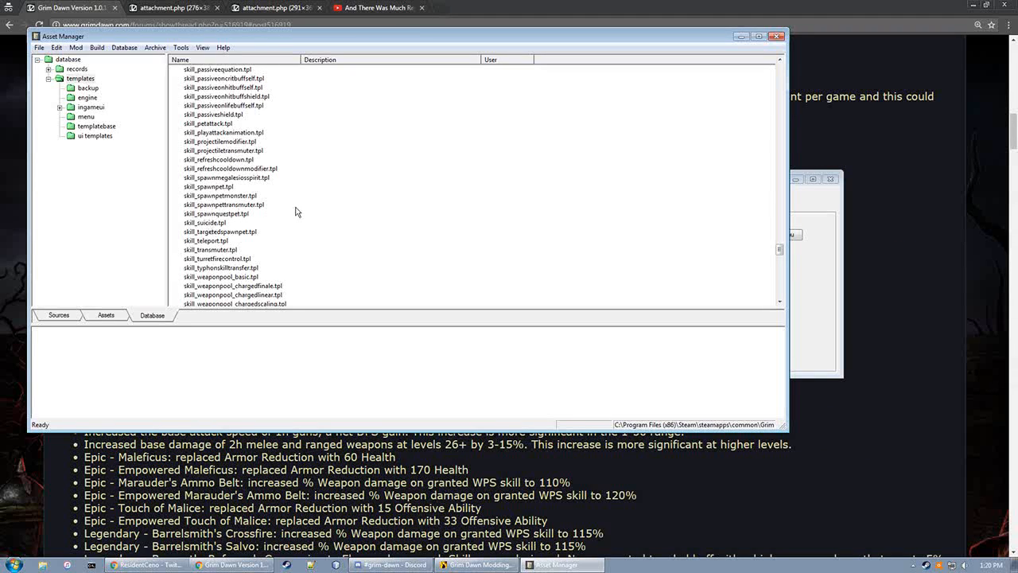
{"action": "scroll", "scroll_direction": "down", "scroll_amount": 3}
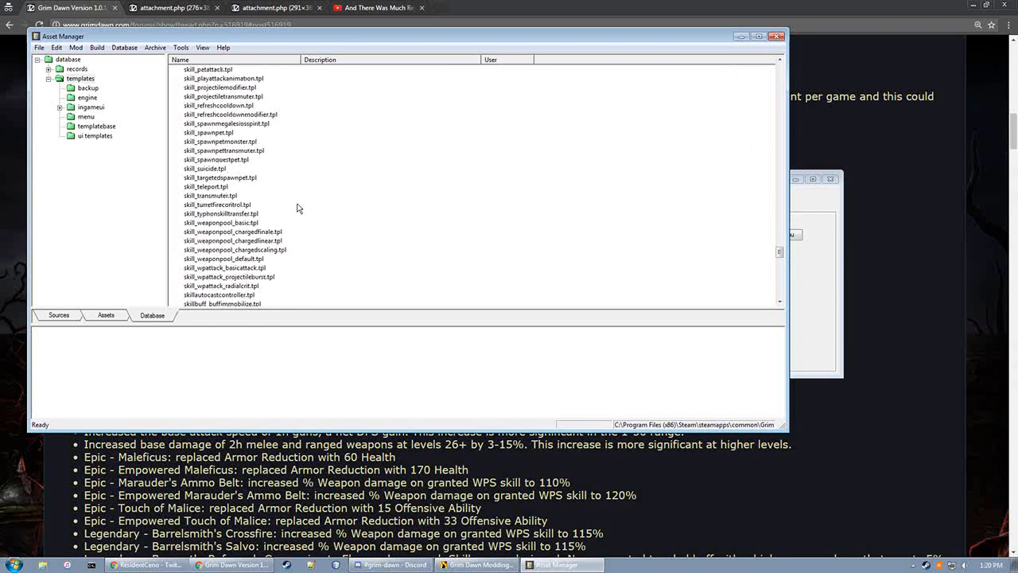
{"action": "scroll", "scroll_direction": "down", "scroll_amount": 3}
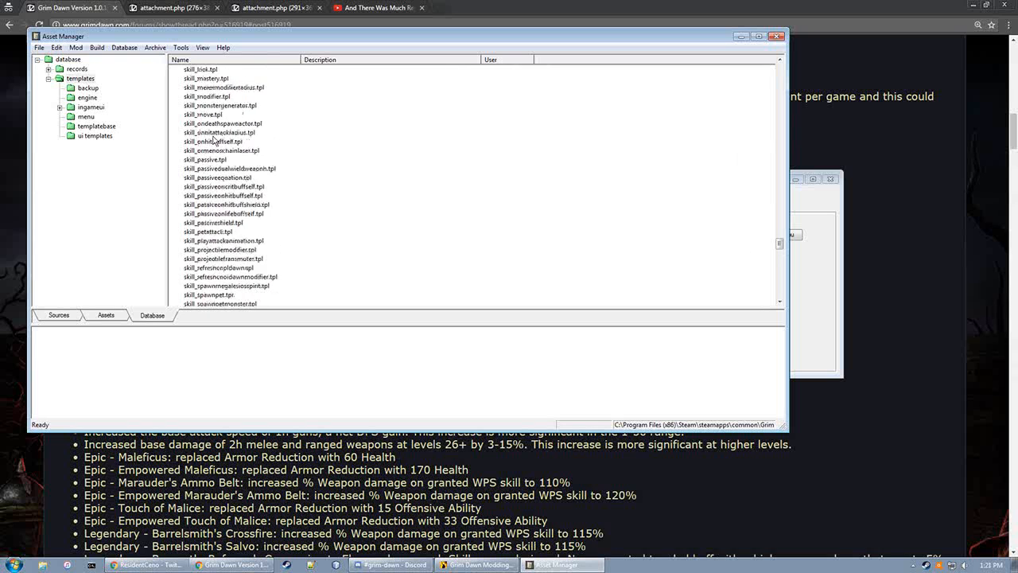
{"action": "scroll", "scroll_direction": "up", "scroll_amount": 3}
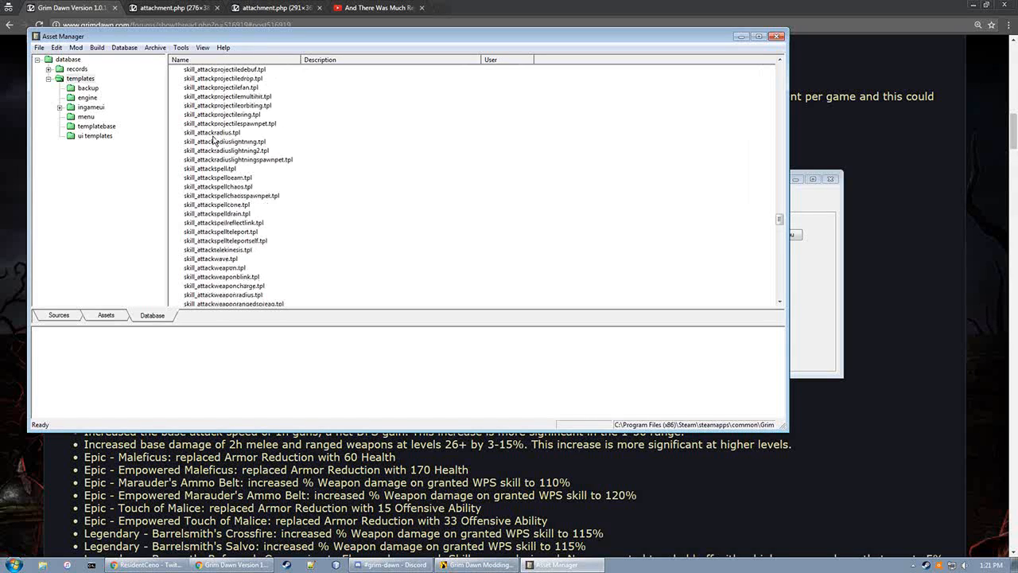
{"action": "mouse_move", "coordinate": [208, 242]}
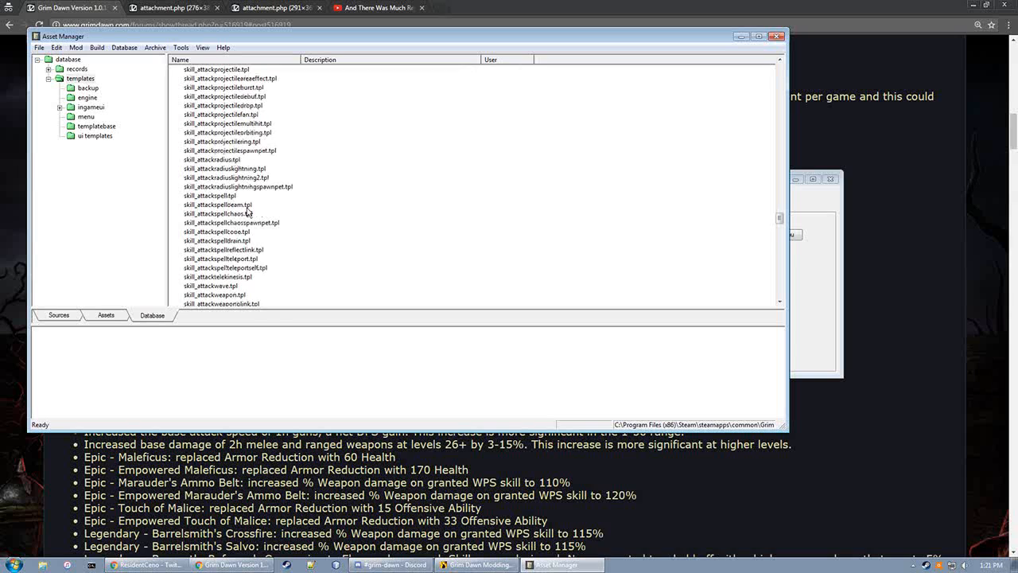
Select the skill_attackspellchaos.tpl template and bring the Modding Suite back to front
{"action": "left_click", "coordinate": [223, 249]}
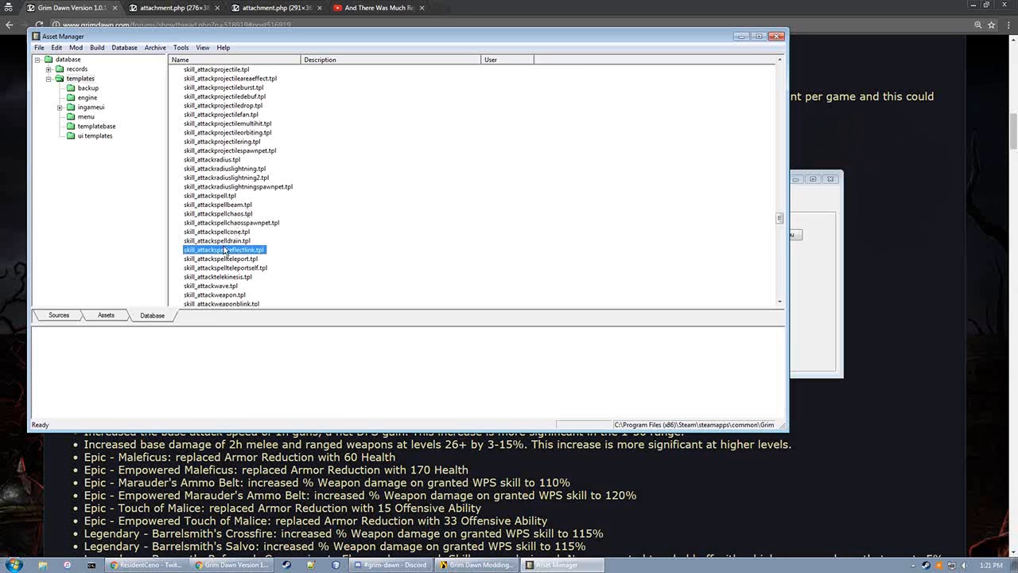
{"action": "left_click", "coordinate": [216, 240]}
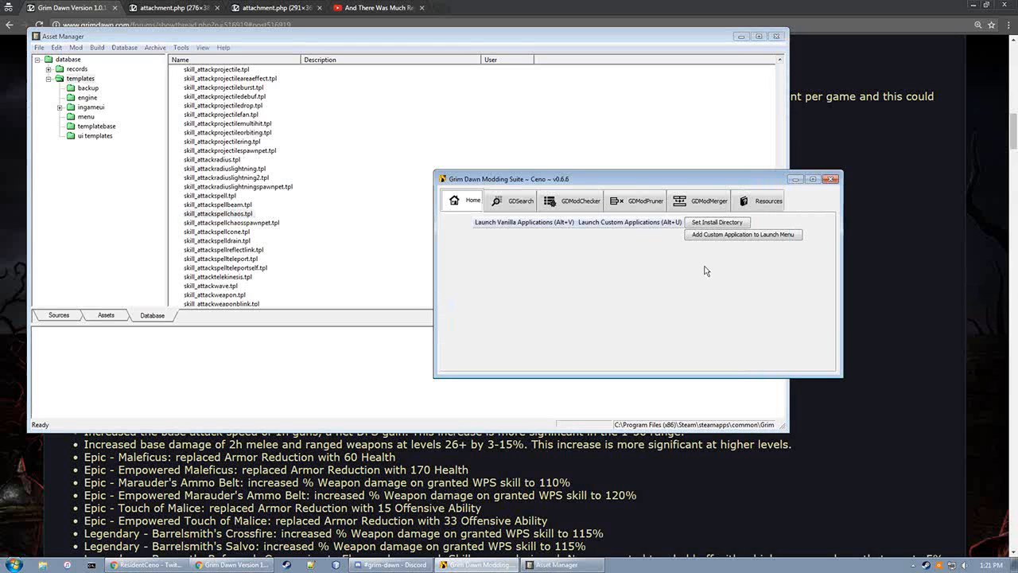
Search DBR records using skill_attackspellchaos.tpl and scroll through the matching results
{"action": "left_click", "coordinate": [520, 200]}
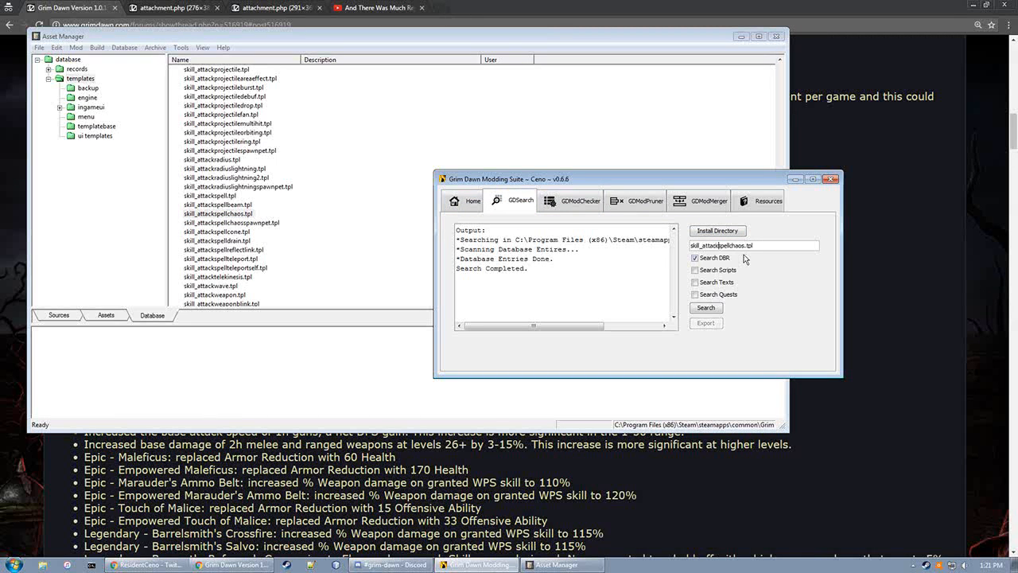
{"action": "left_click", "coordinate": [705, 308]}
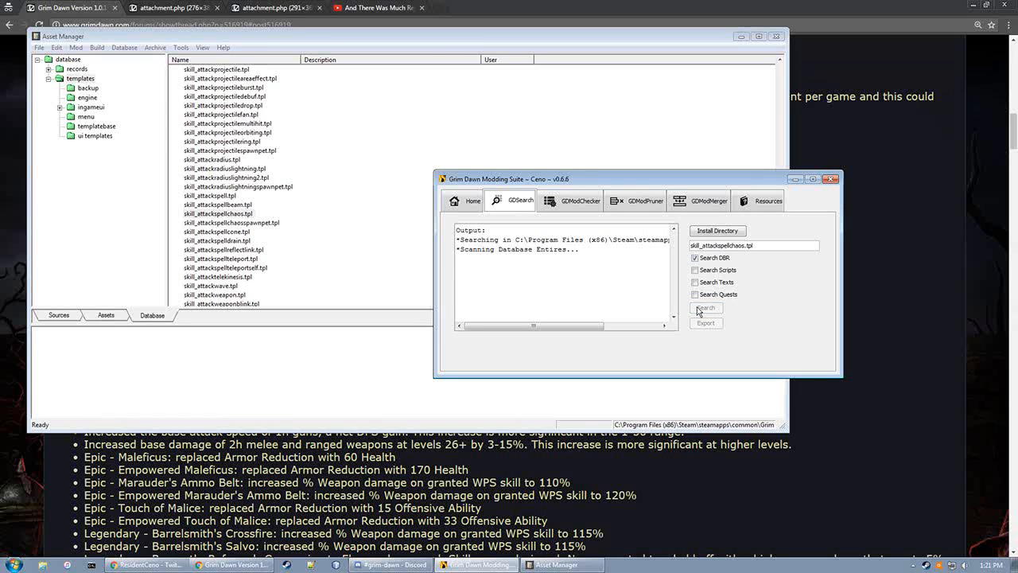
{"action": "left_click", "coordinate": [705, 308]}
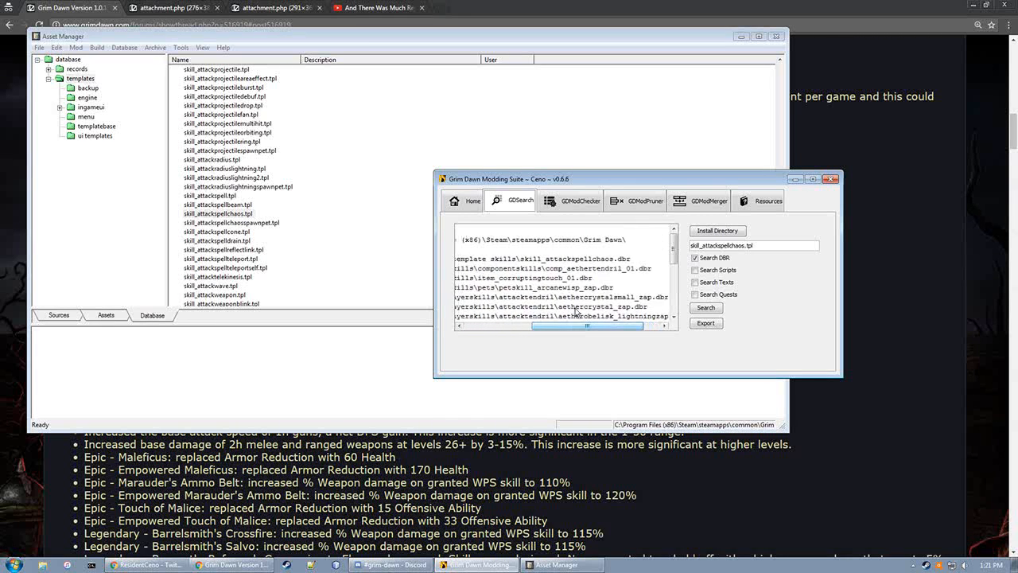
{"action": "double_click", "coordinate": [579, 268]}
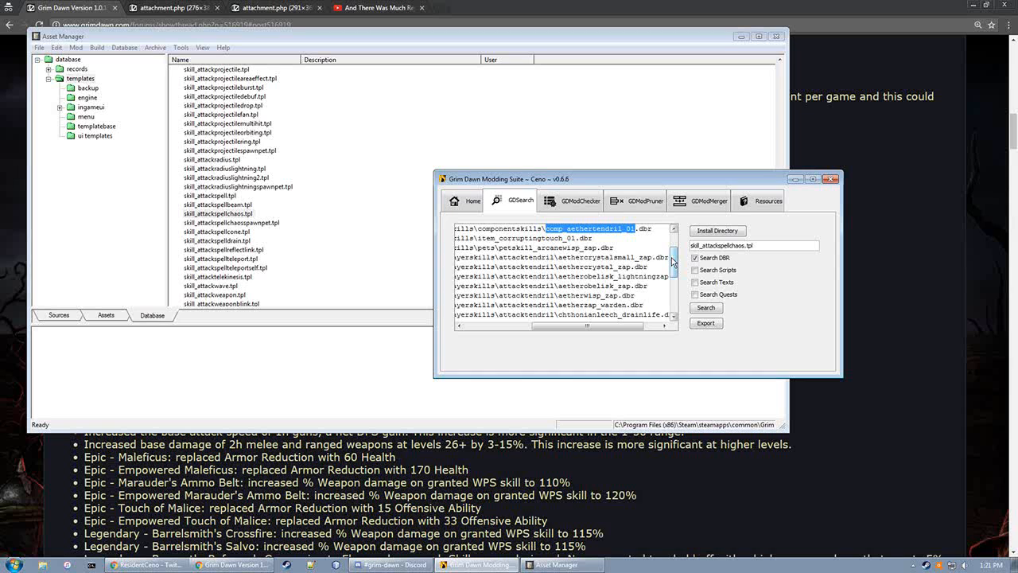
{"action": "scroll", "scroll_direction": "down", "scroll_amount": 3}
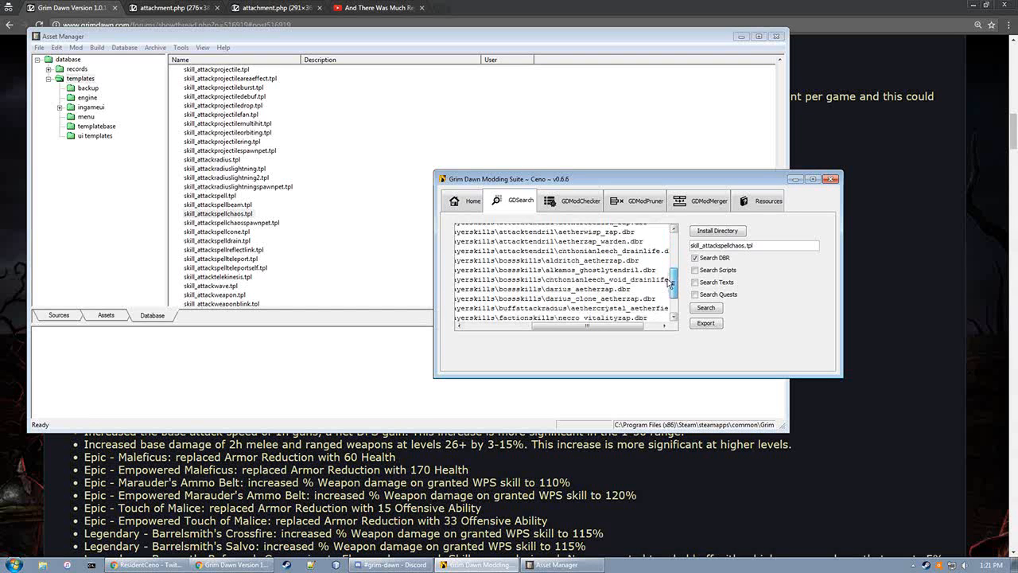
{"action": "scroll", "scroll_direction": "down", "scroll_amount": 3}
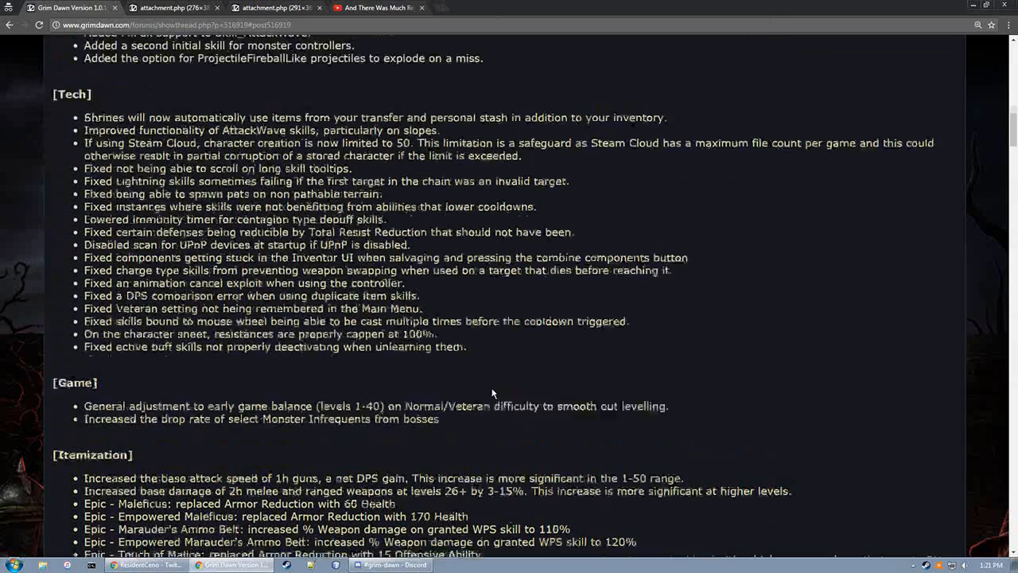
Scroll the patch notes so the [Tech] heading sits at the top above Game and Itemization
{"action": "scroll", "scroll_direction": "up", "scroll_amount": 3}
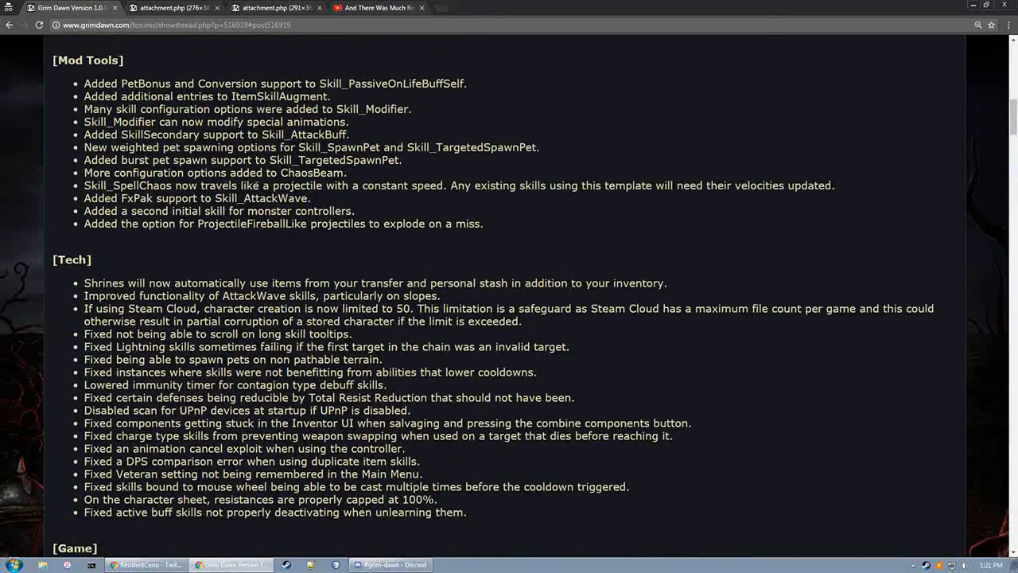
{"action": "left_click_drag", "start_coordinate": [292, 185], "coordinate": [443, 186]}
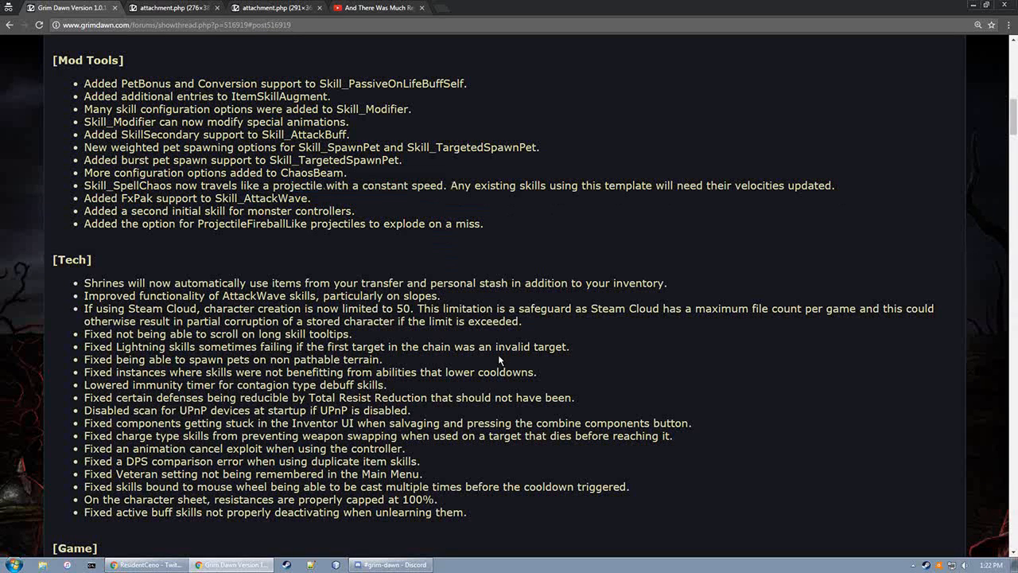
{"action": "scroll", "scroll_direction": "down", "scroll_amount": 3}
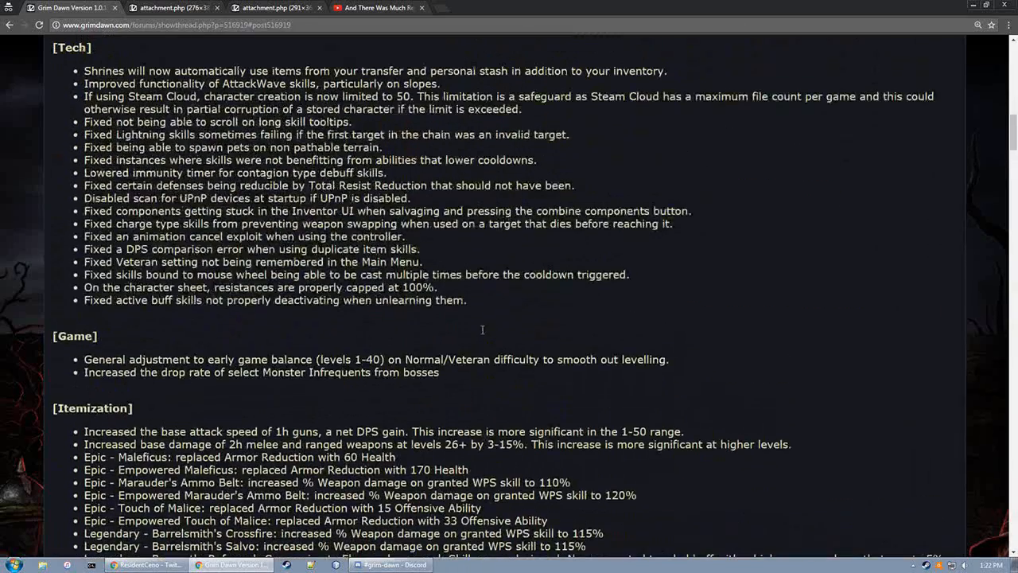
{"action": "mouse_move", "coordinate": [478, 330]}
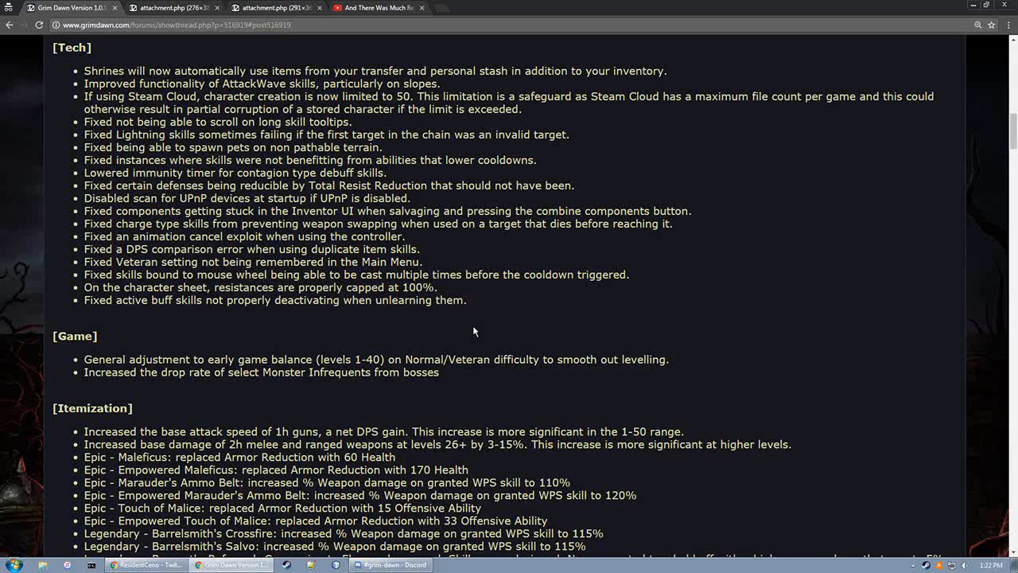
{"action": "mouse_move", "coordinate": [548, 257]}
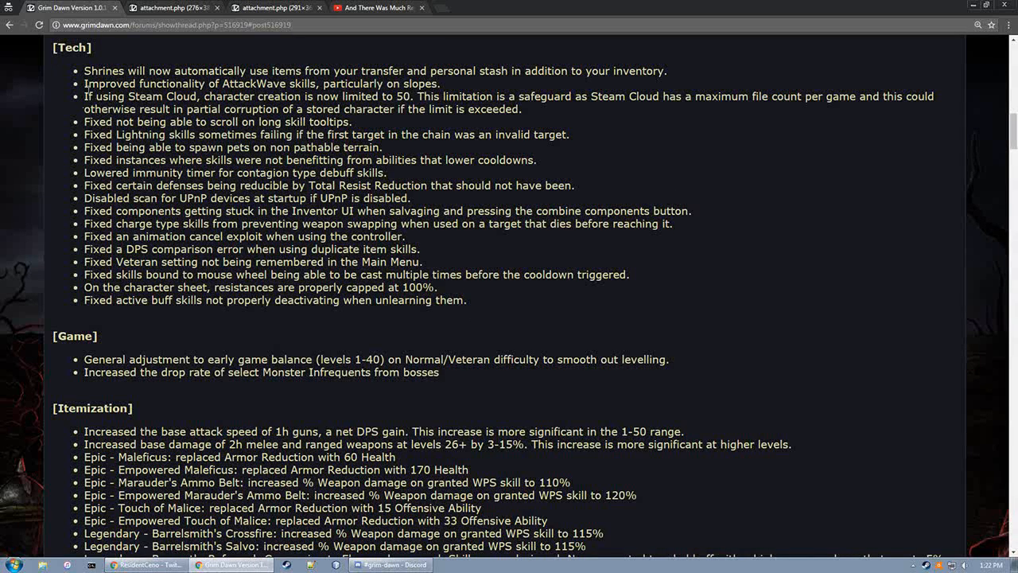
Highlight the first Tech bullet, then select the whole Lightning skills bullet
{"action": "left_click_drag", "start_coordinate": [84, 121], "coordinate": [386, 135]}
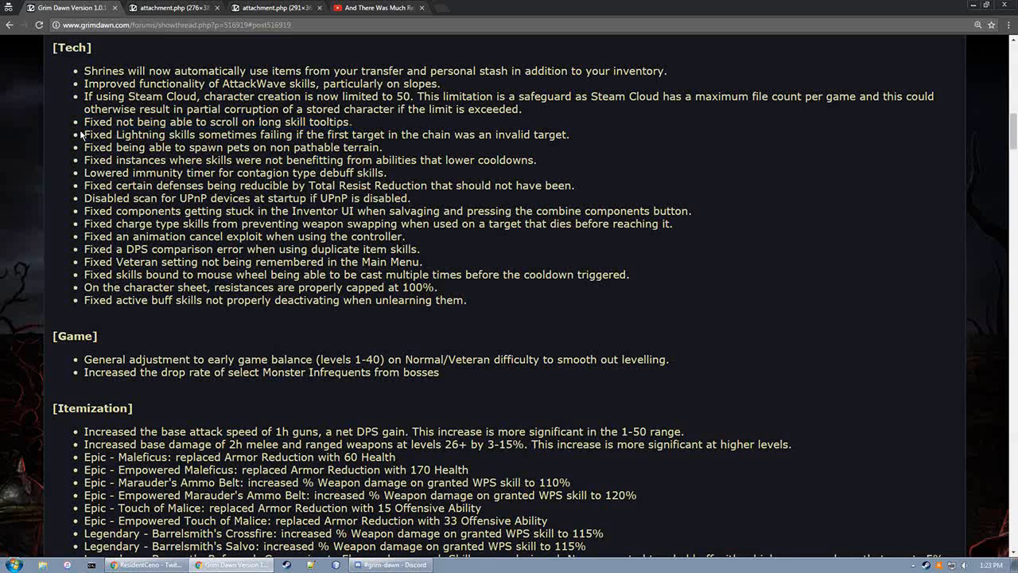
{"action": "left_click_drag", "start_coordinate": [148, 121], "coordinate": [352, 122]}
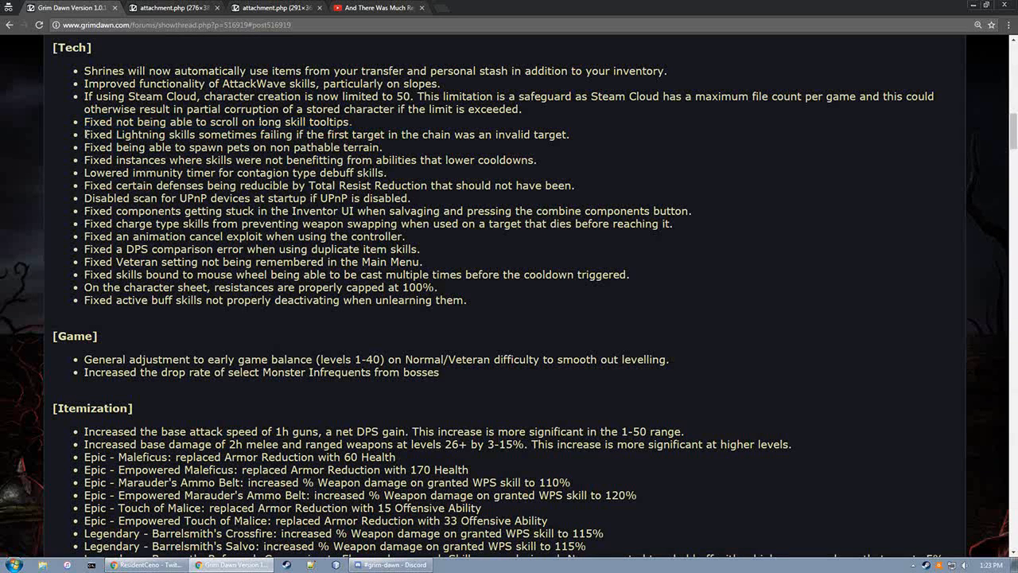
{"action": "triple_click", "coordinate": [318, 133]}
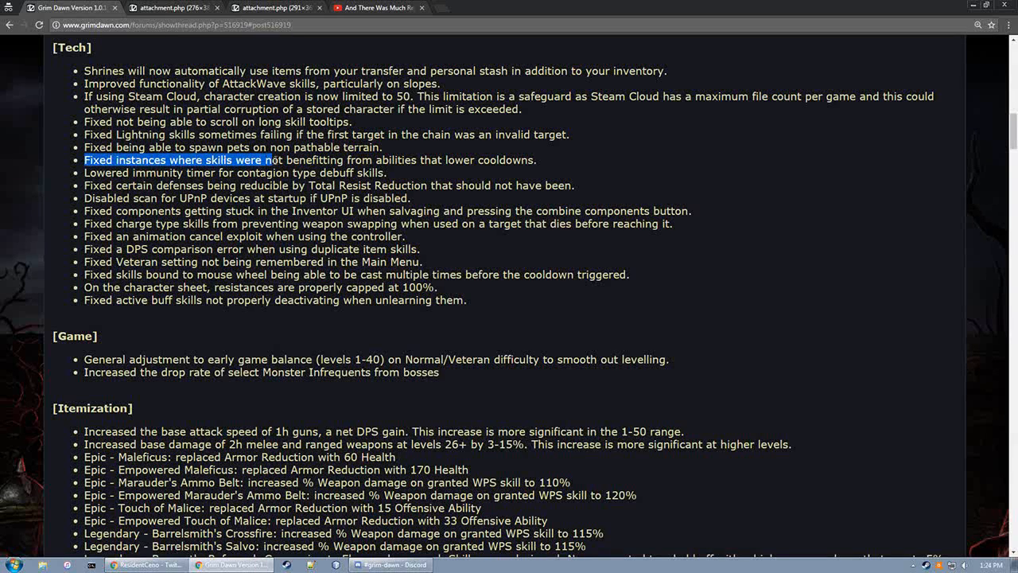
Highlight the lower-cooldown abilities bullet, then clear it before the contagion timer bullet
{"action": "left_click_drag", "start_coordinate": [270, 160], "coordinate": [433, 159]}
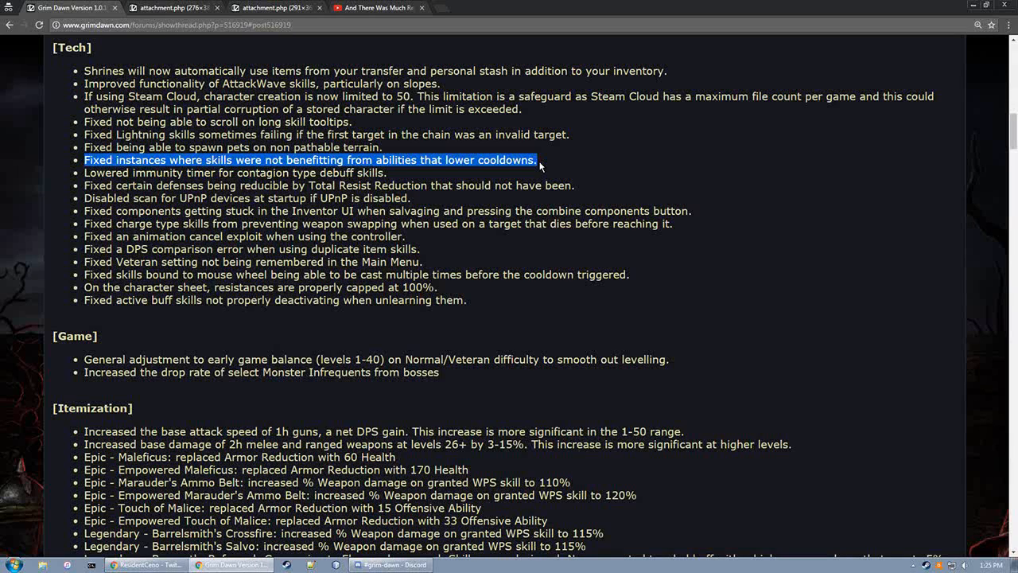
{"action": "left_click", "coordinate": [540, 167]}
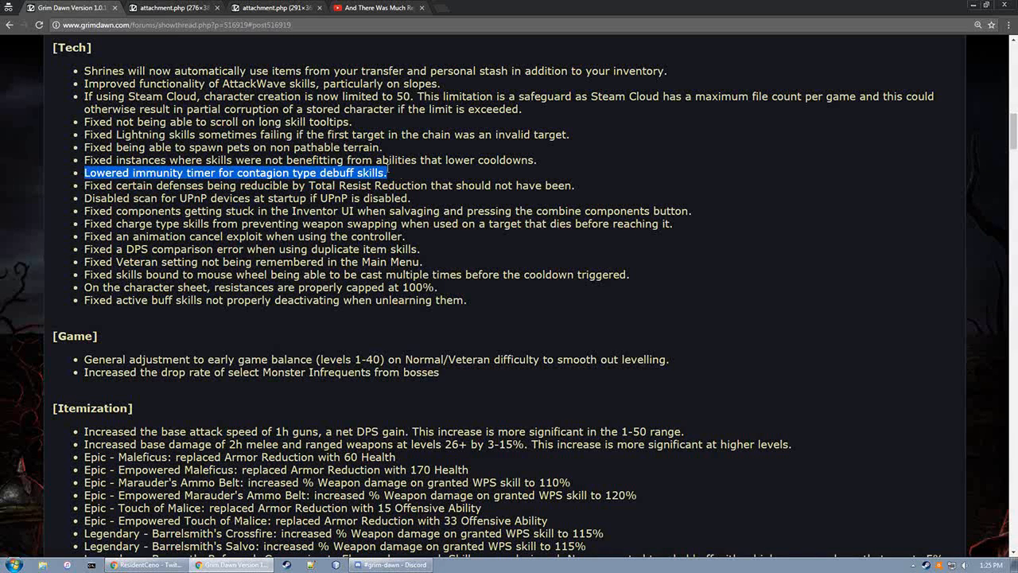
{"action": "mouse_move", "coordinate": [390, 173]}
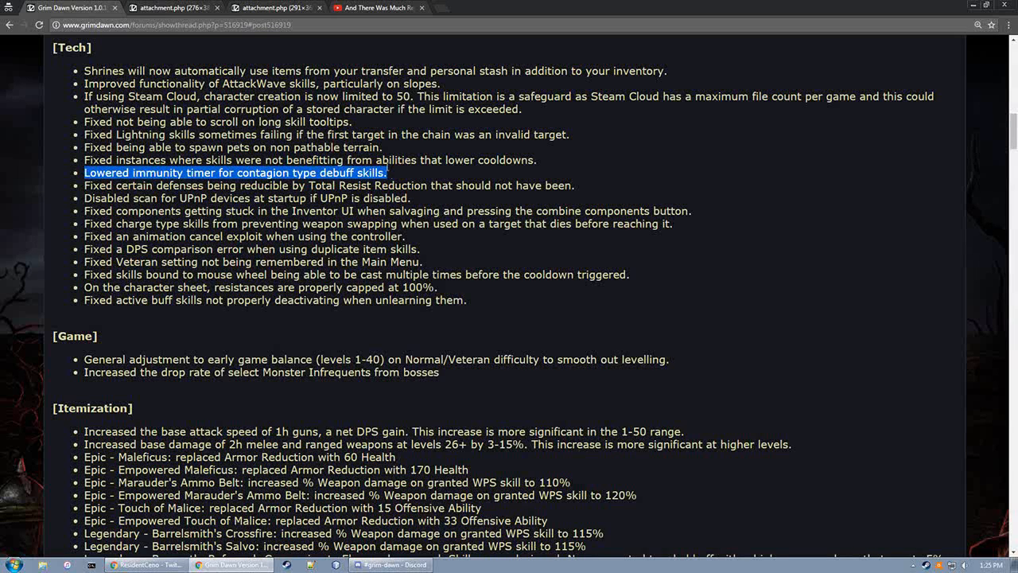
{"action": "mouse_move", "coordinate": [390, 171]}
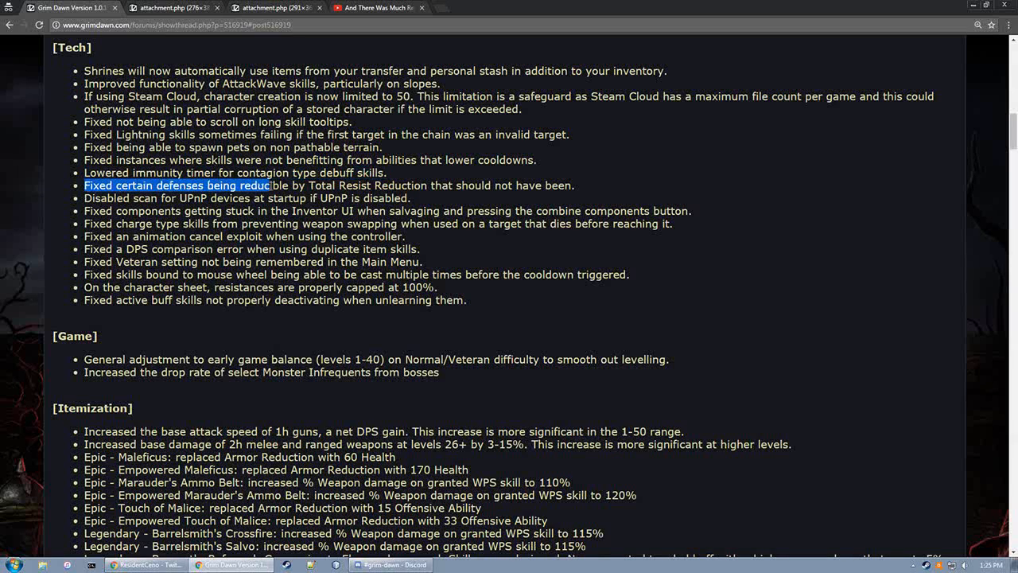
Highlight the Total Resist Reduction bullet in full, then the UPnP startup scan bullet
{"action": "left_click_drag", "start_coordinate": [270, 185], "coordinate": [318, 185]}
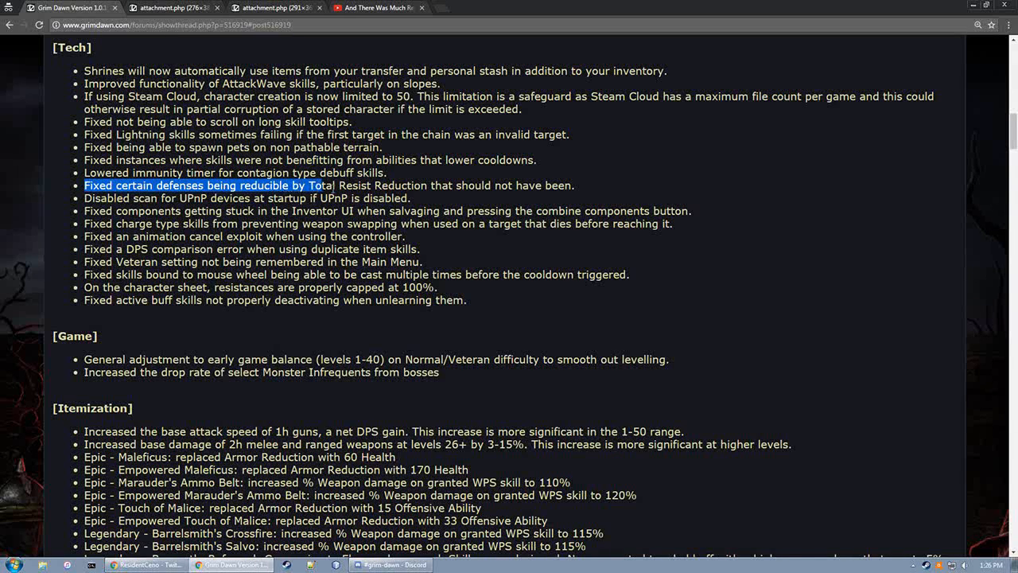
{"action": "left_click_drag", "start_coordinate": [312, 186], "coordinate": [574, 185]}
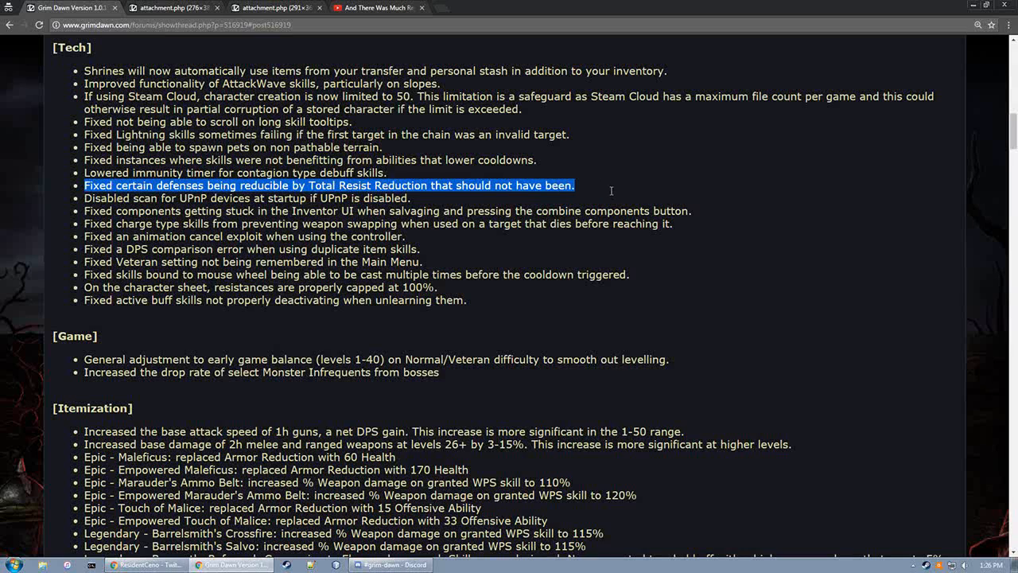
{"action": "mouse_move", "coordinate": [610, 194]}
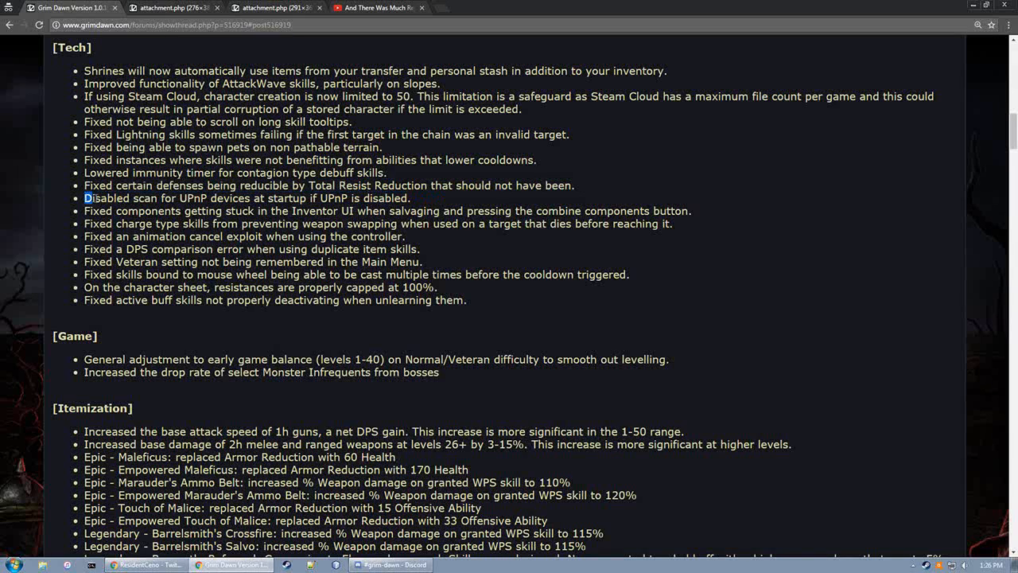
{"action": "left_click_drag", "start_coordinate": [83, 198], "coordinate": [315, 198]}
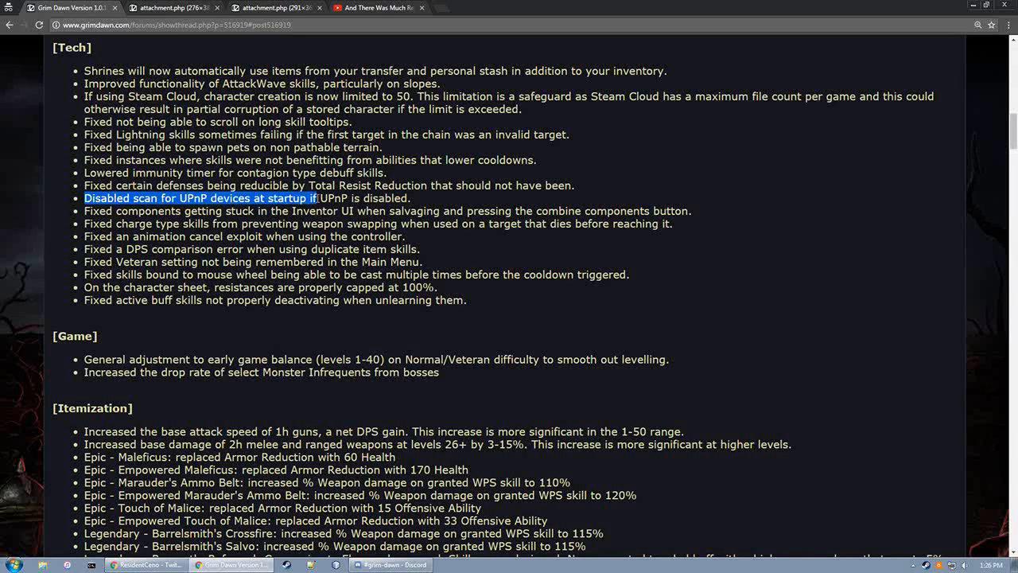
{"action": "left_click_drag", "start_coordinate": [316, 198], "coordinate": [409, 198]}
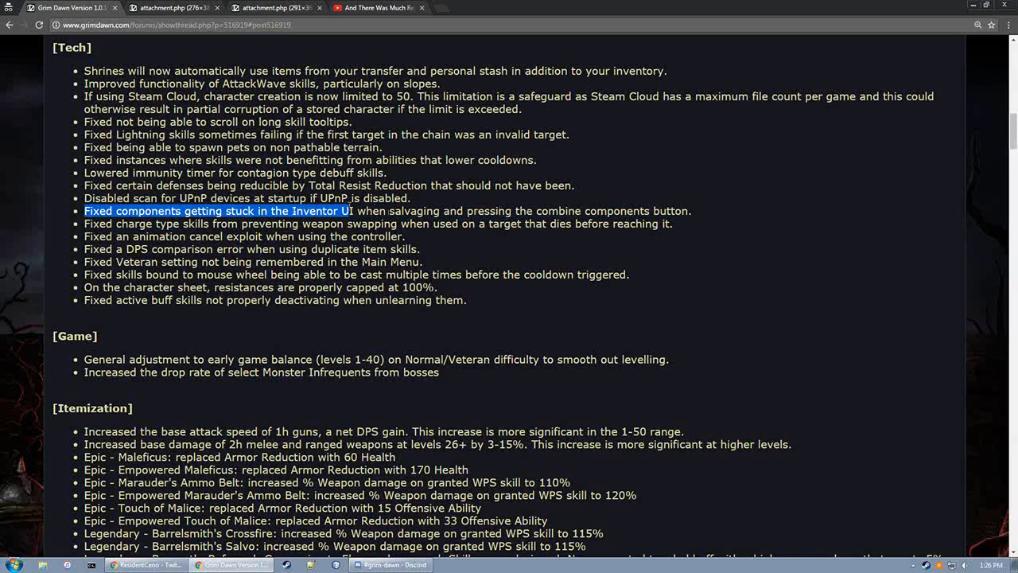
Highlight the components-stuck-in-Inventor-UI bullet through 'combine components button'
{"action": "left_click_drag", "start_coordinate": [346, 211], "coordinate": [517, 211]}
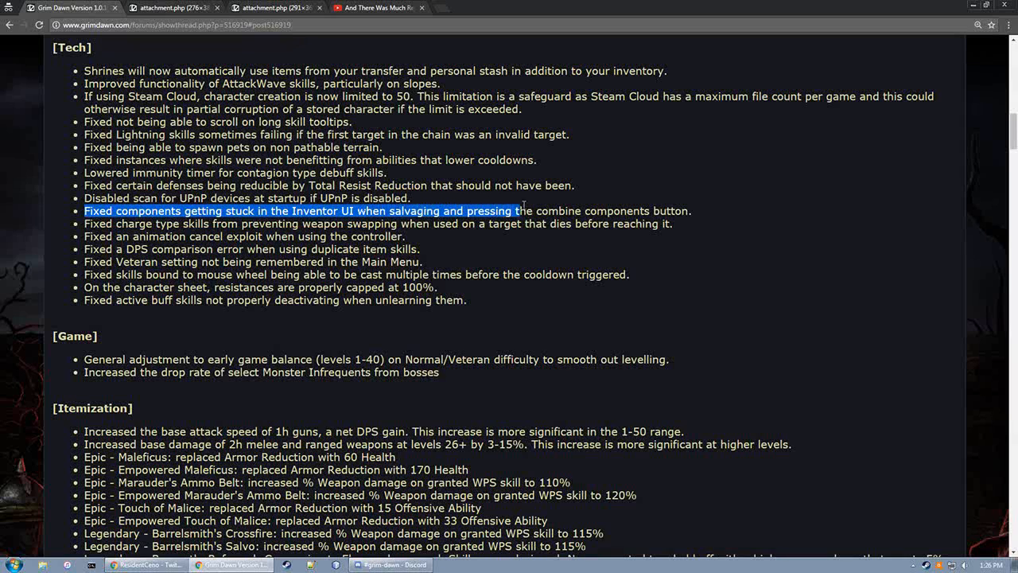
{"action": "left_click_drag", "start_coordinate": [517, 211], "coordinate": [695, 210]}
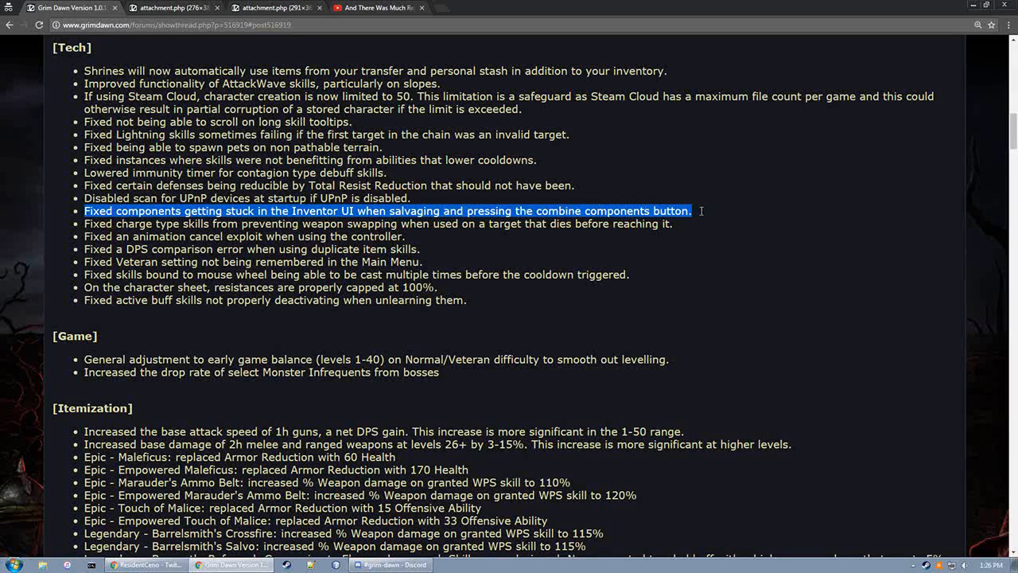
{"action": "mouse_move", "coordinate": [701, 214]}
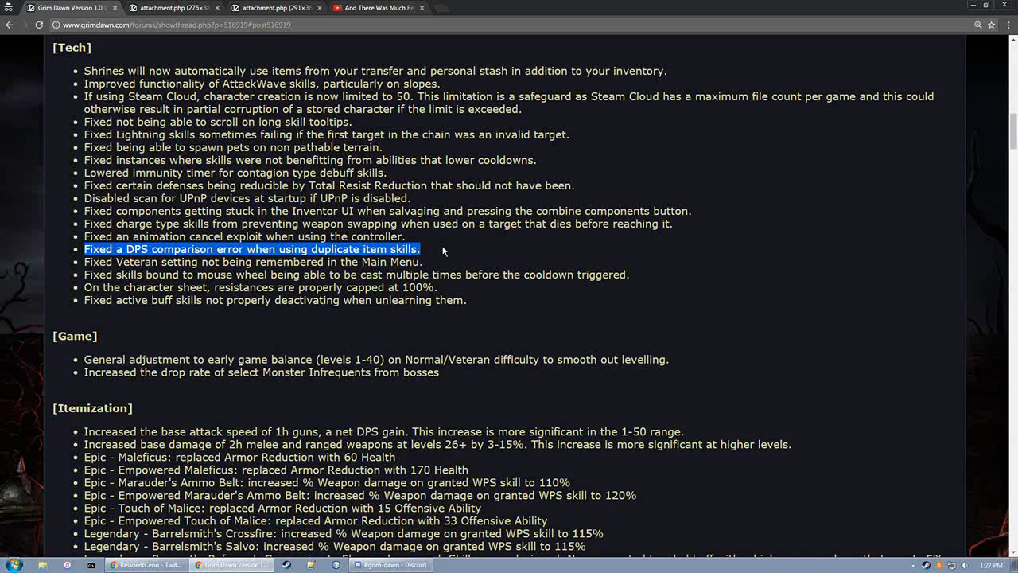
{"action": "mouse_move", "coordinate": [60, 284]}
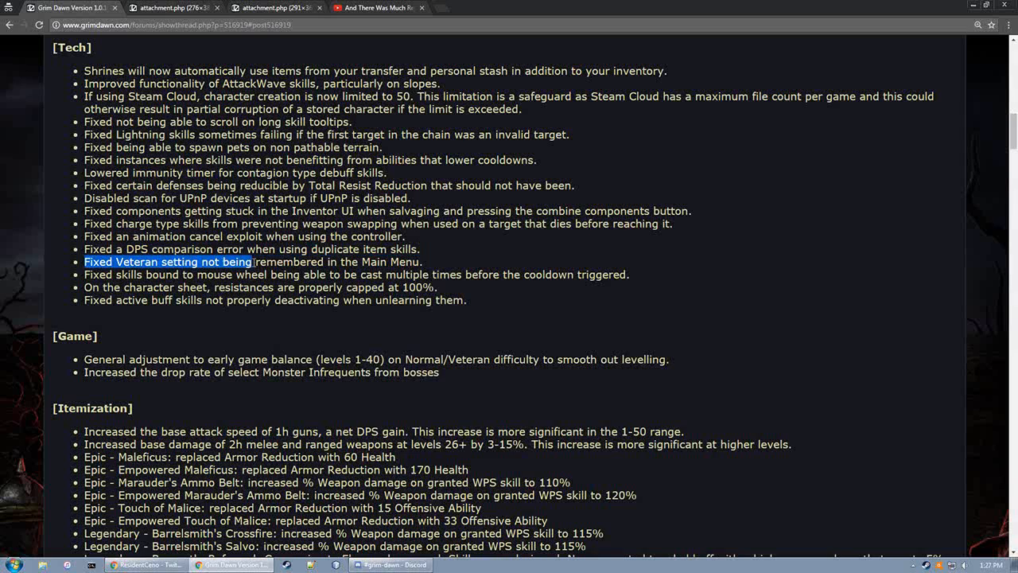
Highlight the Veteran setting bullet, then the mouse-wheel-bound skills cooldown bullet
{"action": "left_click_drag", "start_coordinate": [253, 261], "coordinate": [427, 262]}
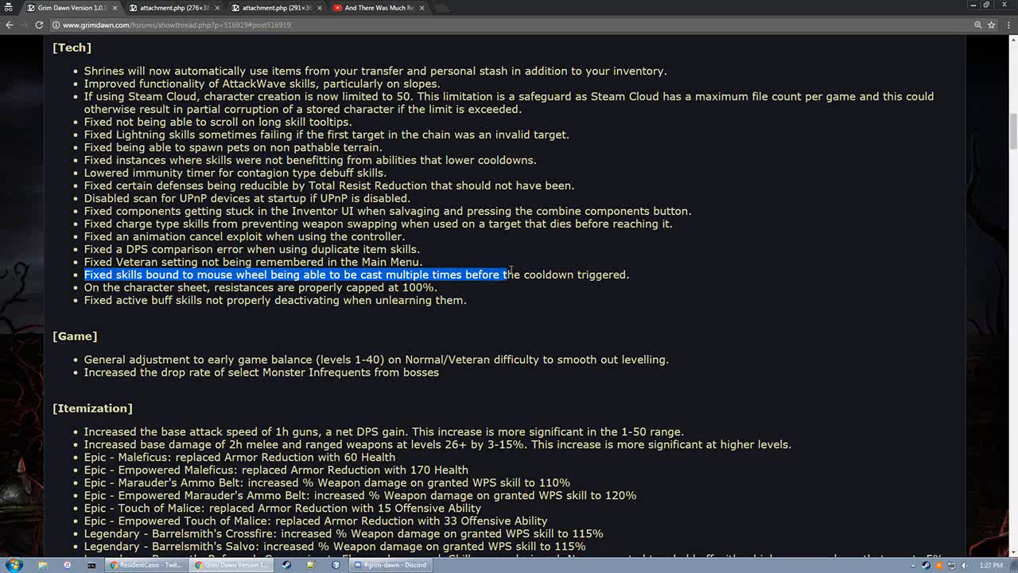
{"action": "left_click_drag", "start_coordinate": [505, 275], "coordinate": [629, 275]}
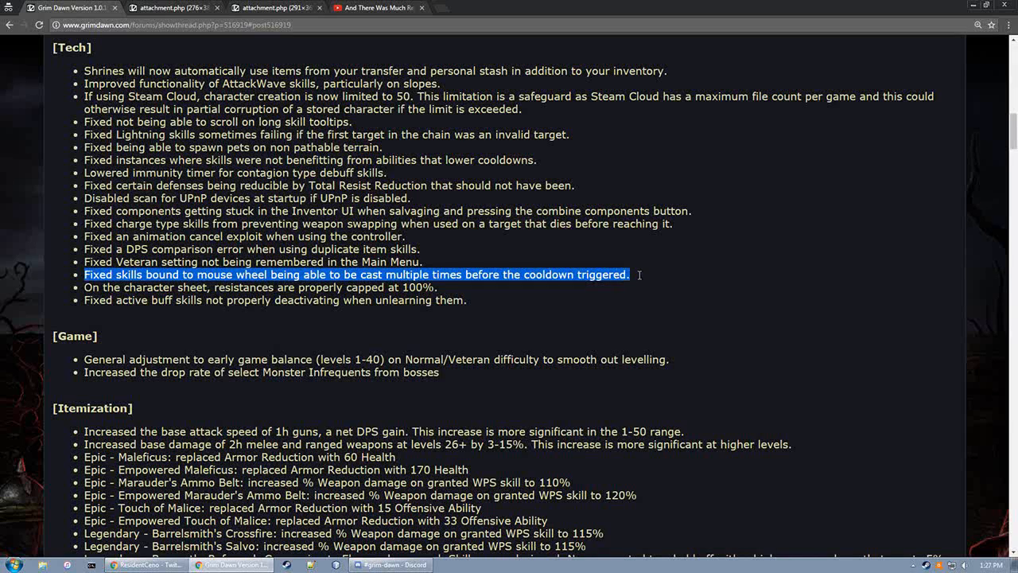
{"action": "mouse_move", "coordinate": [636, 272]}
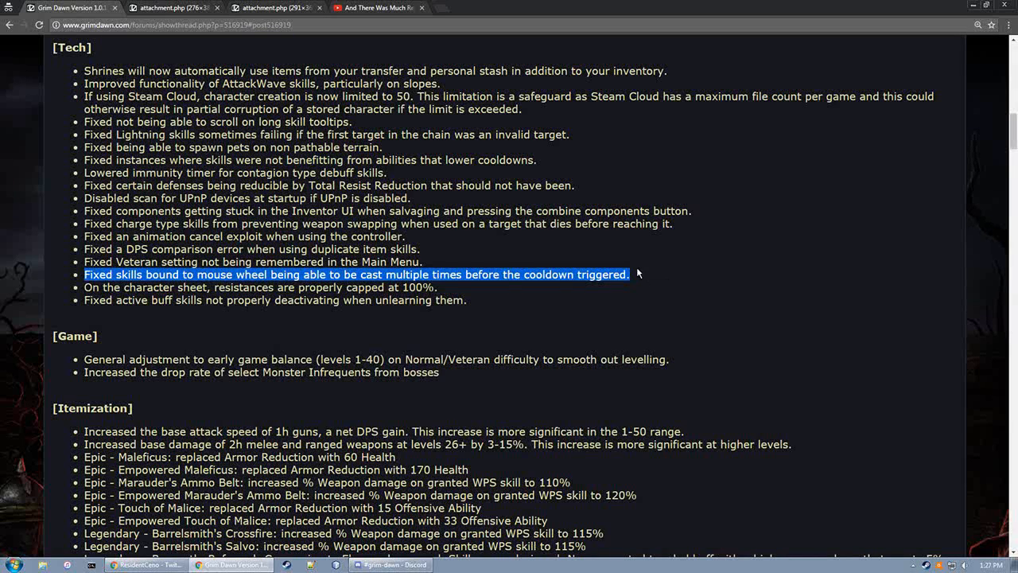
{"action": "mouse_move", "coordinate": [586, 254]}
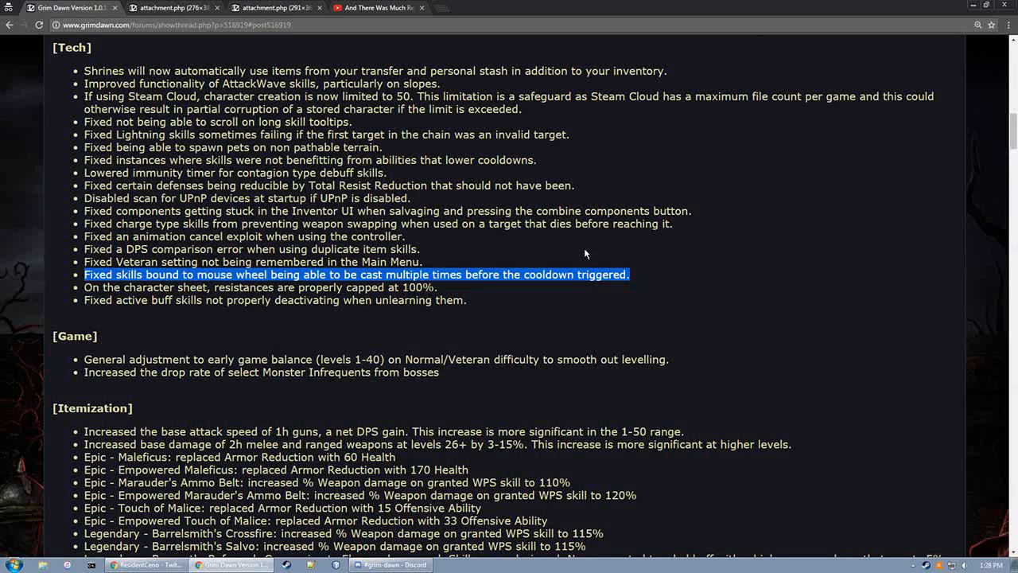
{"action": "mouse_move", "coordinate": [574, 244]}
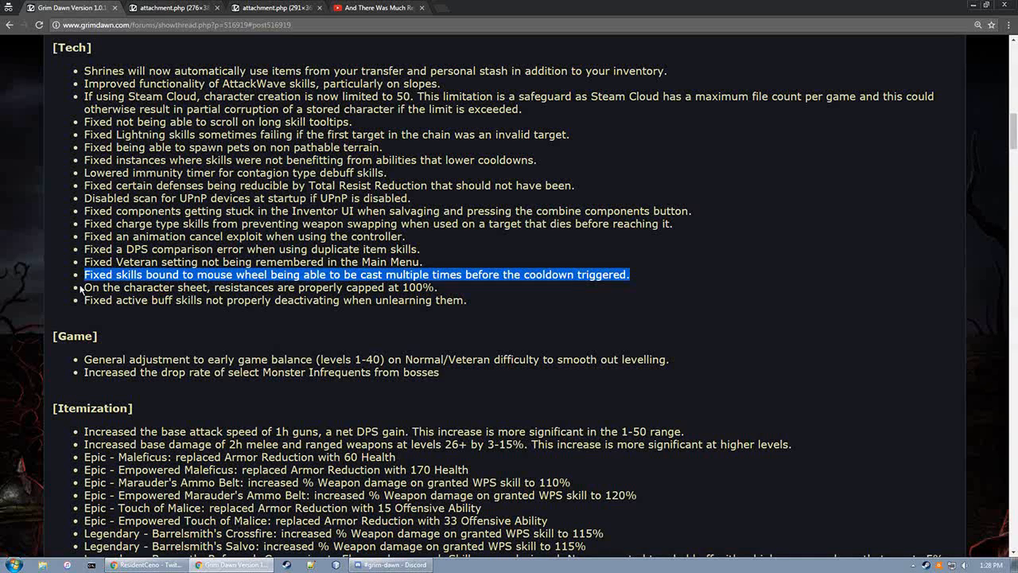
{"action": "left_click_drag", "start_coordinate": [84, 275], "coordinate": [294, 287]}
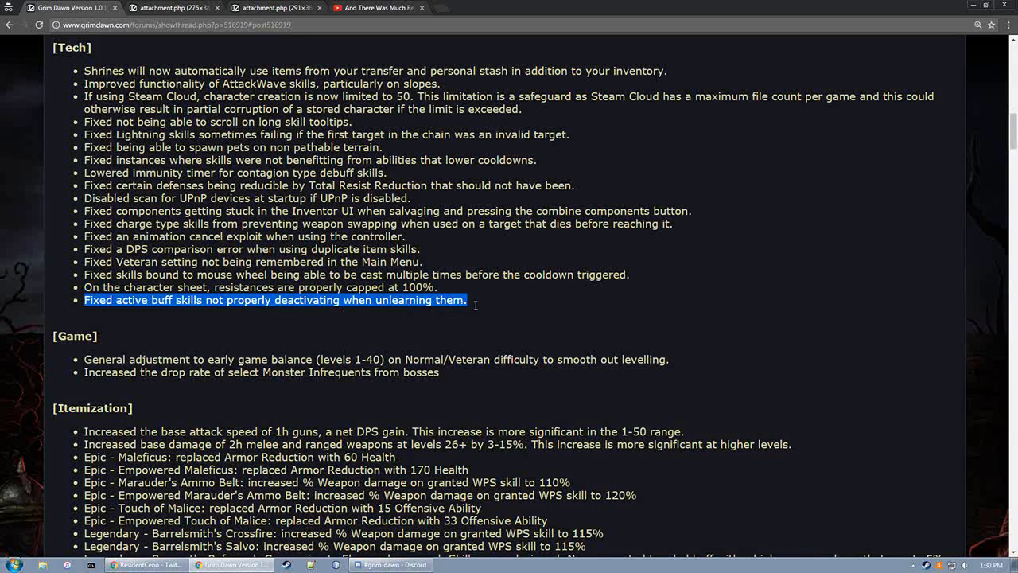
{"action": "mouse_move", "coordinate": [462, 287]}
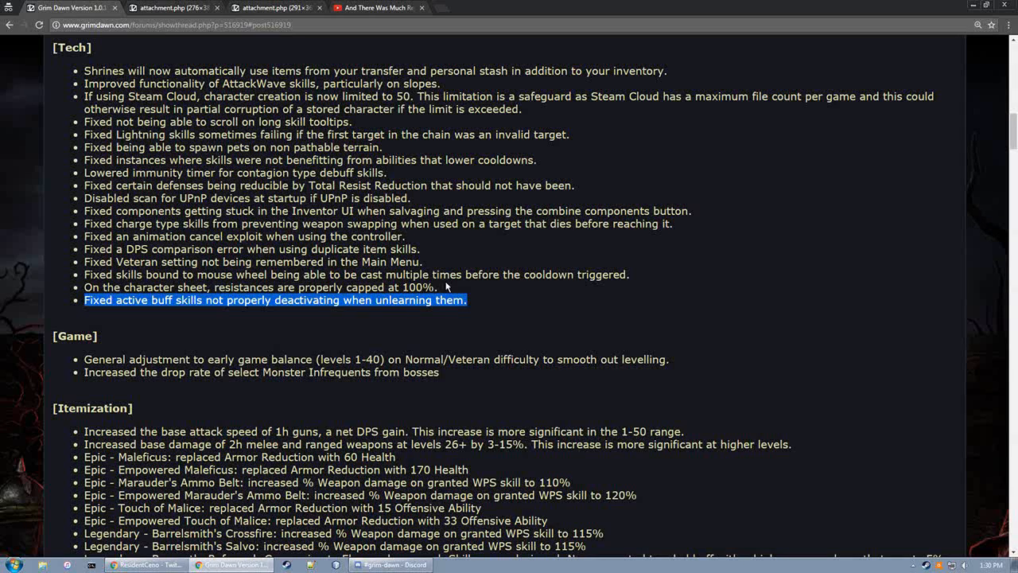
{"action": "mouse_move", "coordinate": [569, 327]}
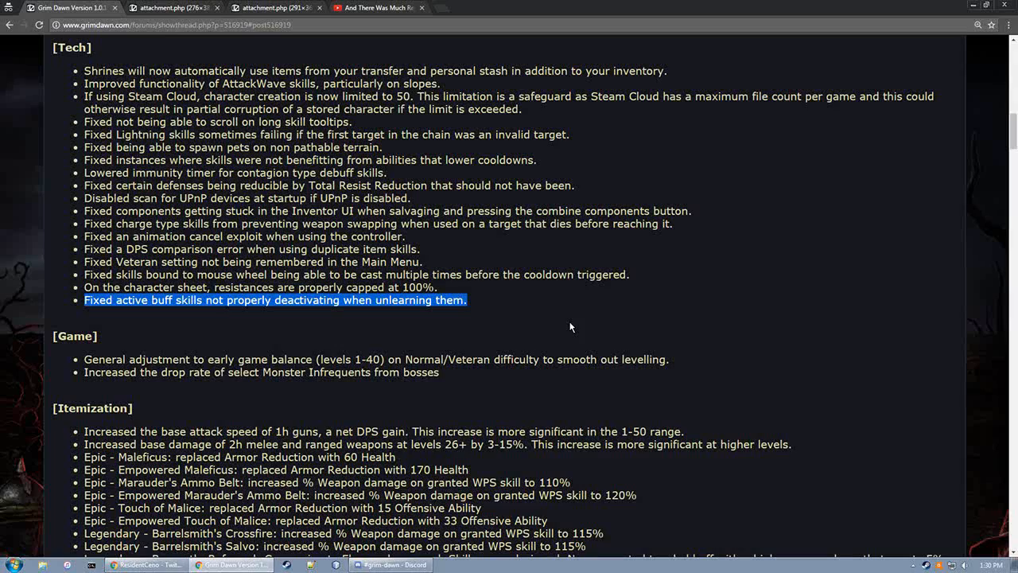
Scroll the forum post down to the [Game] and [Itemization] sections
{"action": "scroll", "scroll_direction": "down", "scroll_amount": 3}
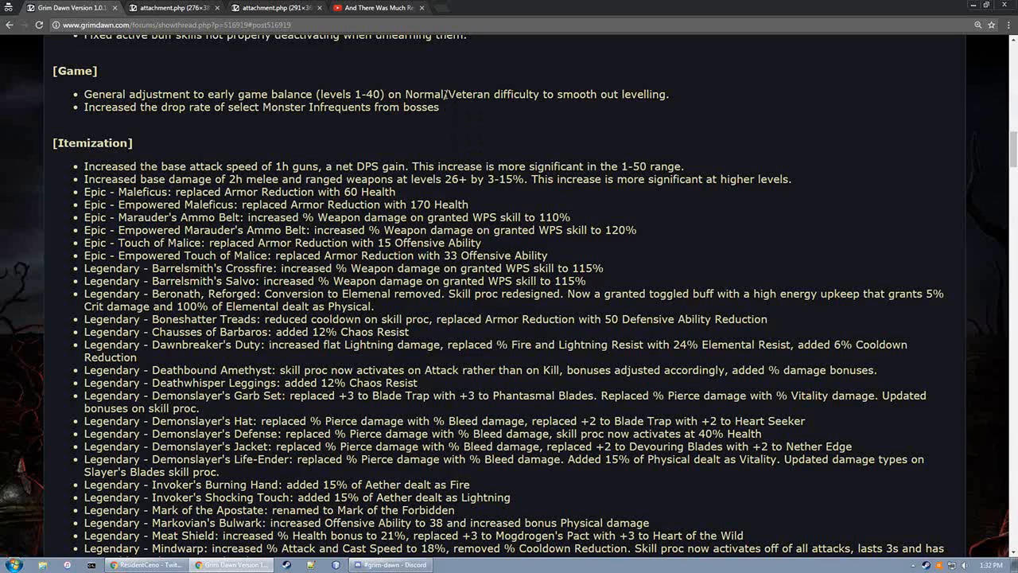
{"action": "mouse_move", "coordinate": [573, 140]}
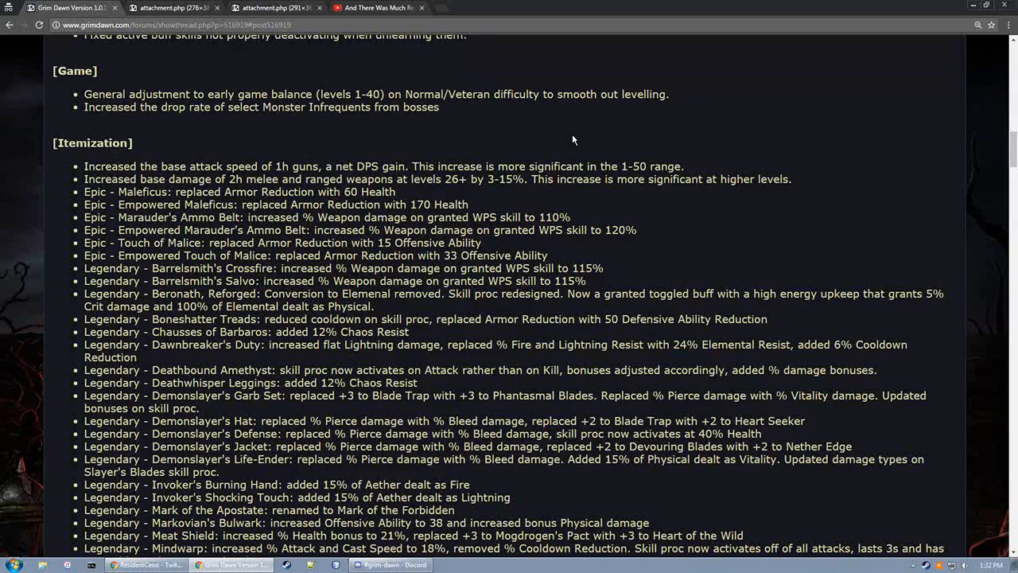
{"action": "mouse_move", "coordinate": [569, 123]}
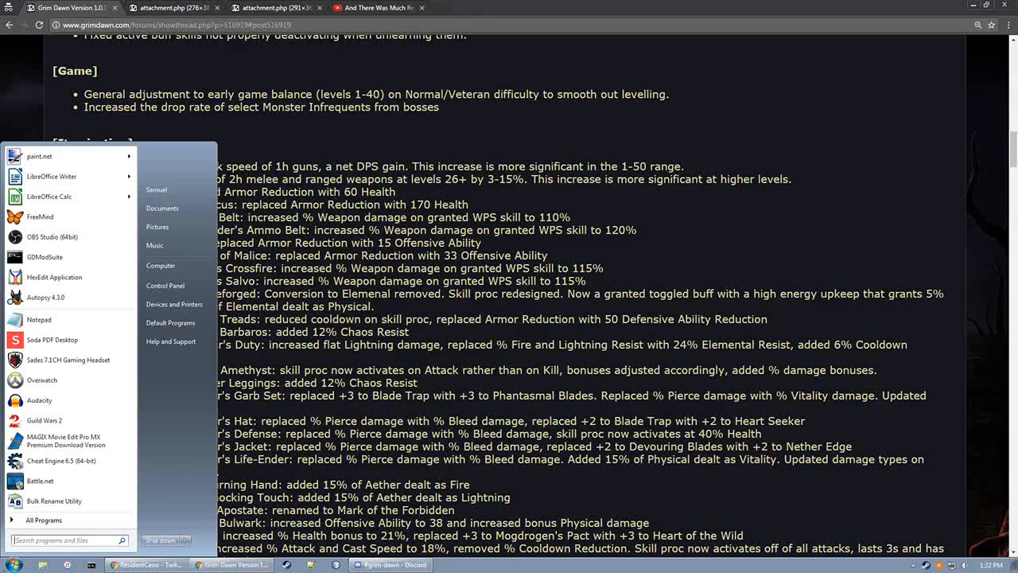
Launch Spyder from the Start menu search by entering 'spyder'
{"action": "type", "text": "spyder"}
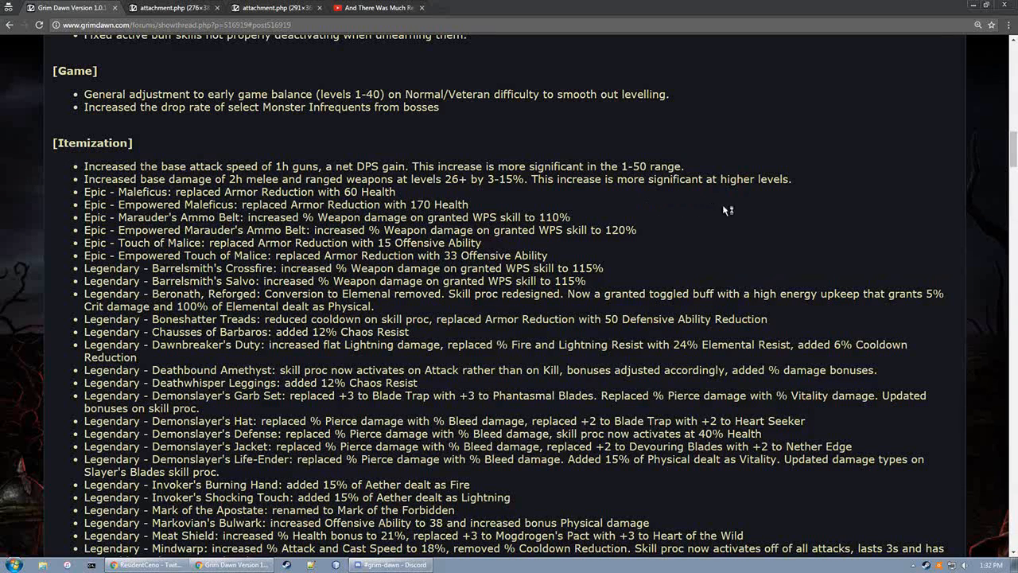
{"action": "mouse_move", "coordinate": [735, 212]}
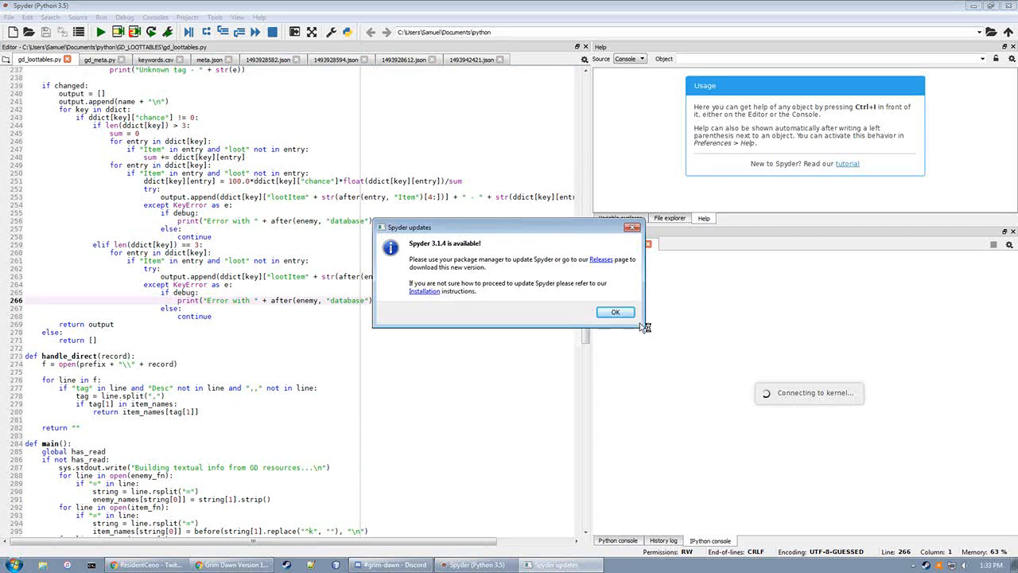
Dismiss the Spyder update notice and review the Run and Debug menus and run configuration settings
{"action": "left_click", "coordinate": [615, 312]}
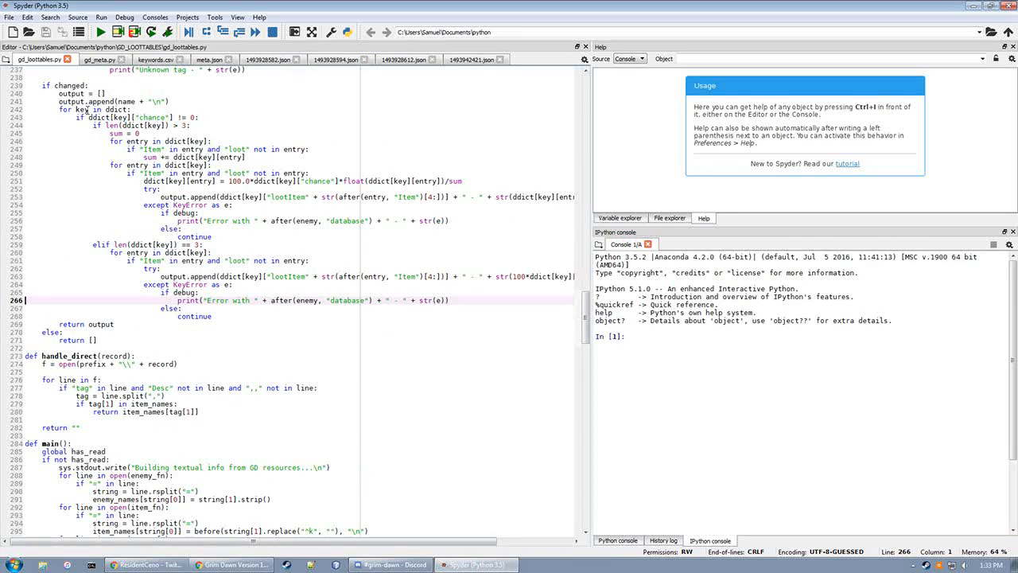
{"action": "left_click", "coordinate": [101, 16]}
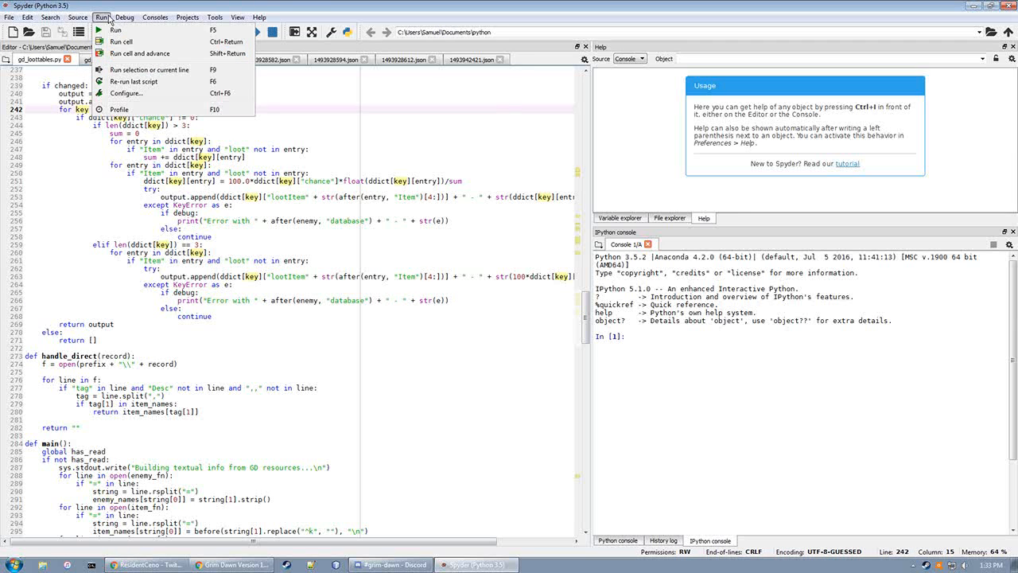
{"action": "left_click", "coordinate": [124, 17]}
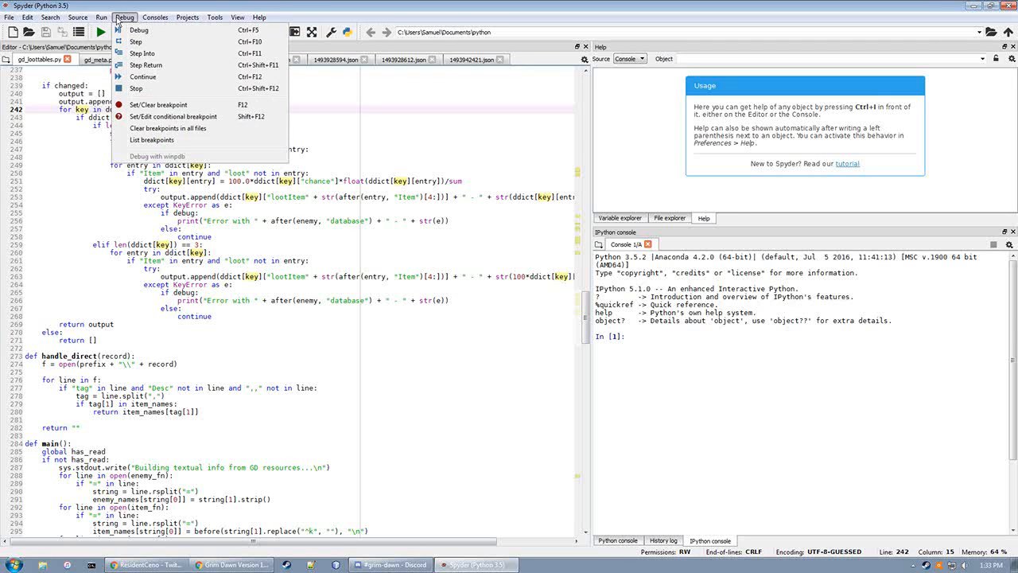
{"action": "left_click", "coordinate": [101, 16]}
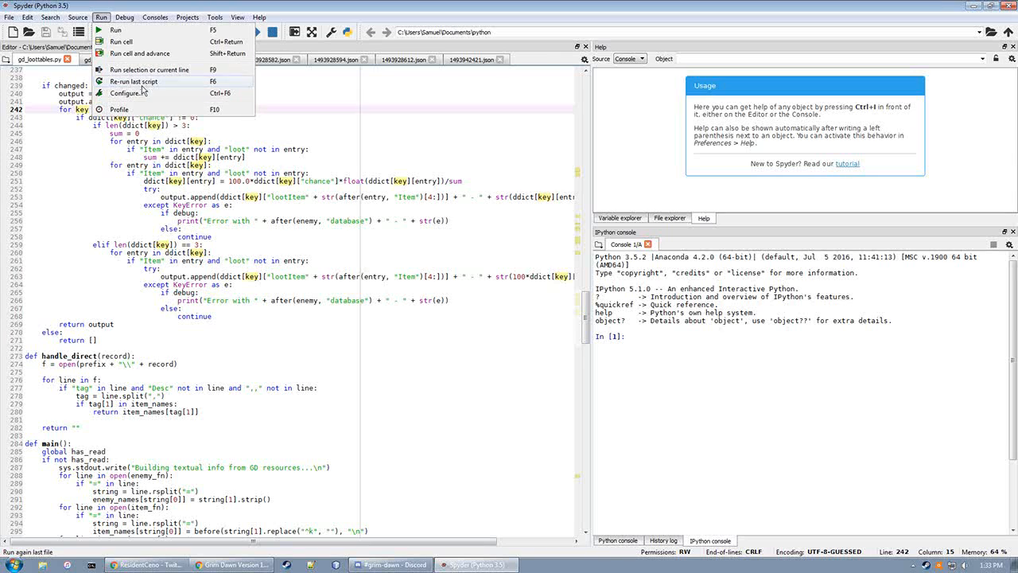
{"action": "left_click", "coordinate": [124, 93]}
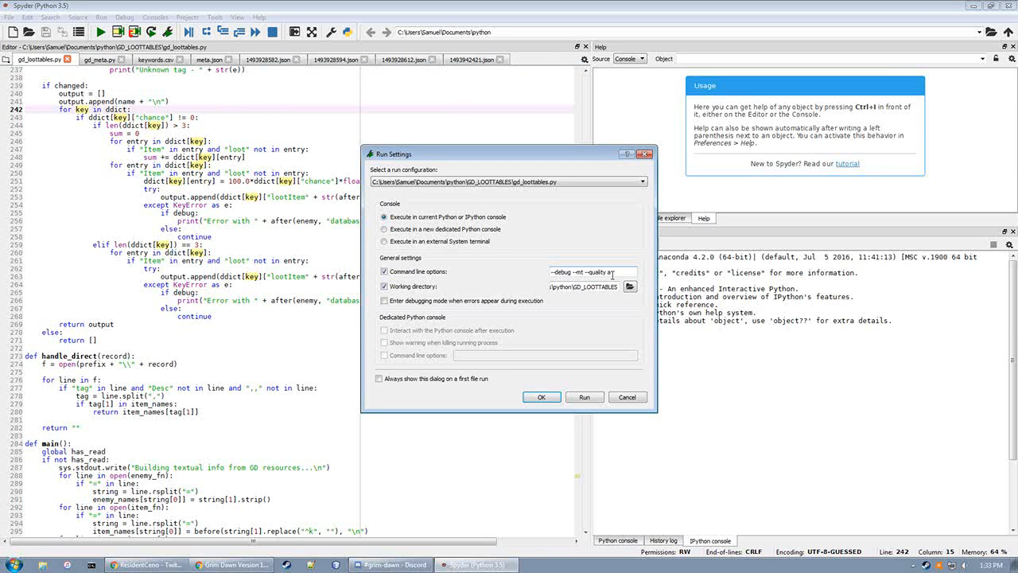
{"action": "left_click", "coordinate": [583, 397]}
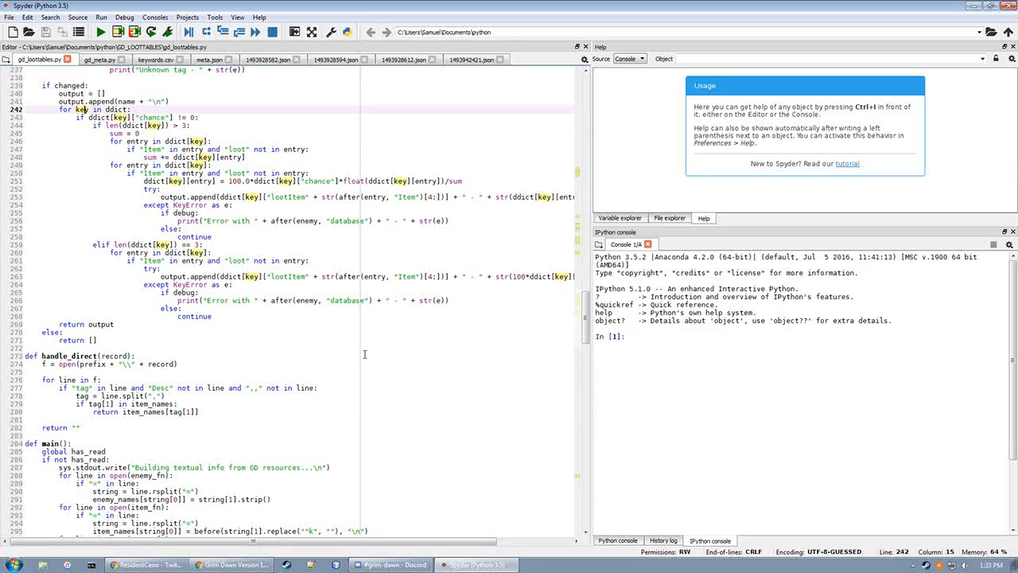
Look over the 'n' loot tier entries in gd_loottables.py and return toward the patch notes
{"action": "scroll", "scroll_direction": "down", "scroll_amount": 3}
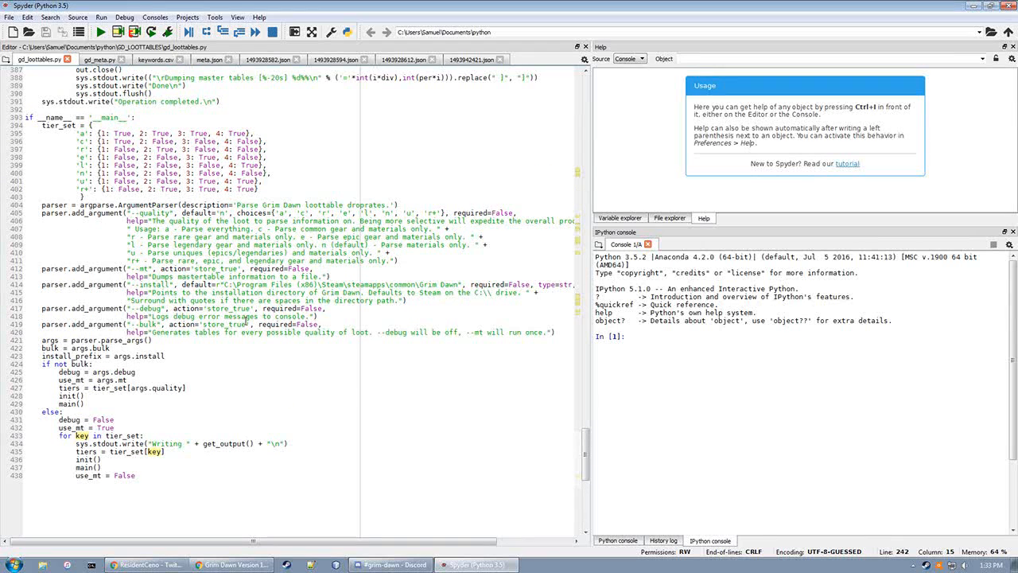
{"action": "left_click", "coordinate": [190, 172]}
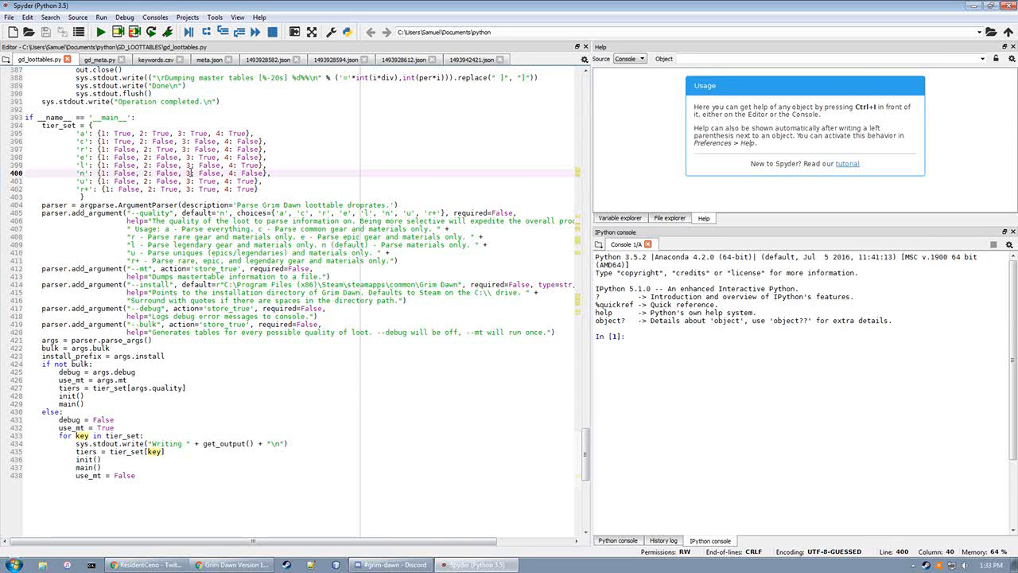
{"action": "left_click", "coordinate": [100, 31]}
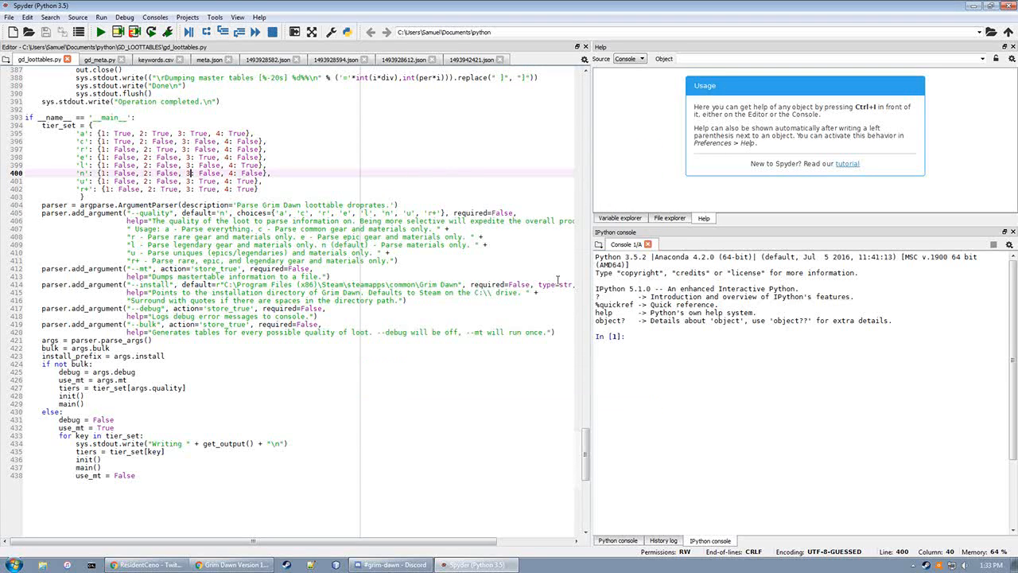
{"action": "left_click", "coordinate": [100, 32]}
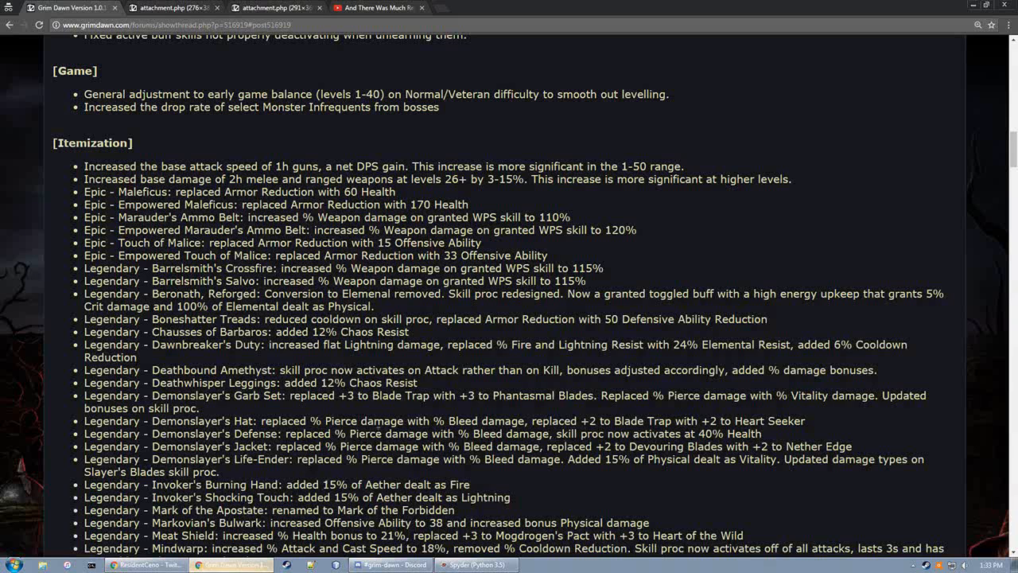
{"action": "mouse_move", "coordinate": [602, 217]}
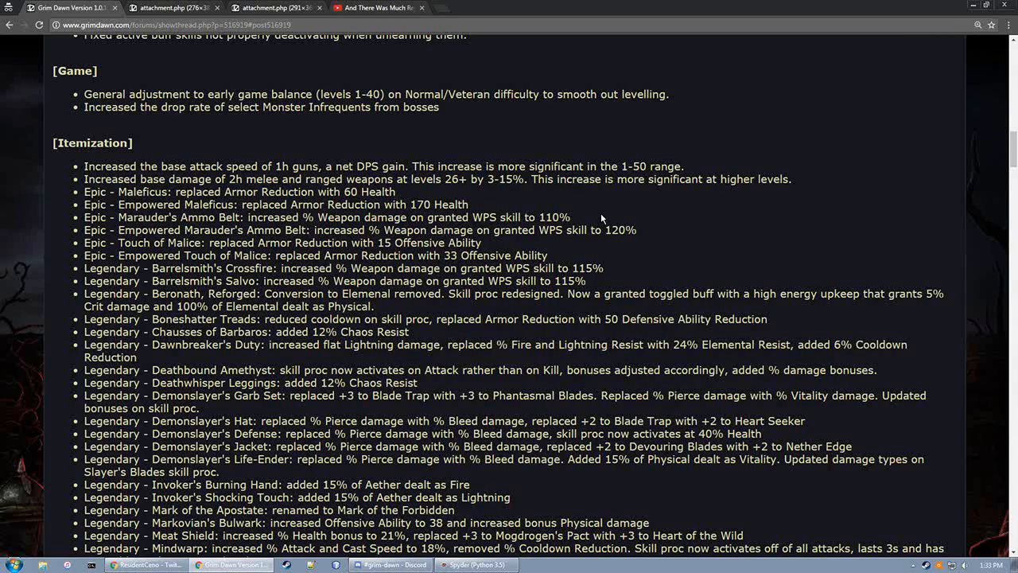
Scroll down until the [Itemization] heading sits at the top of the page
{"action": "scroll", "scroll_direction": "down", "scroll_amount": 3}
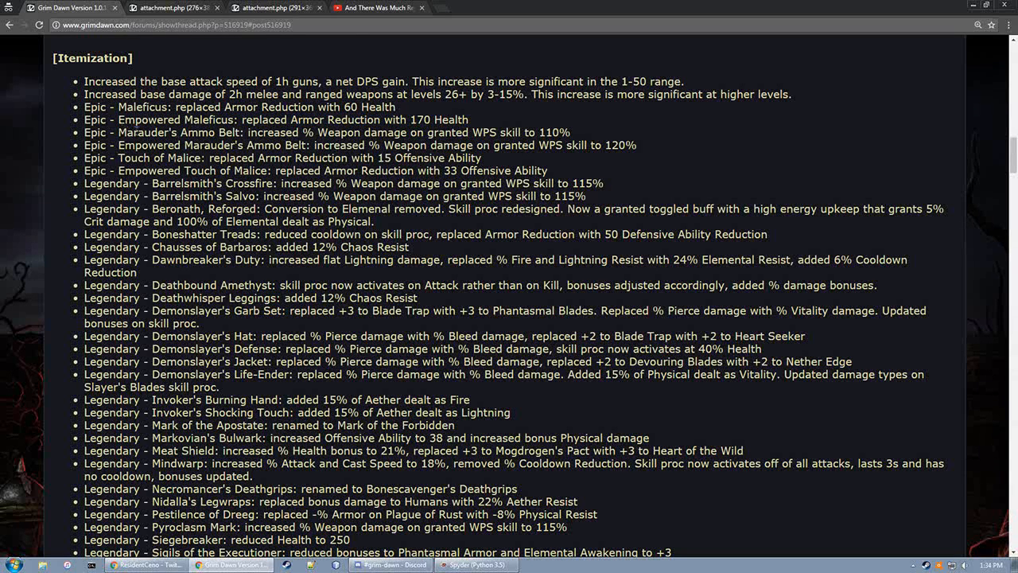
{"action": "double_click", "coordinate": [181, 132]}
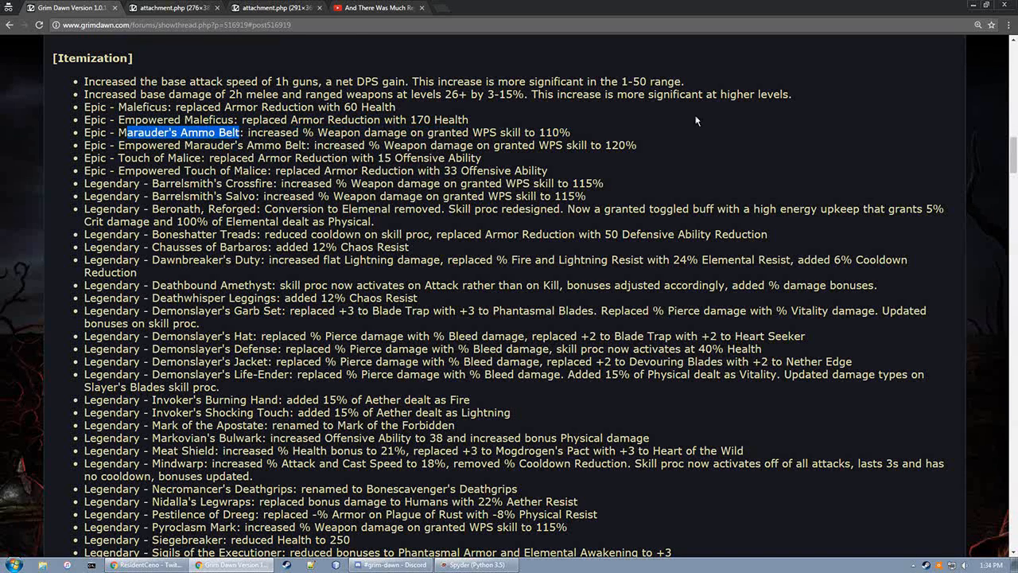
{"action": "mouse_move", "coordinate": [691, 118]}
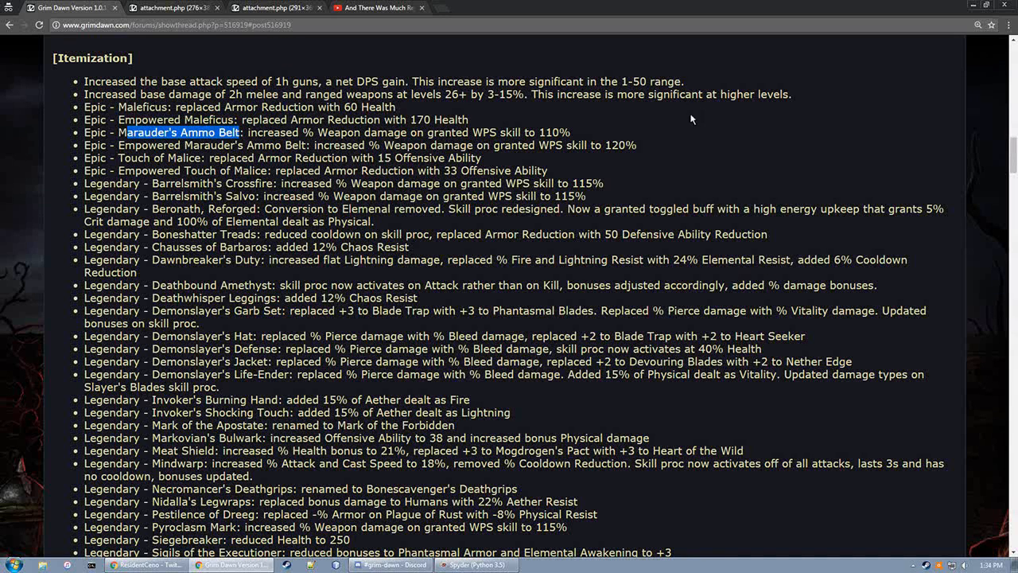
{"action": "mouse_move", "coordinate": [691, 127]}
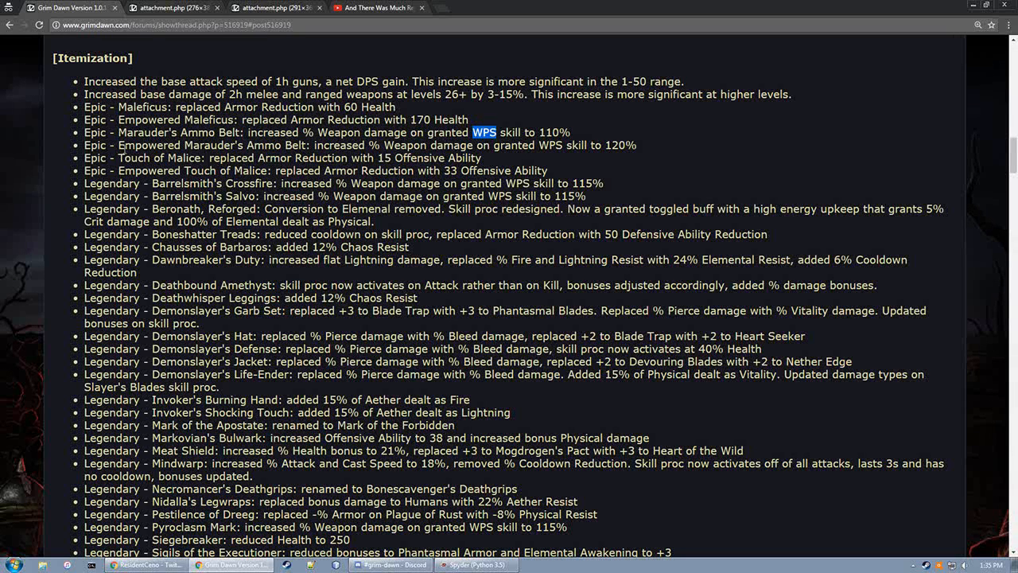
{"action": "left_click_drag", "start_coordinate": [123, 145], "coordinate": [304, 145]}
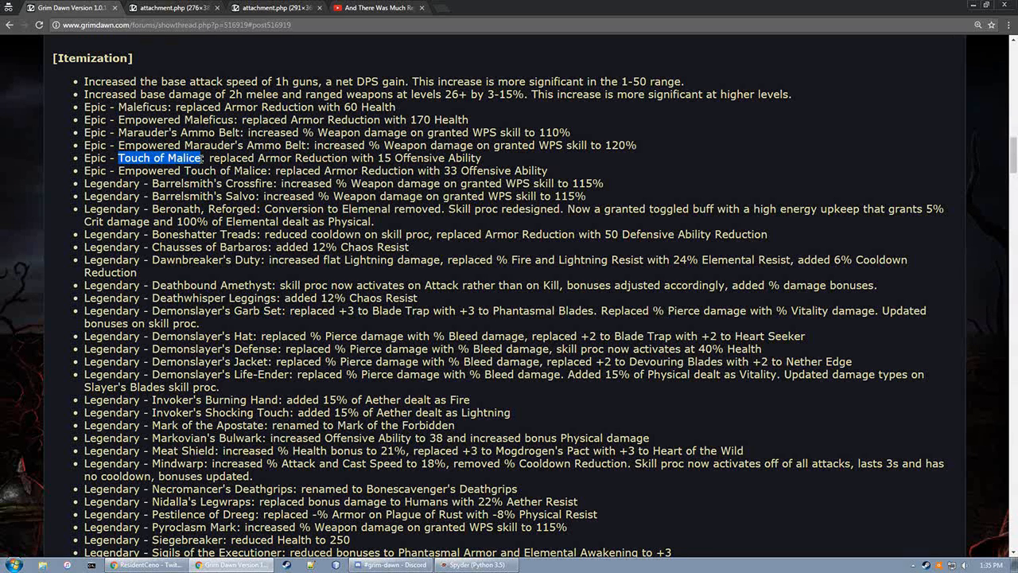
{"action": "double_click", "coordinate": [550, 144]}
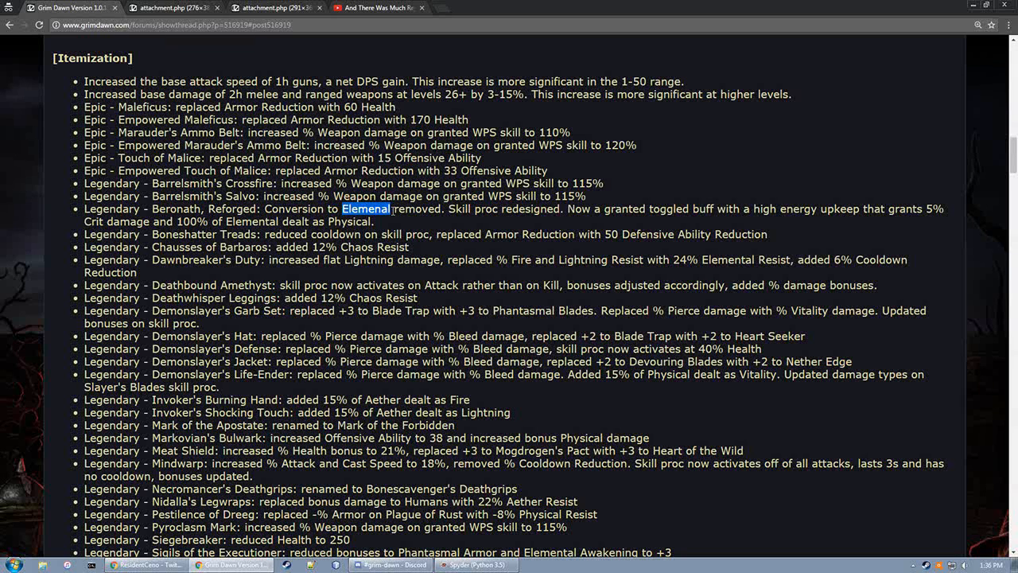
{"action": "left_click", "coordinate": [394, 208]}
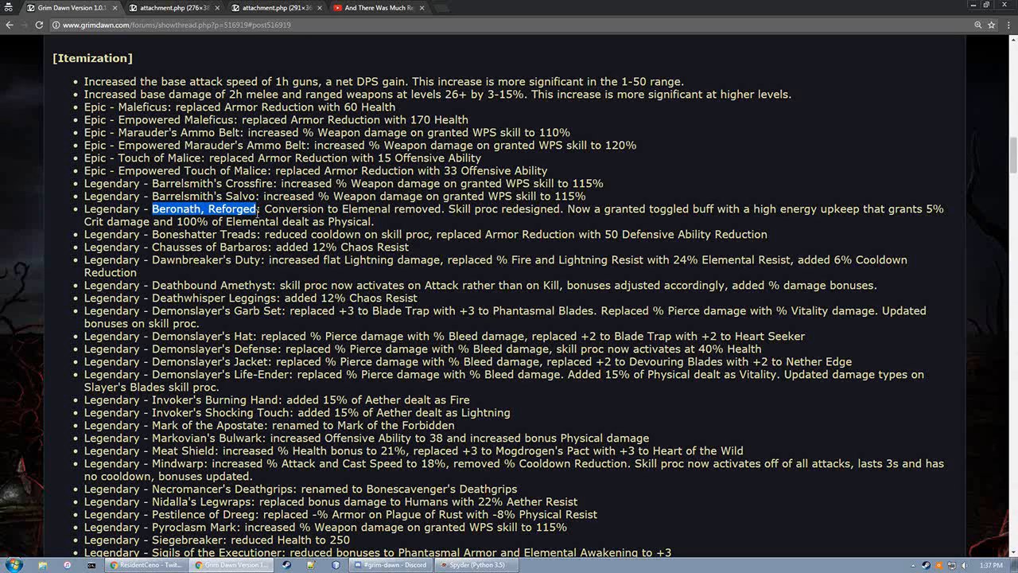
{"action": "mouse_move", "coordinate": [565, 224]}
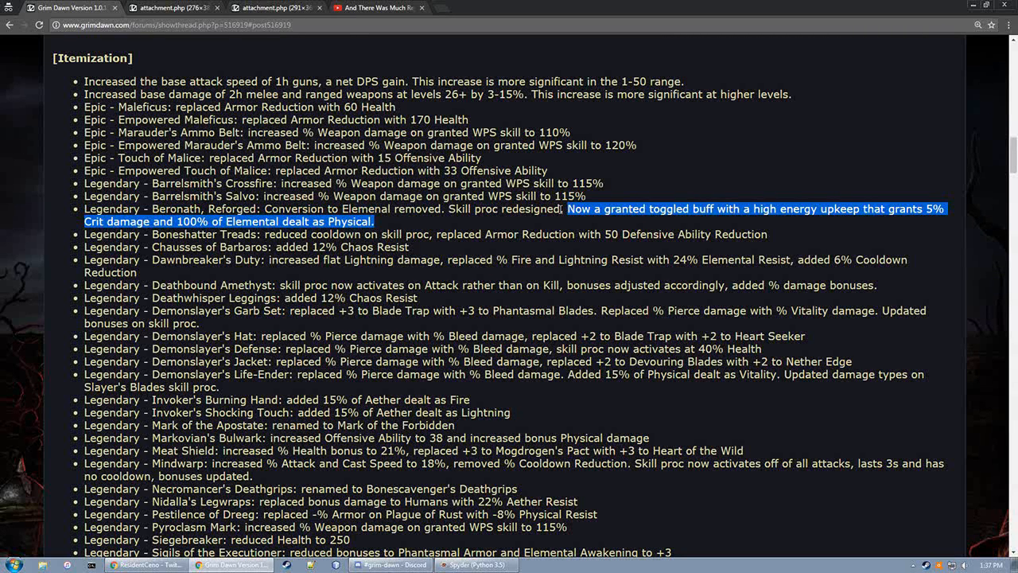
{"action": "mouse_move", "coordinate": [569, 222]}
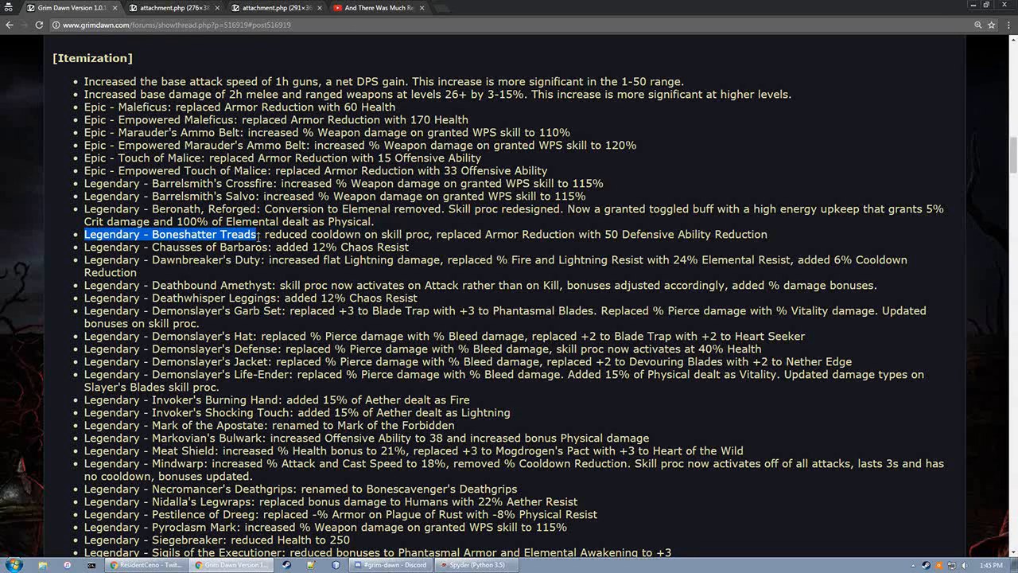
{"action": "mouse_move", "coordinate": [598, 180]}
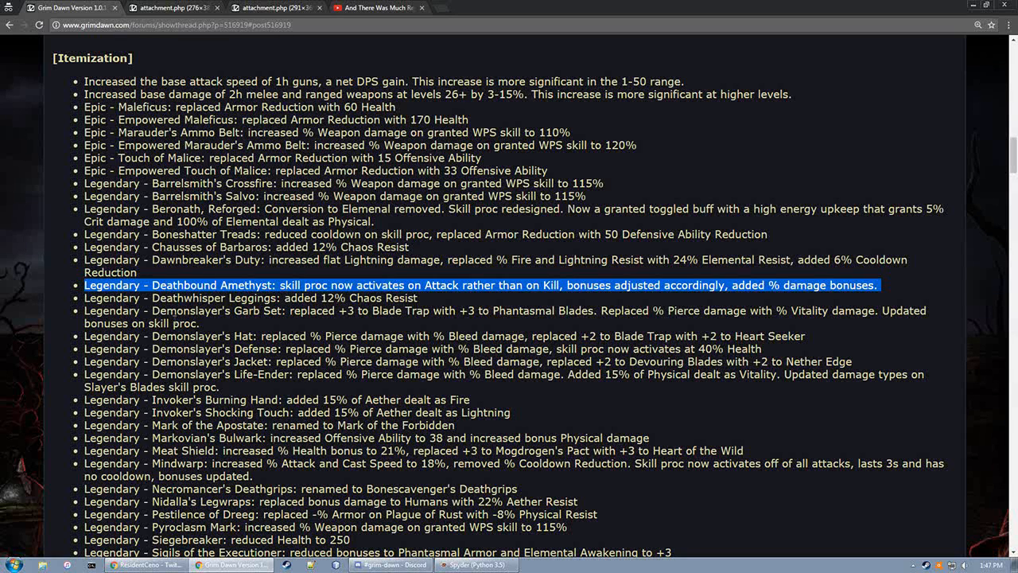
{"action": "mouse_move", "coordinate": [77, 318]}
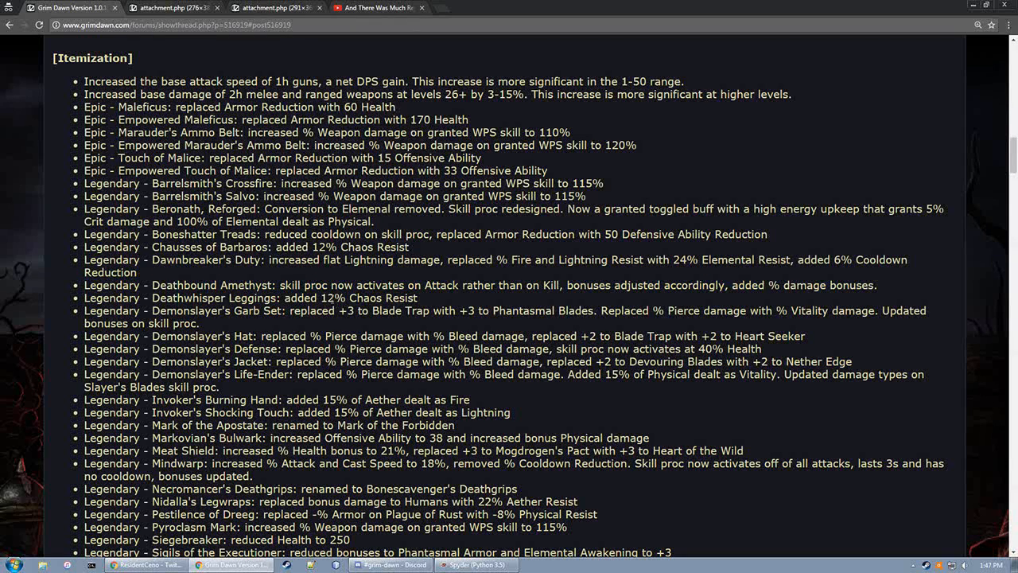
Highlight the Legendary Demonslayer's Garb Set bullet
{"action": "left_click_drag", "start_coordinate": [148, 297], "coordinate": [437, 310]}
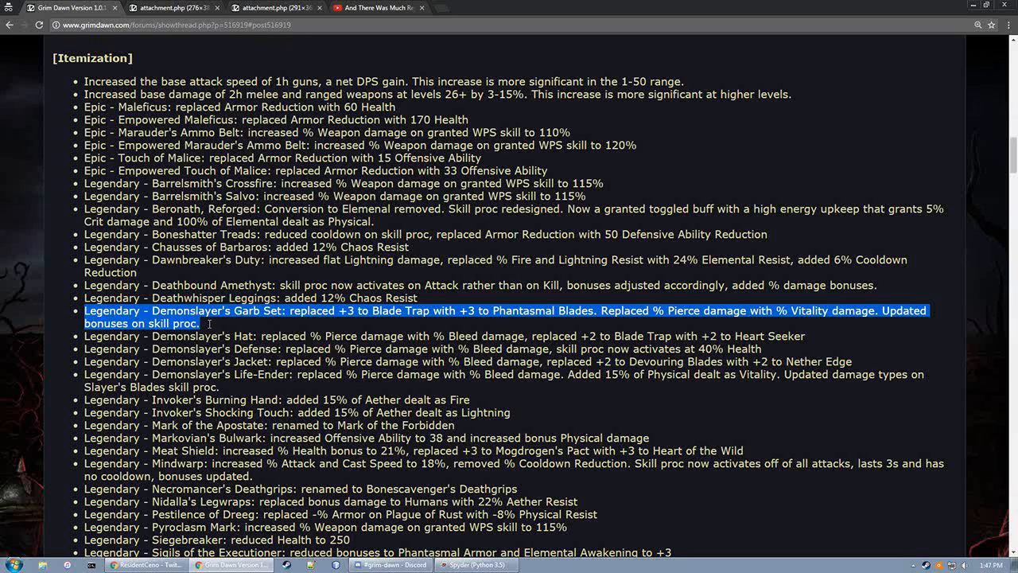
{"action": "mouse_move", "coordinate": [208, 327]}
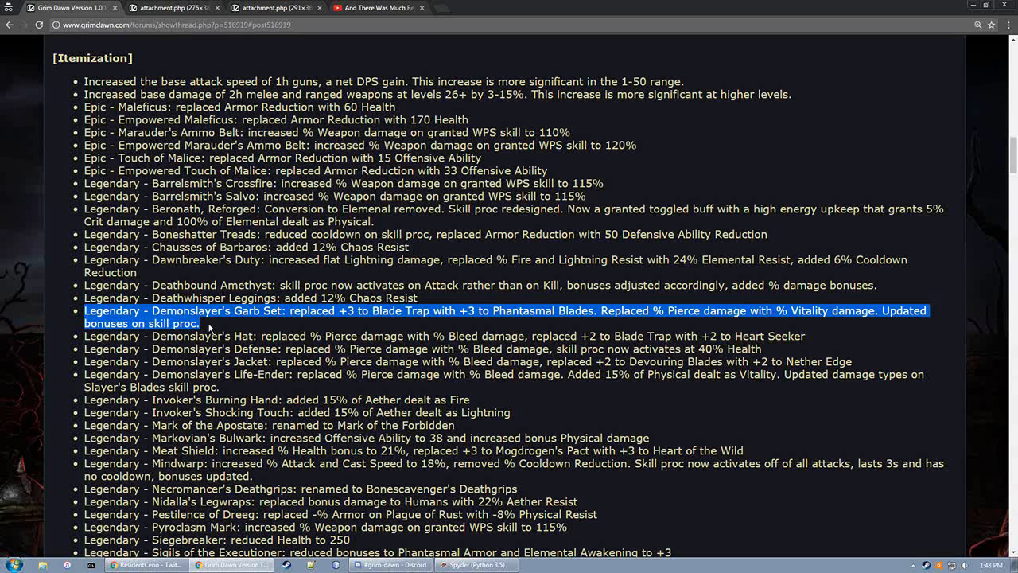
Highlight the Demonslayer's Hat, Defense, Jacket and Life-Ender bullets together
{"action": "left_click_drag", "start_coordinate": [211, 322], "coordinate": [220, 388]}
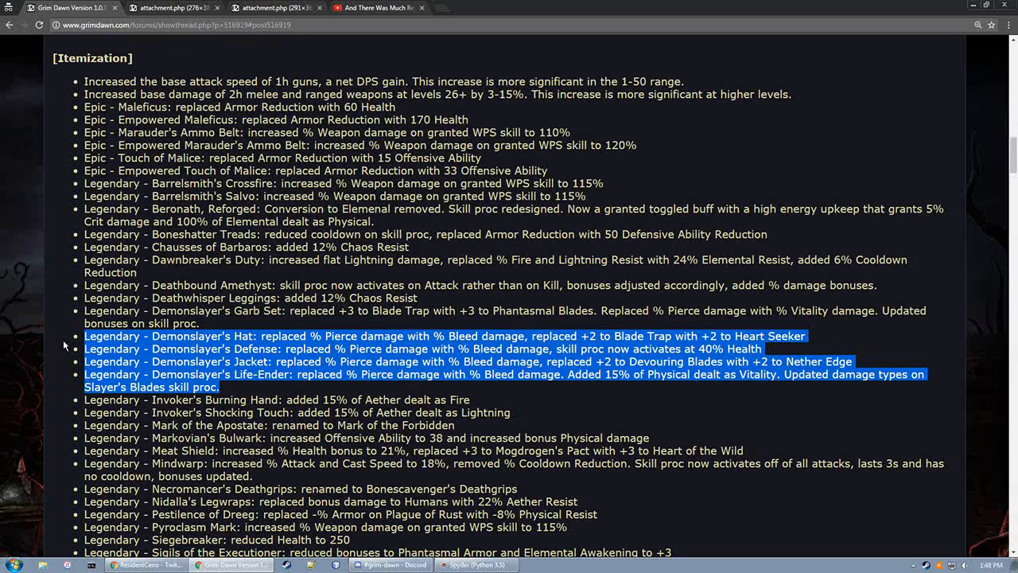
{"action": "mouse_move", "coordinate": [292, 314]}
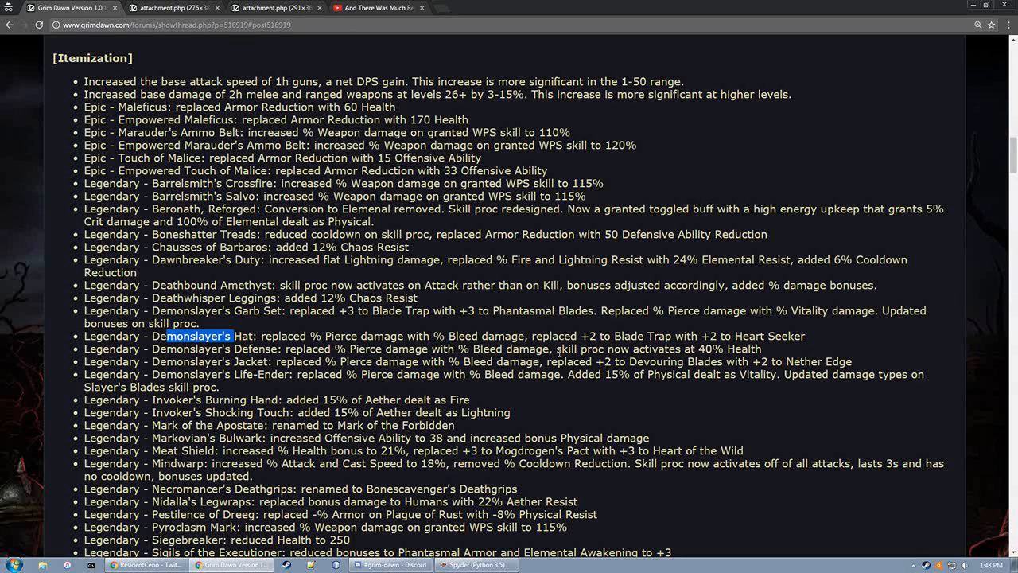
Clear the Hat bullet highlight and mark the tail of the Demonslayer's Life-Ender bullet
{"action": "left_click_drag", "start_coordinate": [556, 349], "coordinate": [759, 348]}
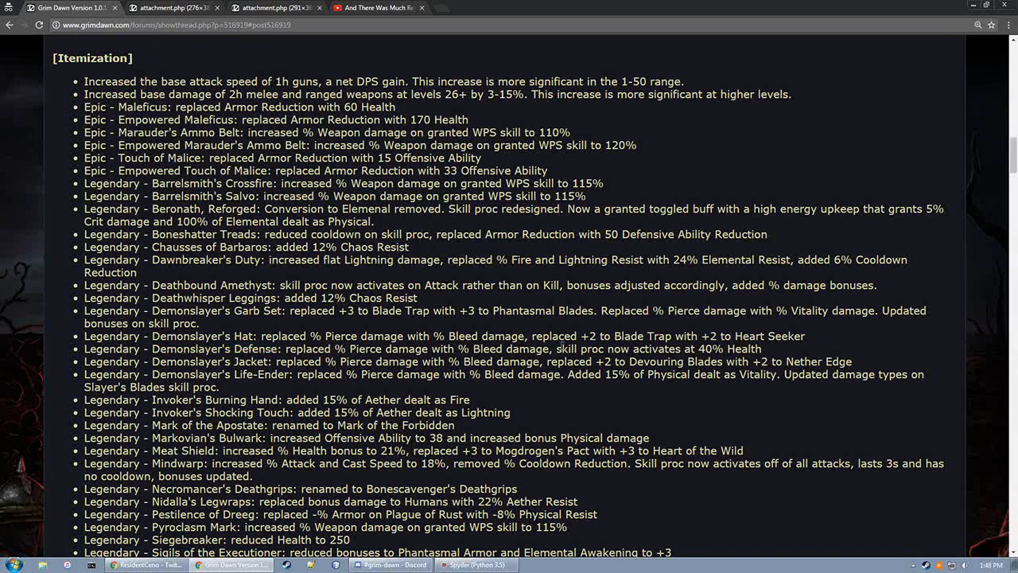
{"action": "left_click_drag", "start_coordinate": [244, 348], "coordinate": [270, 361]}
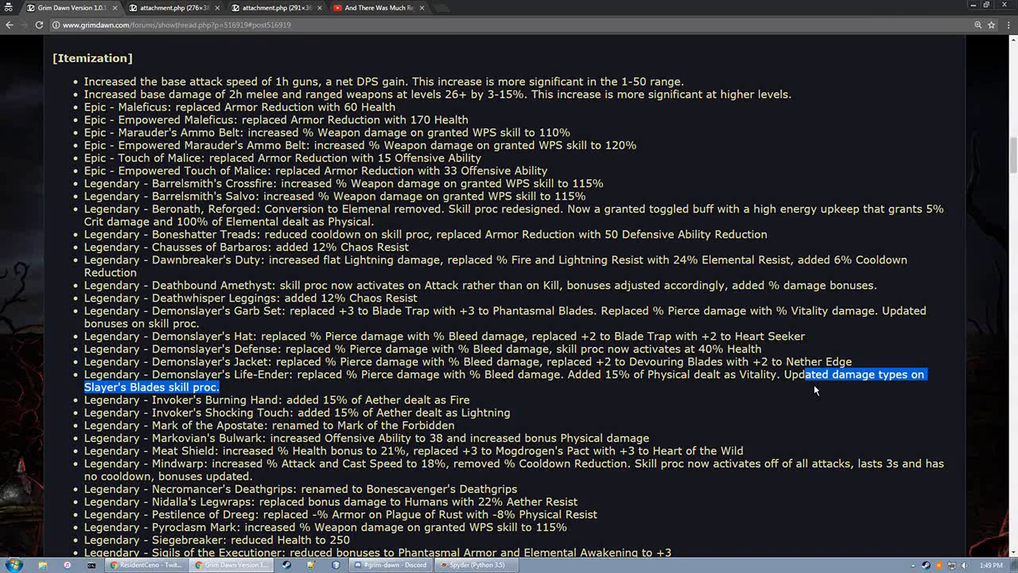
{"action": "mouse_move", "coordinate": [707, 233]}
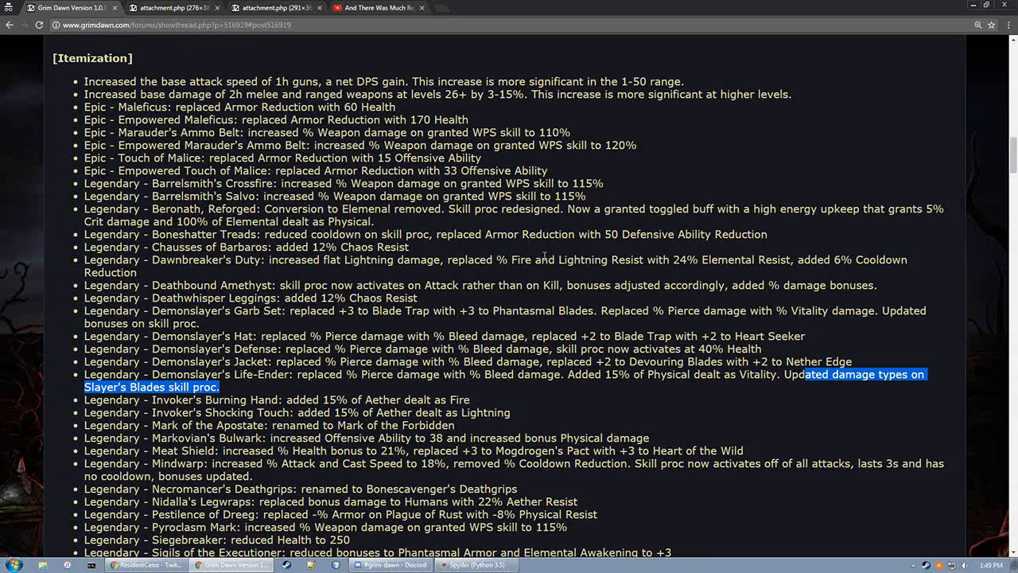
{"action": "mouse_move", "coordinate": [451, 414]}
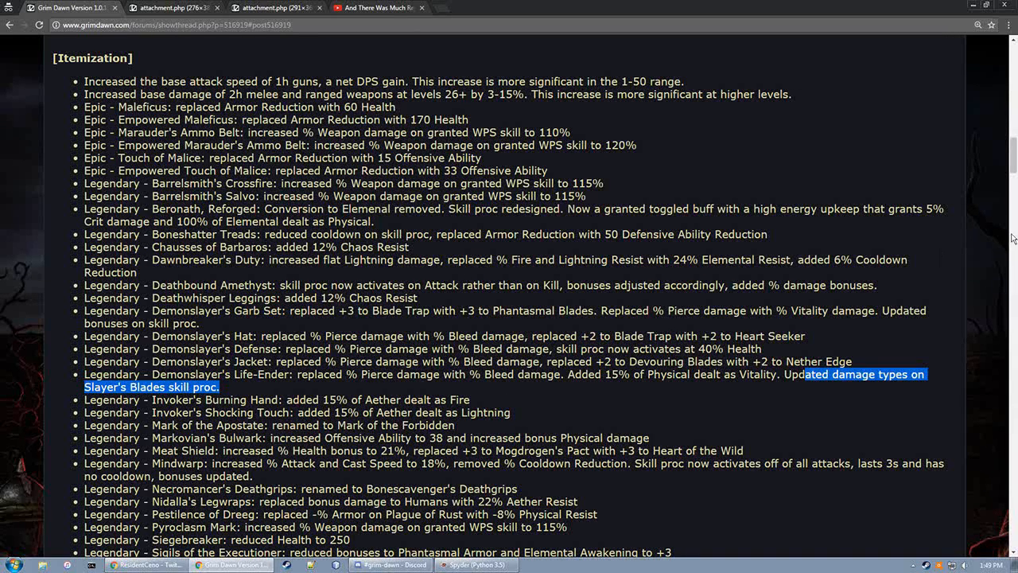
{"action": "mouse_move", "coordinate": [769, 352]}
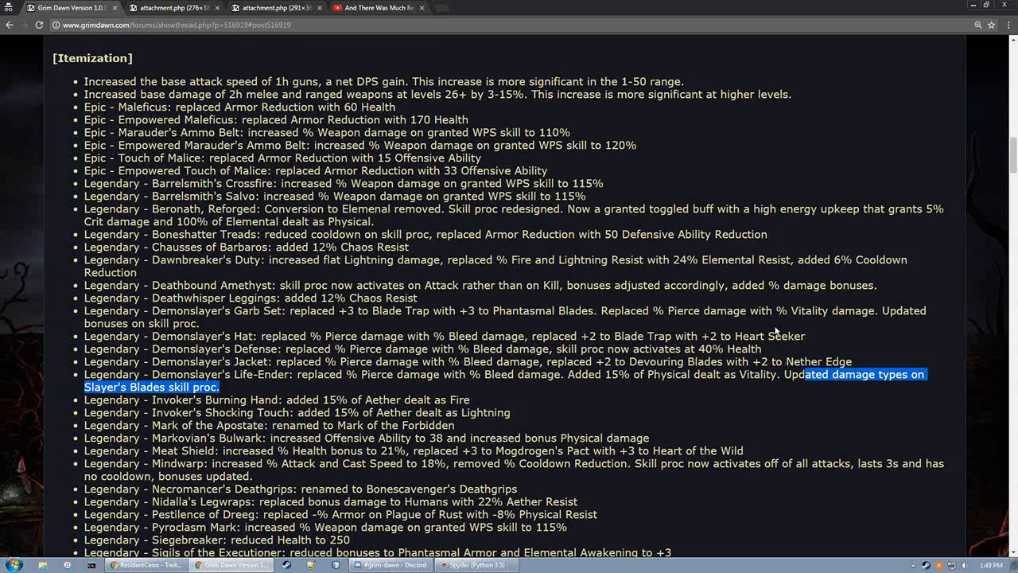
{"action": "mouse_move", "coordinate": [469, 427]}
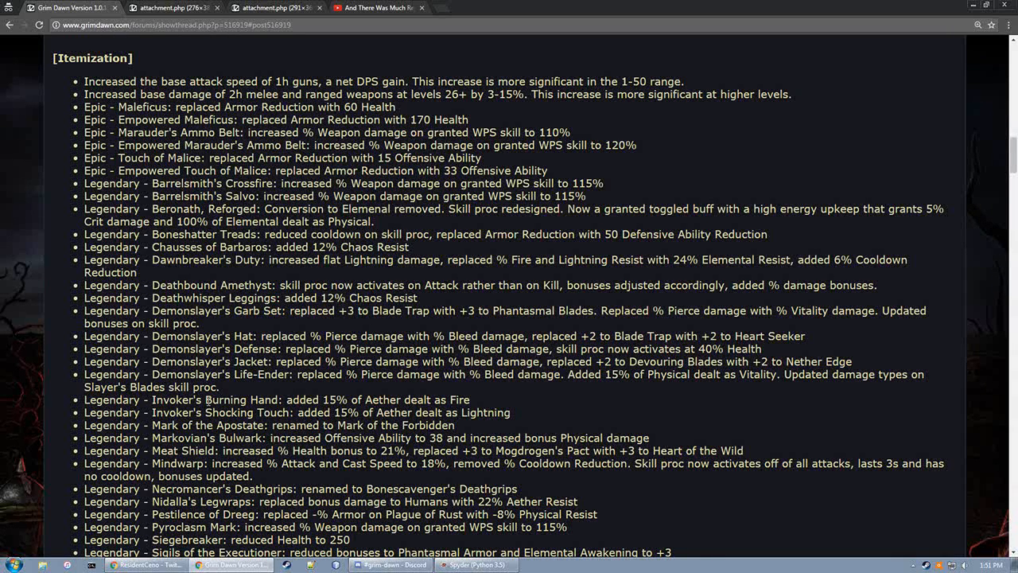
{"action": "mouse_move", "coordinate": [205, 400]}
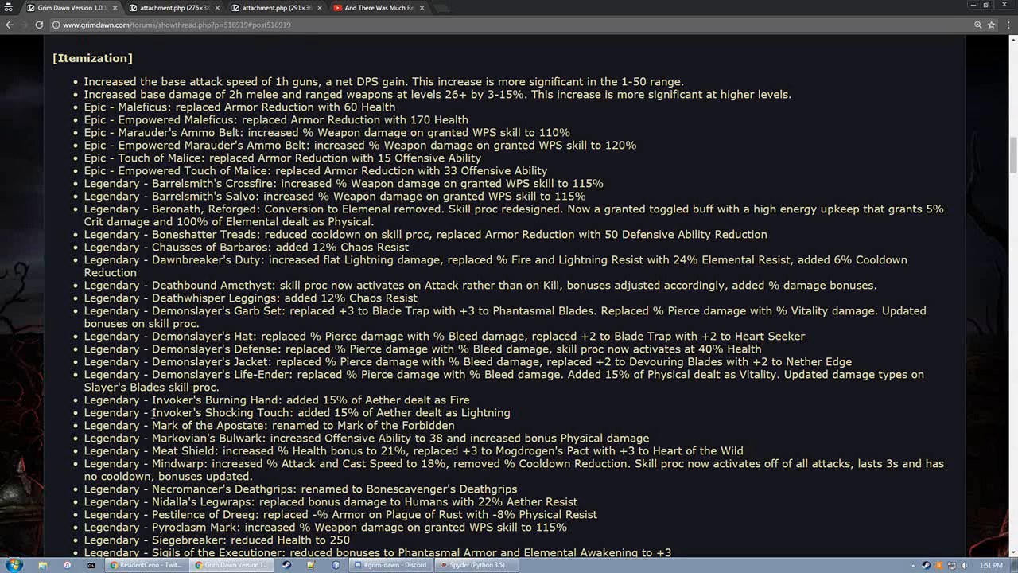
{"action": "mouse_move", "coordinate": [154, 412]}
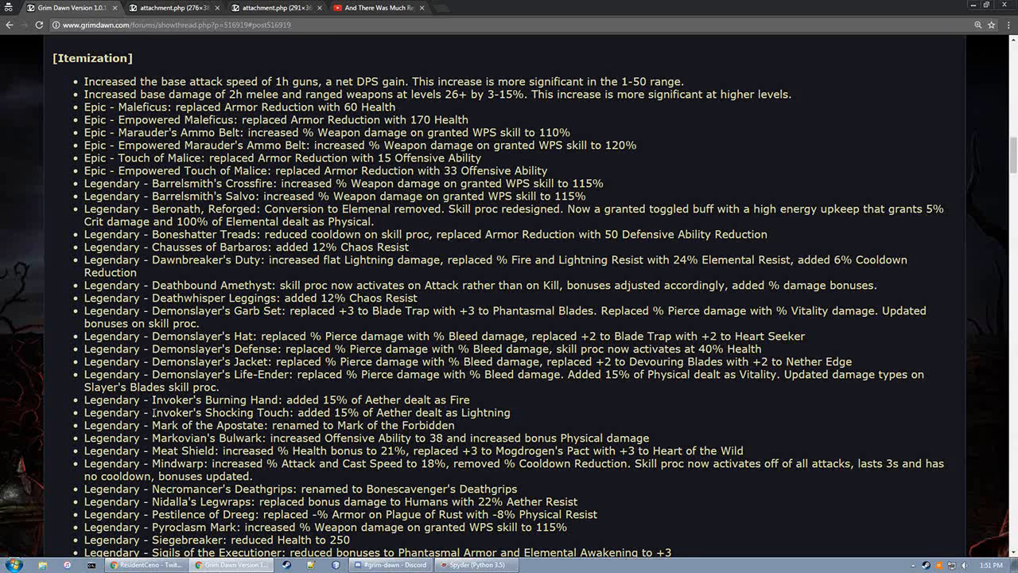
{"action": "mouse_move", "coordinate": [358, 388]}
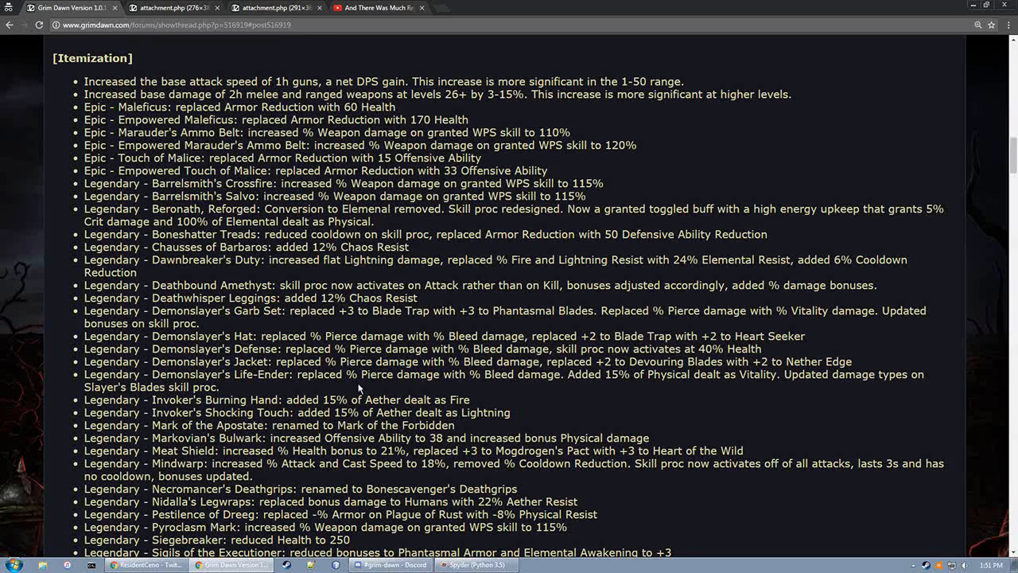
{"action": "scroll", "scroll_direction": "down", "scroll_amount": 3}
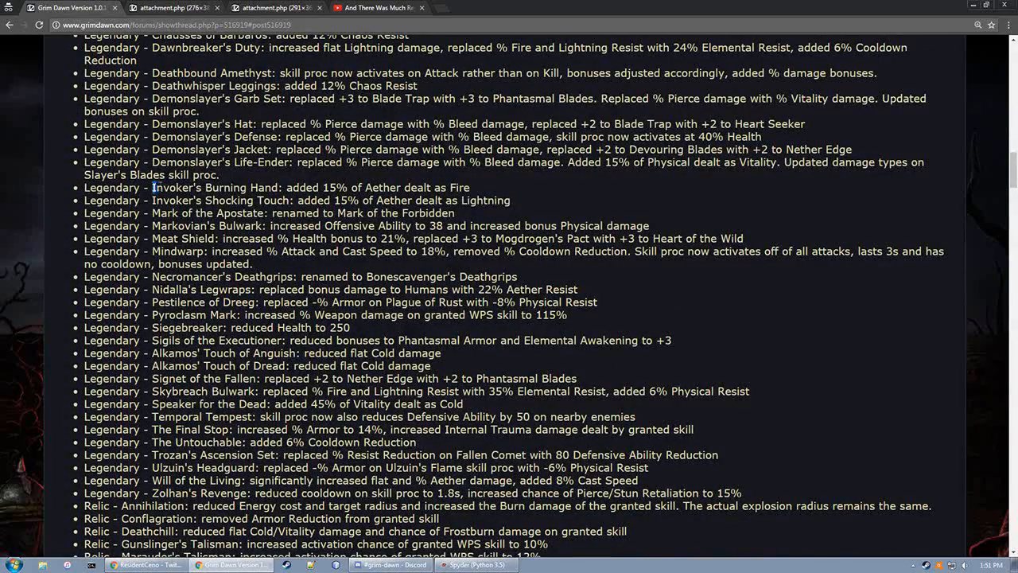
Select a word in the later Legendary bullets near the first Relic entries
{"action": "double_click", "coordinate": [214, 186]}
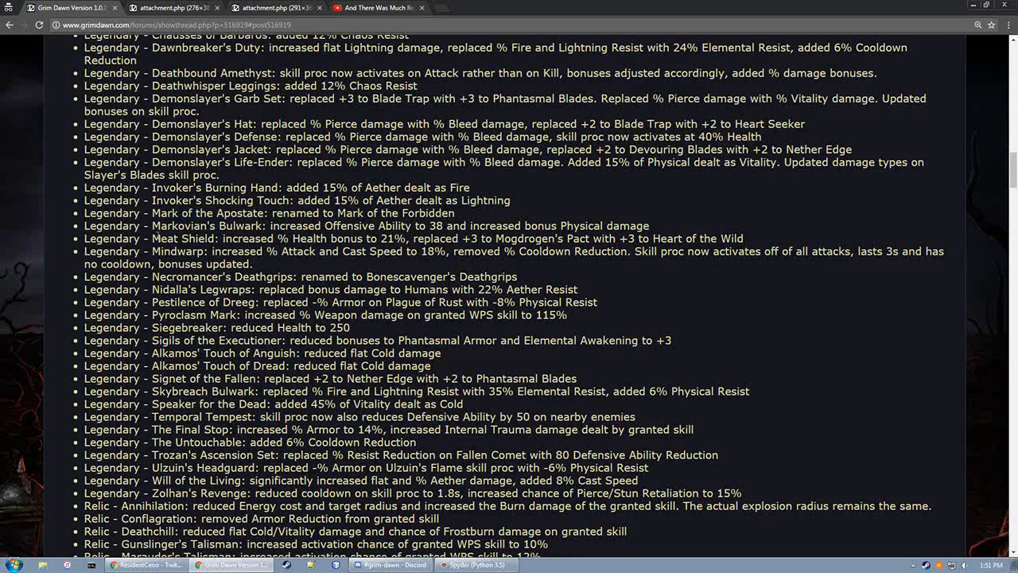
Highlight the Markovian's Bulwark item name, check the YouTube video and return to the patch notes
{"action": "double_click", "coordinate": [205, 226]}
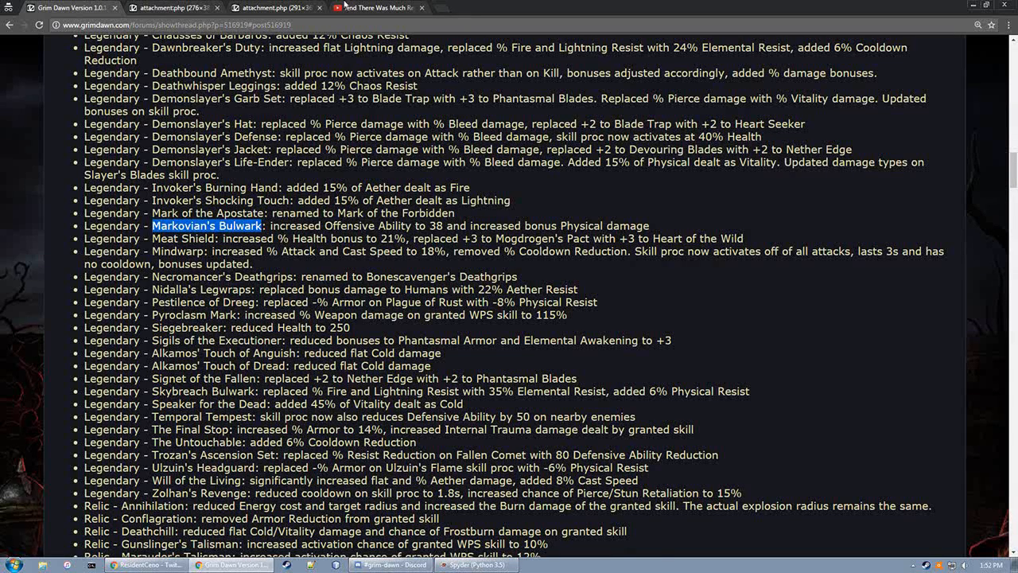
{"action": "left_click", "coordinate": [372, 8]}
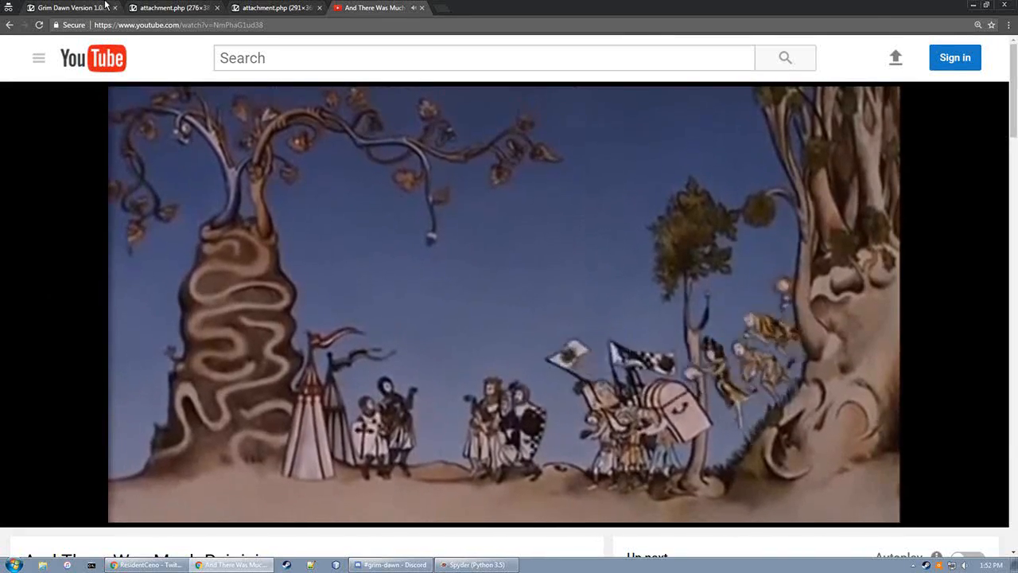
{"action": "left_click", "coordinate": [67, 7]}
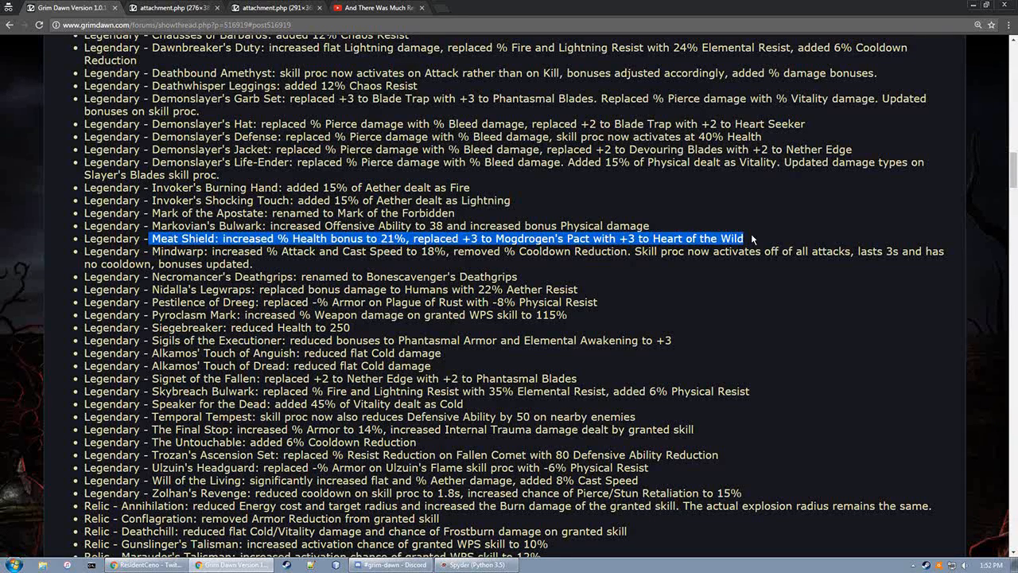
{"action": "mouse_move", "coordinate": [626, 194]}
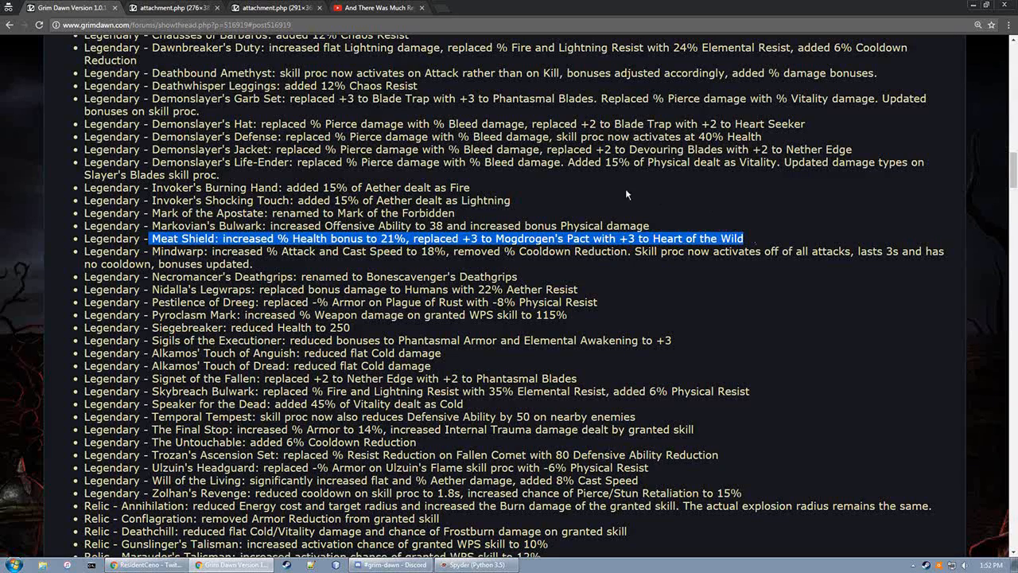
Switch to the YouTube video, leaving the Meat Shield bullet highlighted
{"action": "left_click", "coordinate": [373, 8]}
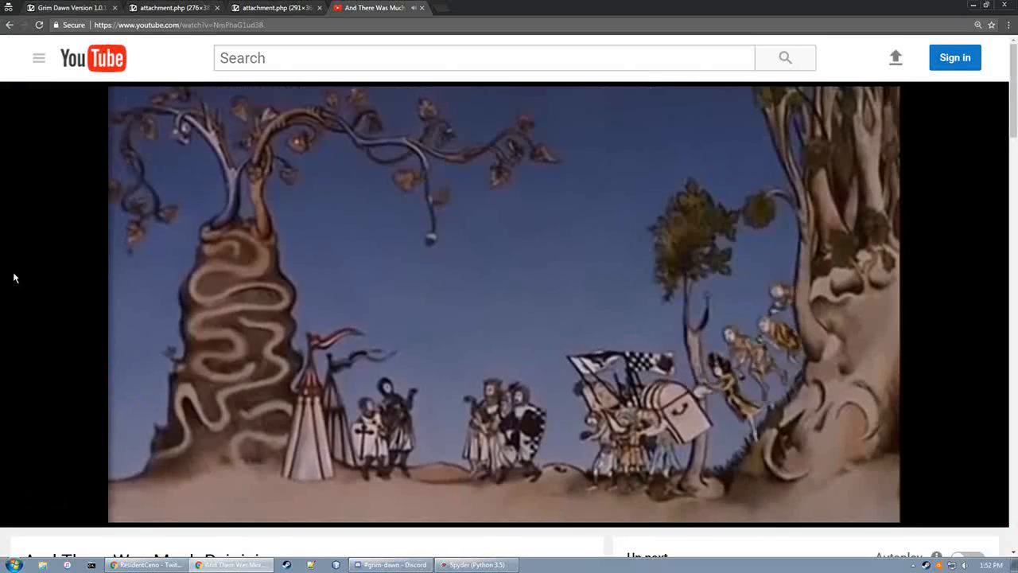
Return focus to the Chrome window showing the Itemization patch notes
{"action": "left_click", "coordinate": [67, 7]}
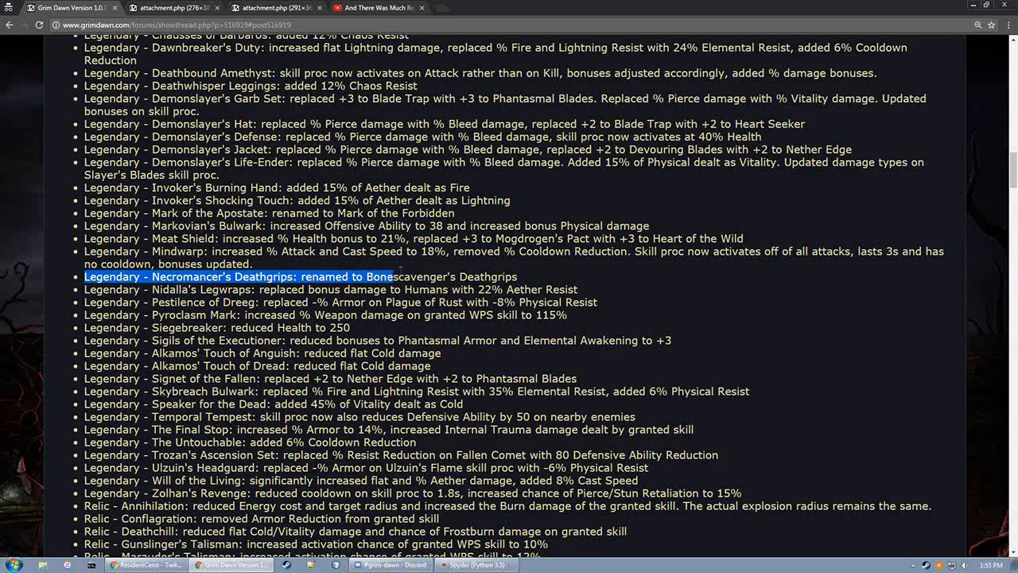
Highlight the whole Legendary Necromancer's Deathgrips rename bullet
{"action": "left_click_drag", "start_coordinate": [390, 276], "coordinate": [537, 276]}
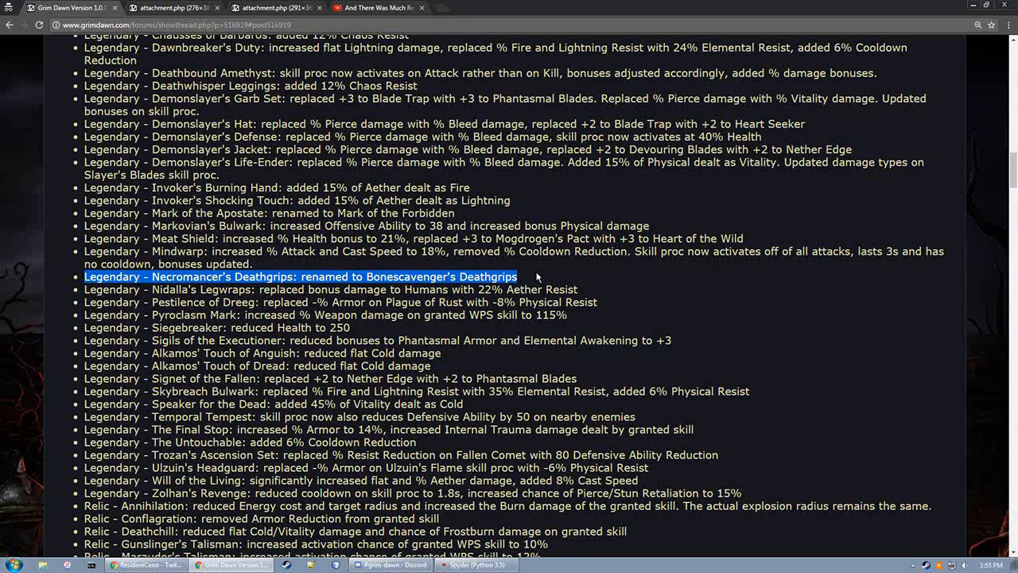
{"action": "left_click_drag", "start_coordinate": [535, 276], "coordinate": [226, 289]}
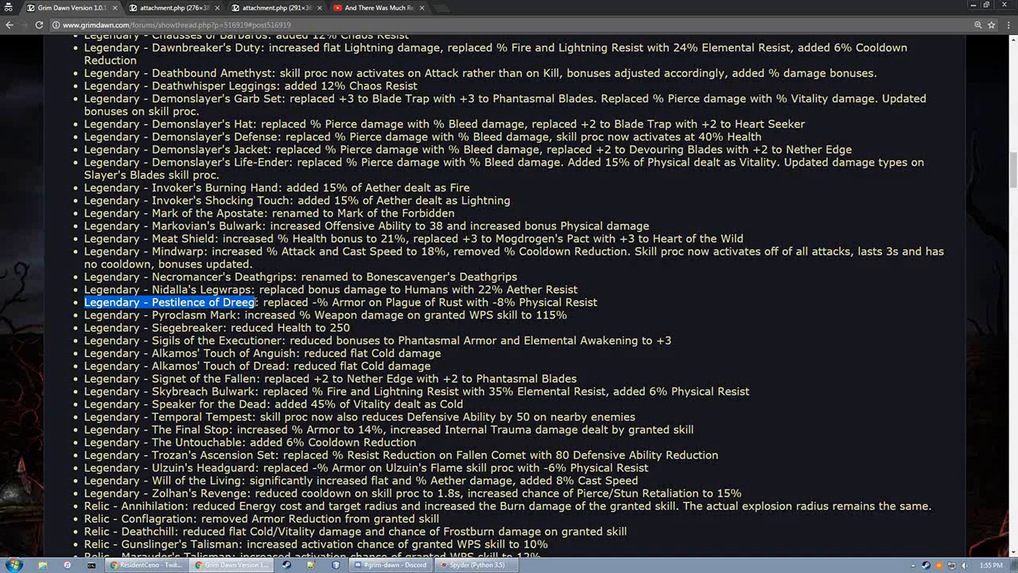
Highlight the Legendary Pestilence of Dreeg bullet and extend over its change text
{"action": "left_click_drag", "start_coordinate": [255, 301], "coordinate": [338, 301]}
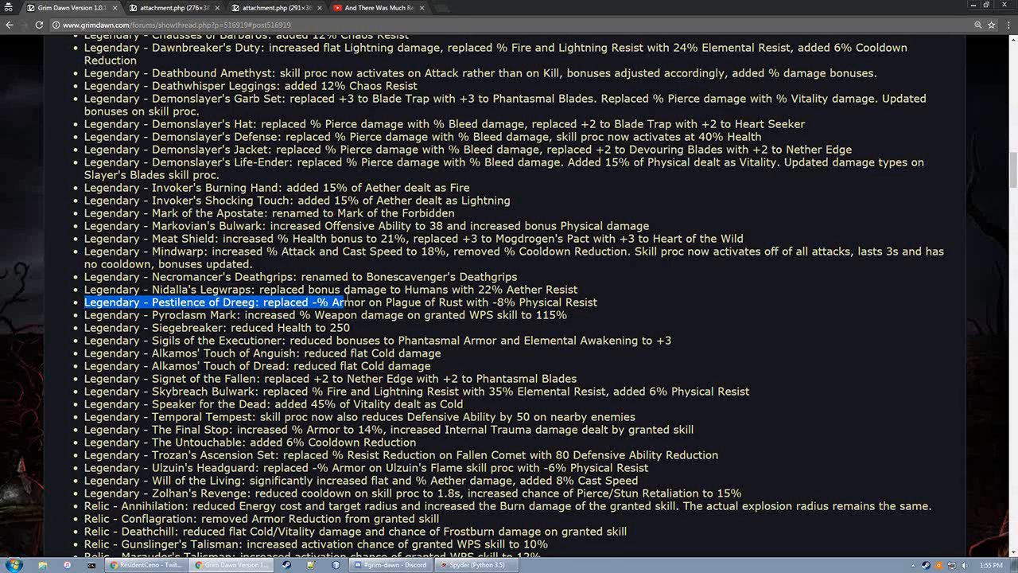
{"action": "left_click_drag", "start_coordinate": [340, 301], "coordinate": [596, 301]}
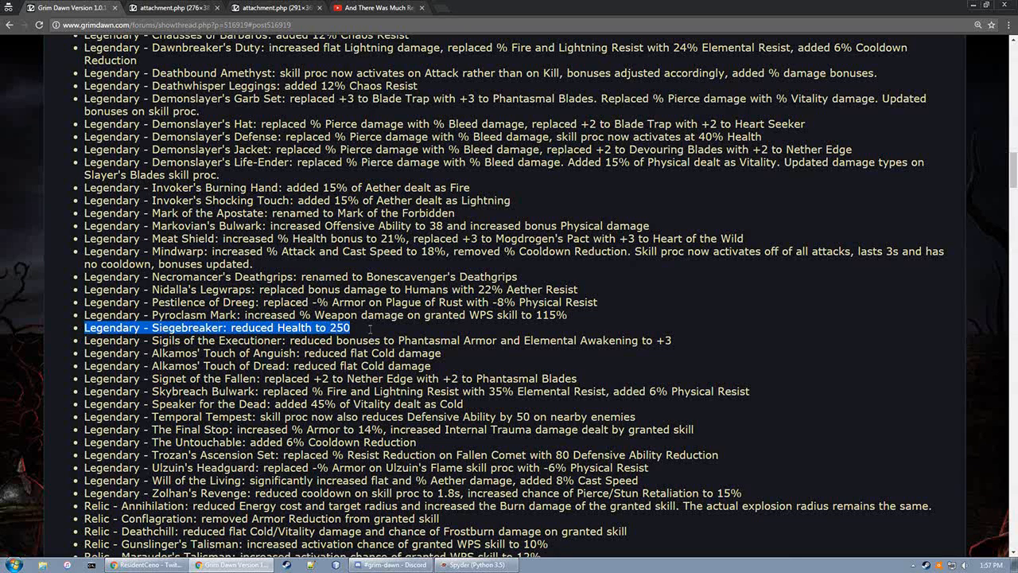
{"action": "mouse_move", "coordinate": [370, 334]}
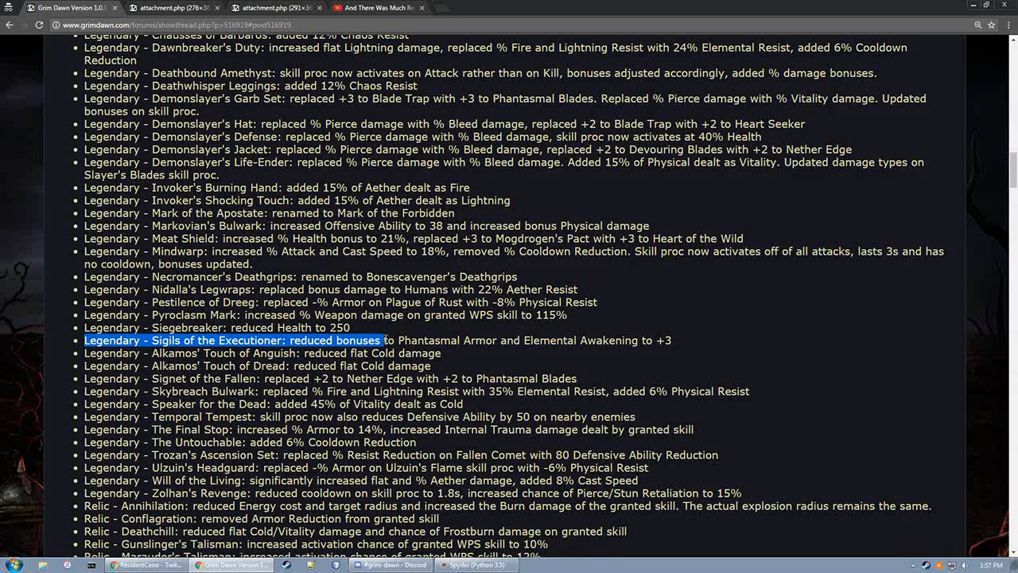
Highlight the Sigils of the Executioner bullet and scroll down toward Skybreach Bulwark
{"action": "left_click_drag", "start_coordinate": [366, 340], "coordinate": [670, 340]}
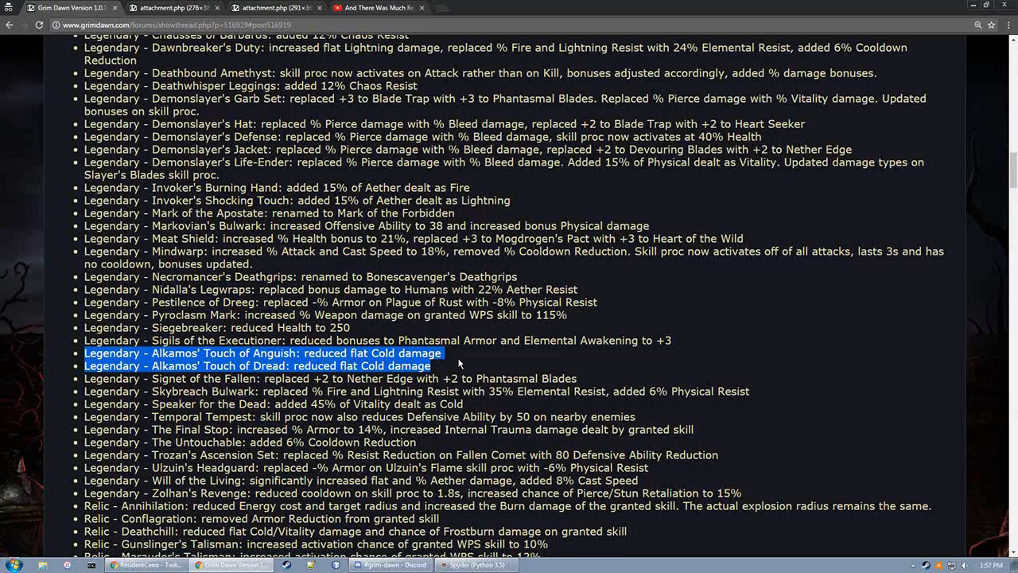
{"action": "scroll", "scroll_direction": "down", "scroll_amount": 3}
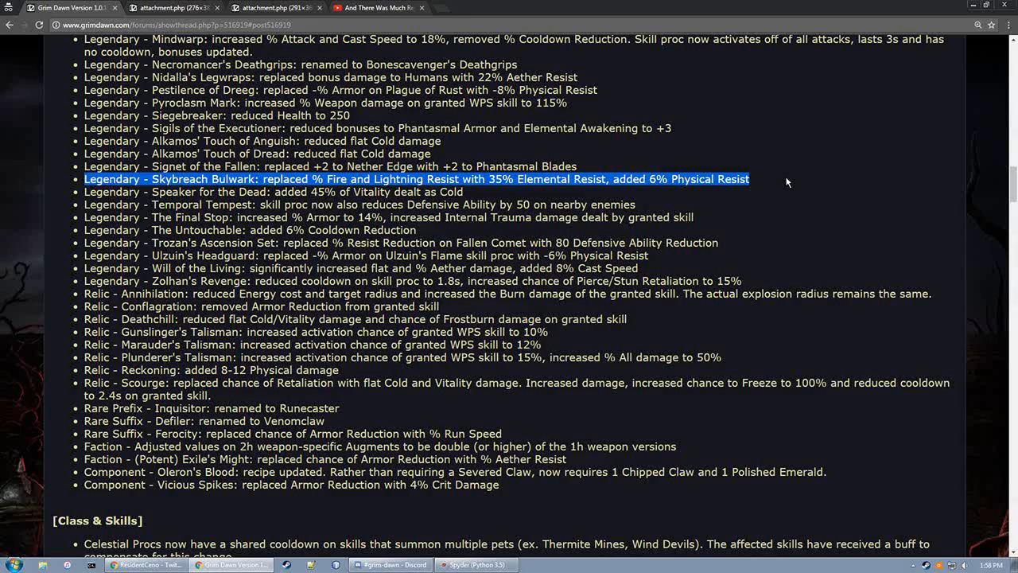
{"action": "scroll", "scroll_direction": "up", "scroll_amount": 3}
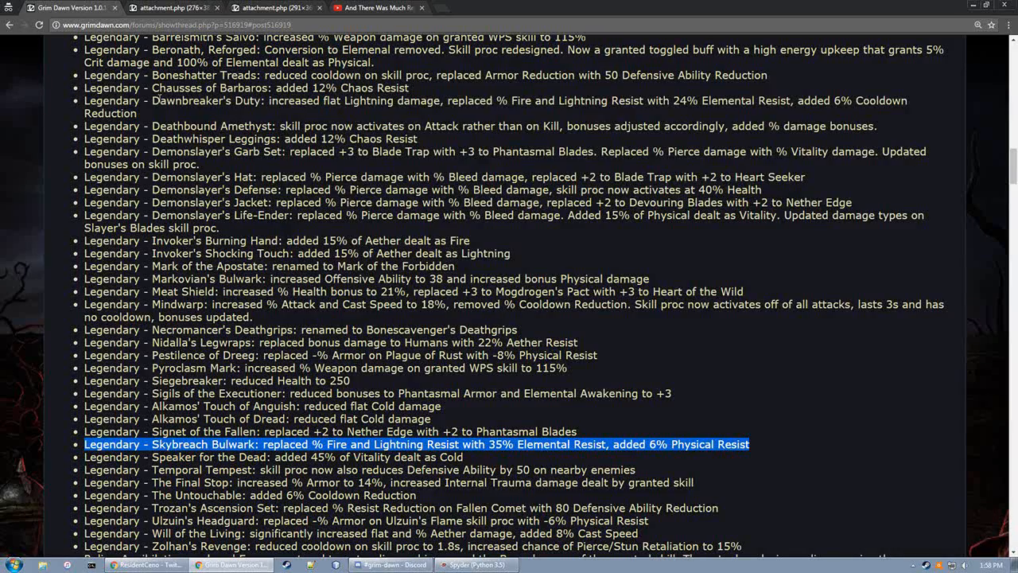
{"action": "scroll", "scroll_direction": "down", "scroll_amount": 3}
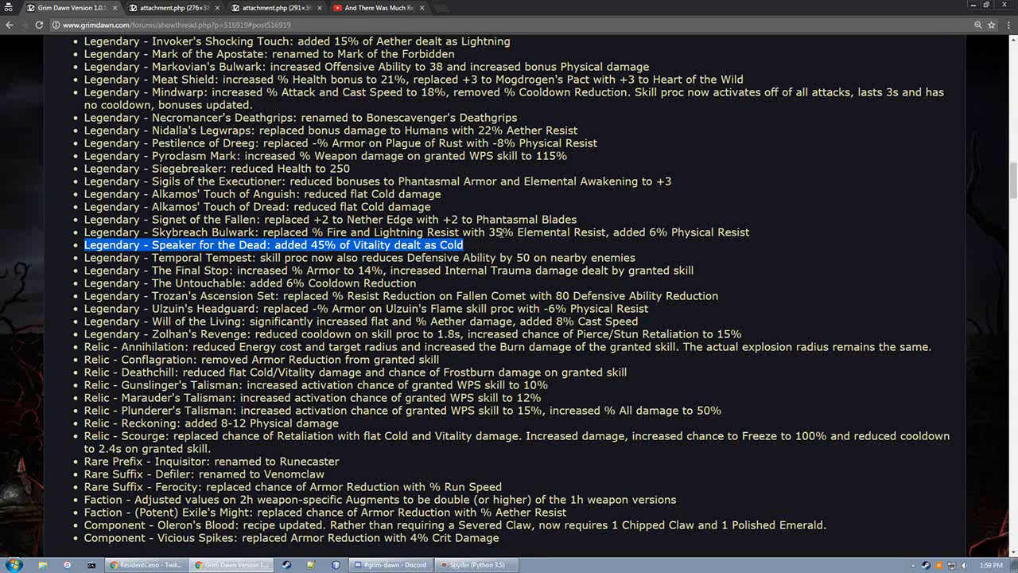
Clear the Speaker for the Dead highlight and select the whole Temporal Tempest bullet
{"action": "left_click", "coordinate": [86, 258]}
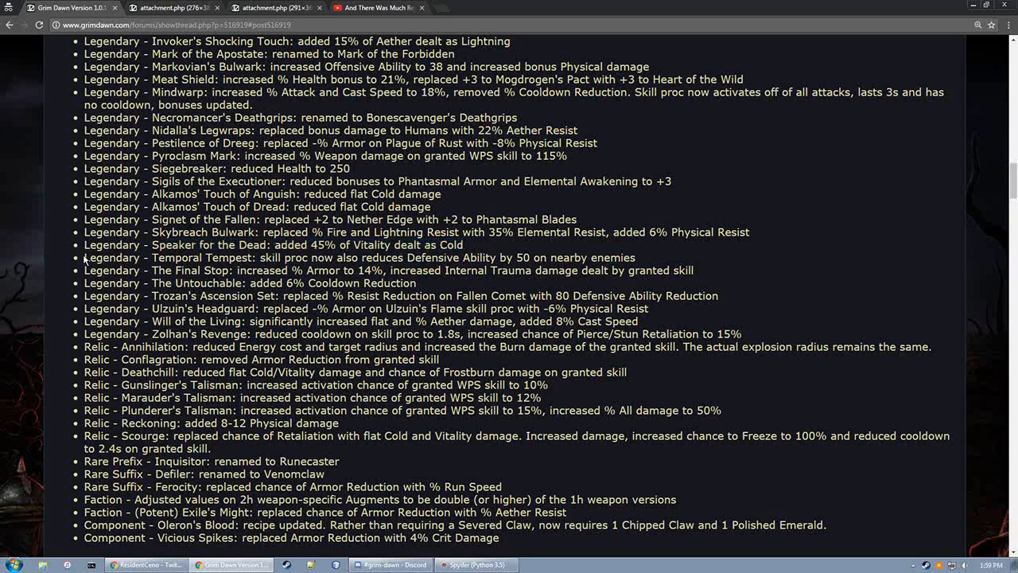
{"action": "triple_click", "coordinate": [357, 257]}
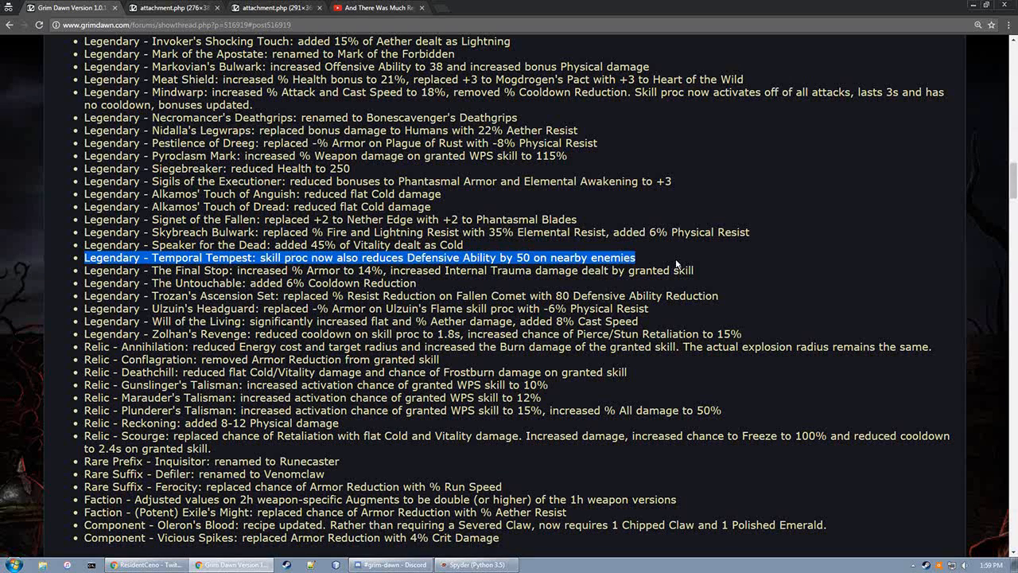
{"action": "mouse_move", "coordinate": [83, 288]}
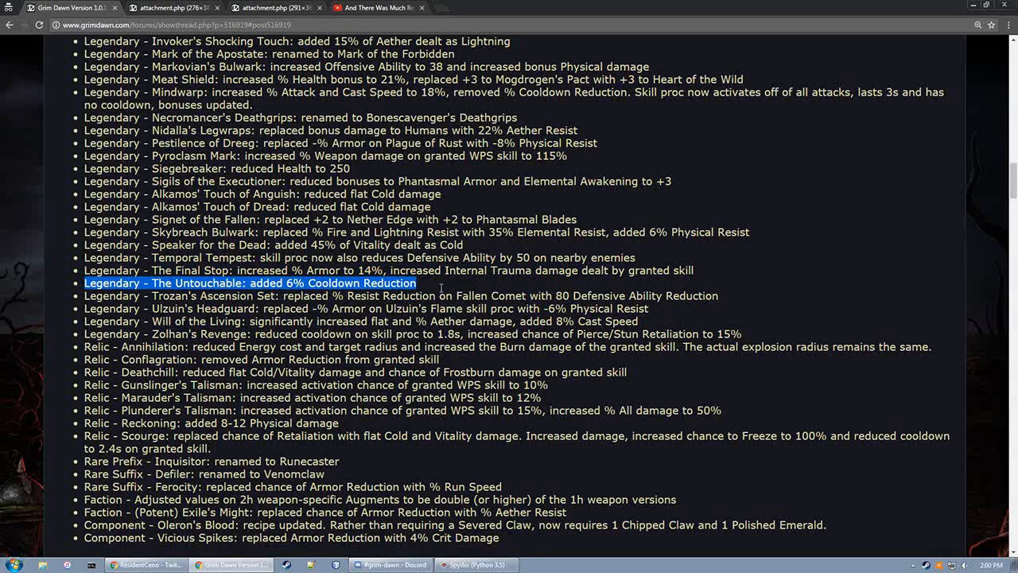
{"action": "mouse_move", "coordinate": [443, 292]}
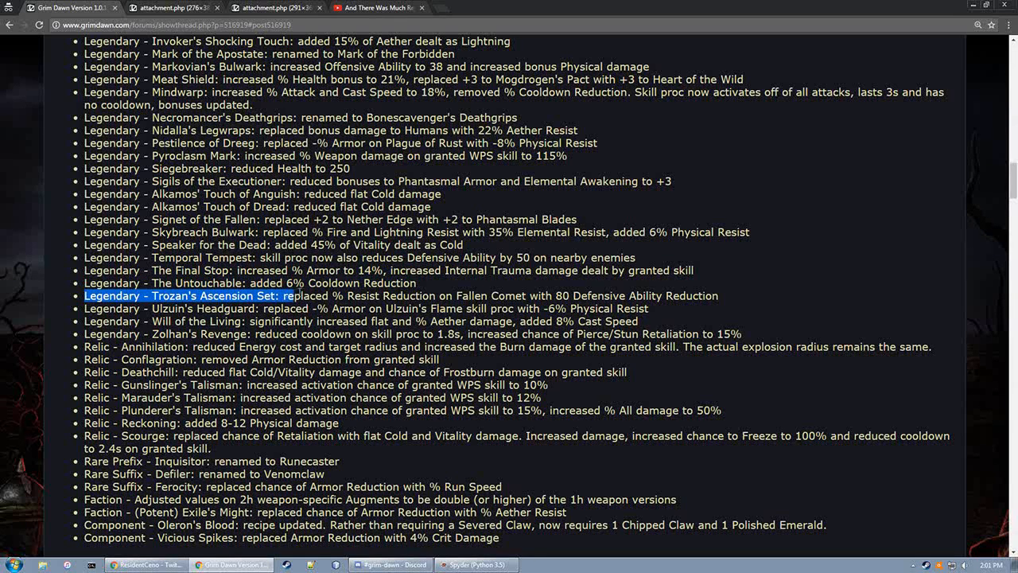
Highlight the full Legendary Trozan's Ascension Set bullet
{"action": "left_click_drag", "start_coordinate": [279, 295], "coordinate": [617, 295]}
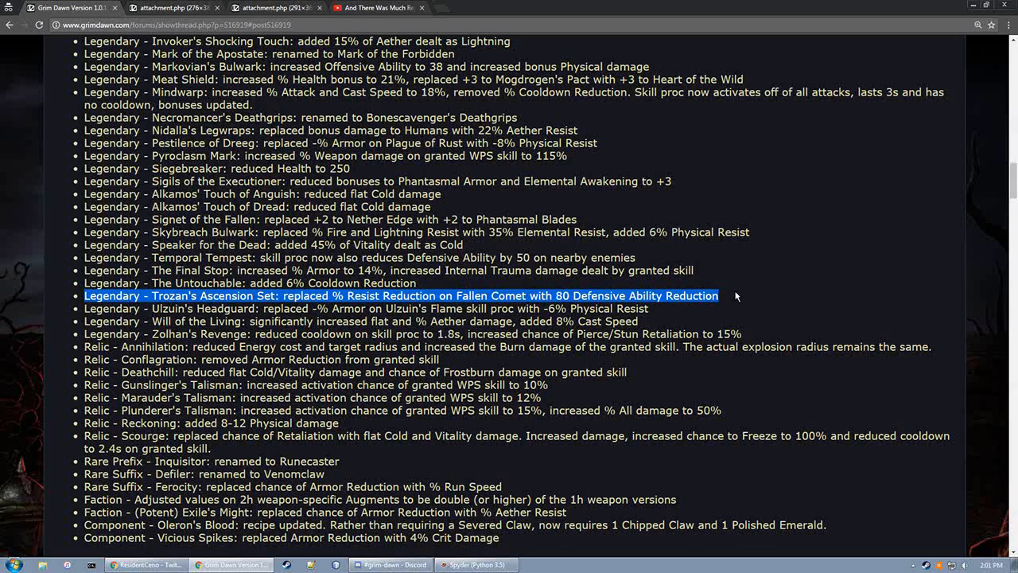
{"action": "mouse_move", "coordinate": [615, 288]}
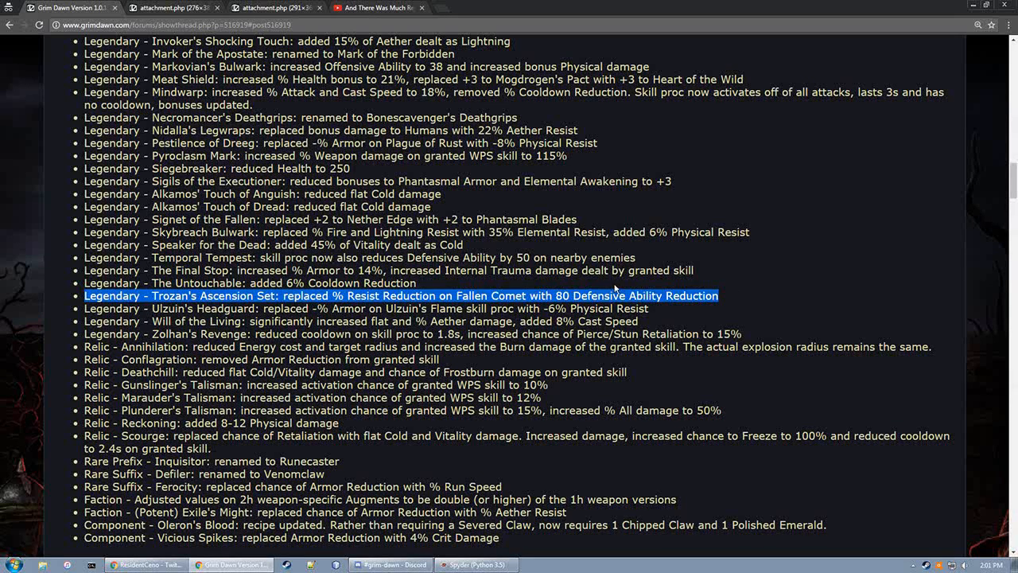
Highlight the 80 Defensive Ability Reduction line, the word 'reduces', then the Ulzuin's Headguard bullet
{"action": "left_click_drag", "start_coordinate": [83, 295], "coordinate": [715, 295]}
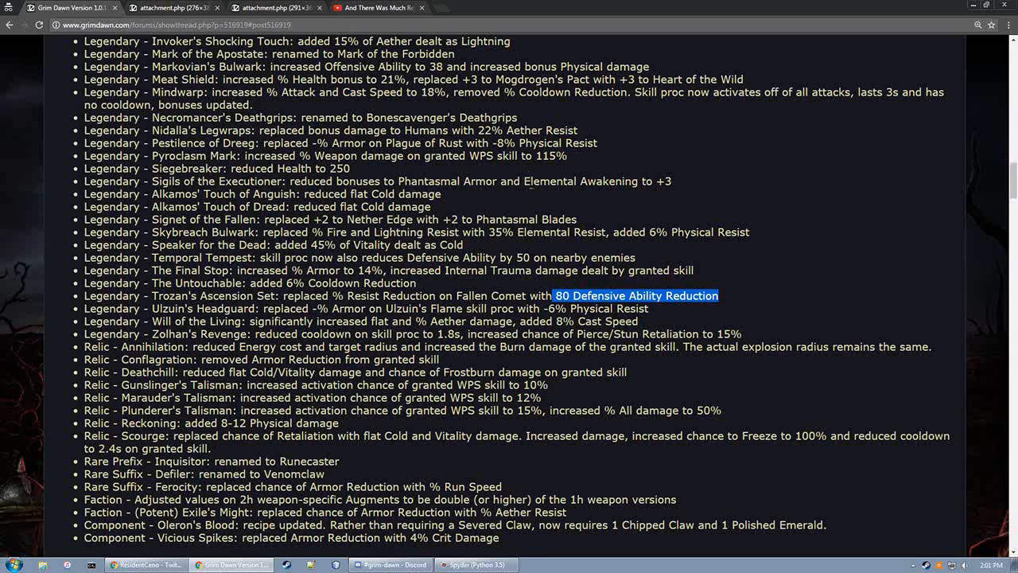
{"action": "double_click", "coordinate": [381, 257]}
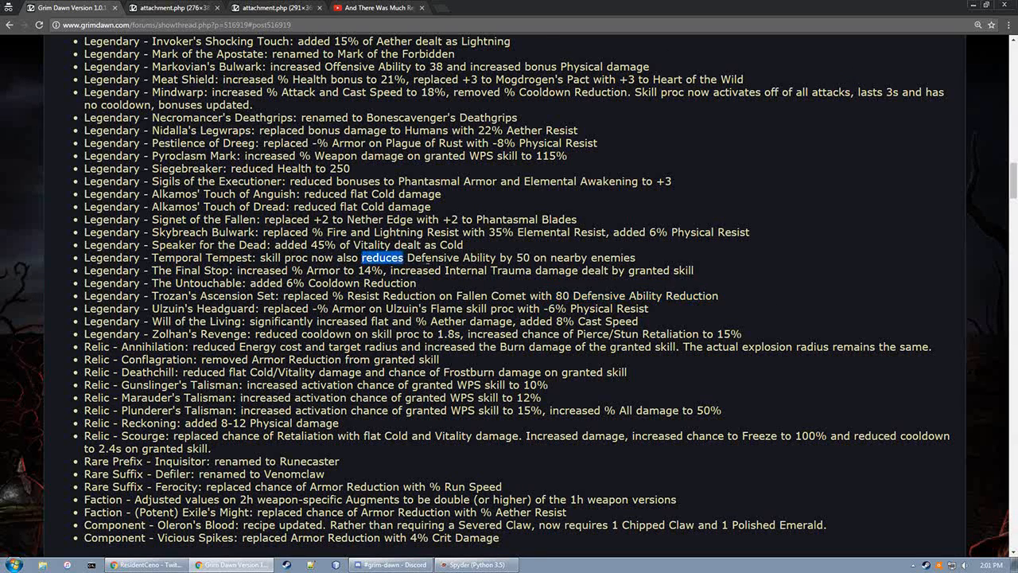
{"action": "left_click_drag", "start_coordinate": [362, 257], "coordinate": [529, 256]}
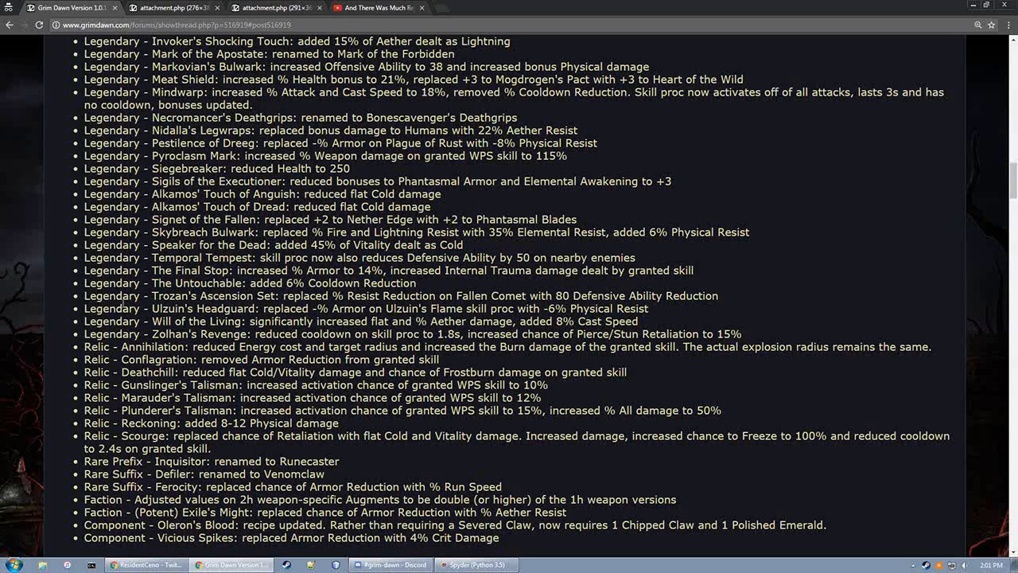
{"action": "left_click_drag", "start_coordinate": [83, 308], "coordinate": [411, 308]}
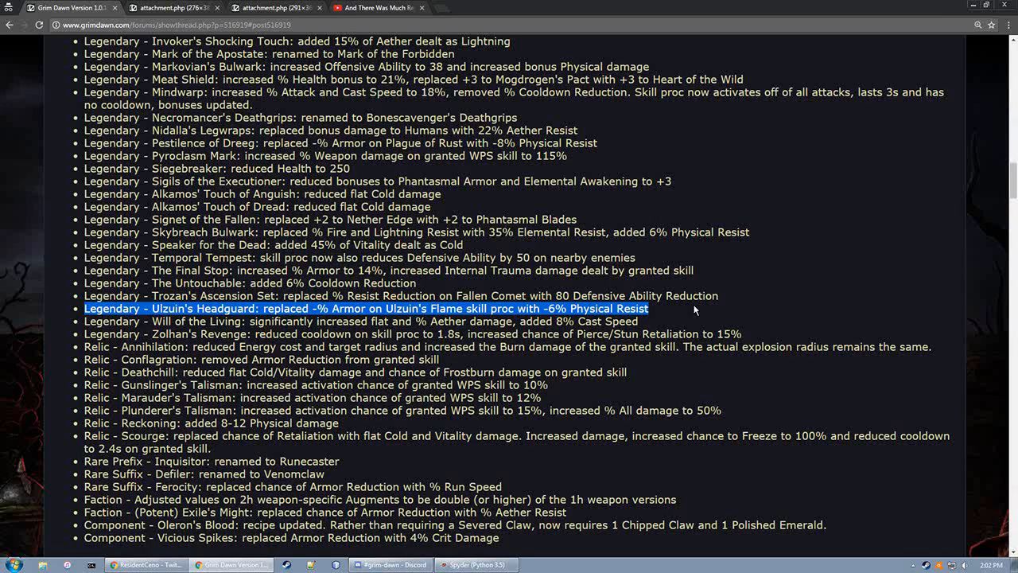
{"action": "mouse_move", "coordinate": [84, 333]}
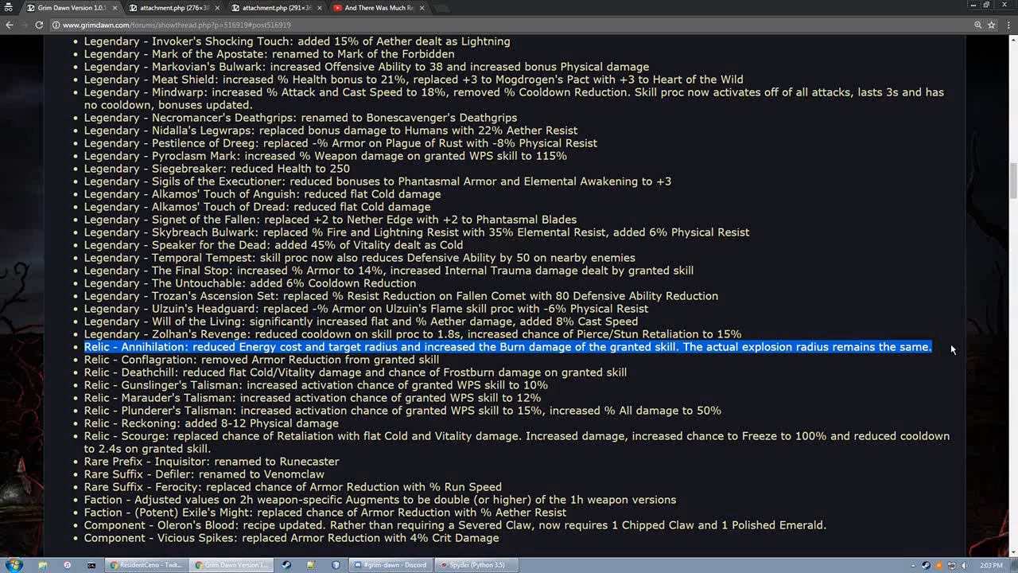
{"action": "mouse_move", "coordinate": [882, 341]}
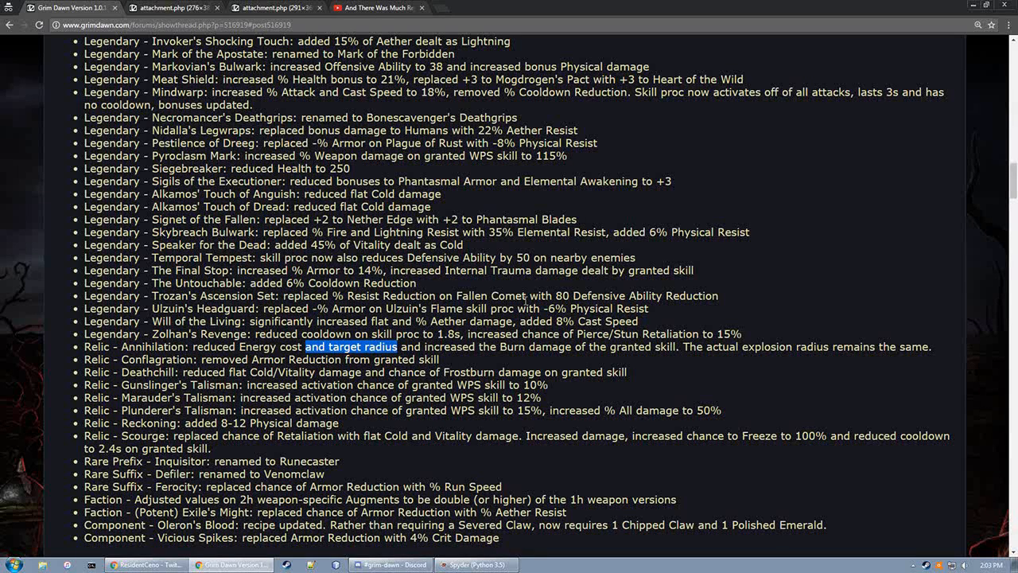
{"action": "mouse_move", "coordinate": [524, 301]}
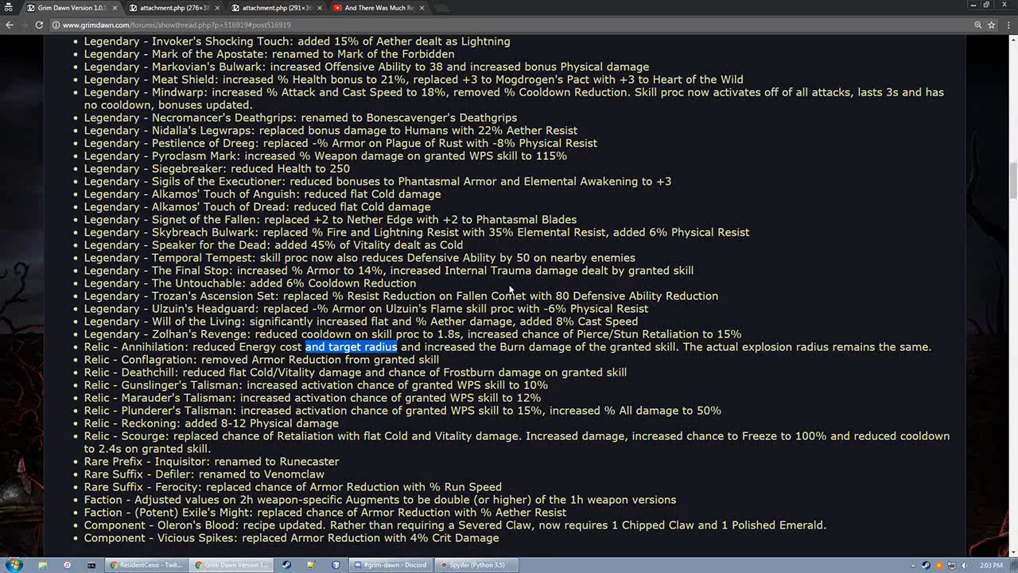
Highlight the Relic - Deathchill bullet on reduced Cold/Vitality damage and Frostburn chance
{"action": "left_click_drag", "start_coordinate": [393, 346], "coordinate": [930, 346]}
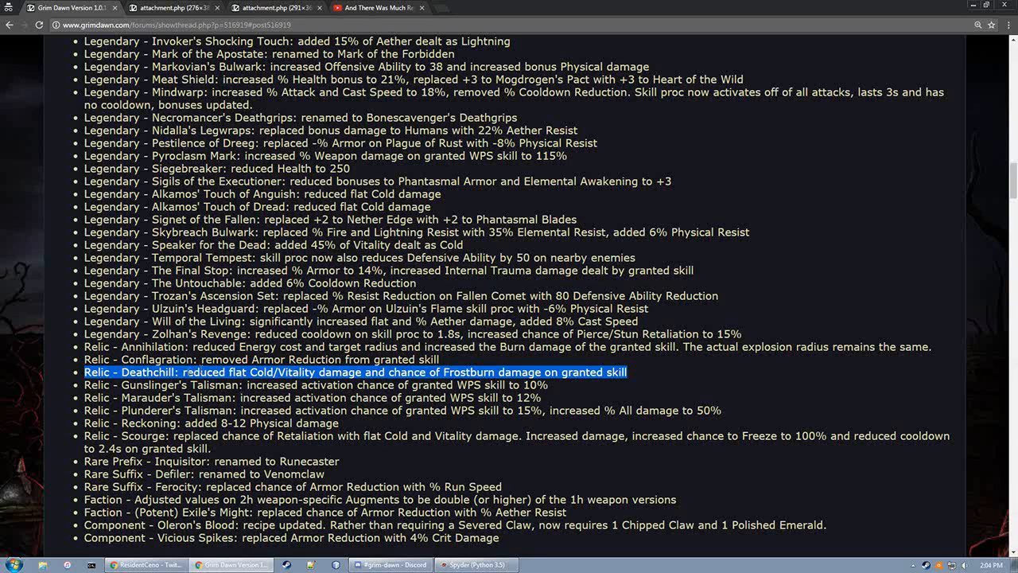
Clear the old highlight and select the Relic - Scourge bullet's description
{"action": "left_click", "coordinate": [135, 385]}
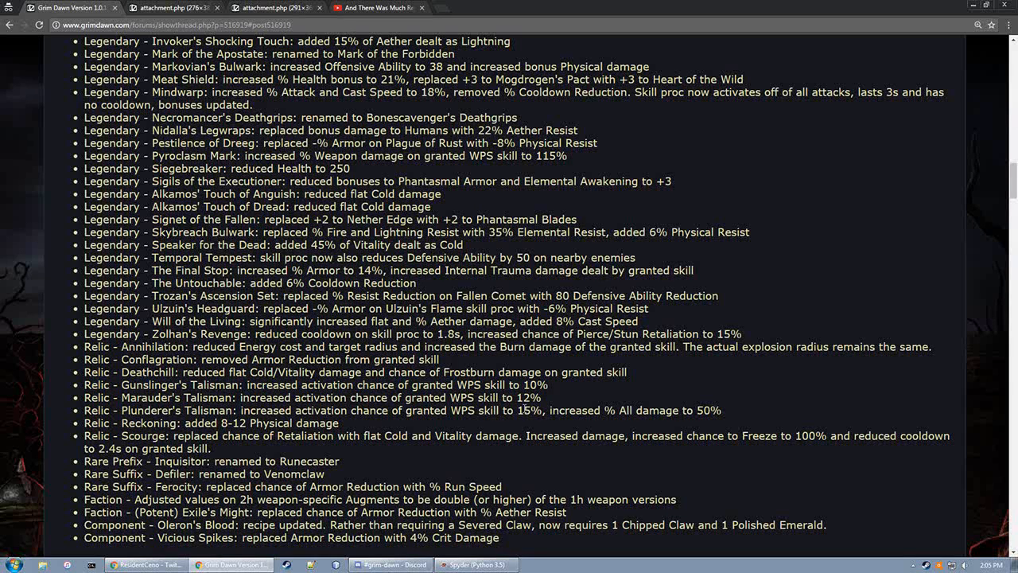
{"action": "left_click_drag", "start_coordinate": [518, 410], "coordinate": [721, 410]}
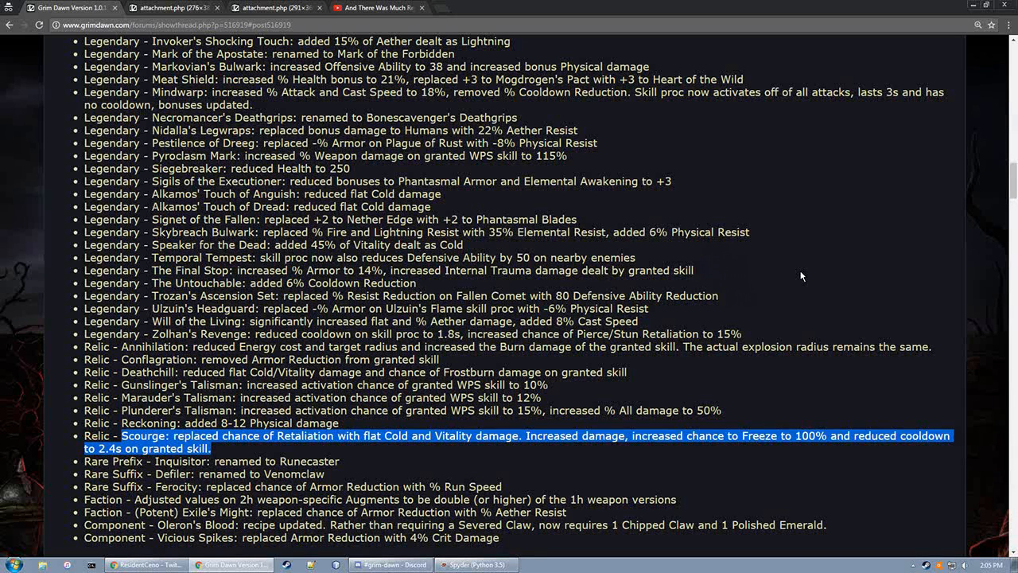
{"action": "mouse_move", "coordinate": [801, 294]}
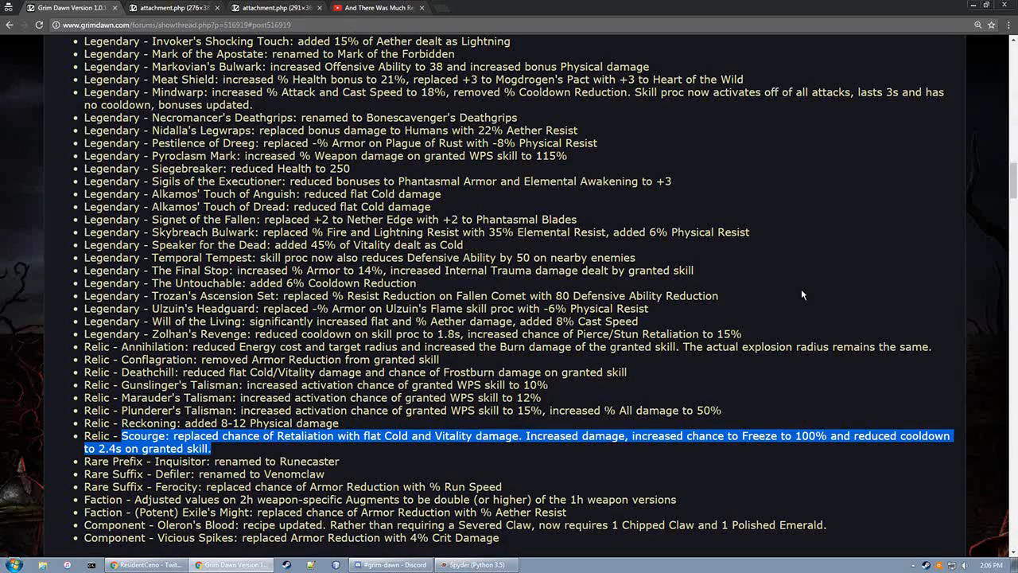
Scroll down to the Class & Skills and Devotion sections
{"action": "scroll", "scroll_direction": "down", "scroll_amount": 3}
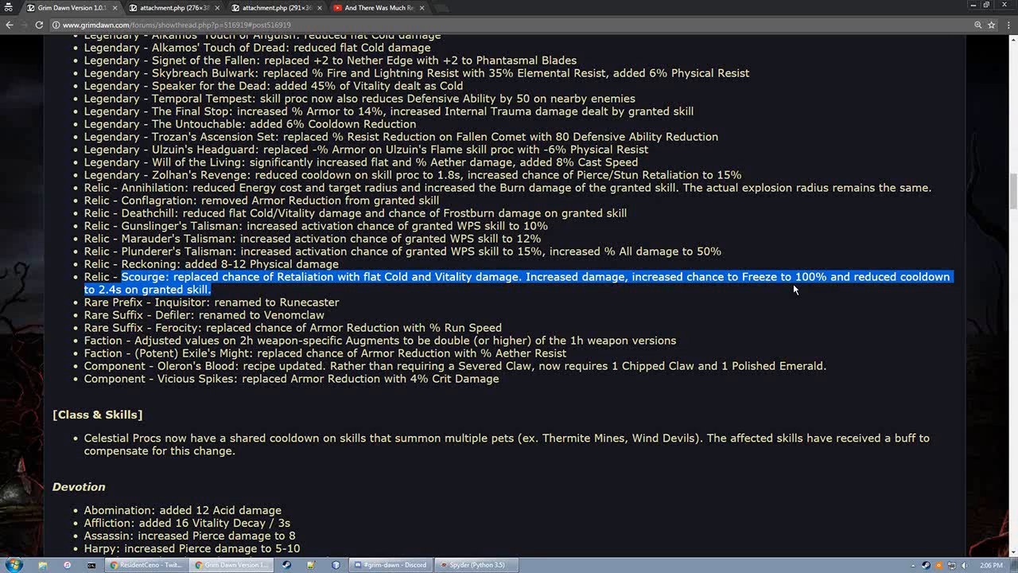
{"action": "mouse_move", "coordinate": [788, 289]}
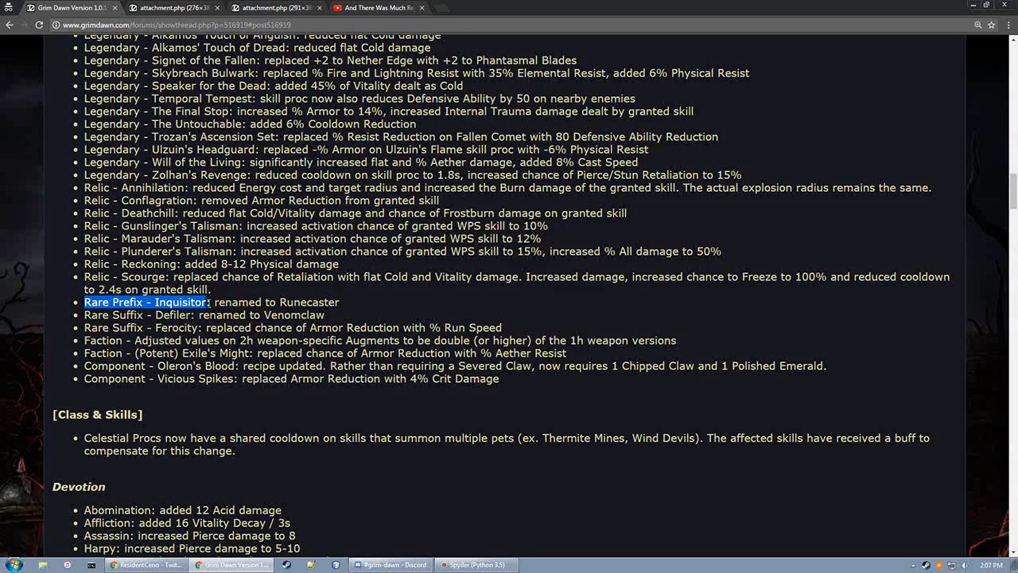
{"action": "mouse_move", "coordinate": [76, 317]}
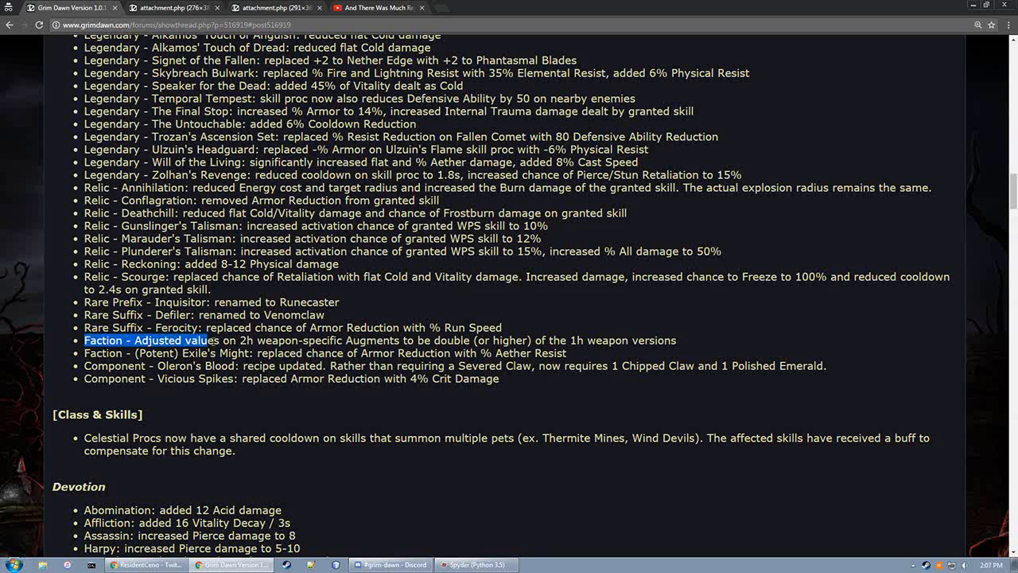
Highlight the 2h weapon Faction augment bullet, then the Exile's Might Faction bullet
{"action": "left_click_drag", "start_coordinate": [211, 339], "coordinate": [672, 339]}
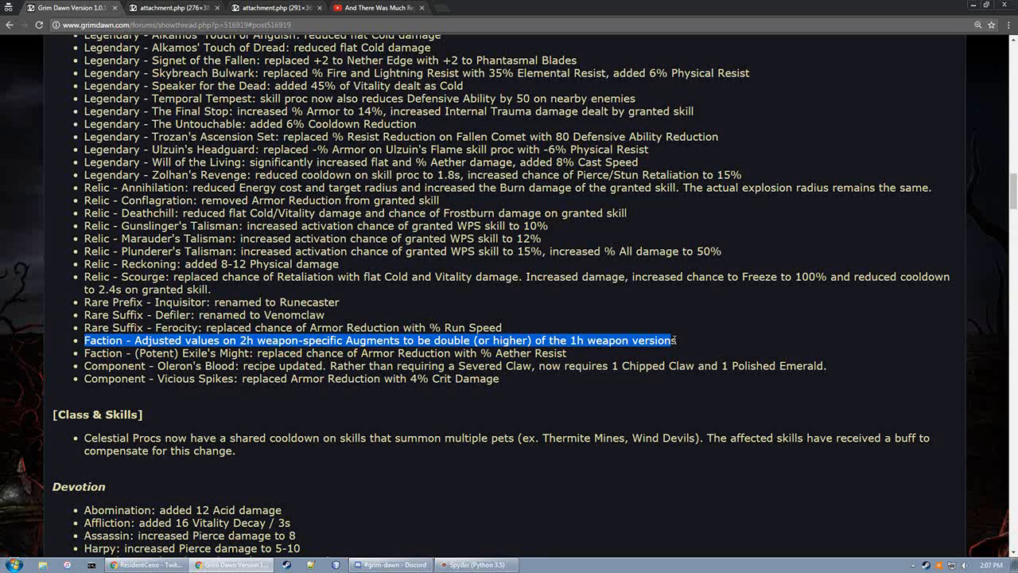
{"action": "double_click", "coordinate": [103, 352]}
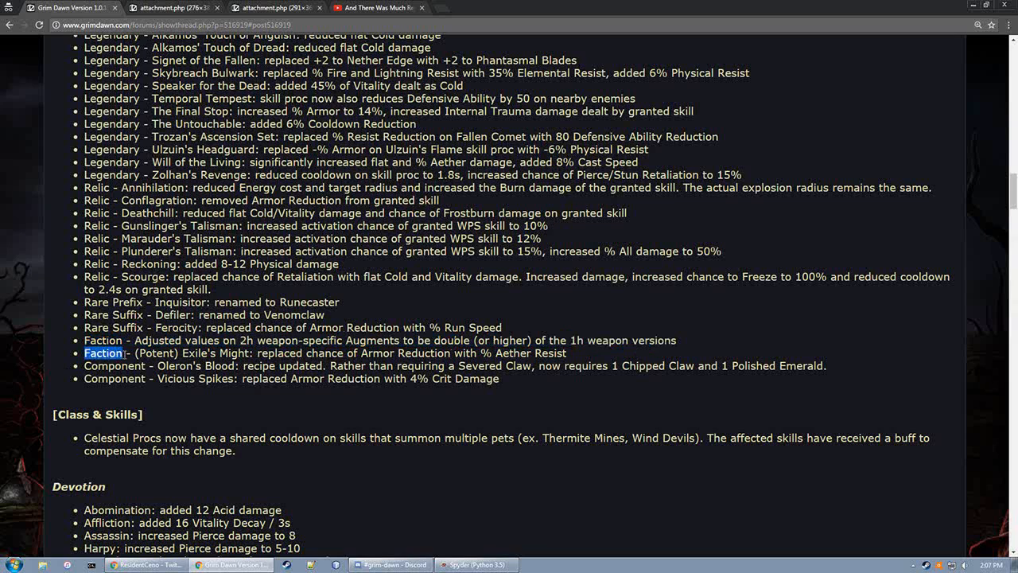
{"action": "left_click_drag", "start_coordinate": [85, 352], "coordinate": [270, 352]}
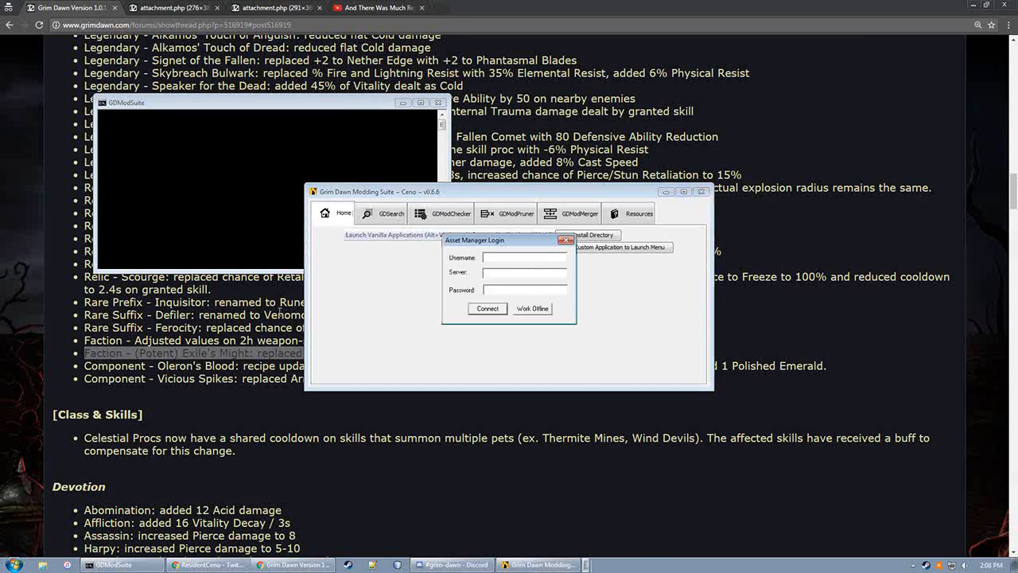
Work offline in Asset Manager and expand database records down to the skills folder
{"action": "left_click", "coordinate": [532, 309]}
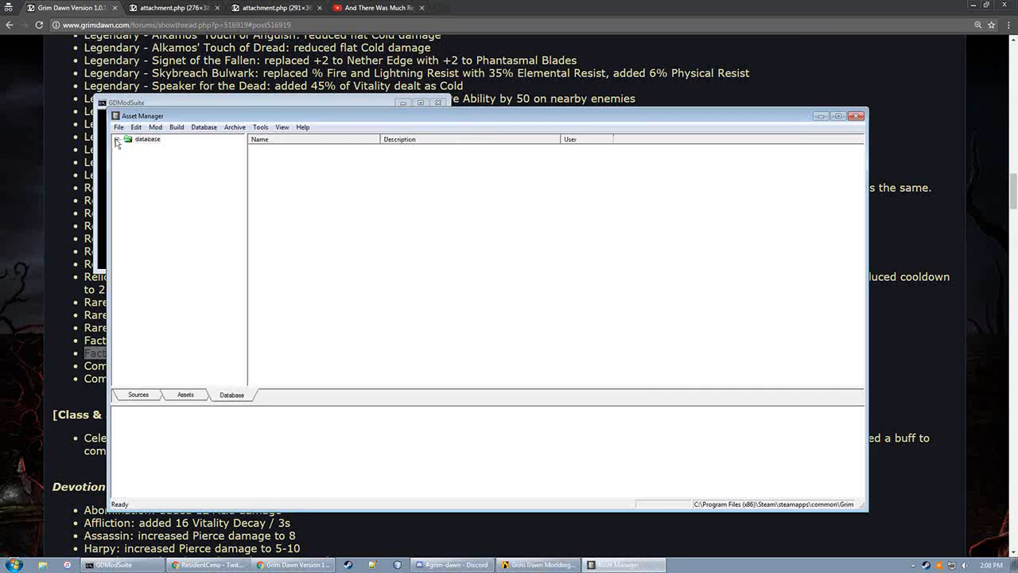
{"action": "left_click", "coordinate": [117, 140]}
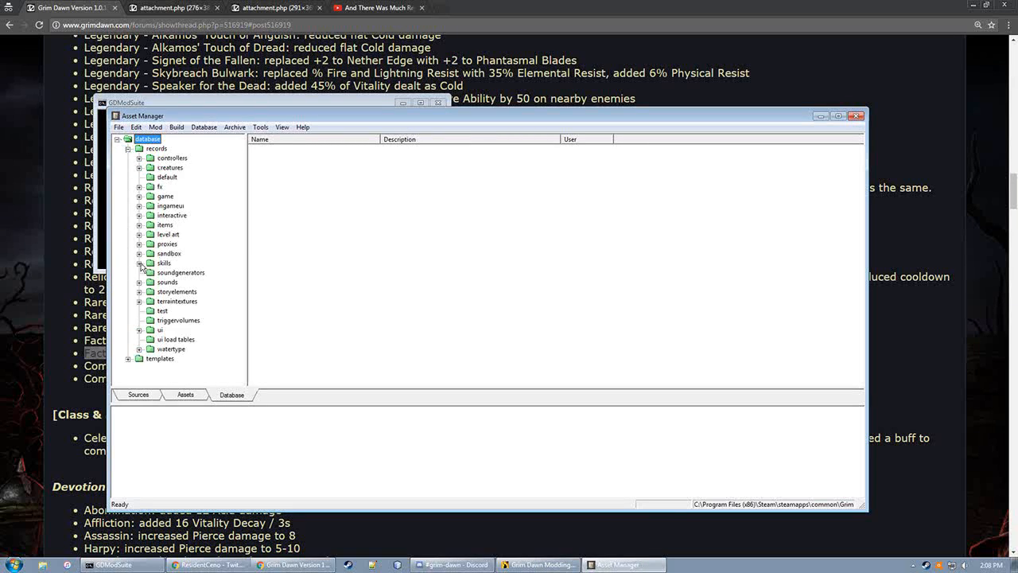
{"action": "left_click", "coordinate": [140, 263]}
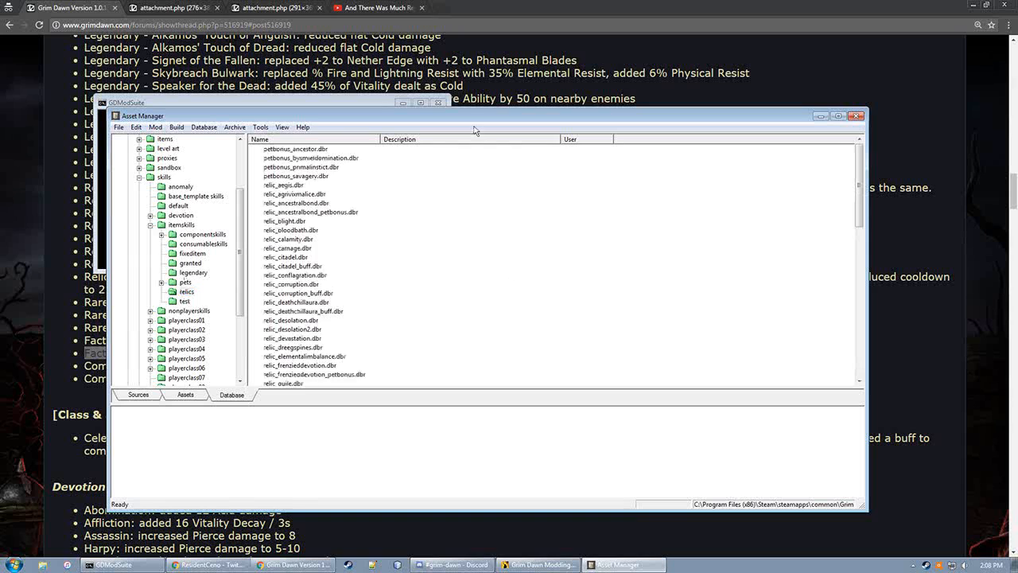
{"action": "scroll", "scroll_direction": "down", "scroll_amount": 3}
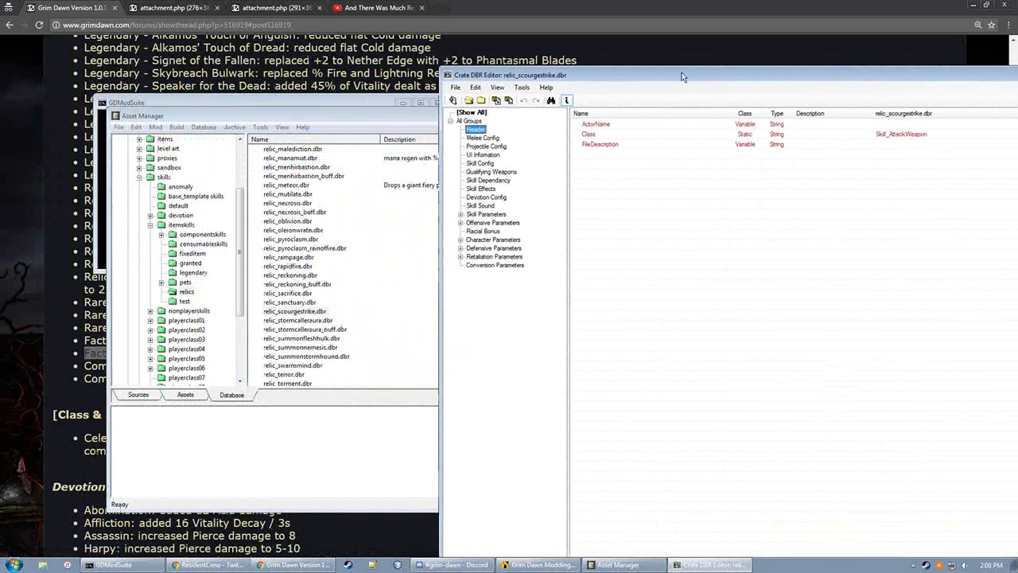
Open flamestrike1.dbr from the Soldier skill records and view its header fields
{"action": "left_click", "coordinate": [186, 244]}
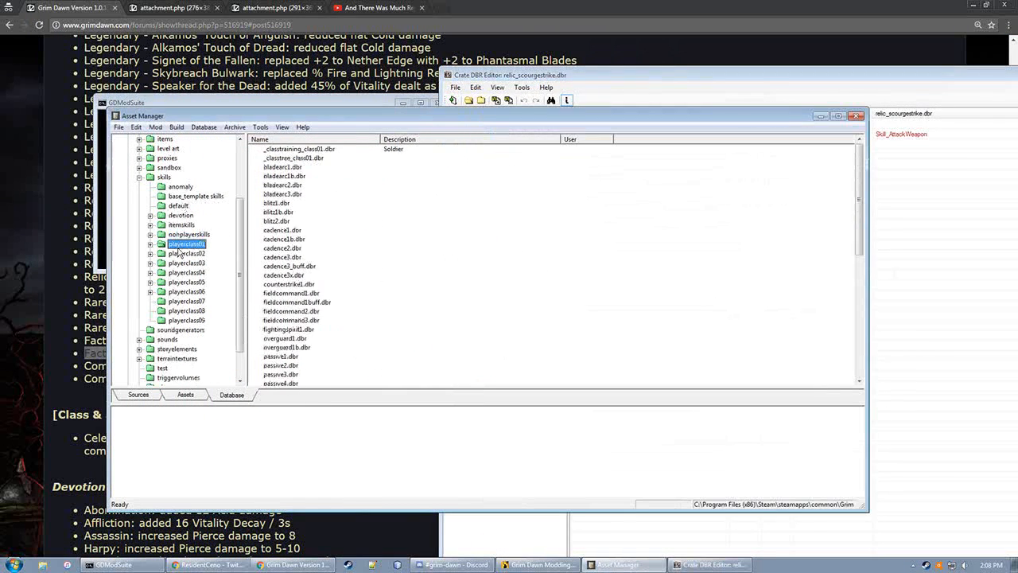
{"action": "scroll", "scroll_direction": "down", "scroll_amount": 3}
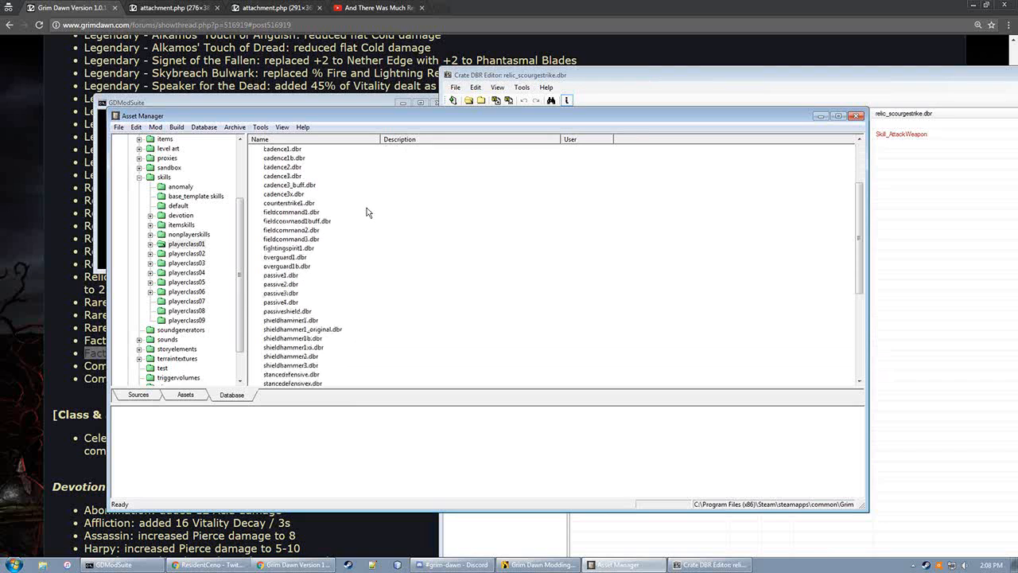
{"action": "scroll", "scroll_direction": "down", "scroll_amount": 3}
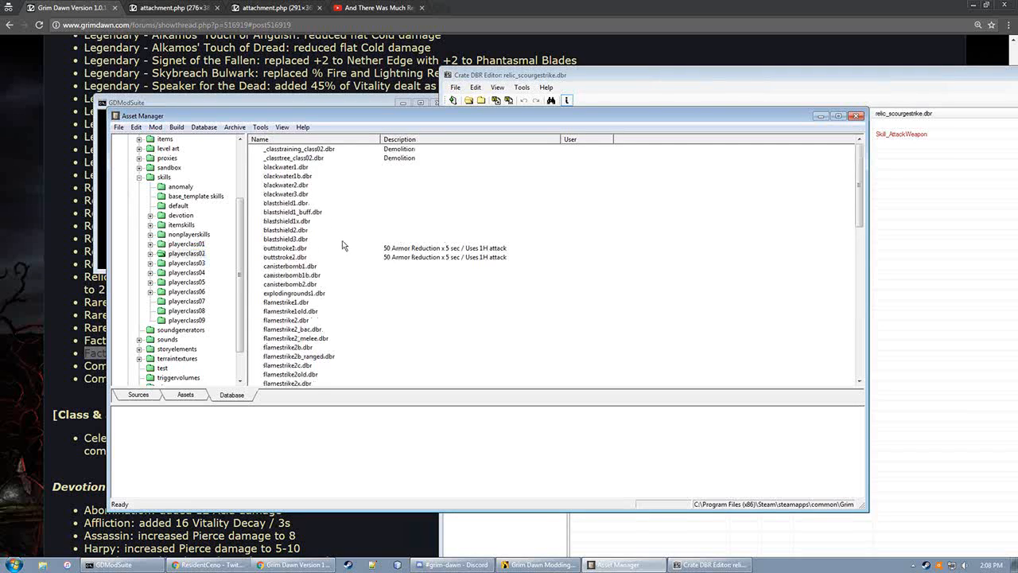
{"action": "double_click", "coordinate": [288, 310]}
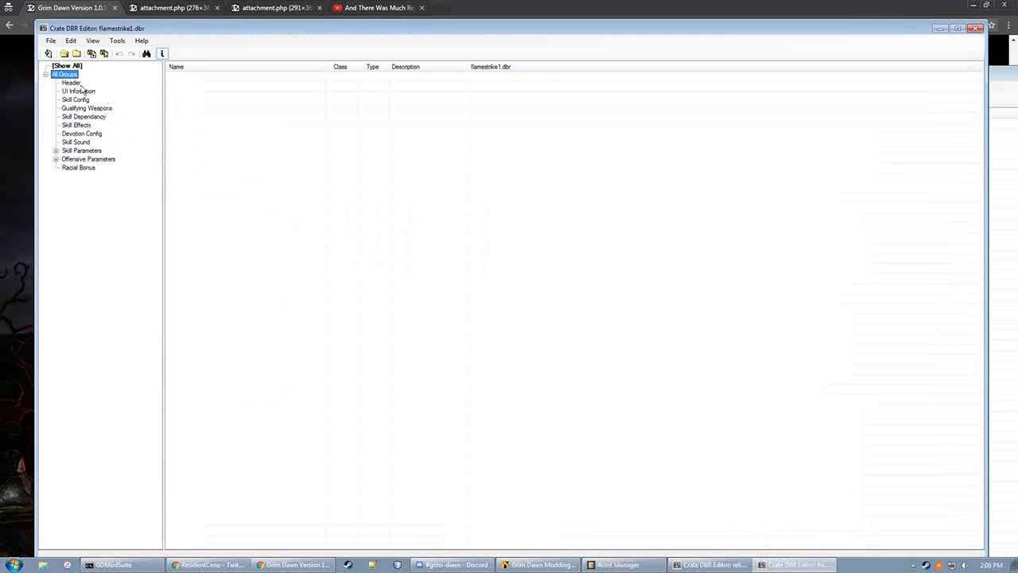
{"action": "left_click", "coordinate": [71, 83]}
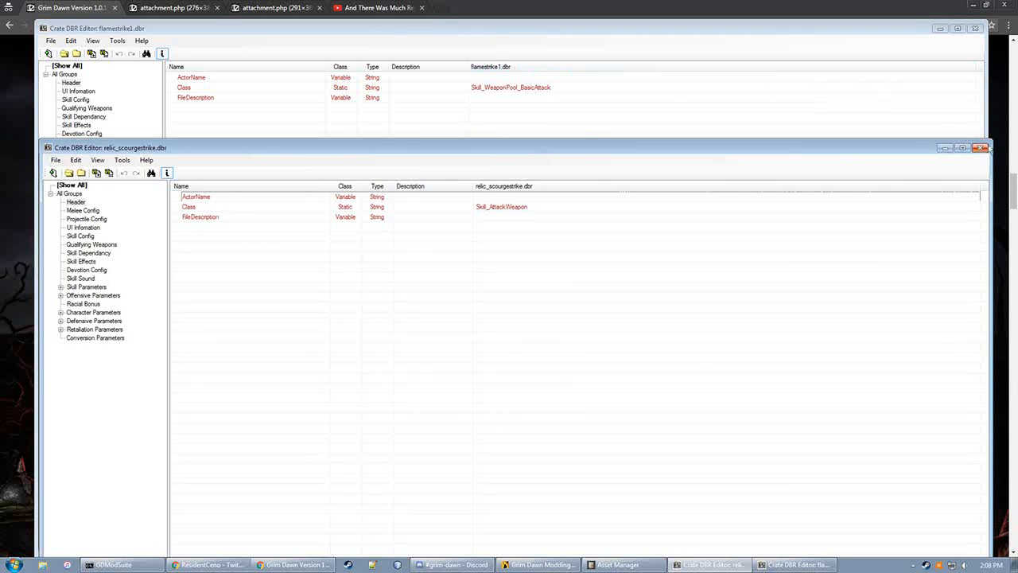
{"action": "mouse_move", "coordinate": [981, 150]}
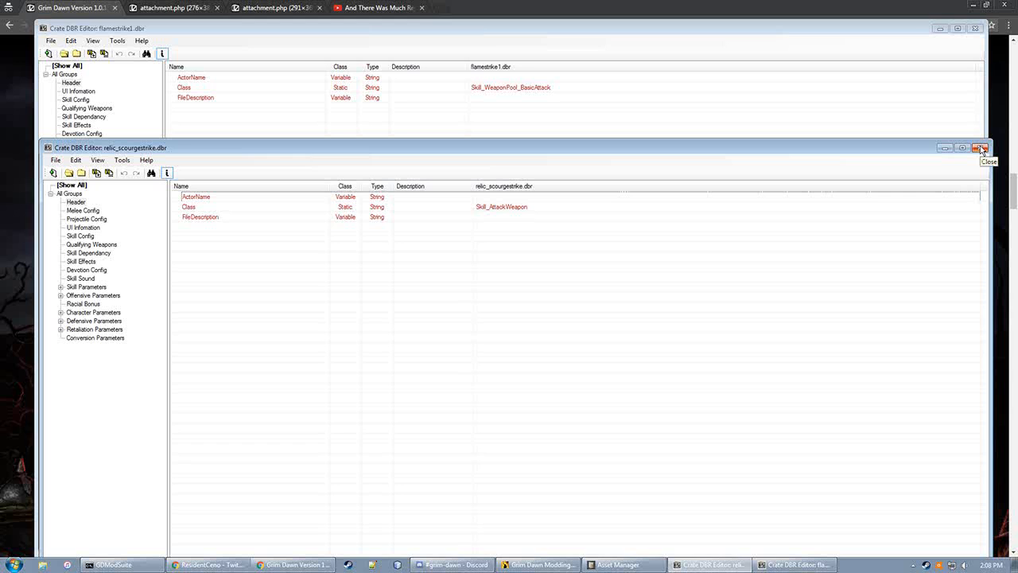
Close the relic_scourgestrike record and highlight the Oleron's Blood recipe bullet in Chrome
{"action": "left_click", "coordinate": [981, 147]}
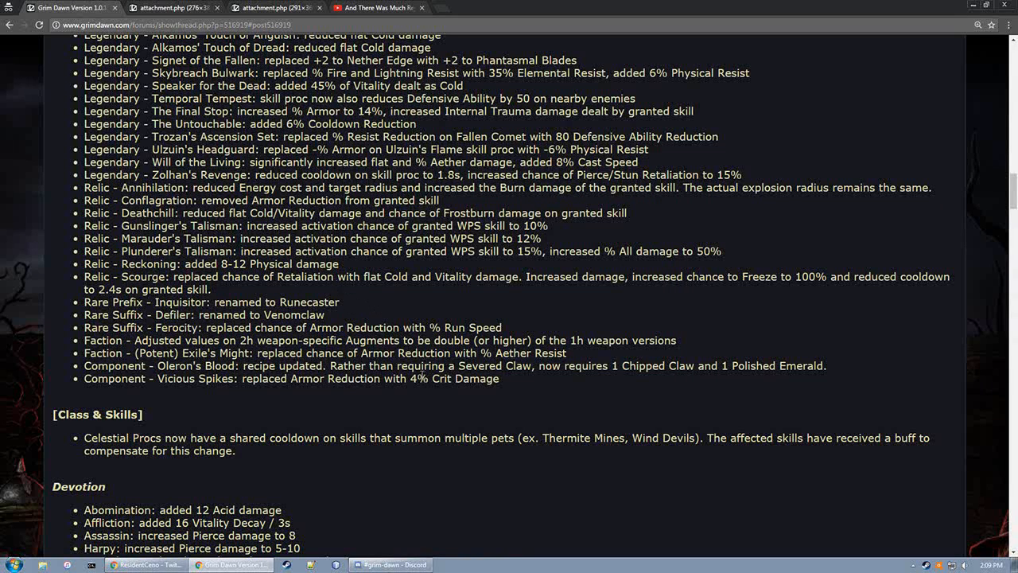
{"action": "double_click", "coordinate": [112, 365]}
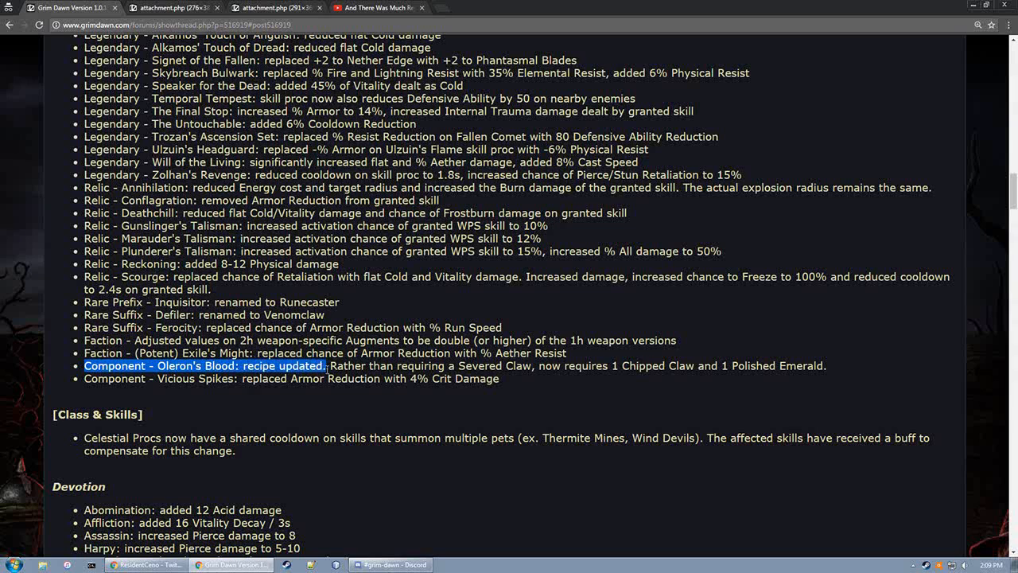
{"action": "left_click_drag", "start_coordinate": [324, 365], "coordinate": [499, 378]}
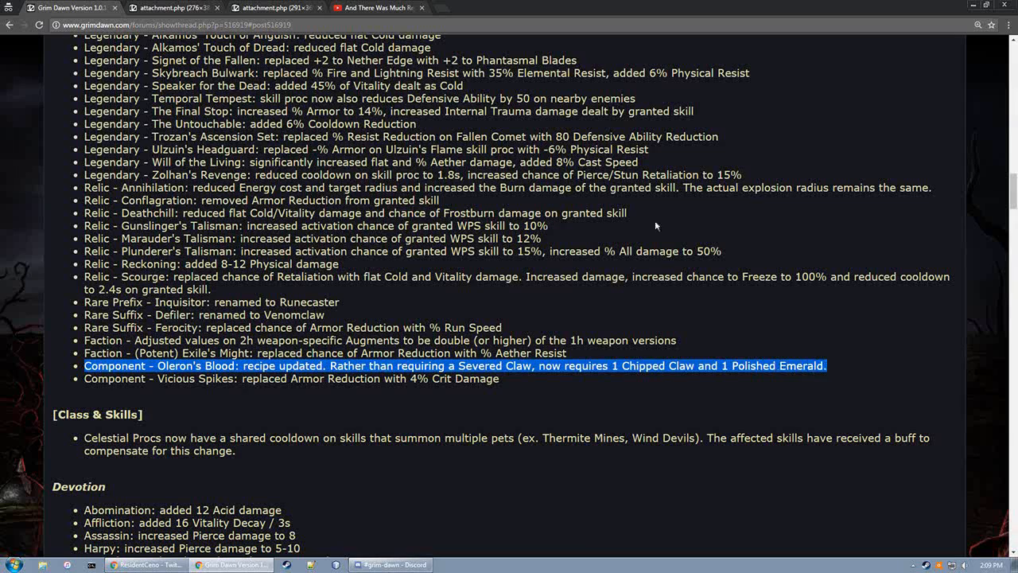
Switch to the YouTube tab playing the animated medieval video
{"action": "left_click", "coordinate": [374, 7]}
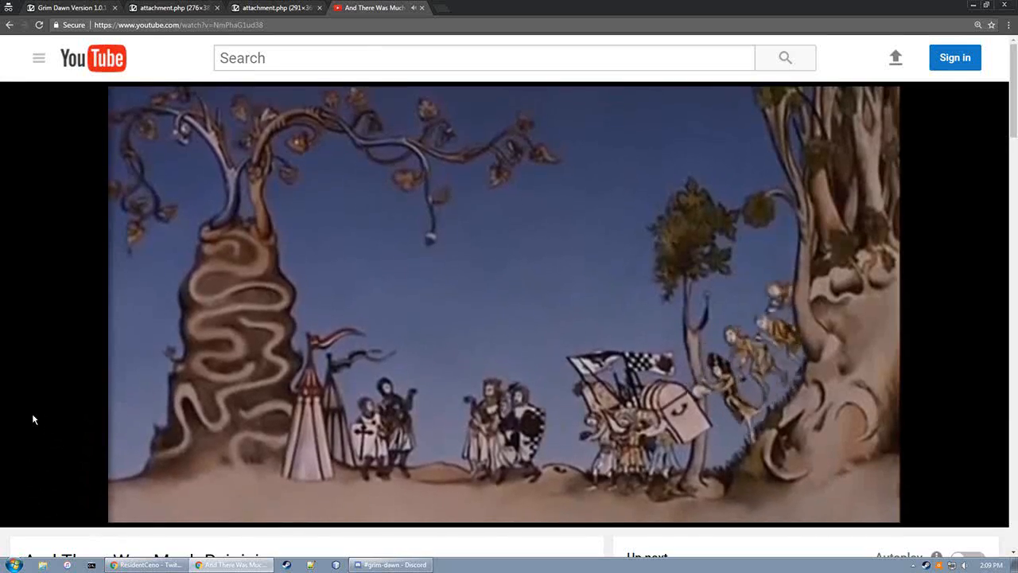
Return to the patch notes tab with the Oleron's Blood bullet still highlighted
{"action": "left_click", "coordinate": [71, 7]}
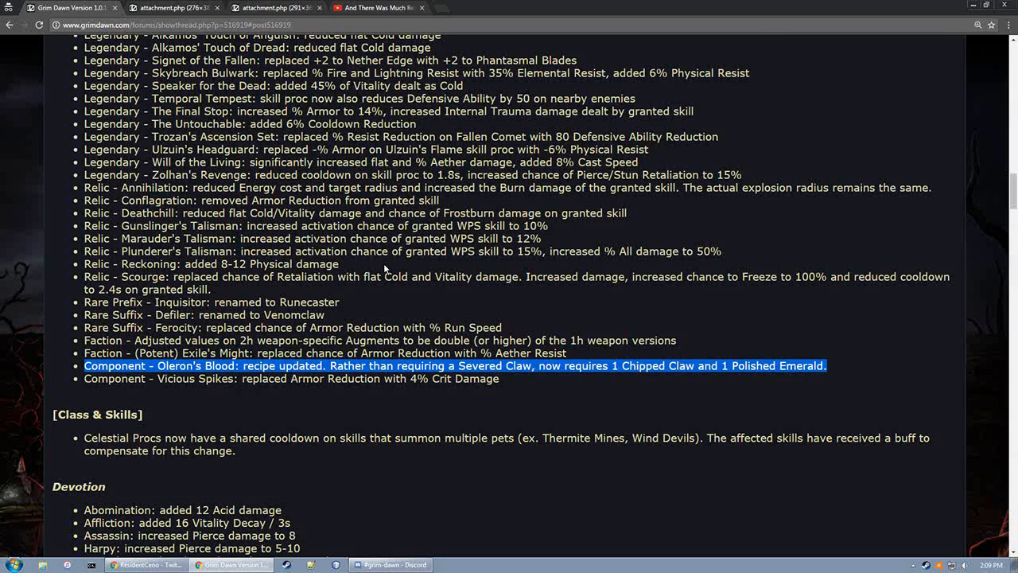
{"action": "mouse_move", "coordinate": [440, 306]}
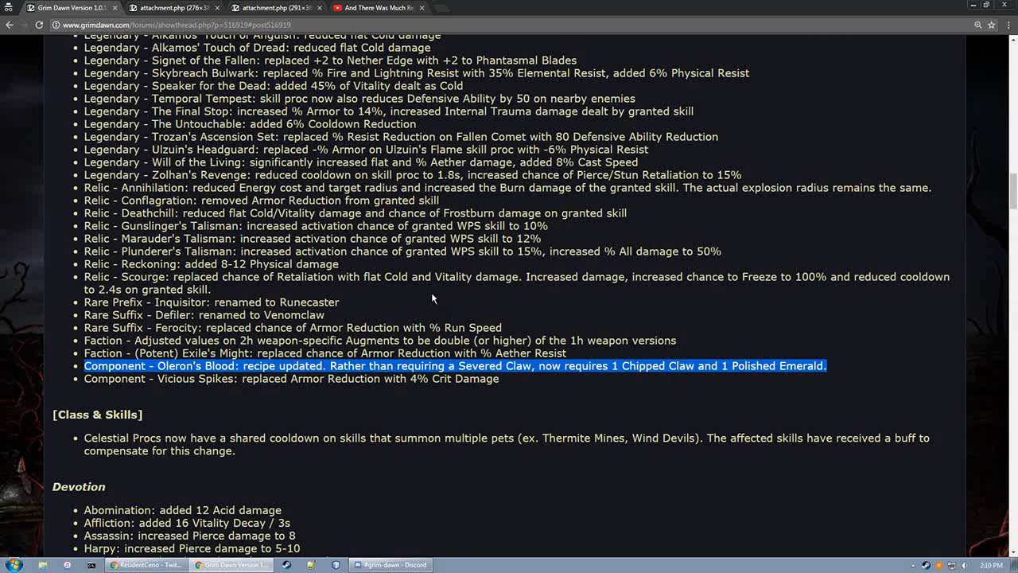
{"action": "mouse_move", "coordinate": [80, 388]}
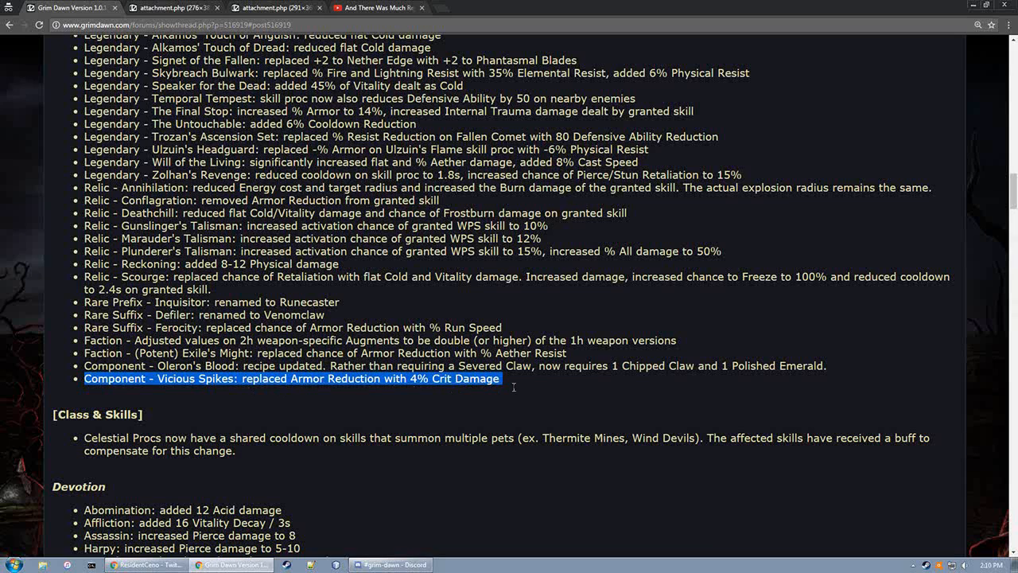
{"action": "mouse_move", "coordinate": [503, 389]}
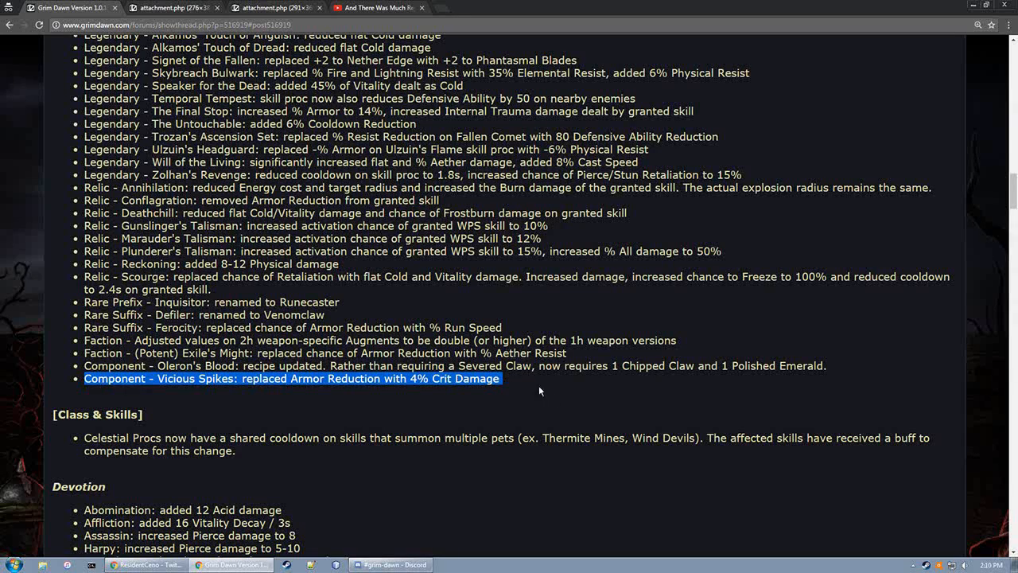
Scroll to Class & Skills and highlight the Celestial Procs shared cooldown note
{"action": "scroll", "scroll_direction": "down", "scroll_amount": 3}
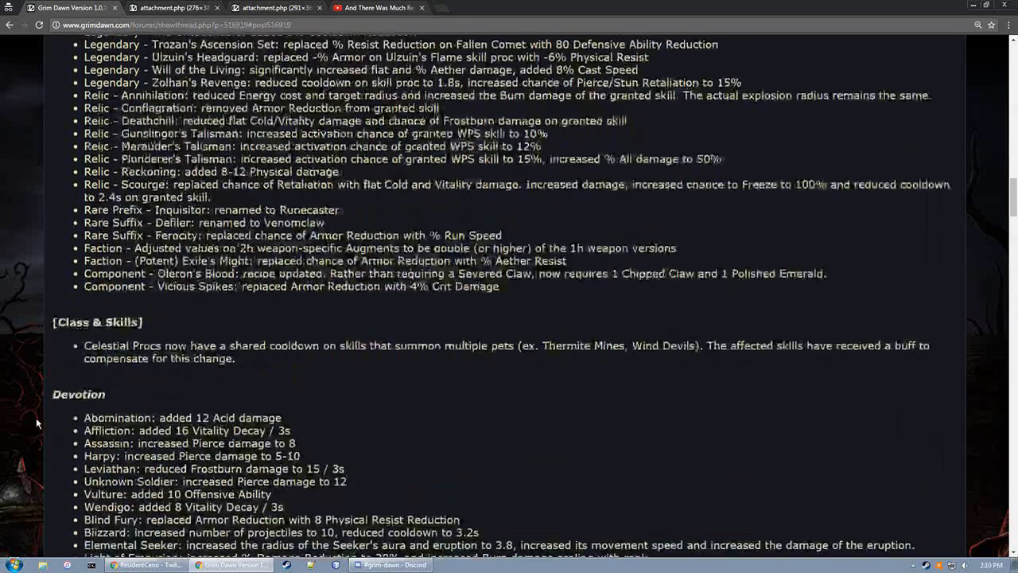
{"action": "scroll", "scroll_direction": "down", "scroll_amount": 3}
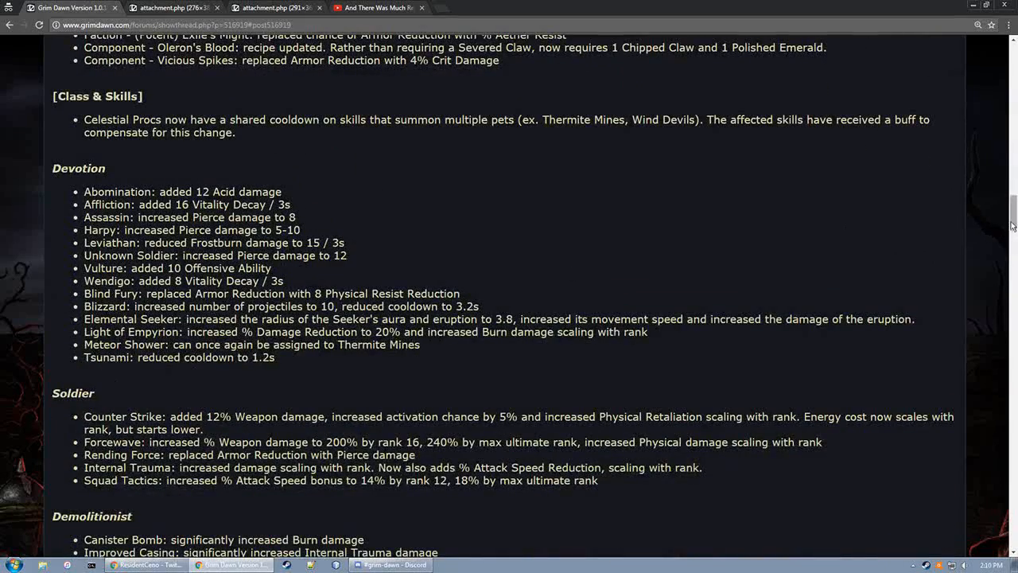
{"action": "scroll", "scroll_direction": "down", "scroll_amount": 3}
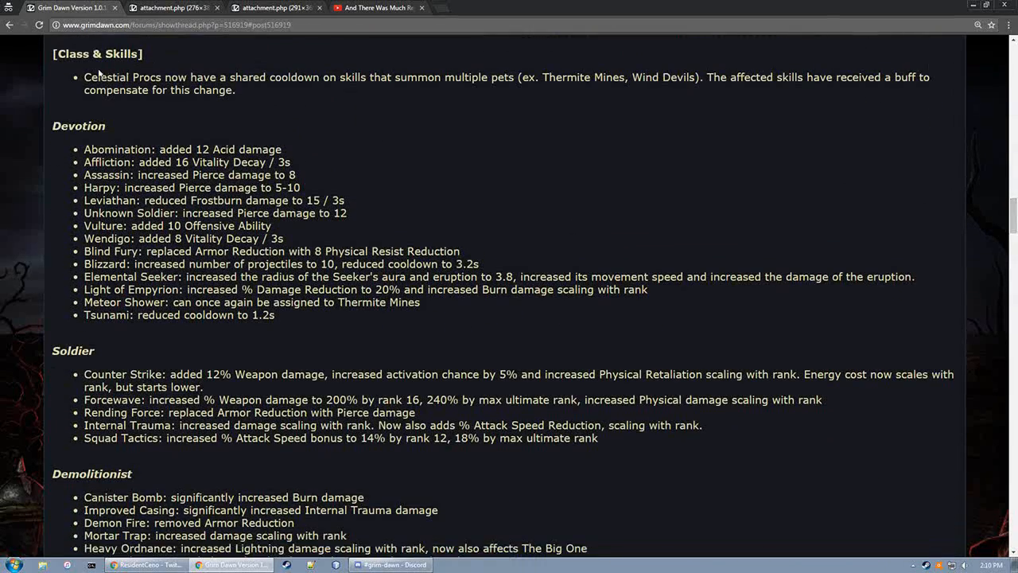
{"action": "left_click_drag", "start_coordinate": [83, 77], "coordinate": [234, 90]}
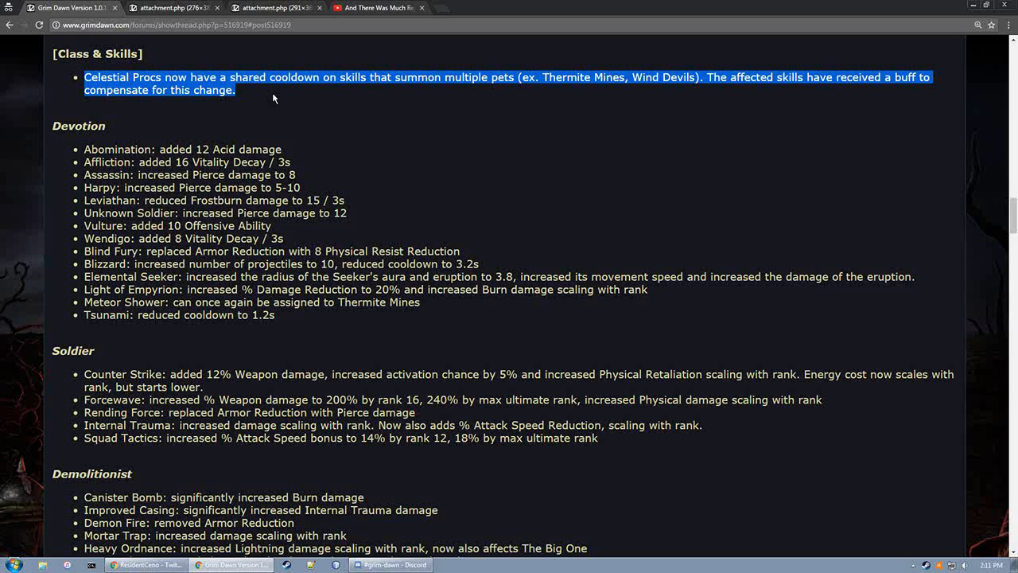
Clear the highlight from the Celestial Procs note
{"action": "left_click", "coordinate": [86, 150]}
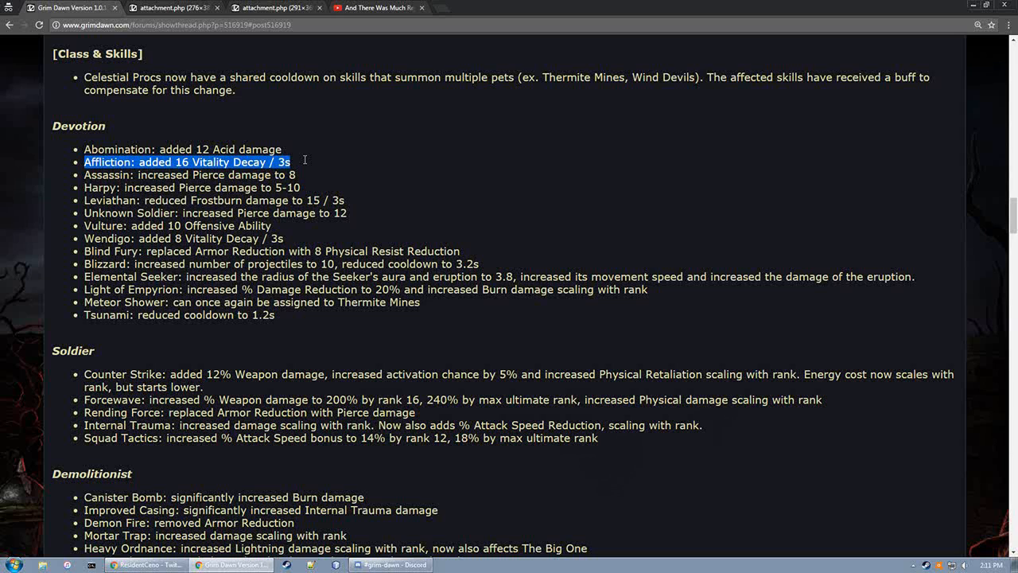
{"action": "mouse_move", "coordinate": [305, 163]}
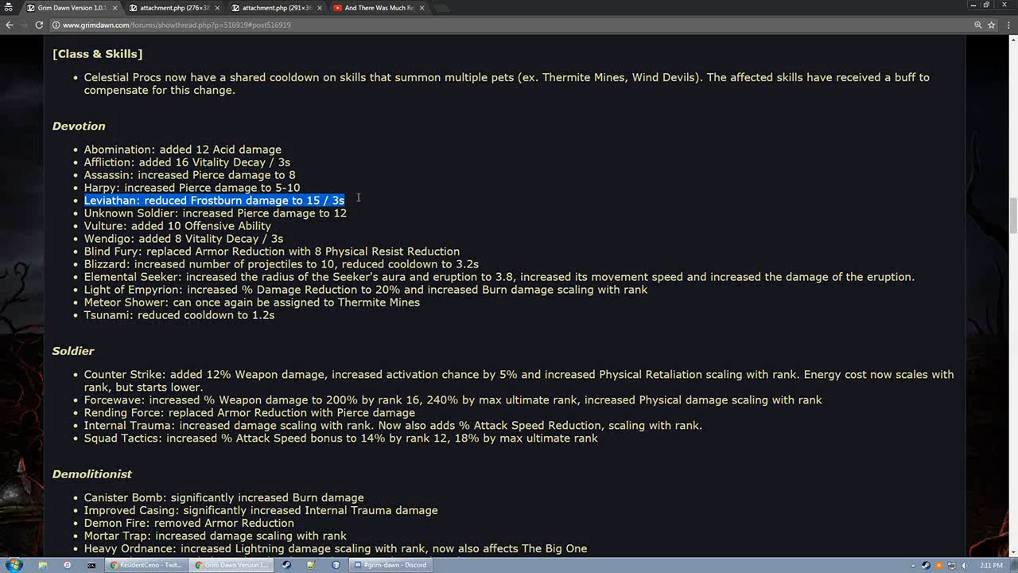
{"action": "mouse_move", "coordinate": [358, 201]}
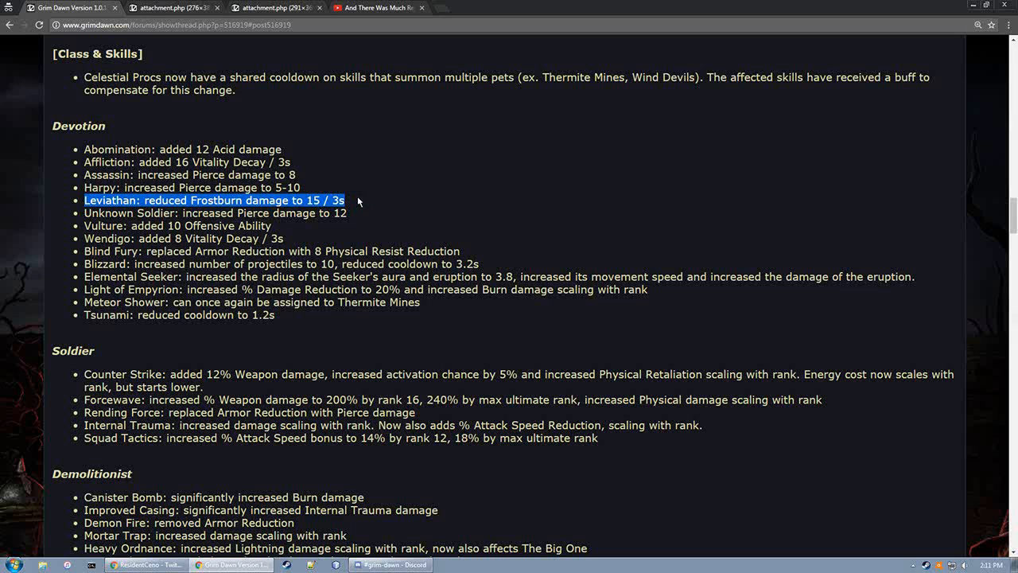
{"action": "mouse_move", "coordinate": [366, 196]}
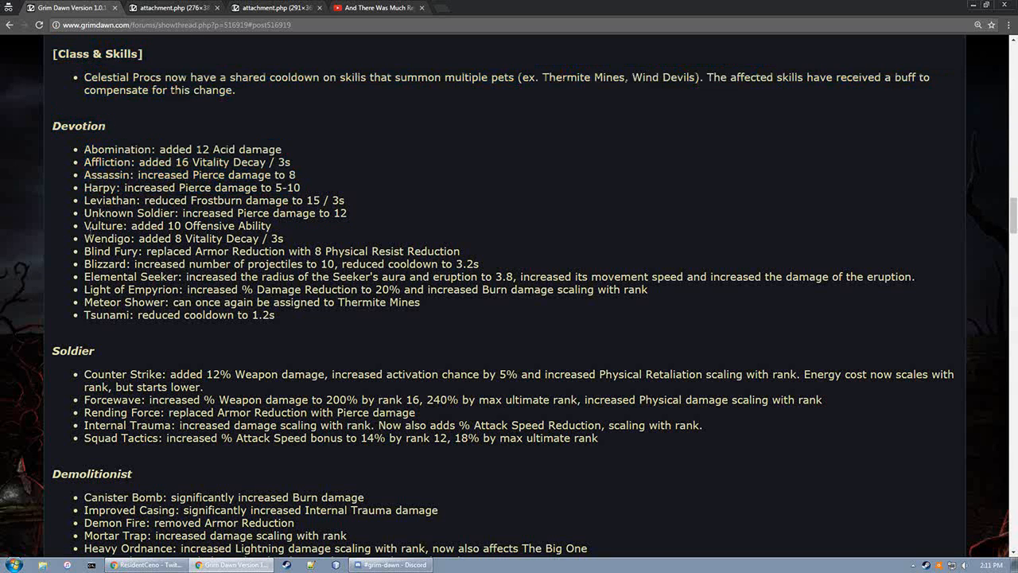
{"action": "mouse_move", "coordinate": [293, 231]}
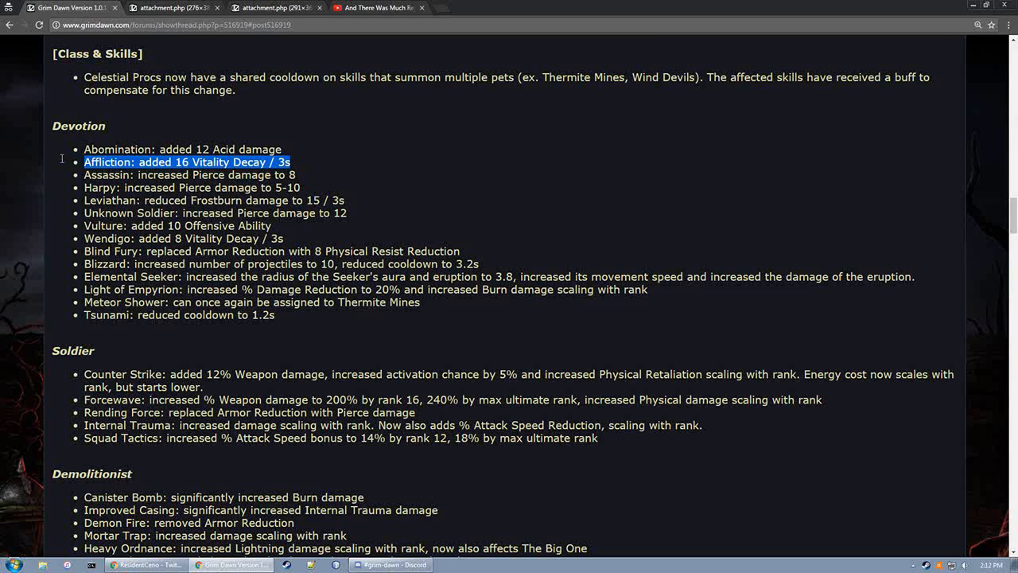
{"action": "mouse_move", "coordinate": [62, 162]}
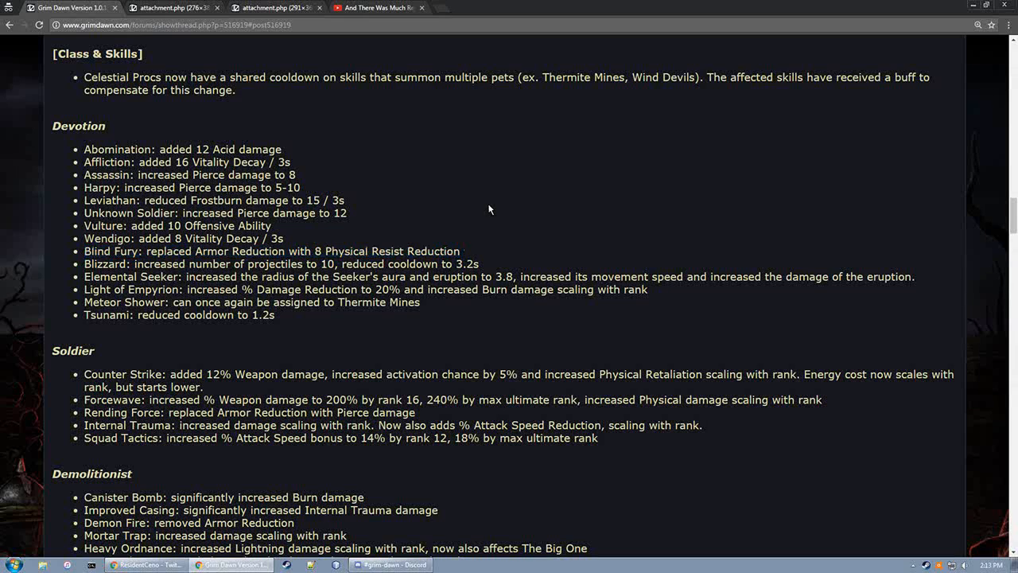
{"action": "mouse_move", "coordinate": [497, 203]}
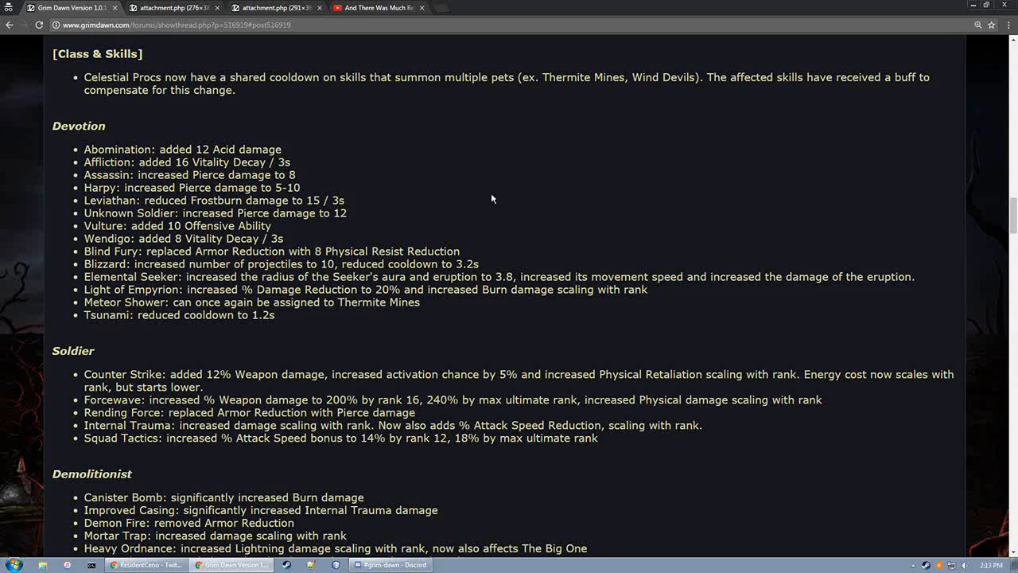
{"action": "left_click_drag", "start_coordinate": [314, 250], "coordinate": [459, 250]}
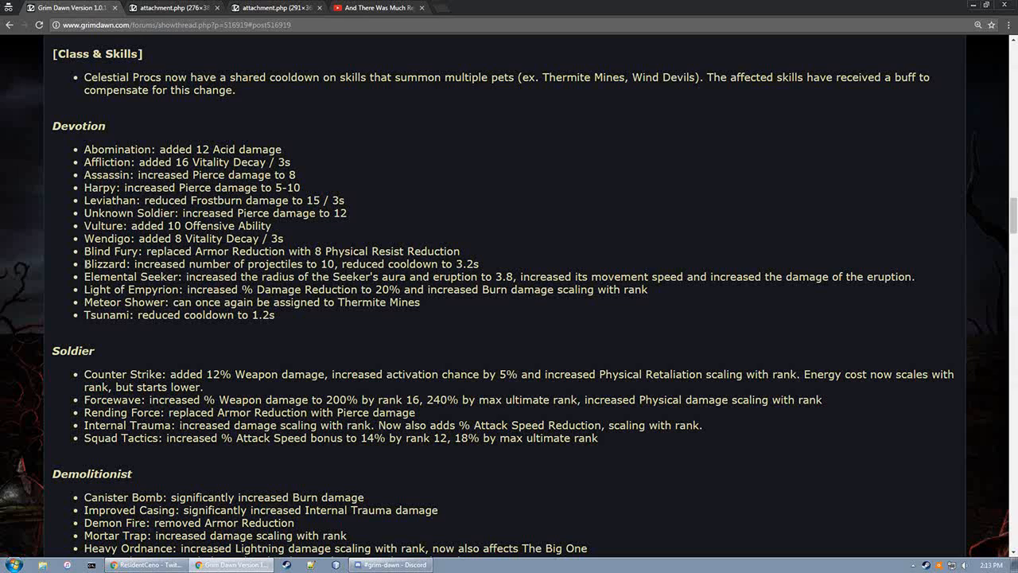
{"action": "triple_click", "coordinate": [278, 263]}
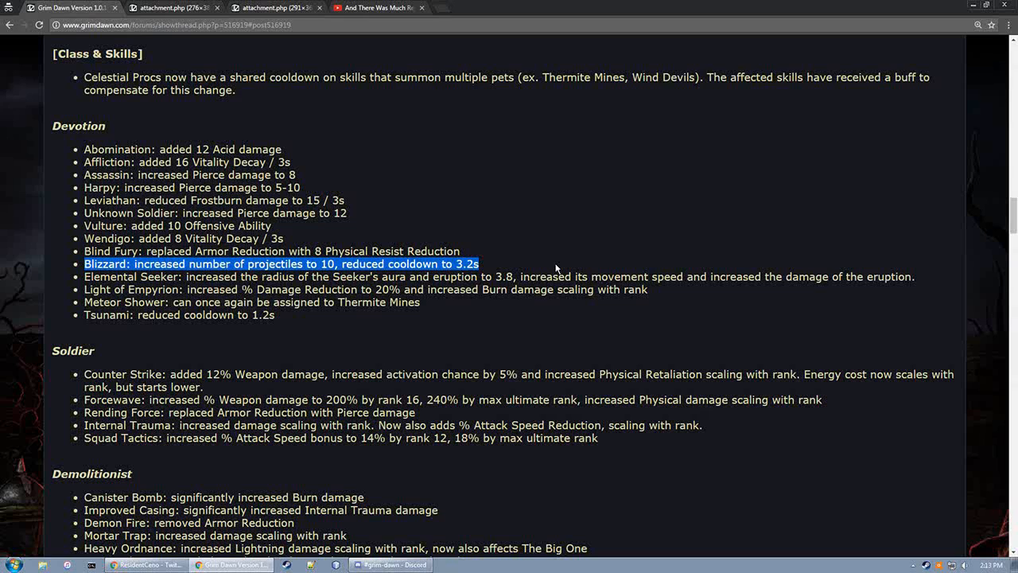
{"action": "mouse_move", "coordinate": [551, 249]}
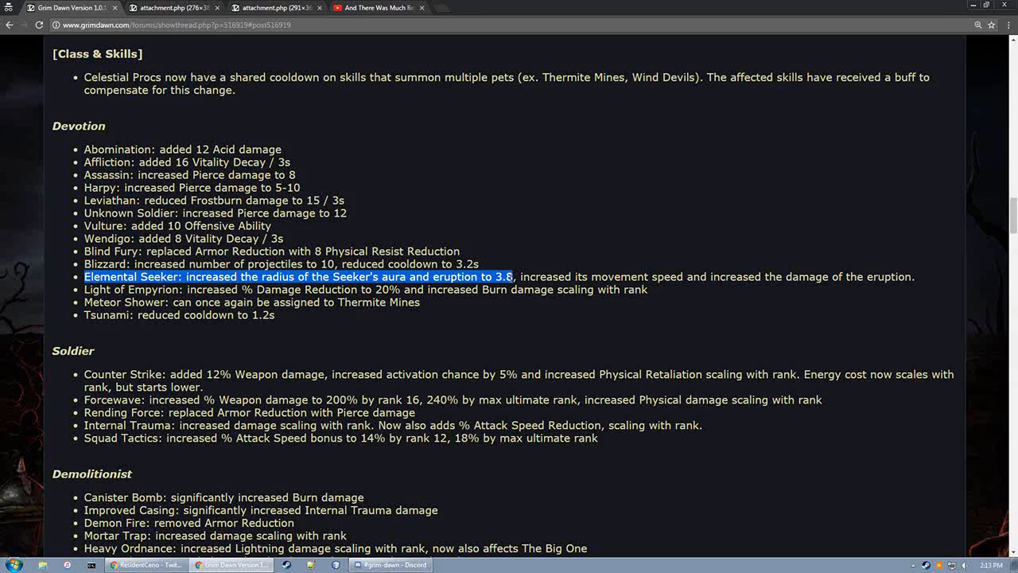
{"action": "left_click_drag", "start_coordinate": [515, 276], "coordinate": [813, 276]}
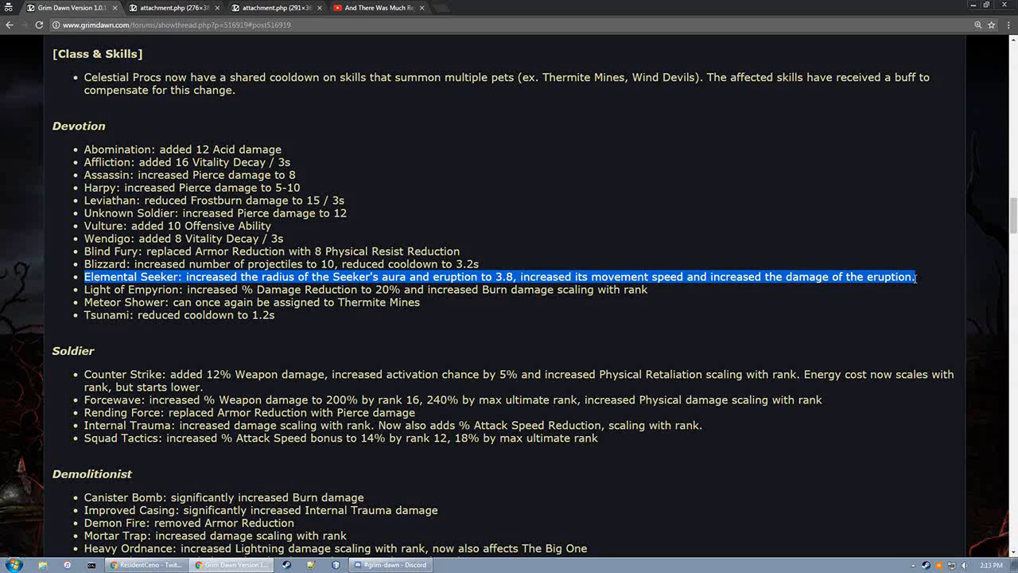
{"action": "left_click", "coordinate": [76, 285]}
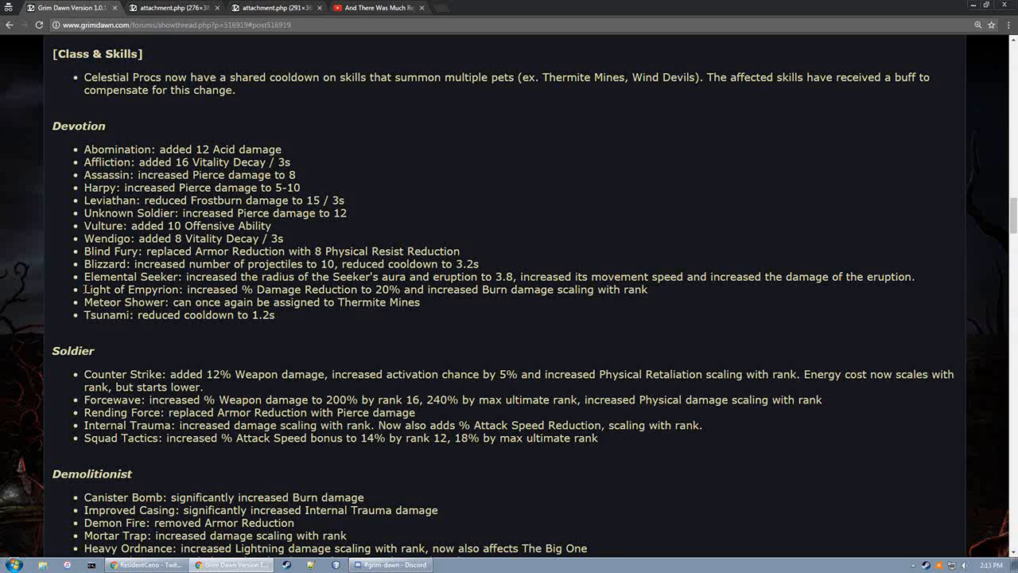
{"action": "left_click_drag", "start_coordinate": [83, 288], "coordinate": [163, 302]}
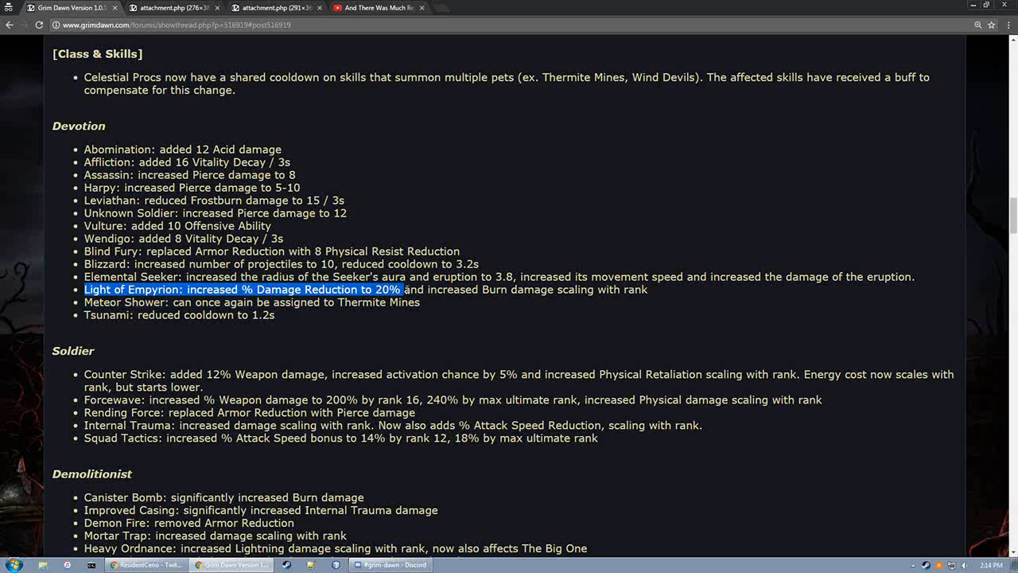
{"action": "left_click_drag", "start_coordinate": [401, 289], "coordinate": [648, 288]}
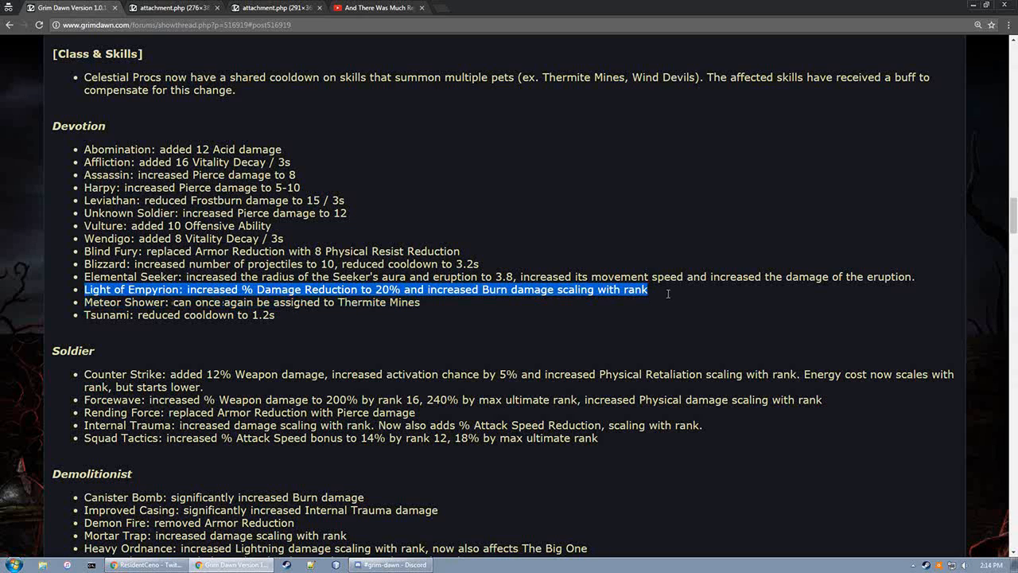
{"action": "mouse_move", "coordinate": [668, 297]}
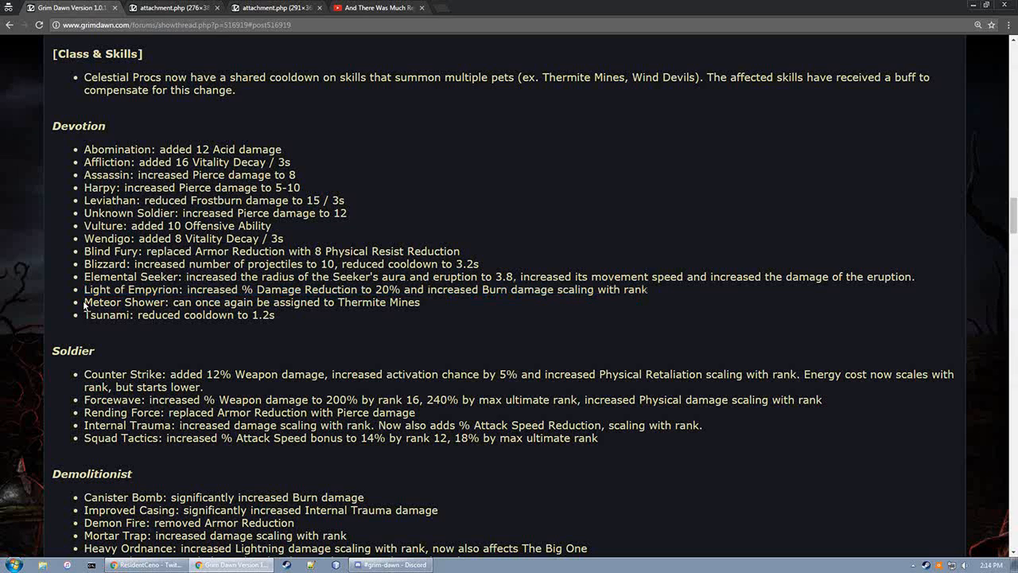
{"action": "double_click", "coordinate": [124, 302]}
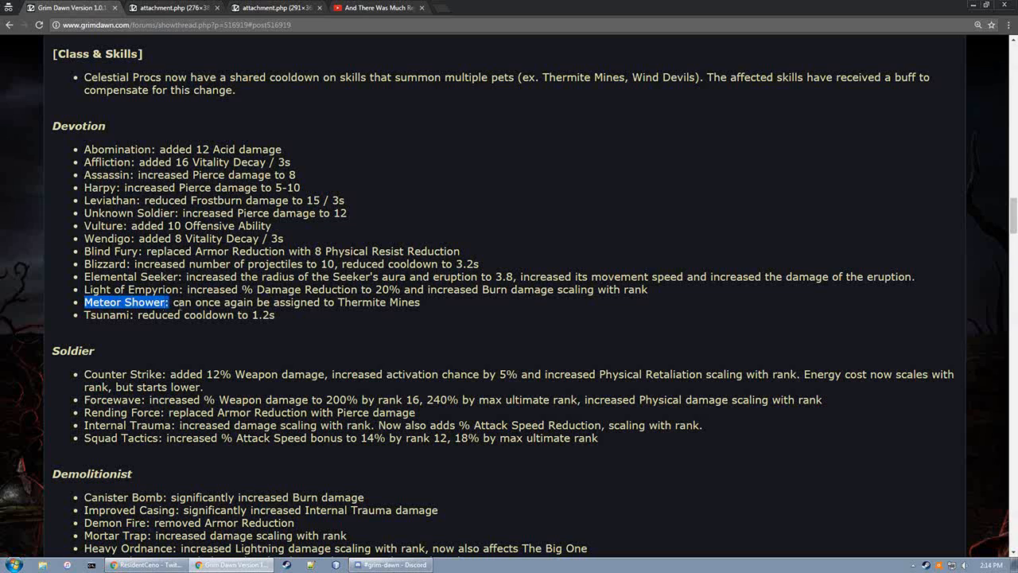
{"action": "left_click_drag", "start_coordinate": [167, 301], "coordinate": [420, 302]}
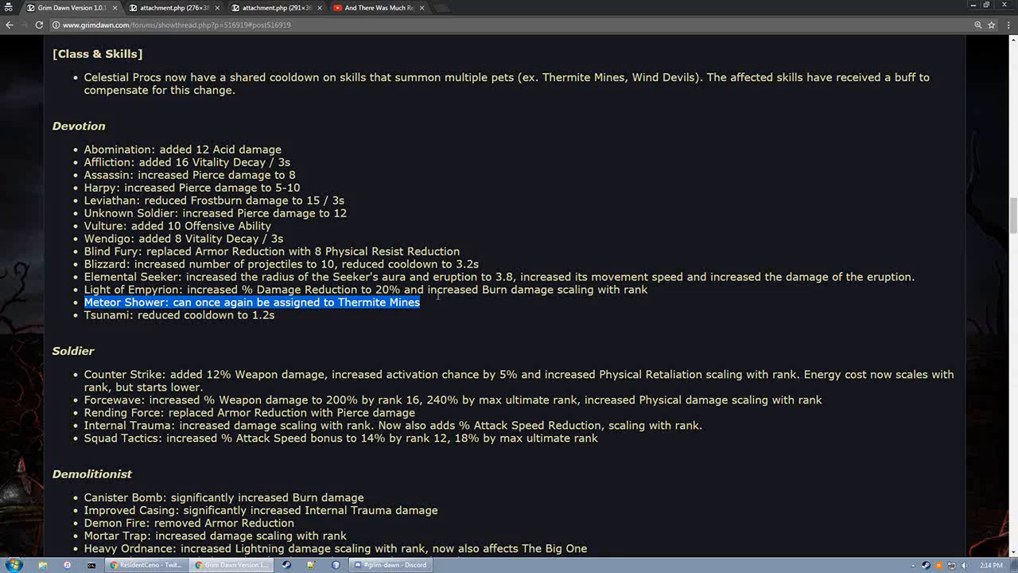
{"action": "mouse_move", "coordinate": [437, 305]}
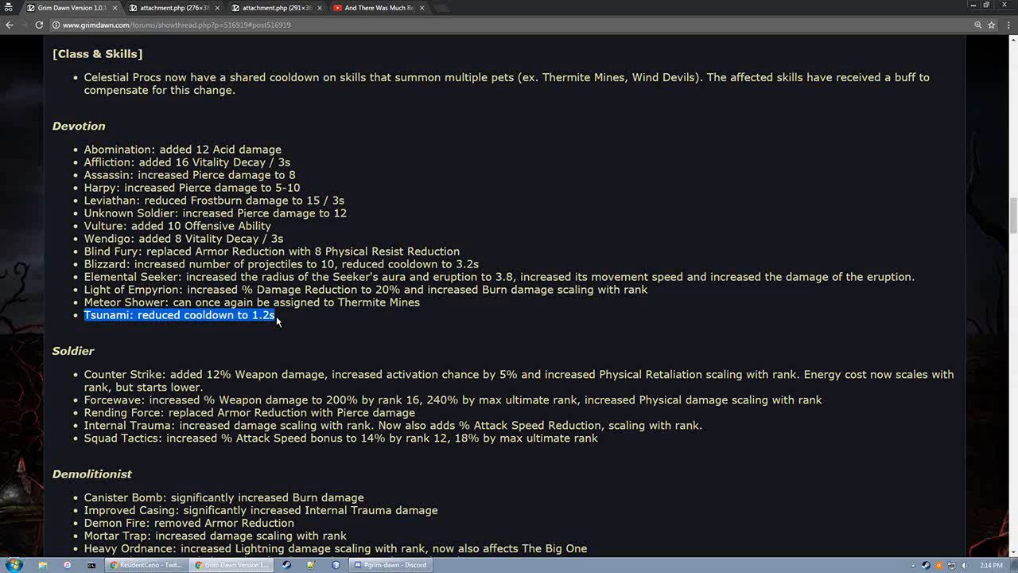
{"action": "scroll", "scroll_direction": "down", "scroll_amount": 3}
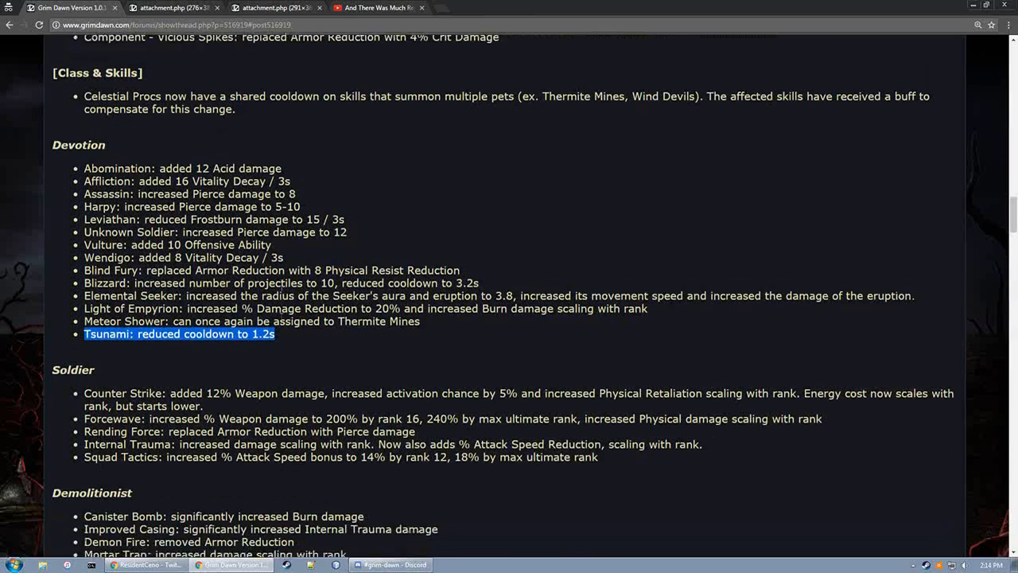
{"action": "scroll", "scroll_direction": "down", "scroll_amount": 3}
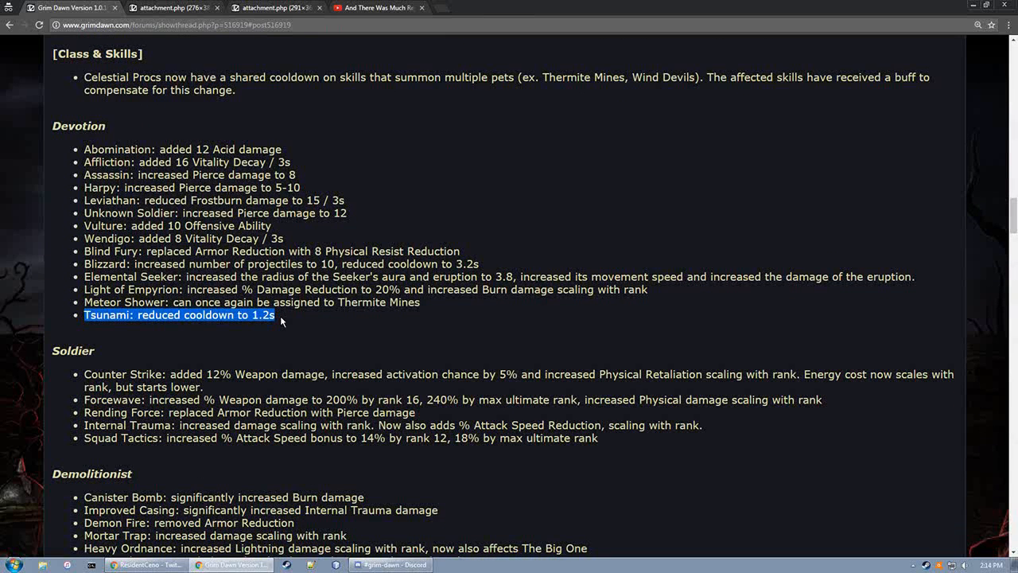
{"action": "left_click", "coordinate": [281, 320]}
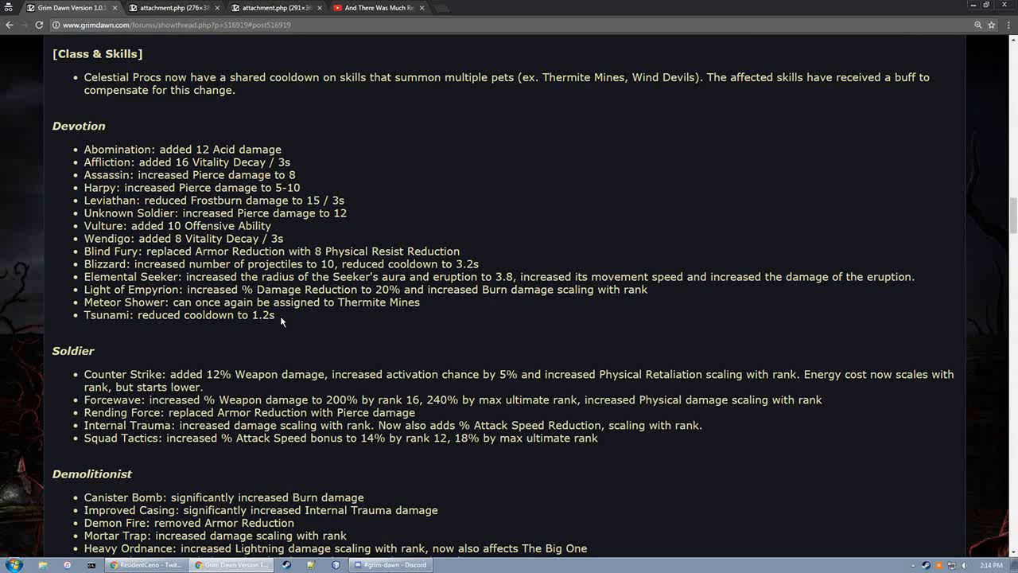
Scroll to the Soldier section and mark the Counter Strike activation chance and energy cost notes
{"action": "scroll", "scroll_direction": "down", "scroll_amount": 3}
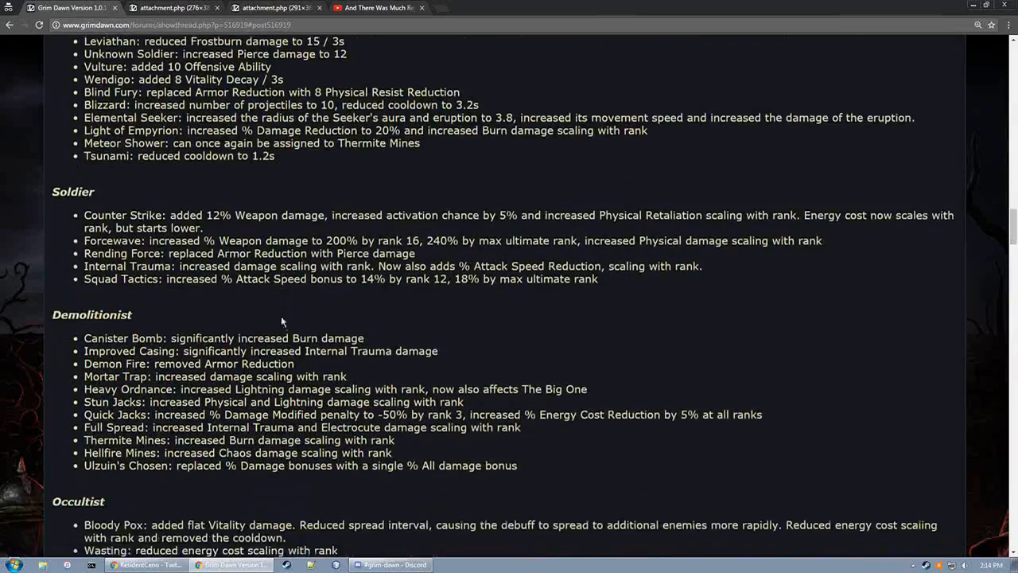
{"action": "scroll", "scroll_direction": "down", "scroll_amount": 3}
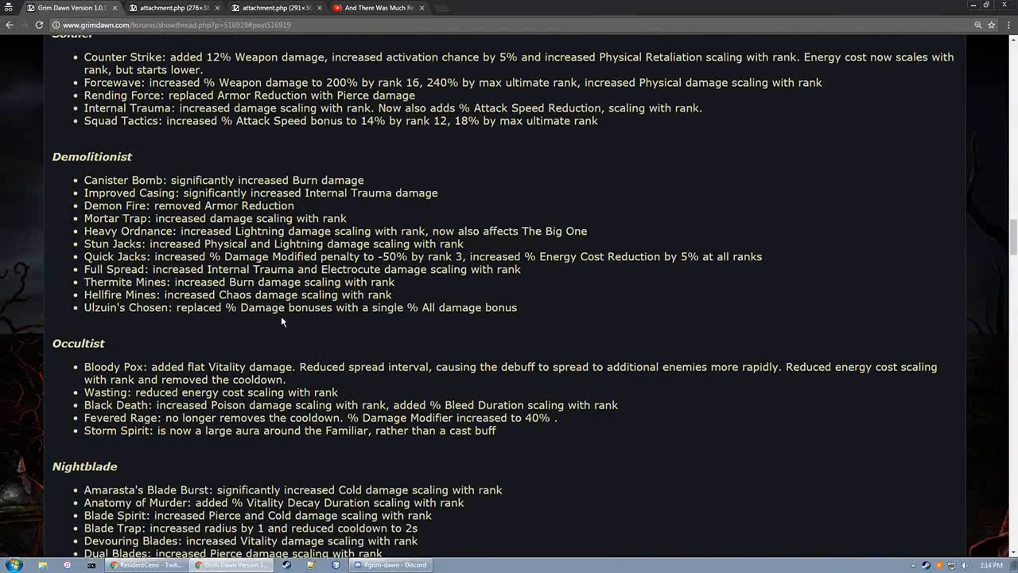
{"action": "scroll", "scroll_direction": "up", "scroll_amount": 3}
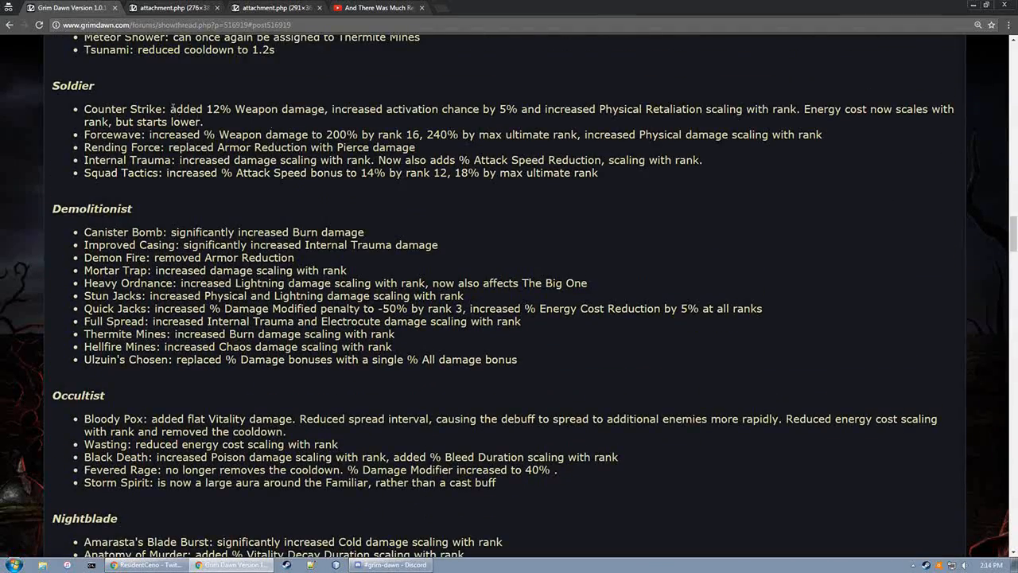
{"action": "left_click_drag", "start_coordinate": [170, 109], "coordinate": [324, 109]}
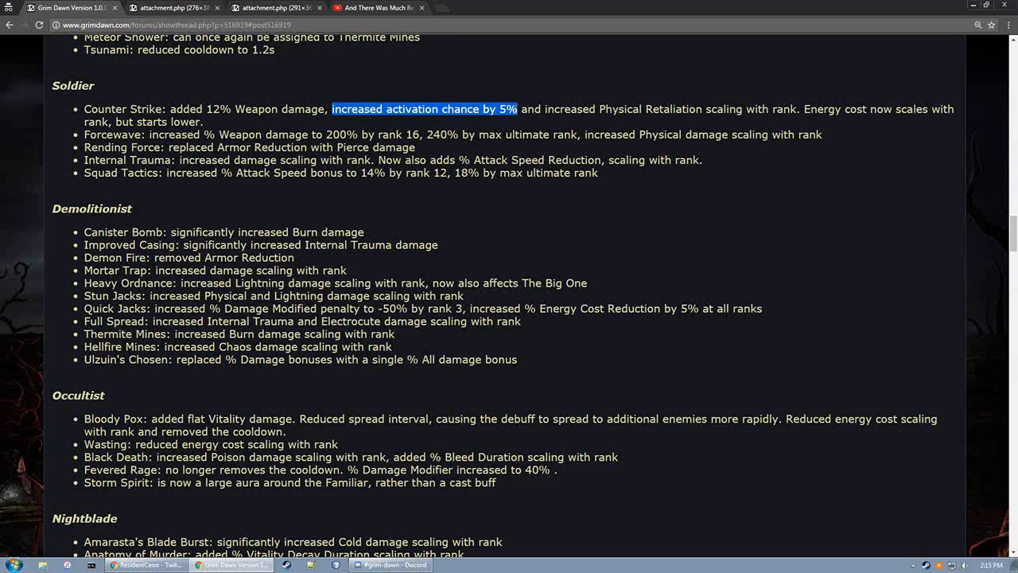
{"action": "left_click_drag", "start_coordinate": [516, 109], "coordinate": [722, 109]}
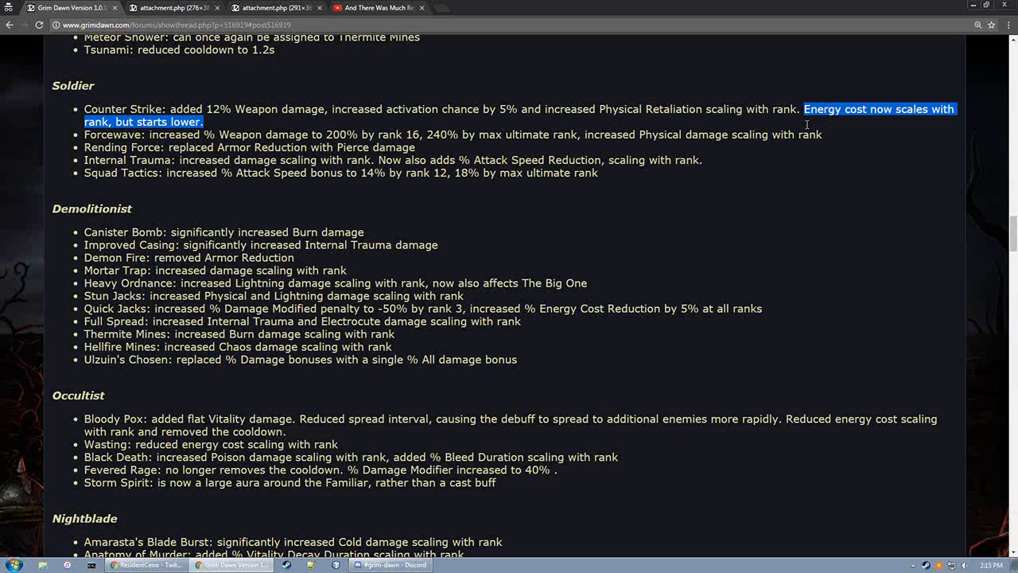
{"action": "left_click", "coordinate": [504, 326]}
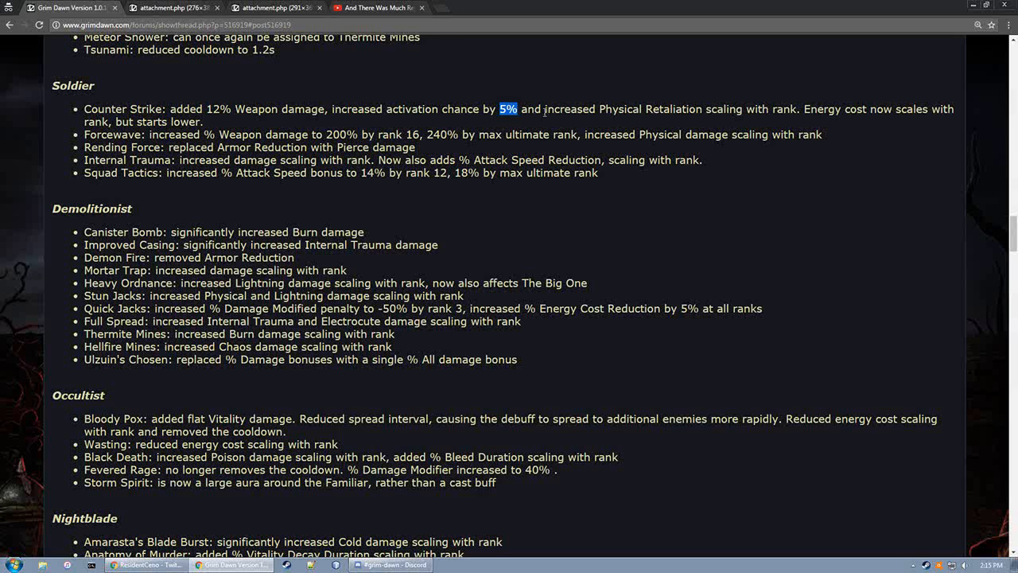
Mark the entire Counter Strike bullet, then clear the highlight
{"action": "left_click_drag", "start_coordinate": [523, 109], "coordinate": [794, 109]}
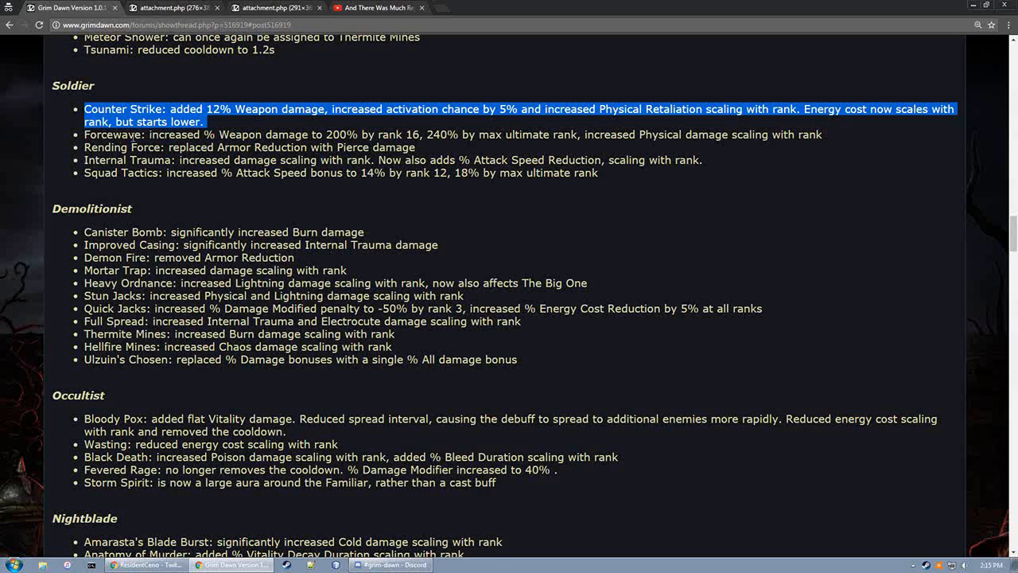
{"action": "double_click", "coordinate": [125, 134]}
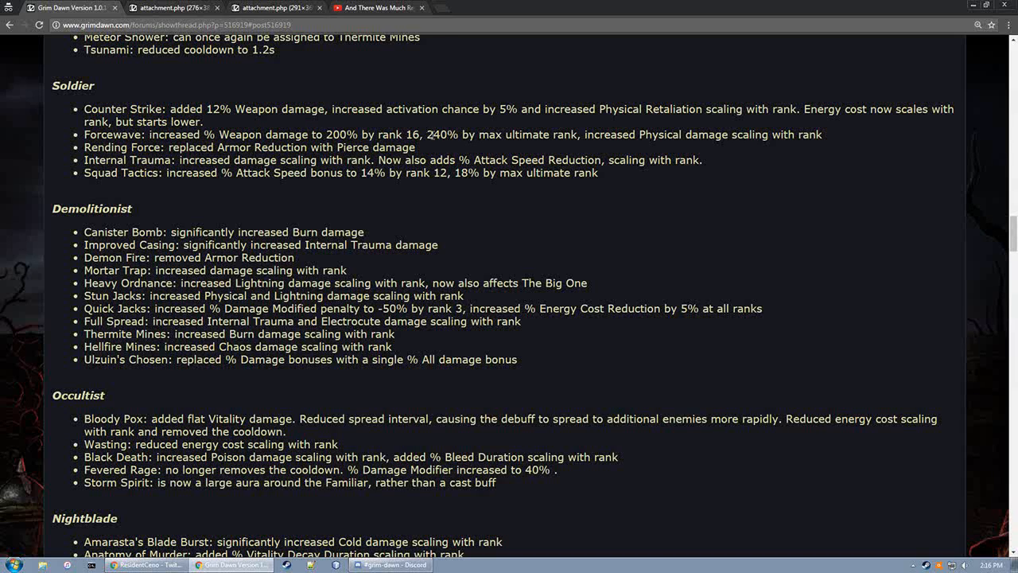
Mark Forcewave's 240% max ultimate rank value, then the Internal Trauma bullet
{"action": "left_click_drag", "start_coordinate": [428, 134], "coordinate": [577, 134]}
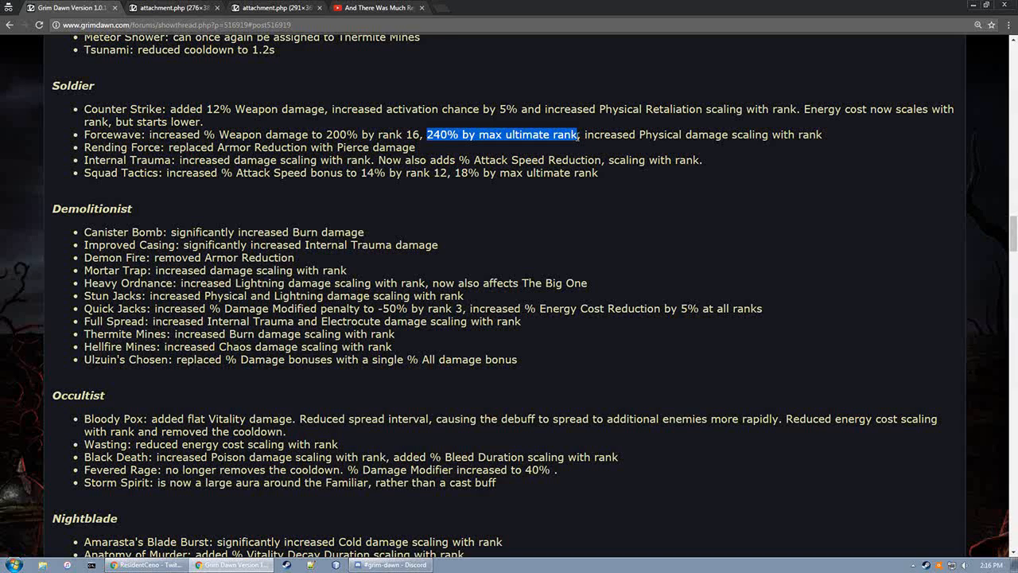
{"action": "mouse_move", "coordinate": [558, 147]}
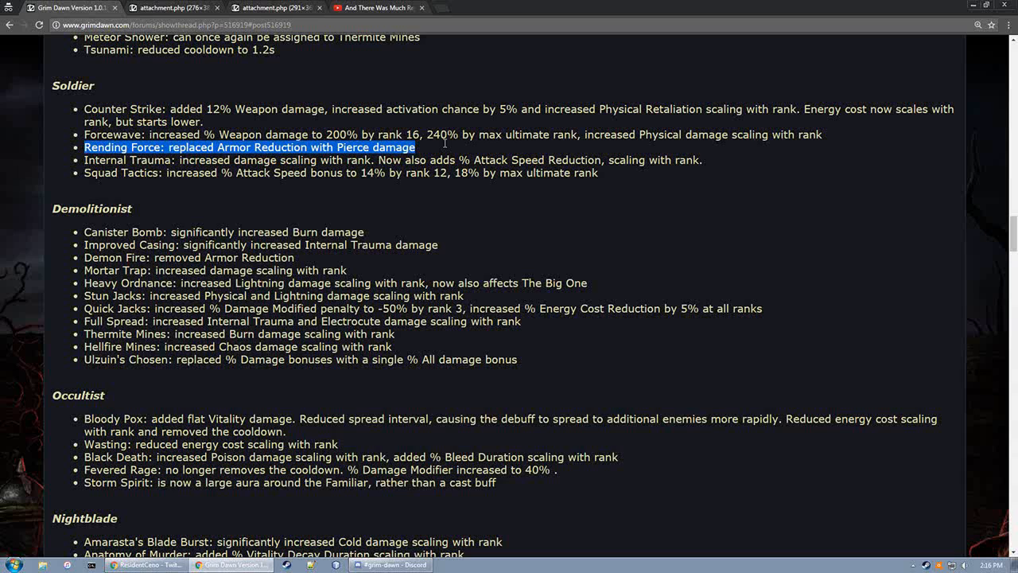
{"action": "mouse_move", "coordinate": [429, 150]}
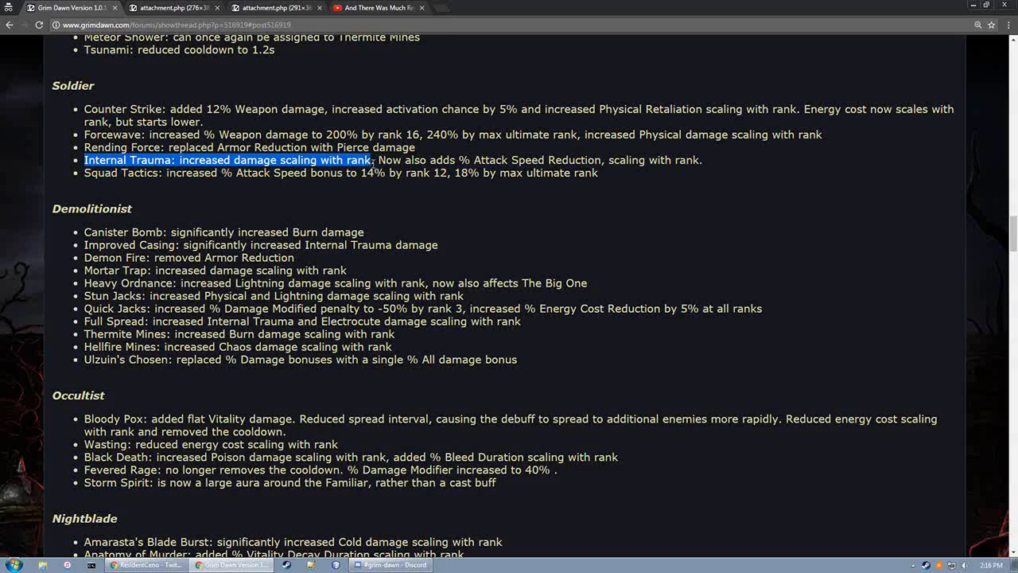
{"action": "left_click_drag", "start_coordinate": [369, 160], "coordinate": [631, 159]}
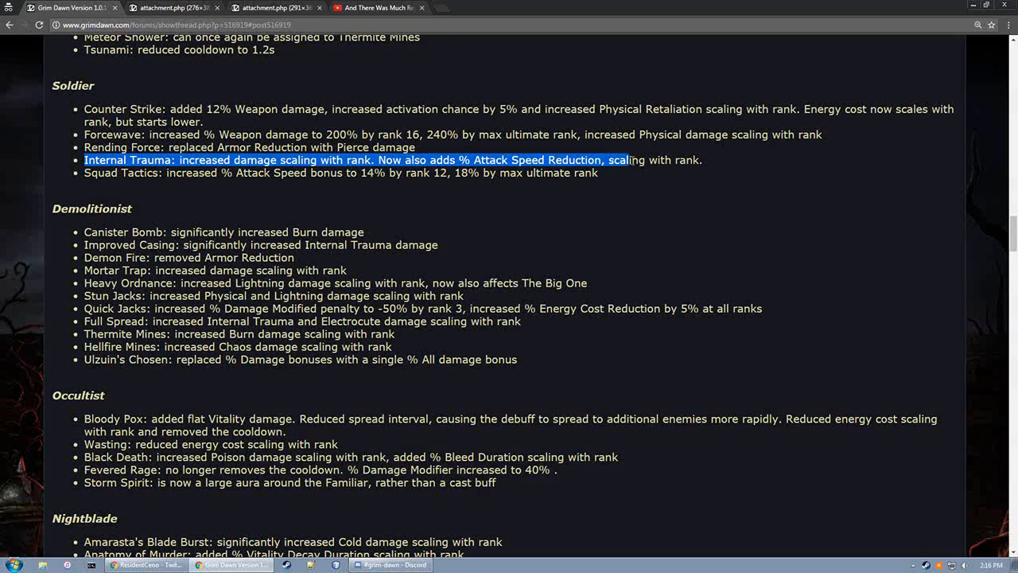
{"action": "left_click_drag", "start_coordinate": [627, 160], "coordinate": [703, 160]}
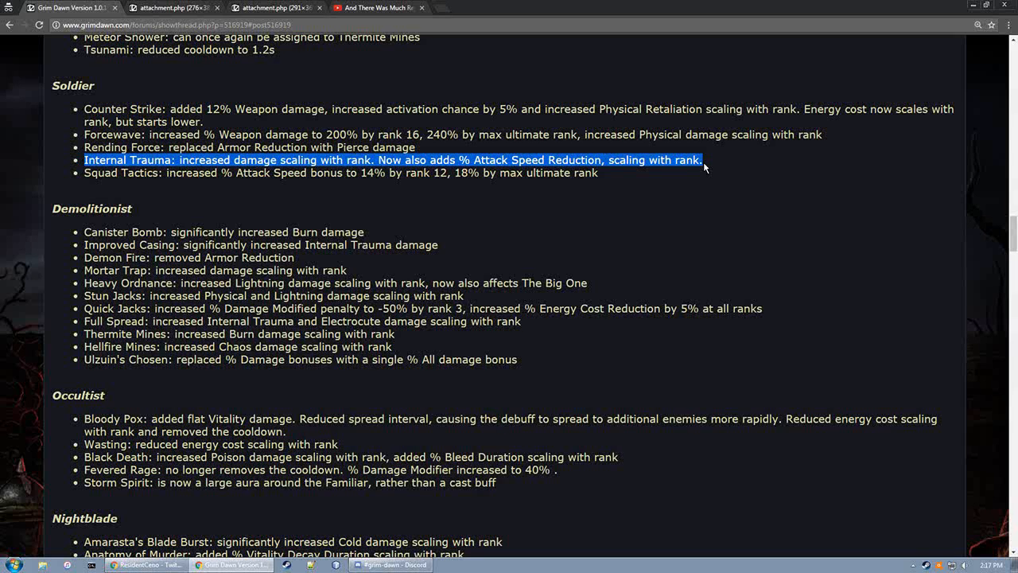
{"action": "mouse_move", "coordinate": [672, 183]}
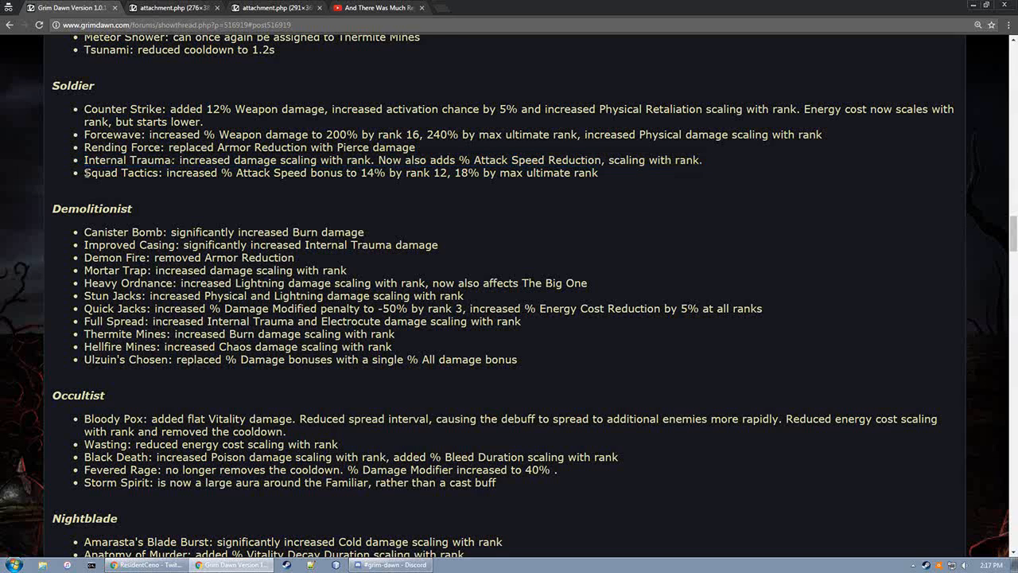
Highlight the Squad Tactics bullet piecewise through rank 12, then select it entire
{"action": "left_click_drag", "start_coordinate": [84, 173], "coordinate": [380, 172]}
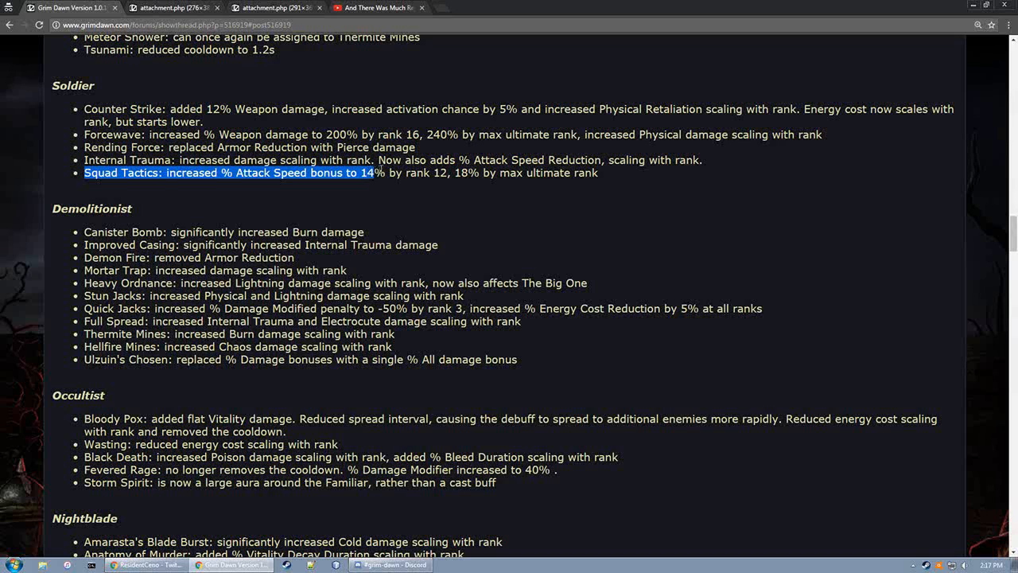
{"action": "left_click_drag", "start_coordinate": [377, 172], "coordinate": [479, 173]}
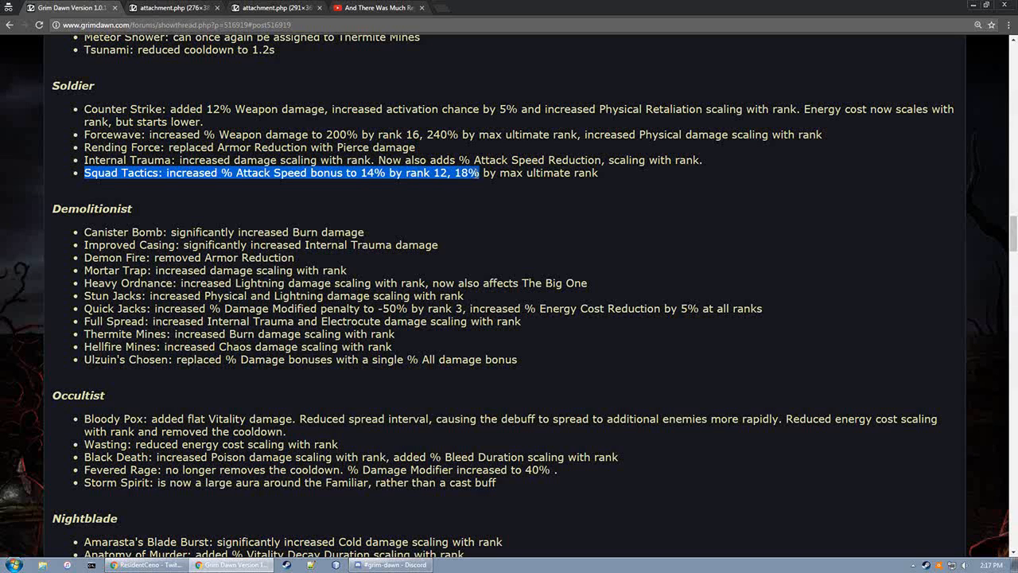
{"action": "left_click_drag", "start_coordinate": [479, 173], "coordinate": [597, 173]}
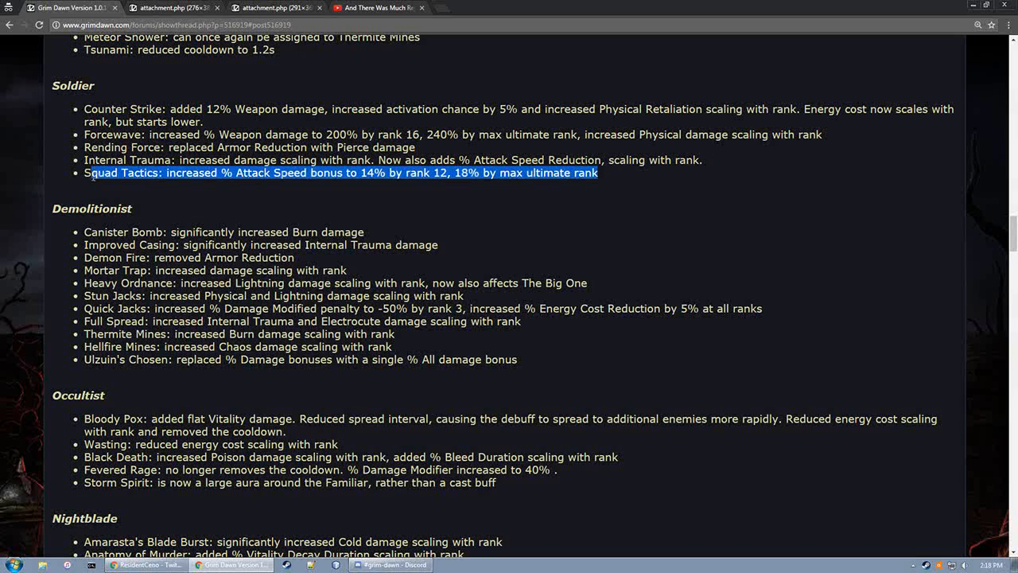
{"action": "left_click_drag", "start_coordinate": [88, 173], "coordinate": [598, 172]}
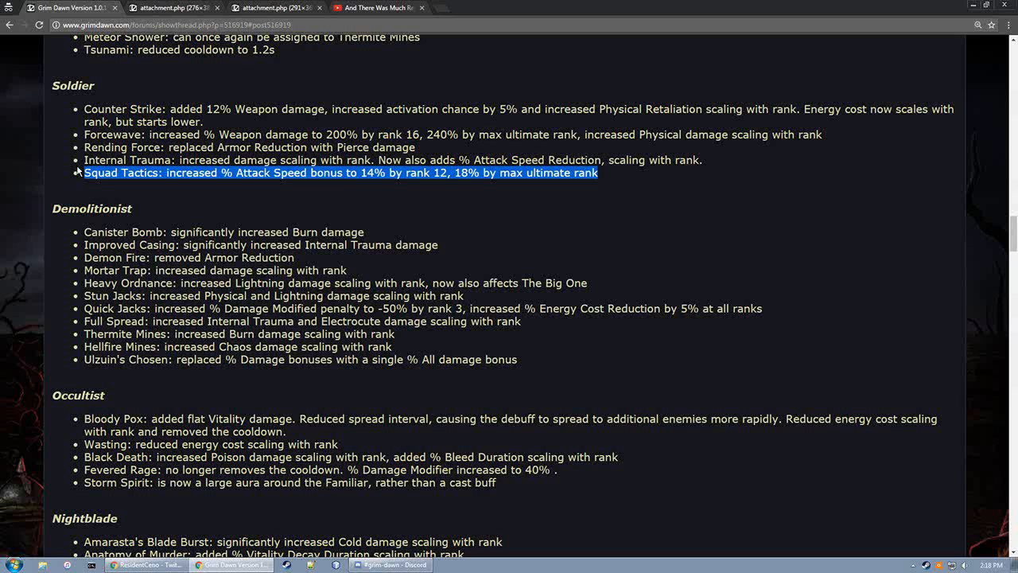
Highlight just the '% Attack Speed bonus' phrase in the Squad Tactics bullet
{"action": "scroll", "scroll_direction": "down", "scroll_amount": 3}
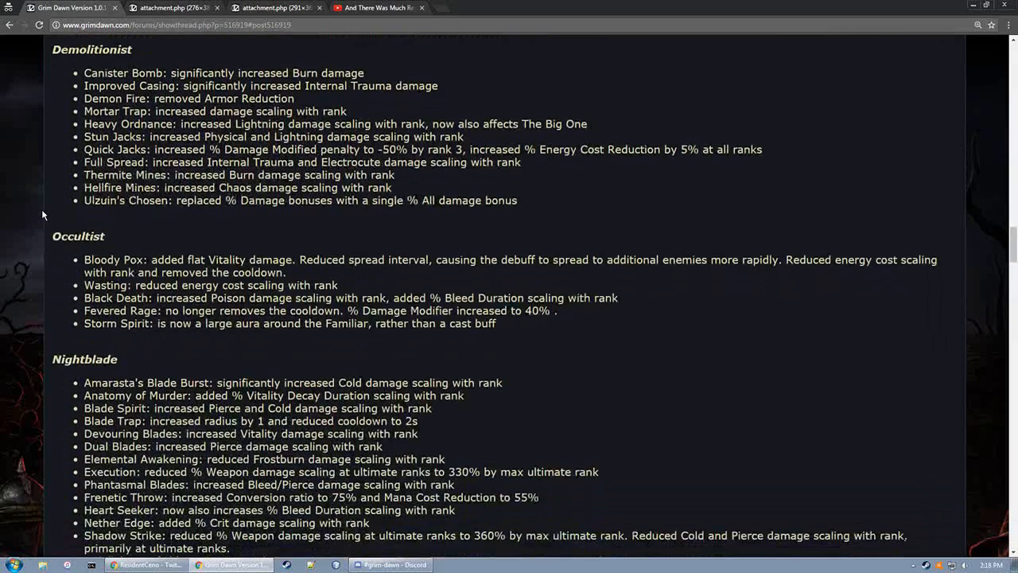
{"action": "left_click_drag", "start_coordinate": [84, 73], "coordinate": [345, 72]}
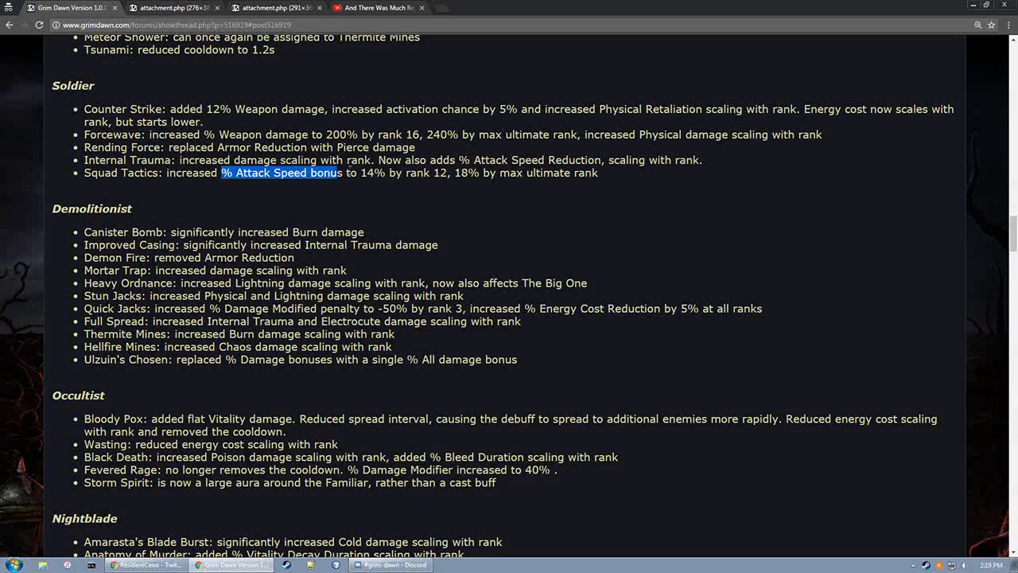
Highlight the '% Attack Speed bonus' phrase in the Soldier Squad Tactics bullet
{"action": "left_click_drag", "start_coordinate": [334, 173], "coordinate": [597, 172]}
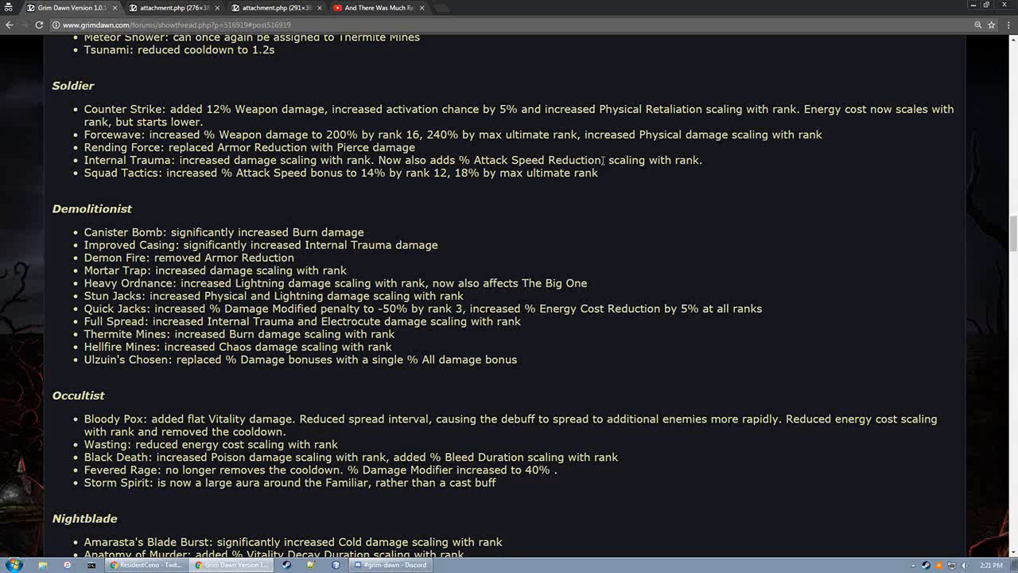
{"action": "mouse_move", "coordinate": [457, 199]}
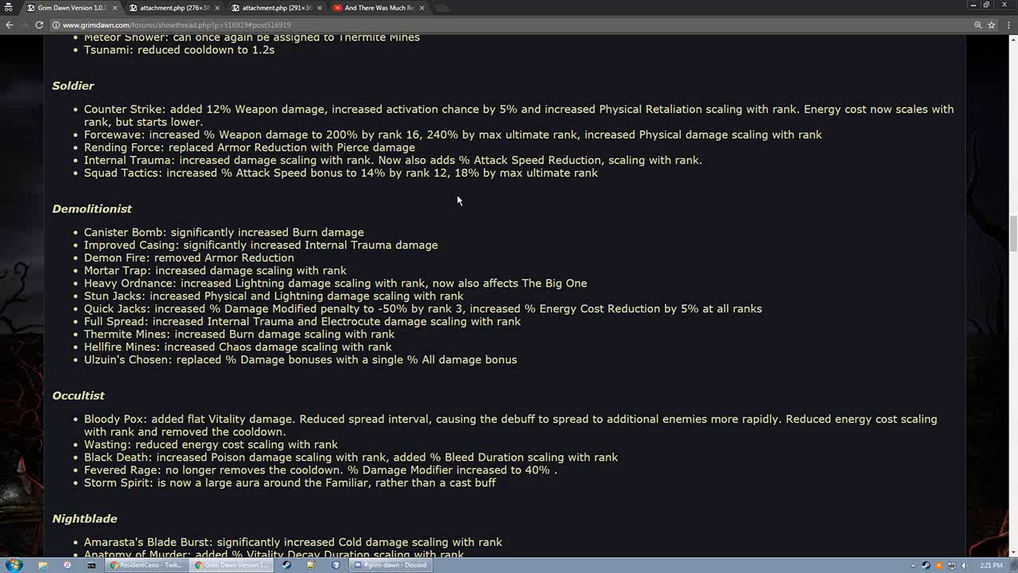
Scroll to the Demolitionist notes, briefly mark Improved Casing, then leave Mortar Trap highlighted
{"action": "scroll", "scroll_direction": "down", "scroll_amount": 3}
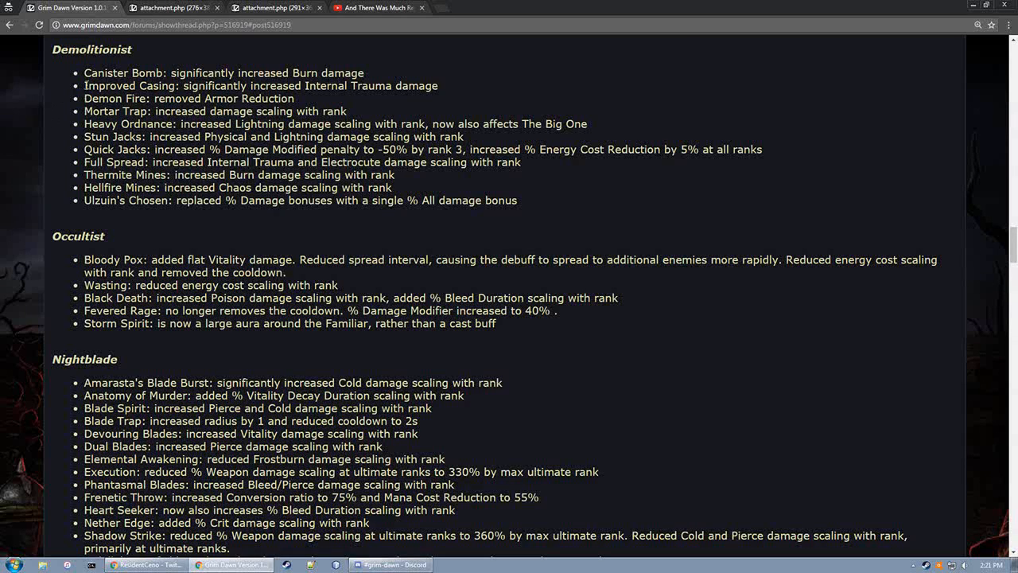
{"action": "double_click", "coordinate": [128, 85]}
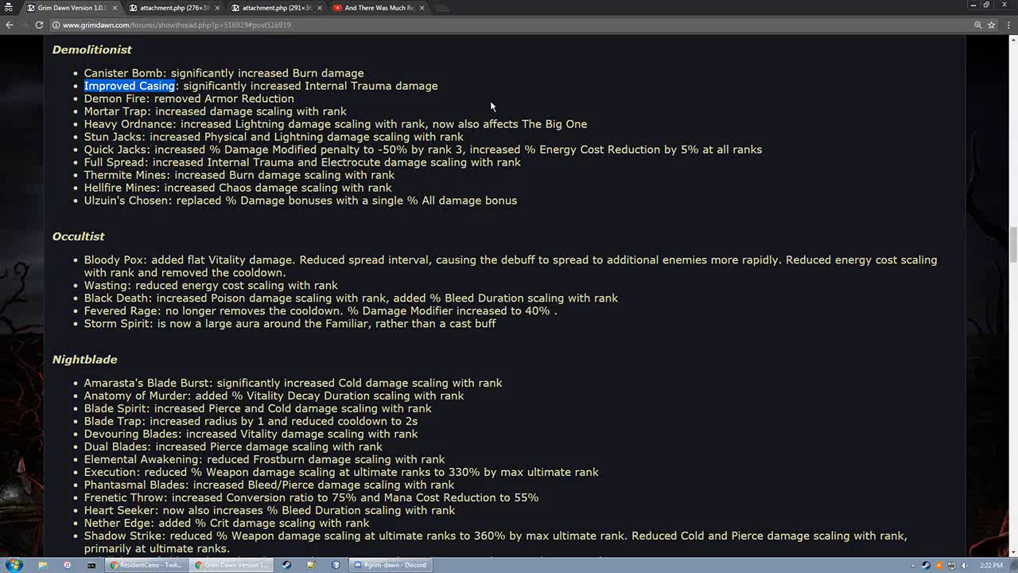
{"action": "left_click_drag", "start_coordinate": [94, 86], "coordinate": [251, 98]}
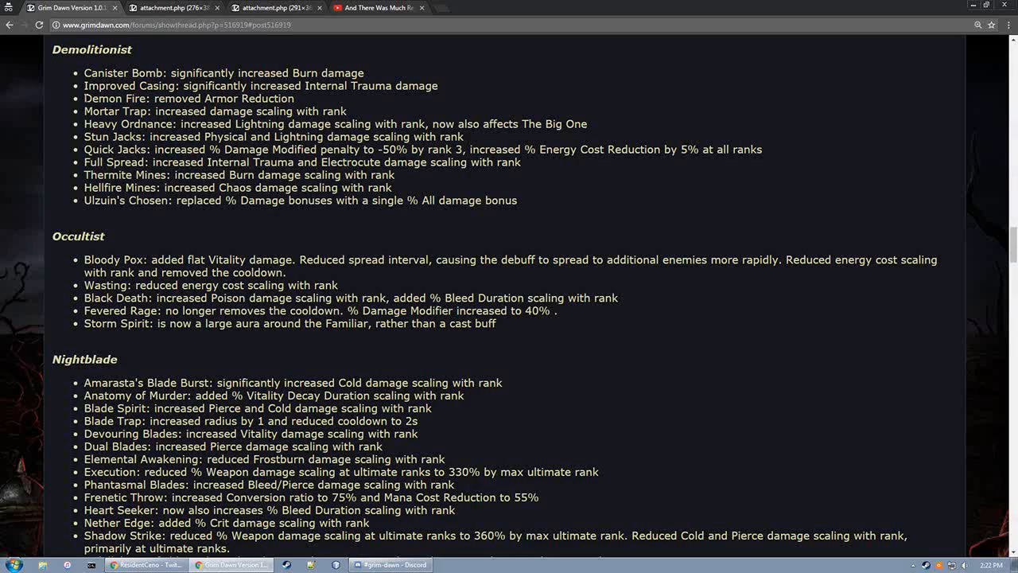
{"action": "double_click", "coordinate": [115, 98]}
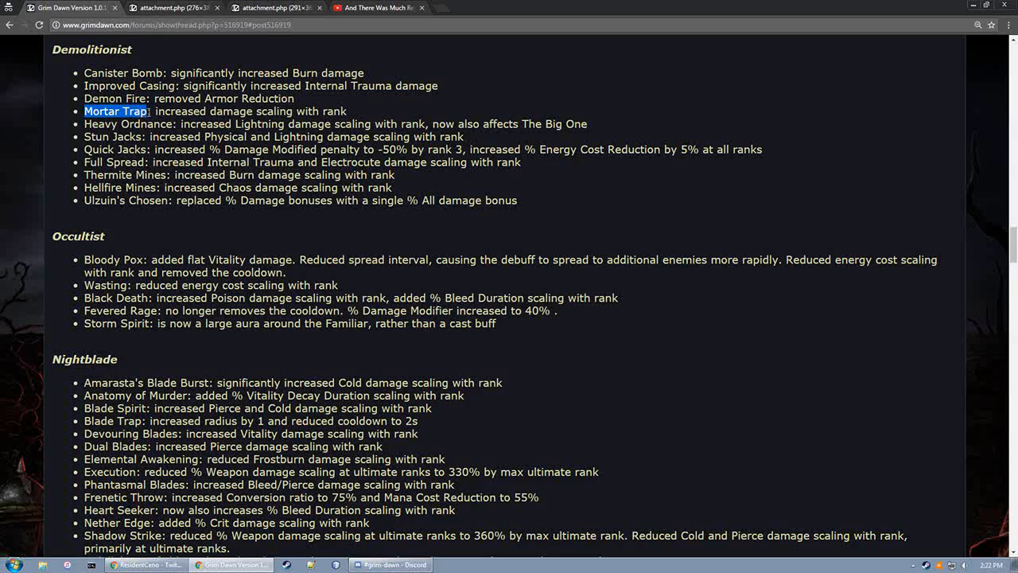
{"action": "mouse_move", "coordinate": [408, 109]}
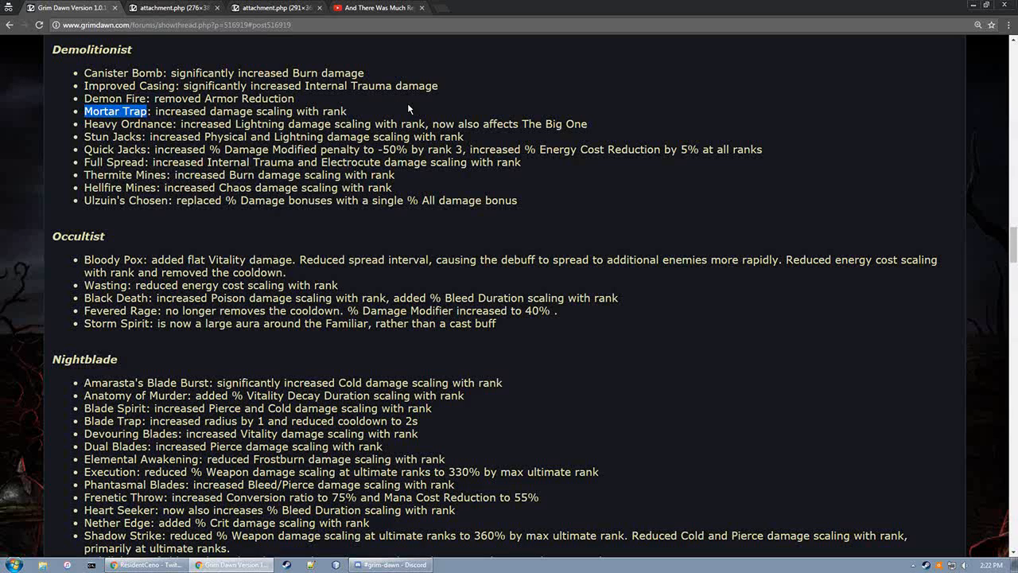